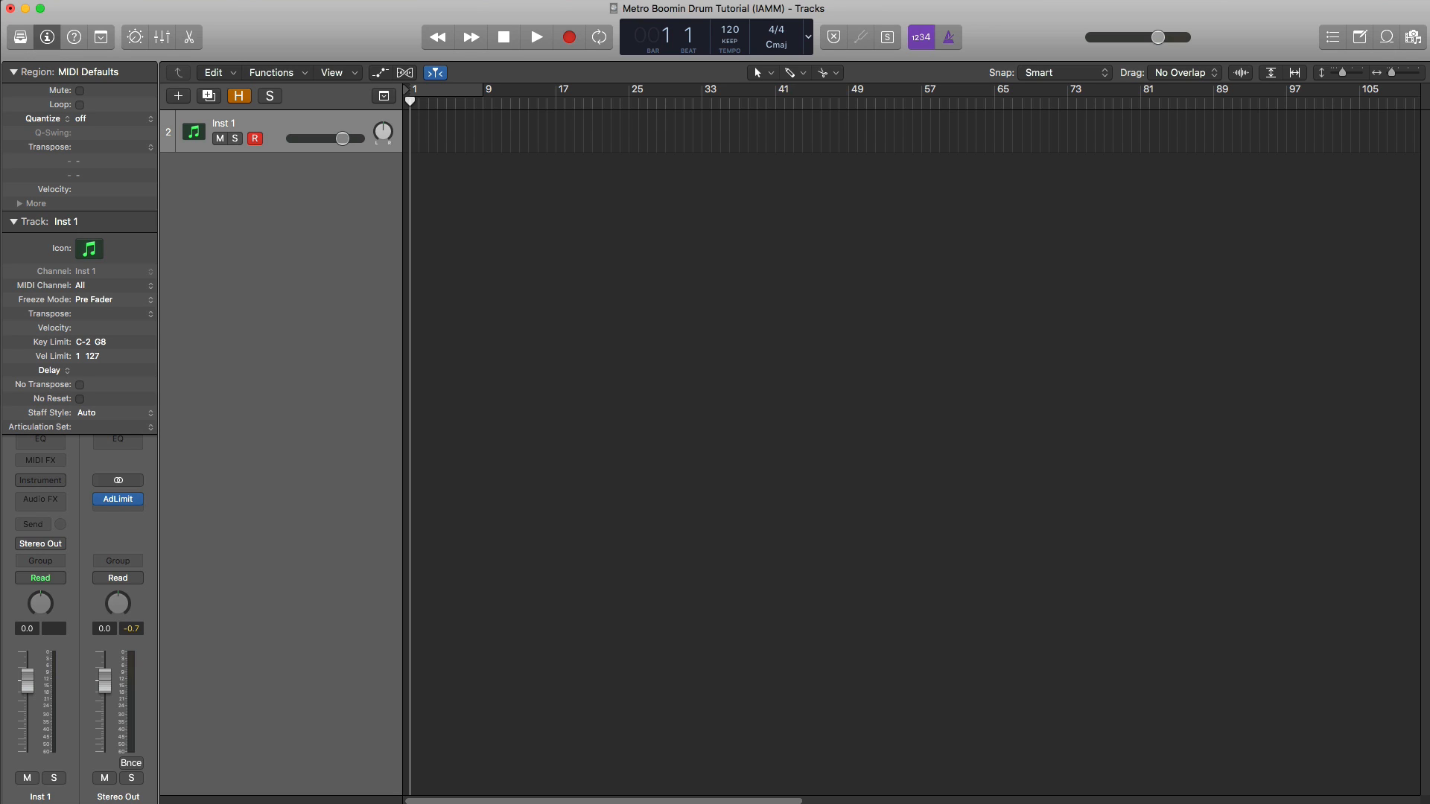
# - Set tempo to 176 BPM and create an empty MIDI region on Inst 1 across bars 17–25 with cycle on
pyautogui.click(728, 29)
pyautogui.write('176')
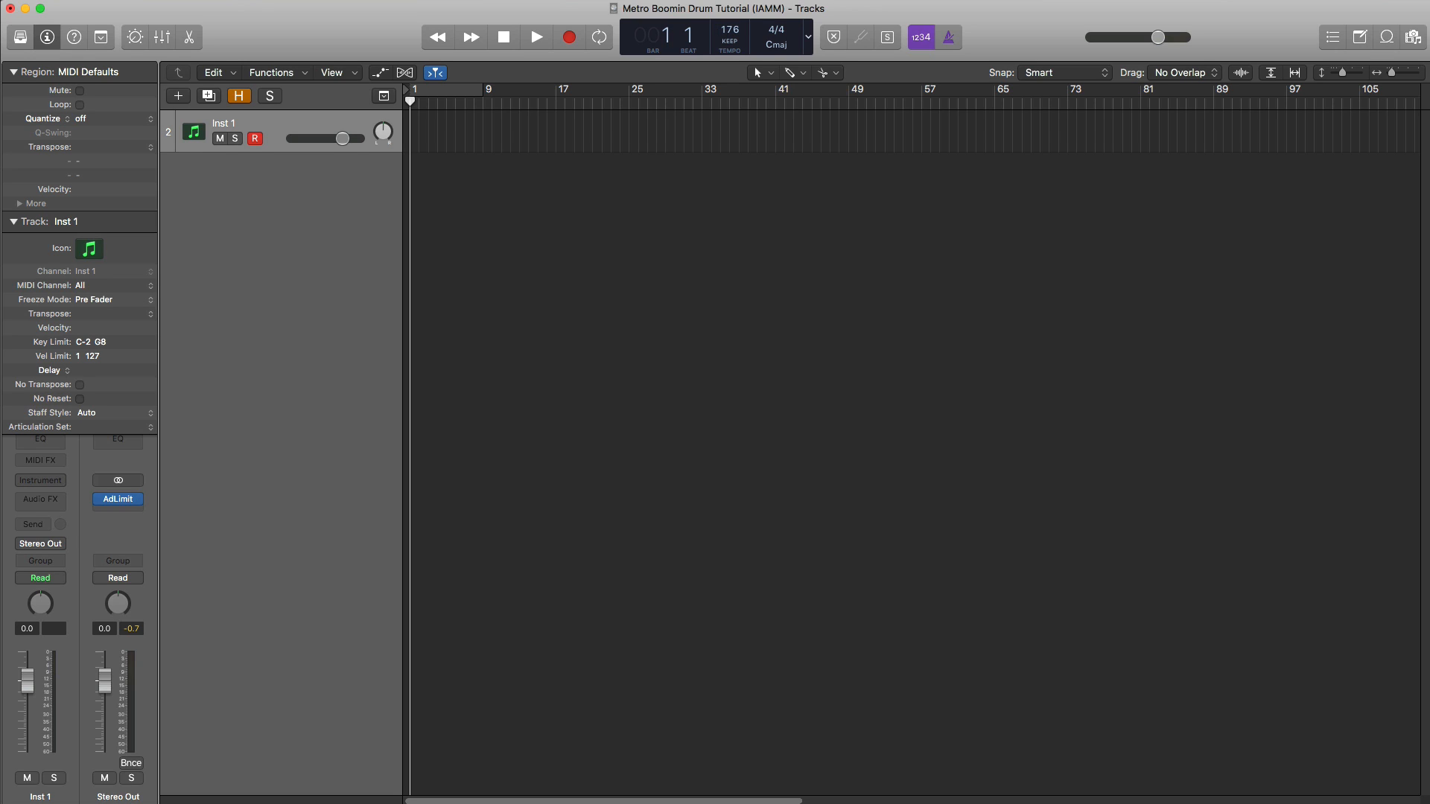
pyautogui.moveTo(562, 91); pyautogui.dragTo(627, 91)
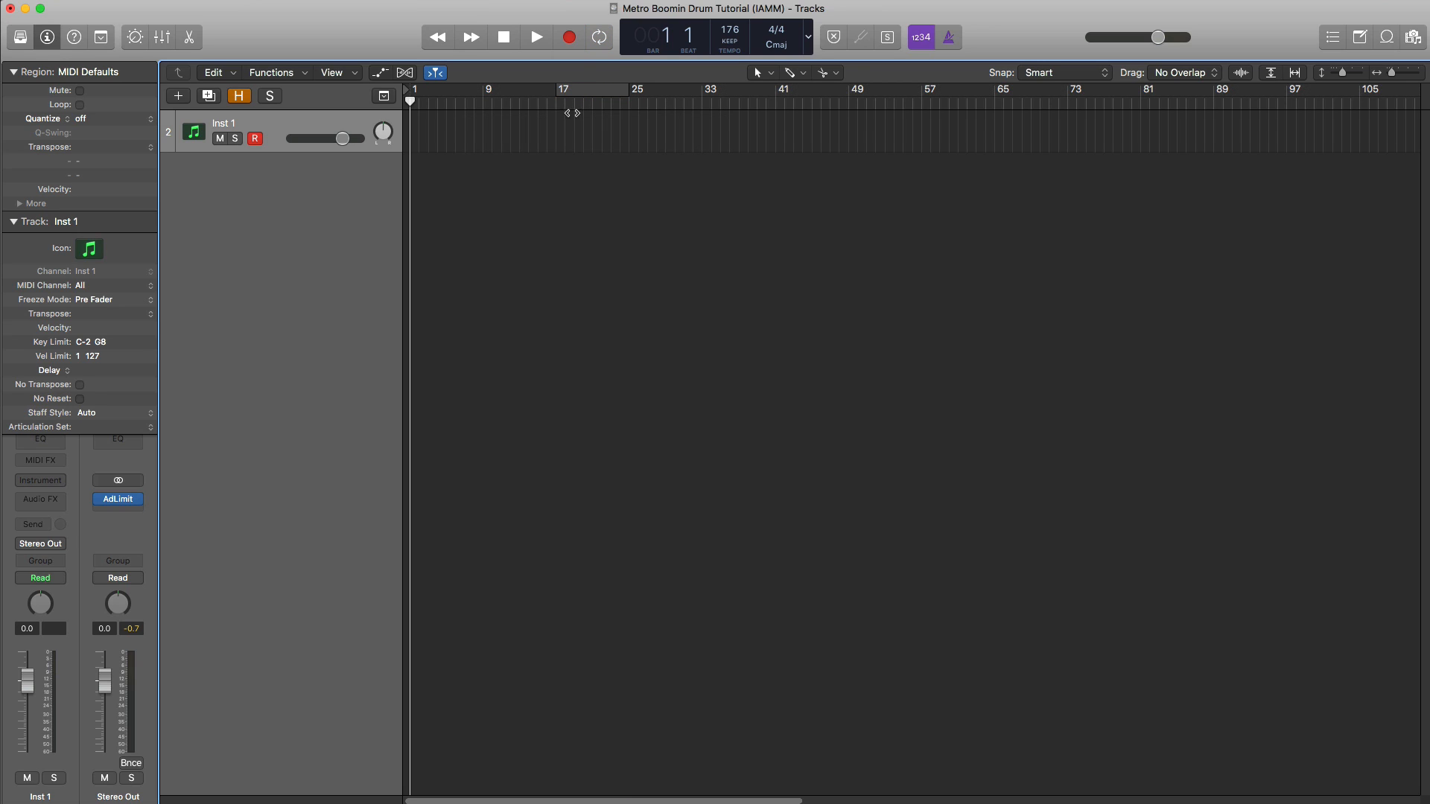
pyautogui.moveTo(570, 128); pyautogui.dragTo(628, 141)
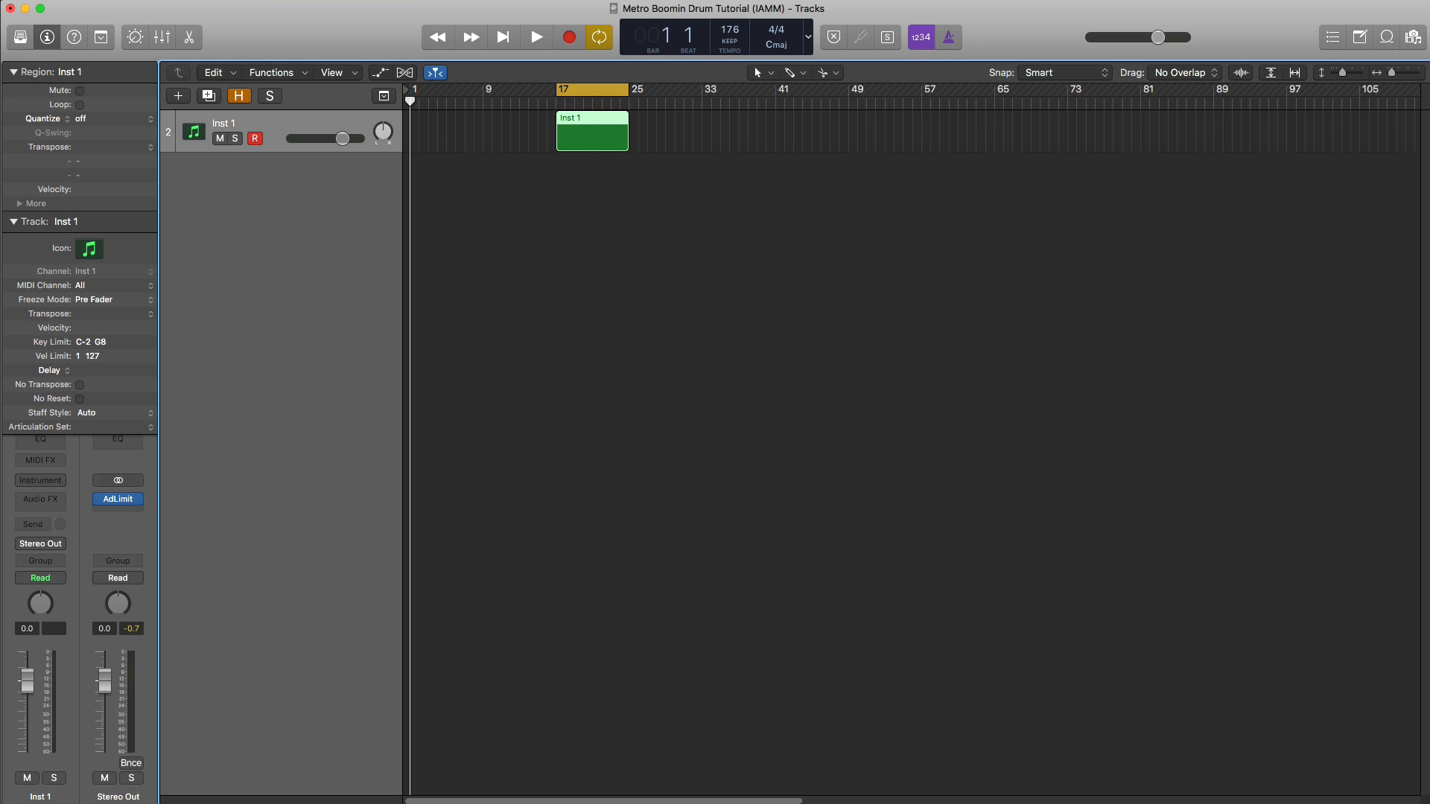
# - Load a stereo EXS24 sampler with the metro drum kit and bring the region into the Piano Roll
pyautogui.click(40, 481)
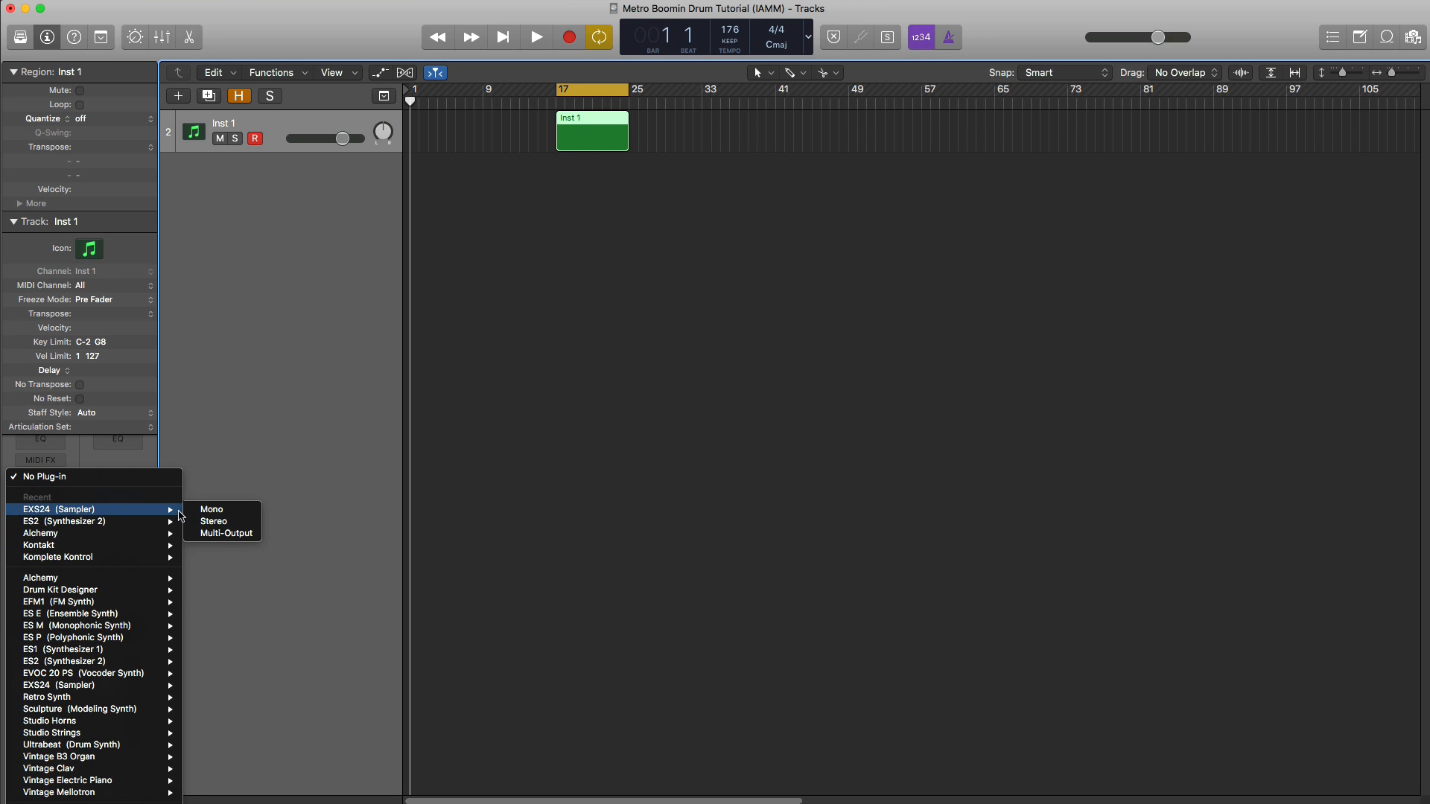
pyautogui.click(213, 521)
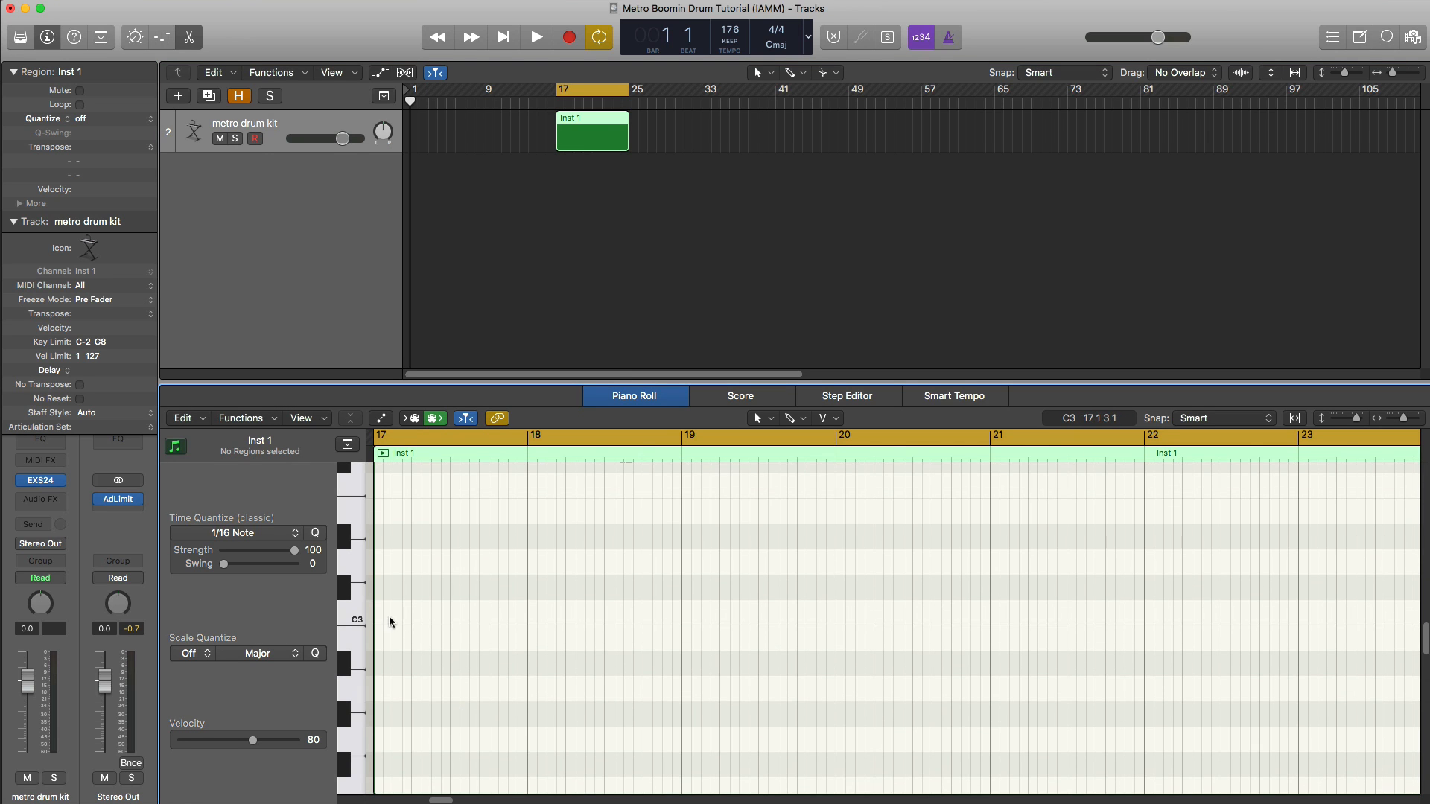
# - Draw six C3 808 hits across bars 17–20, auditioning the pattern between edits
pyautogui.click(377, 608)
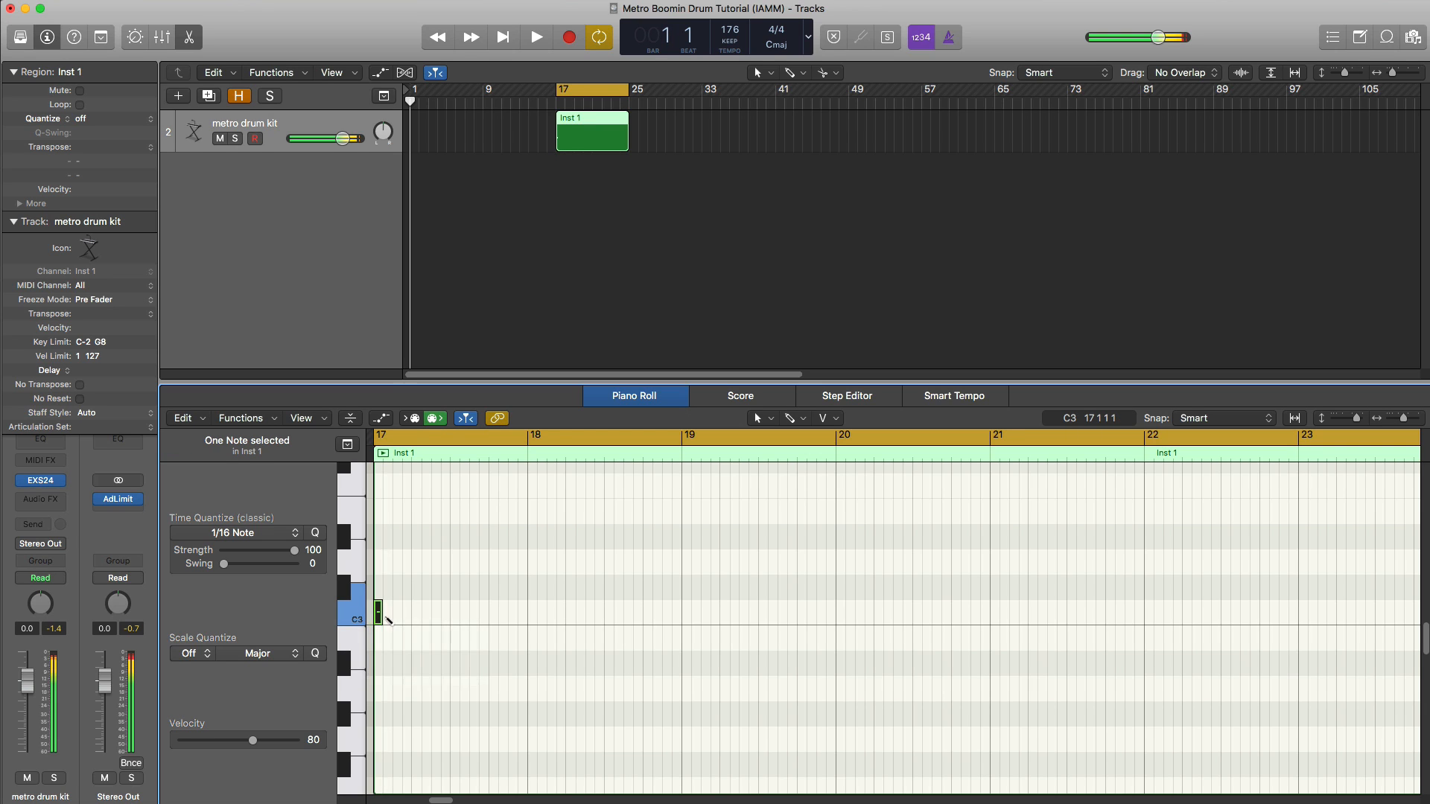
pyautogui.click(535, 36)
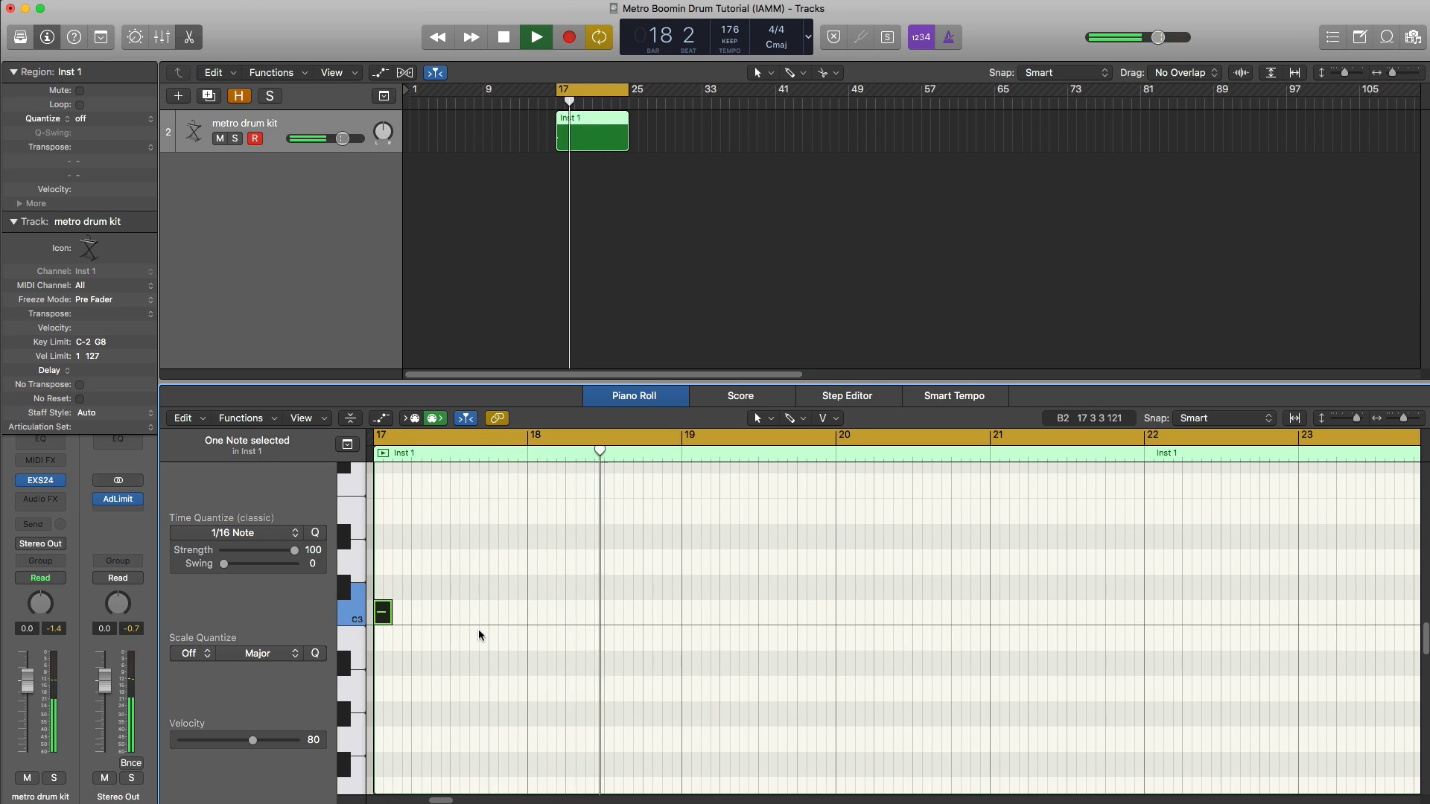
pyautogui.click(535, 36)
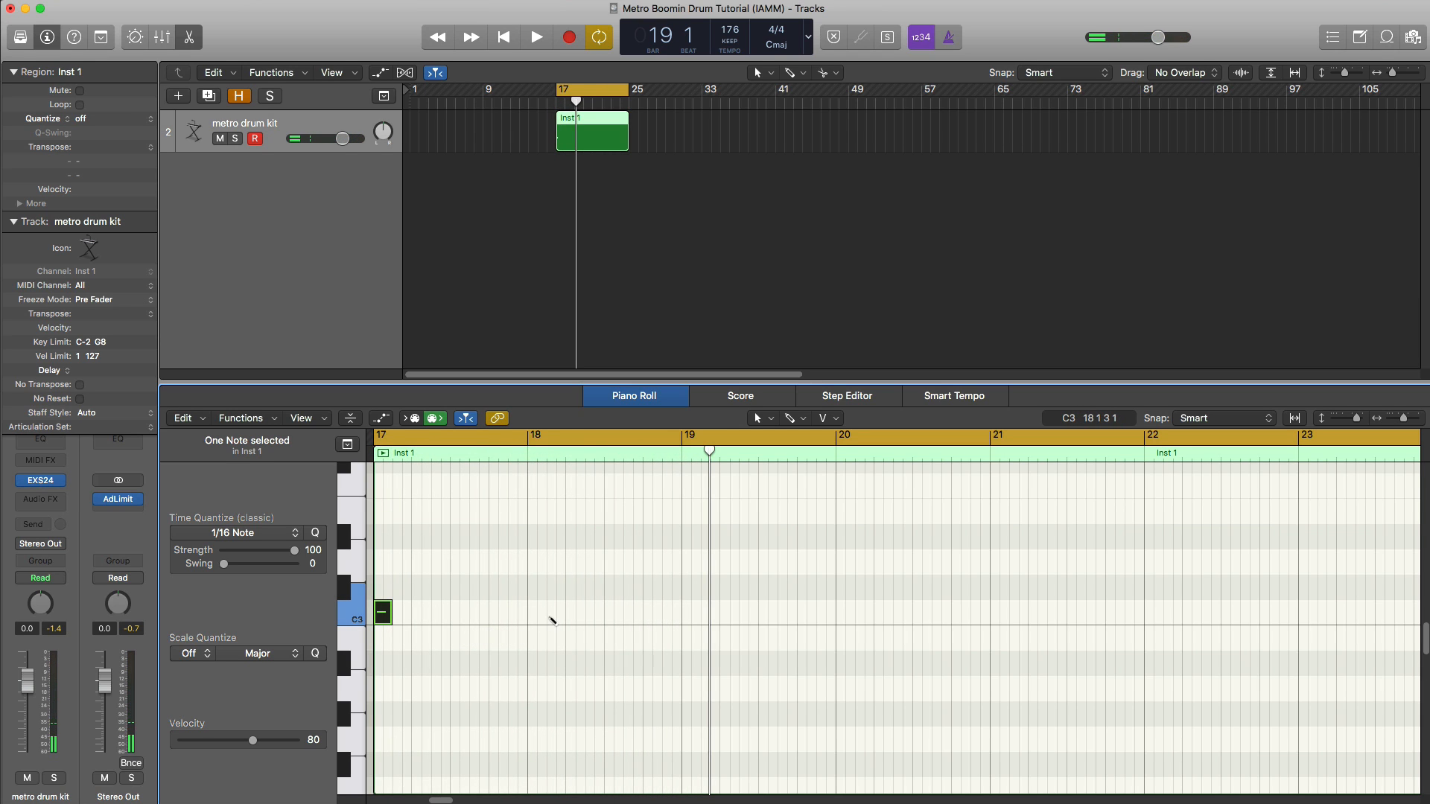
pyautogui.click(534, 35)
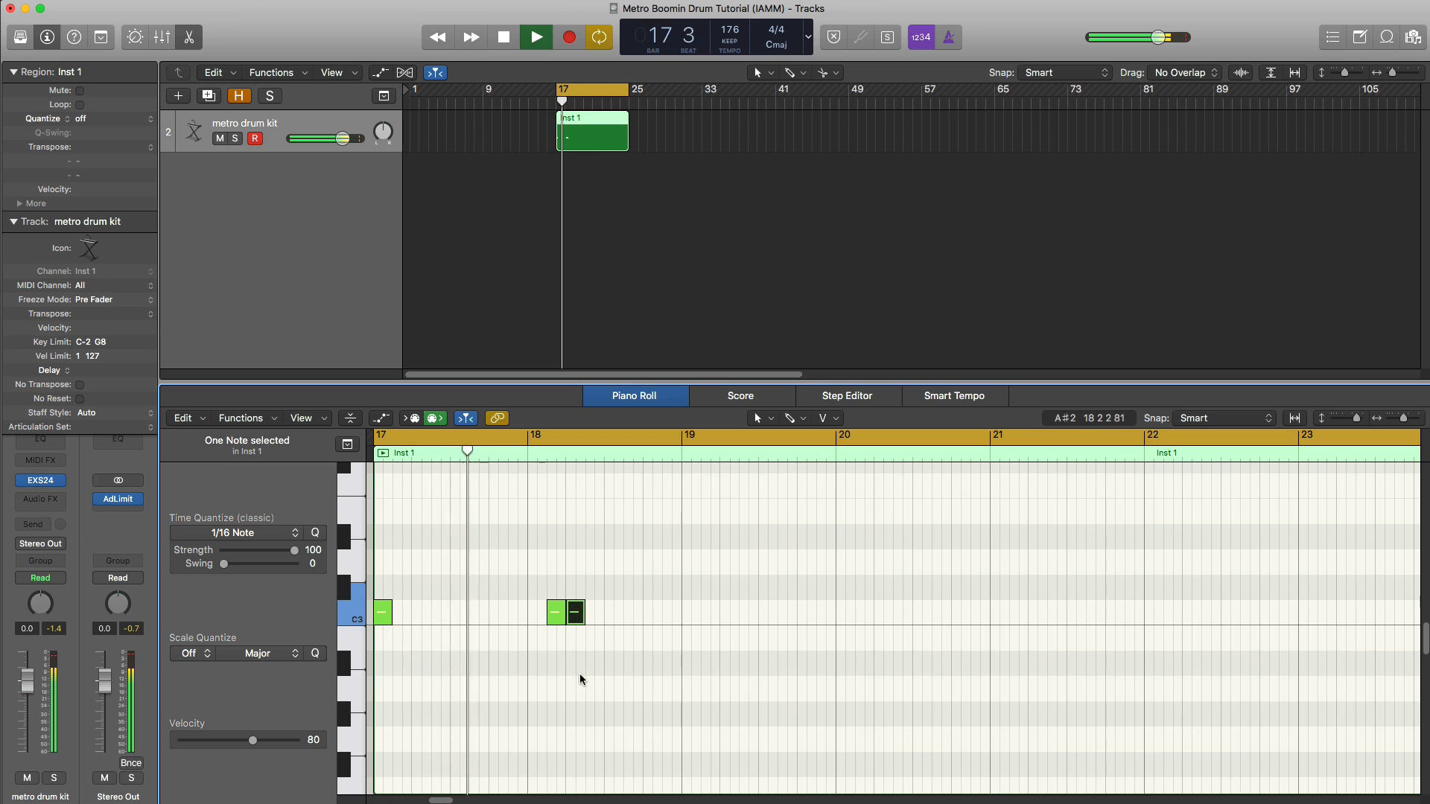
pyautogui.click(535, 36)
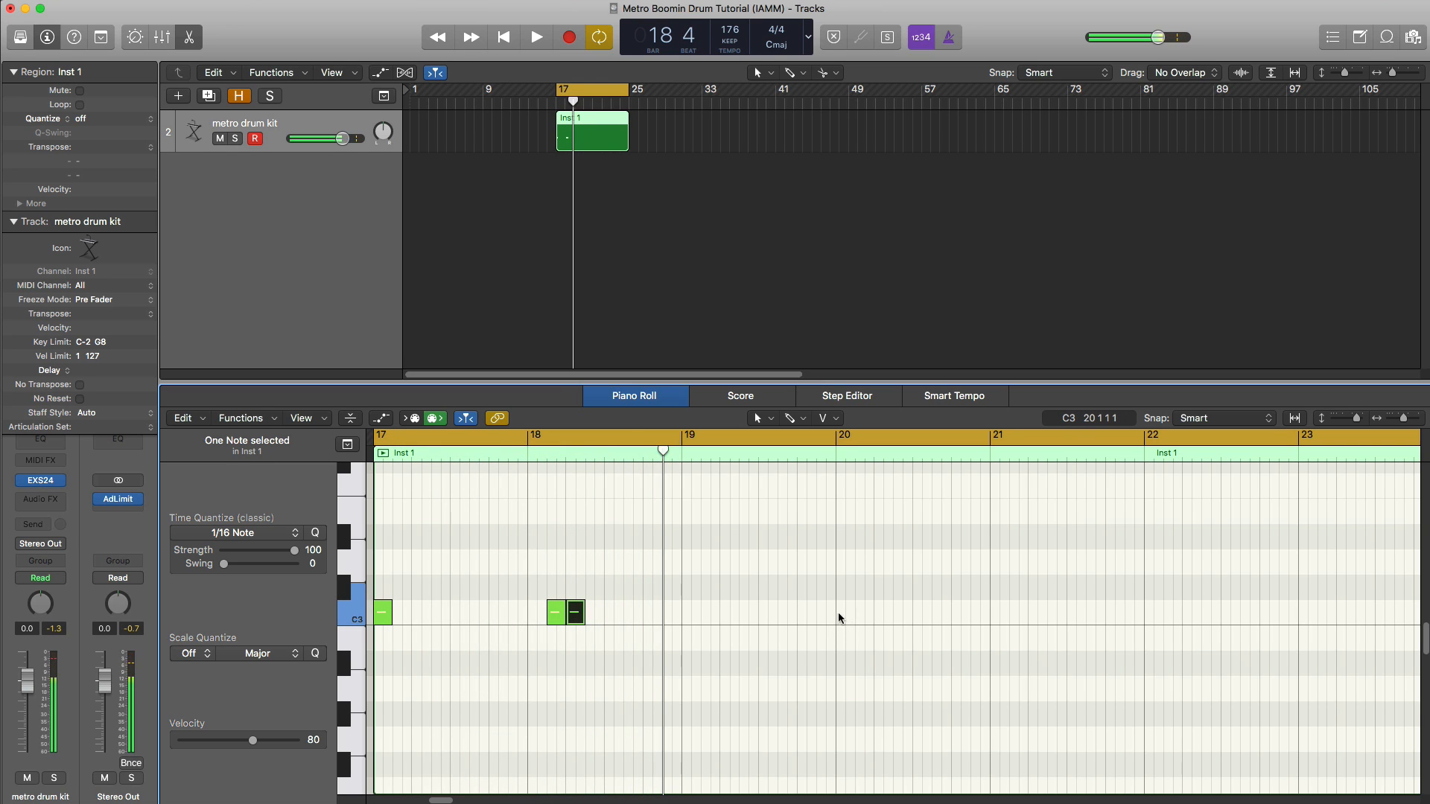
pyautogui.click(536, 38)
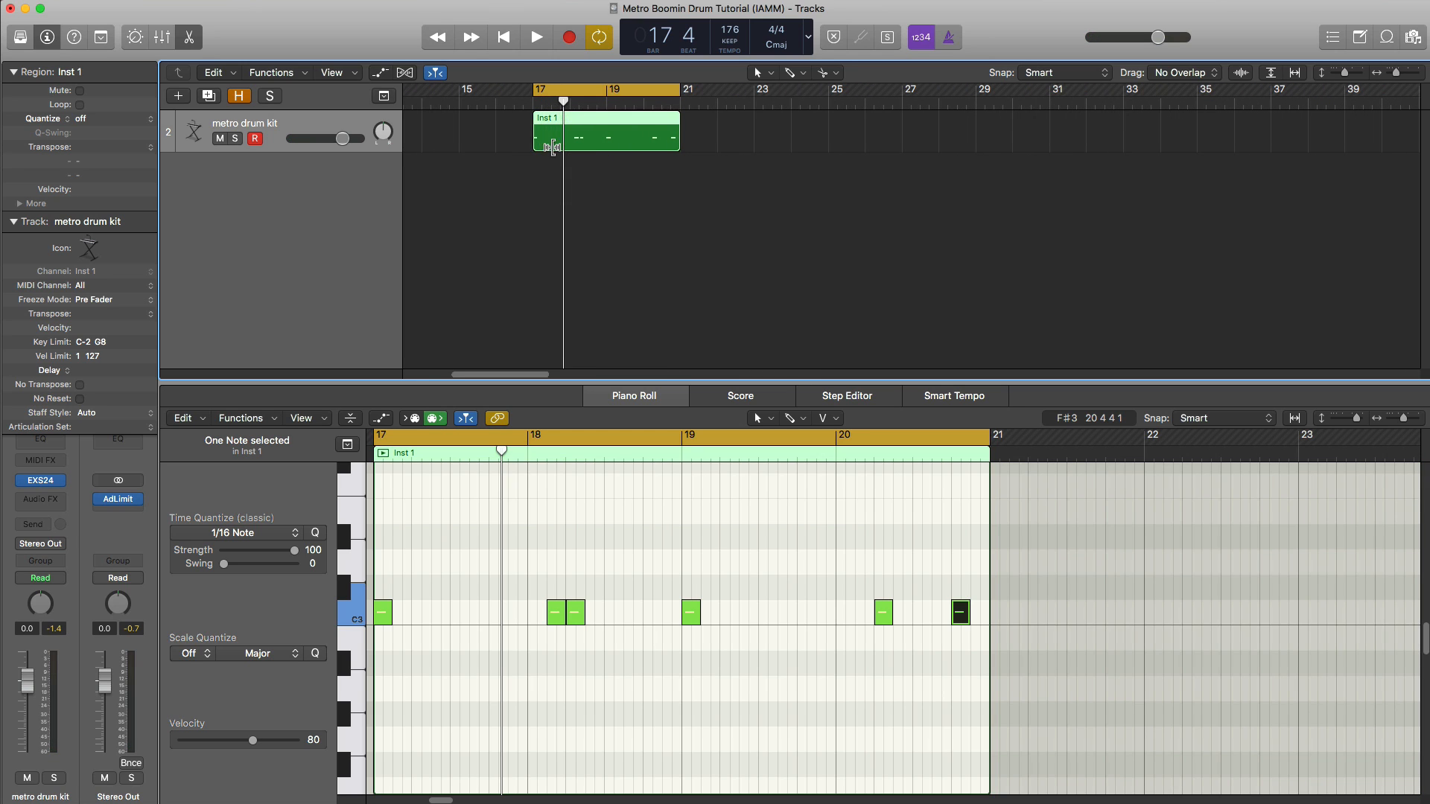
pyautogui.click(535, 37)
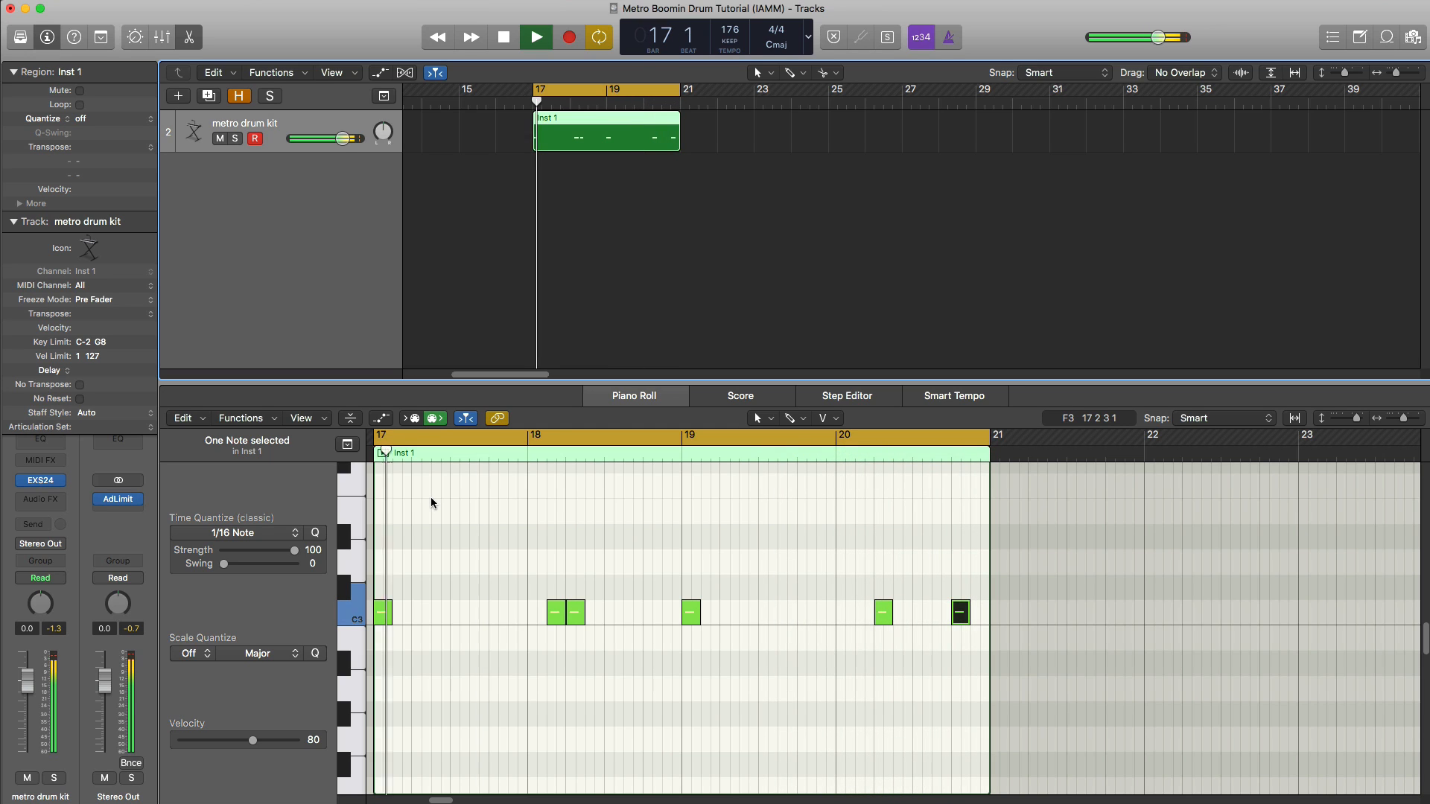
pyautogui.click(536, 36)
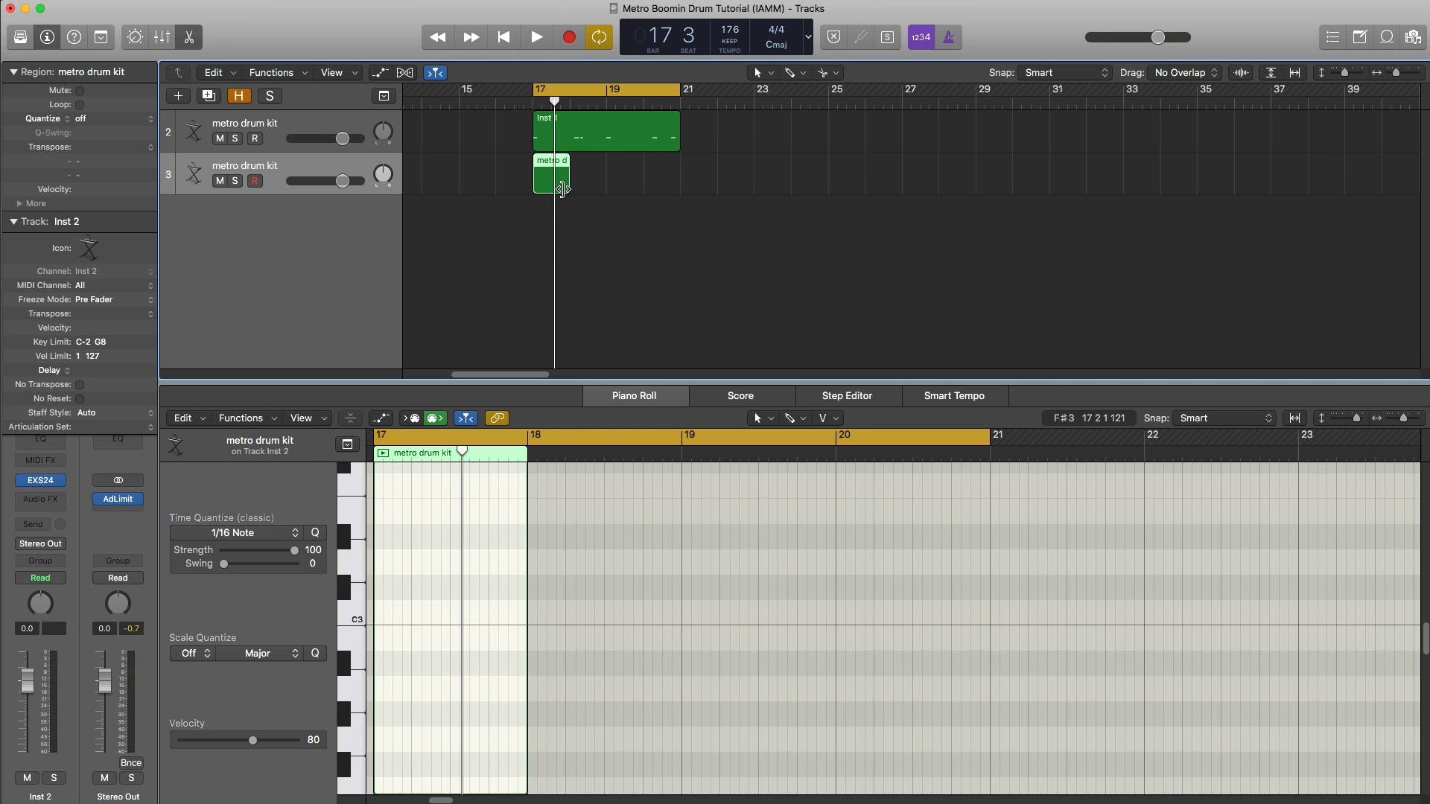
# - Draw three snare hits in the second track's region, including bars 17 and 19, while auditioning
pyautogui.click(534, 35)
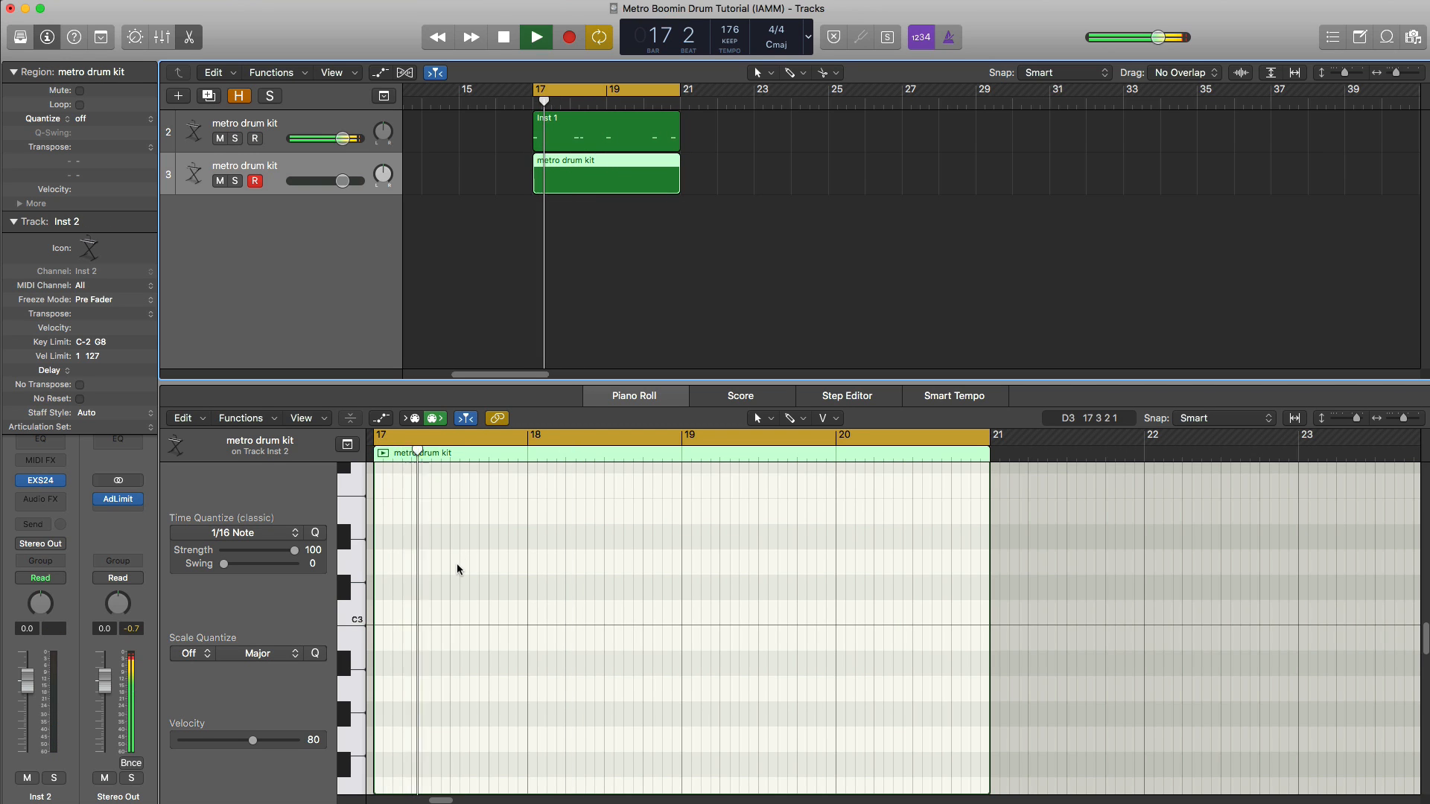
pyautogui.click(459, 562)
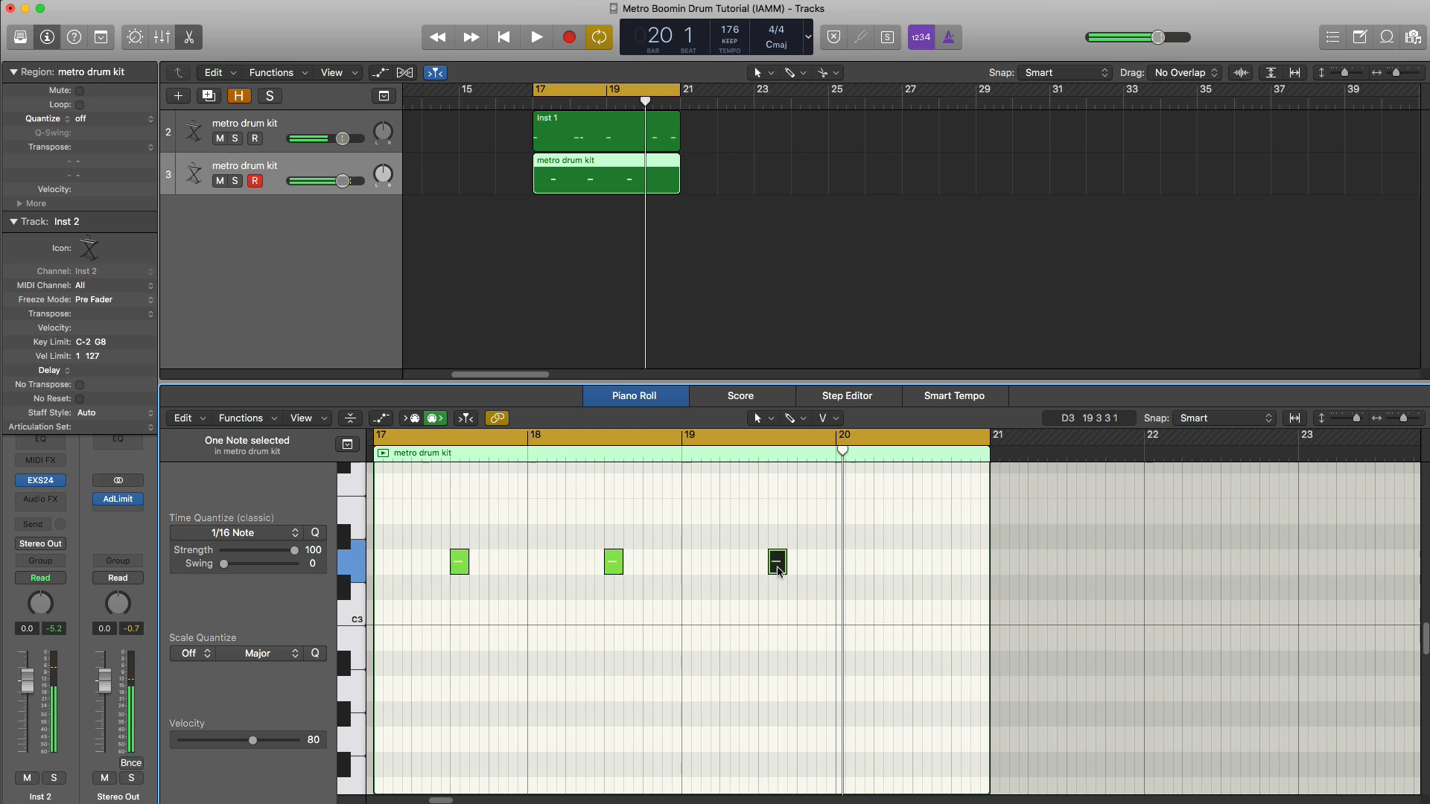
pyautogui.click(537, 36)
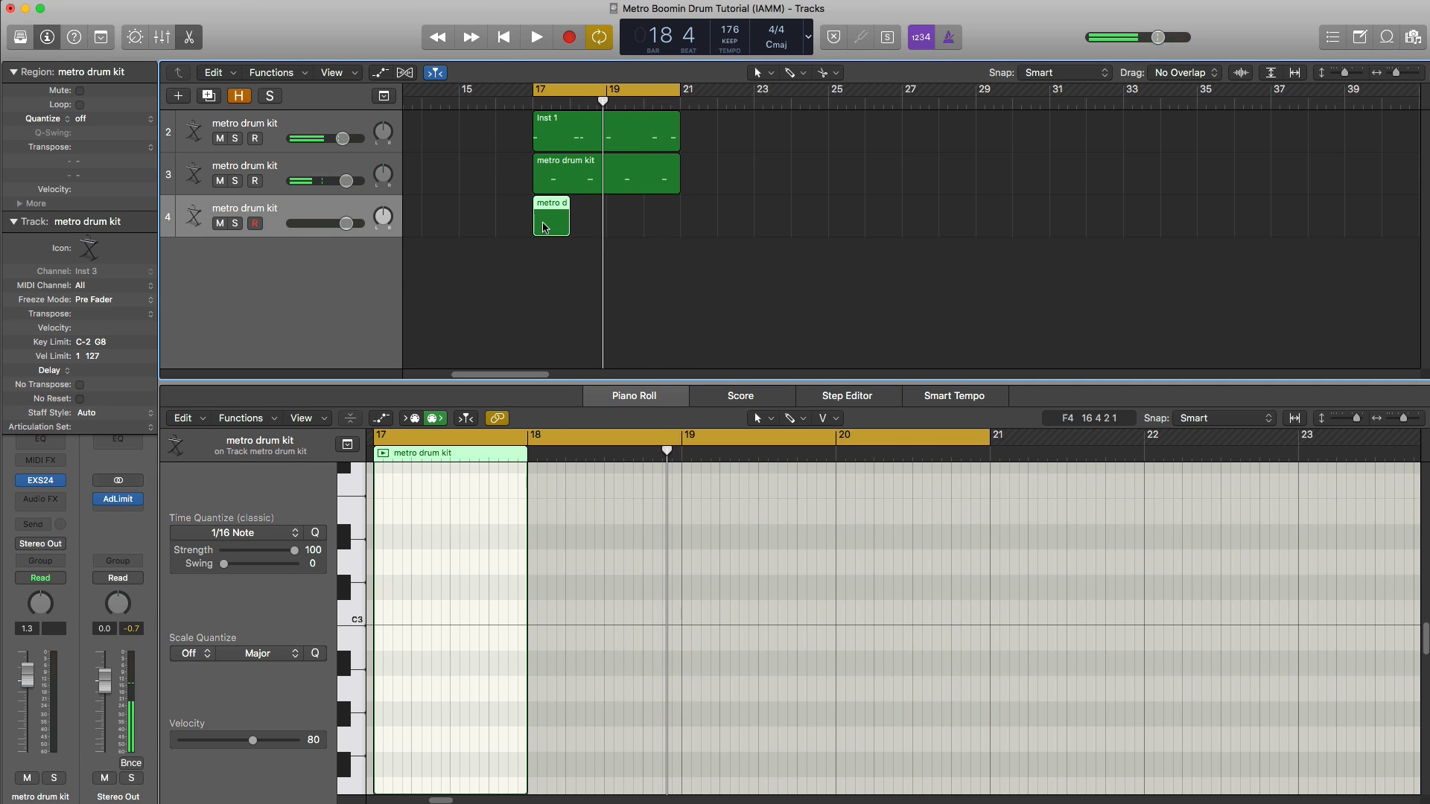
# - Extend the third drum-kit track's region from bar 17 out to bar 21
pyautogui.moveTo(568, 228); pyautogui.dragTo(669, 228)
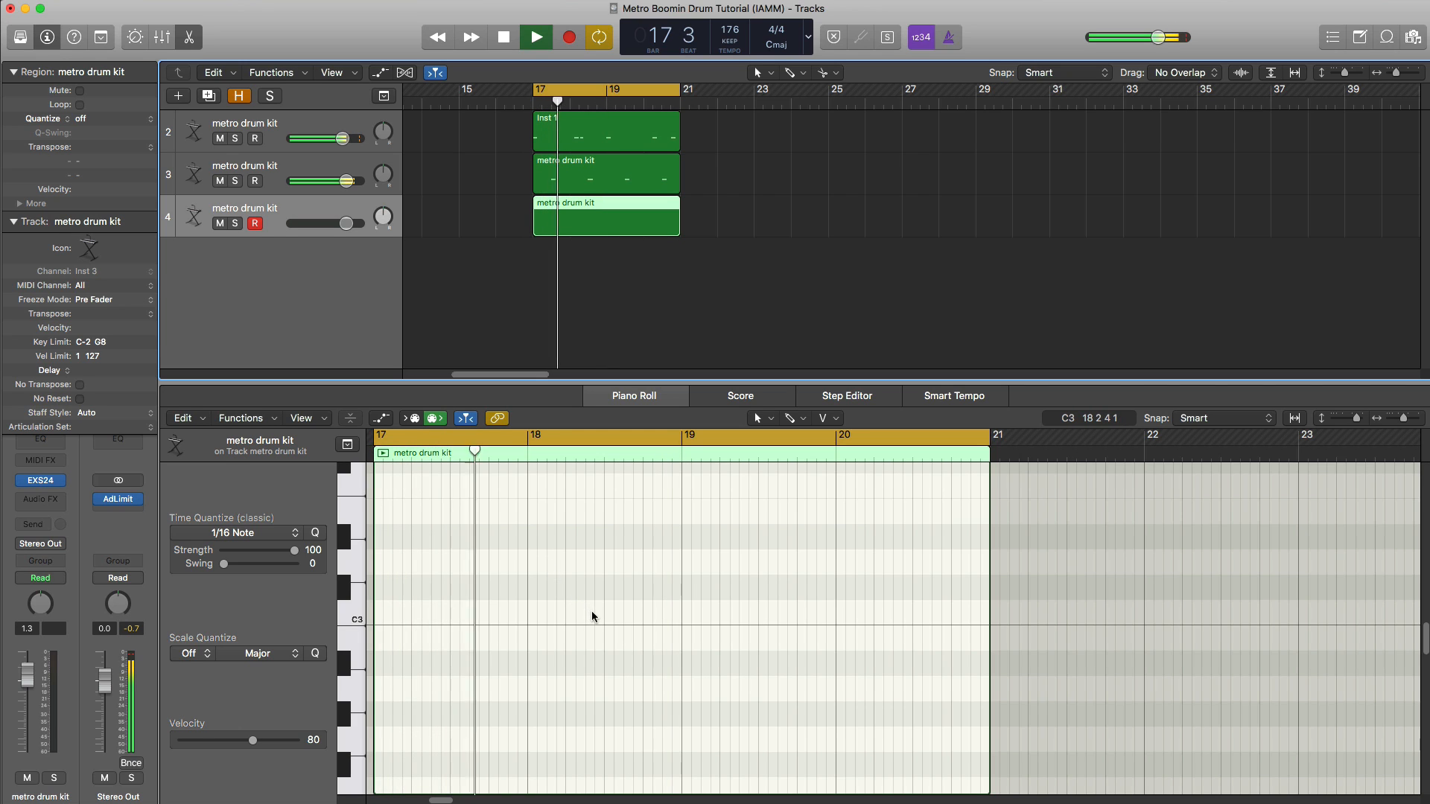
pyautogui.click(535, 36)
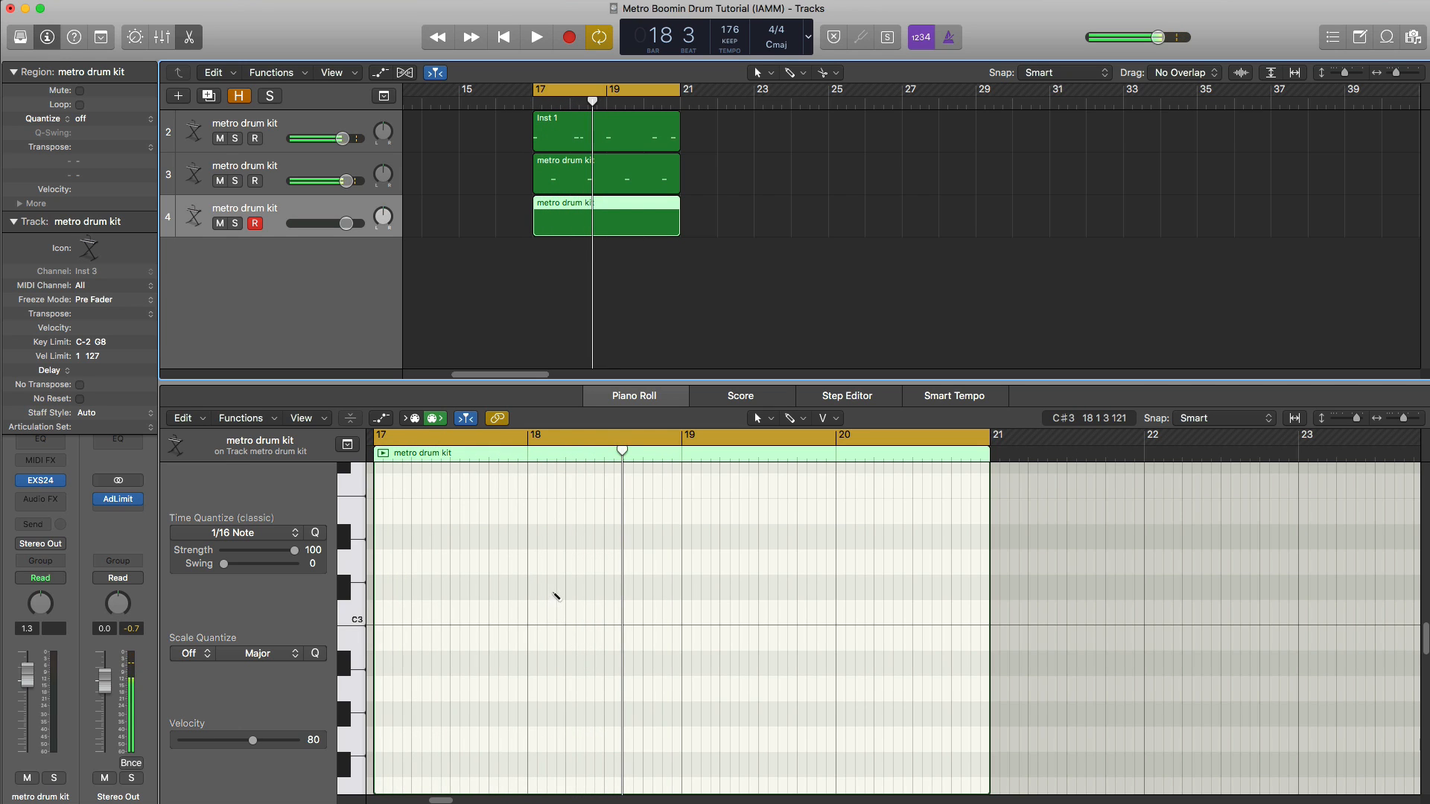
pyautogui.click(555, 584)
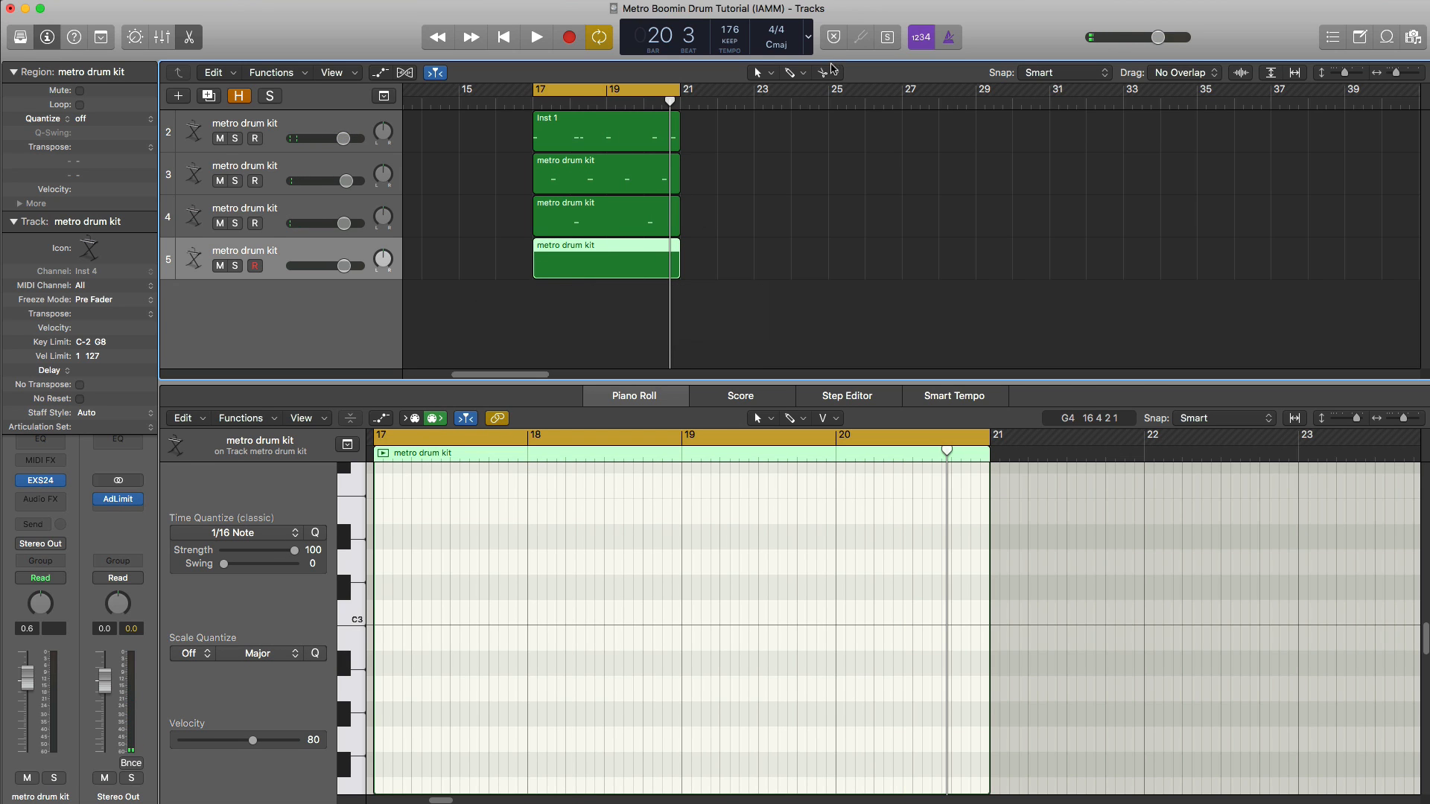
# - With a 1/8-note grid, draw a G#3 hi-hat at bar 17 and repeat it through bar 20
pyautogui.click(830, 417)
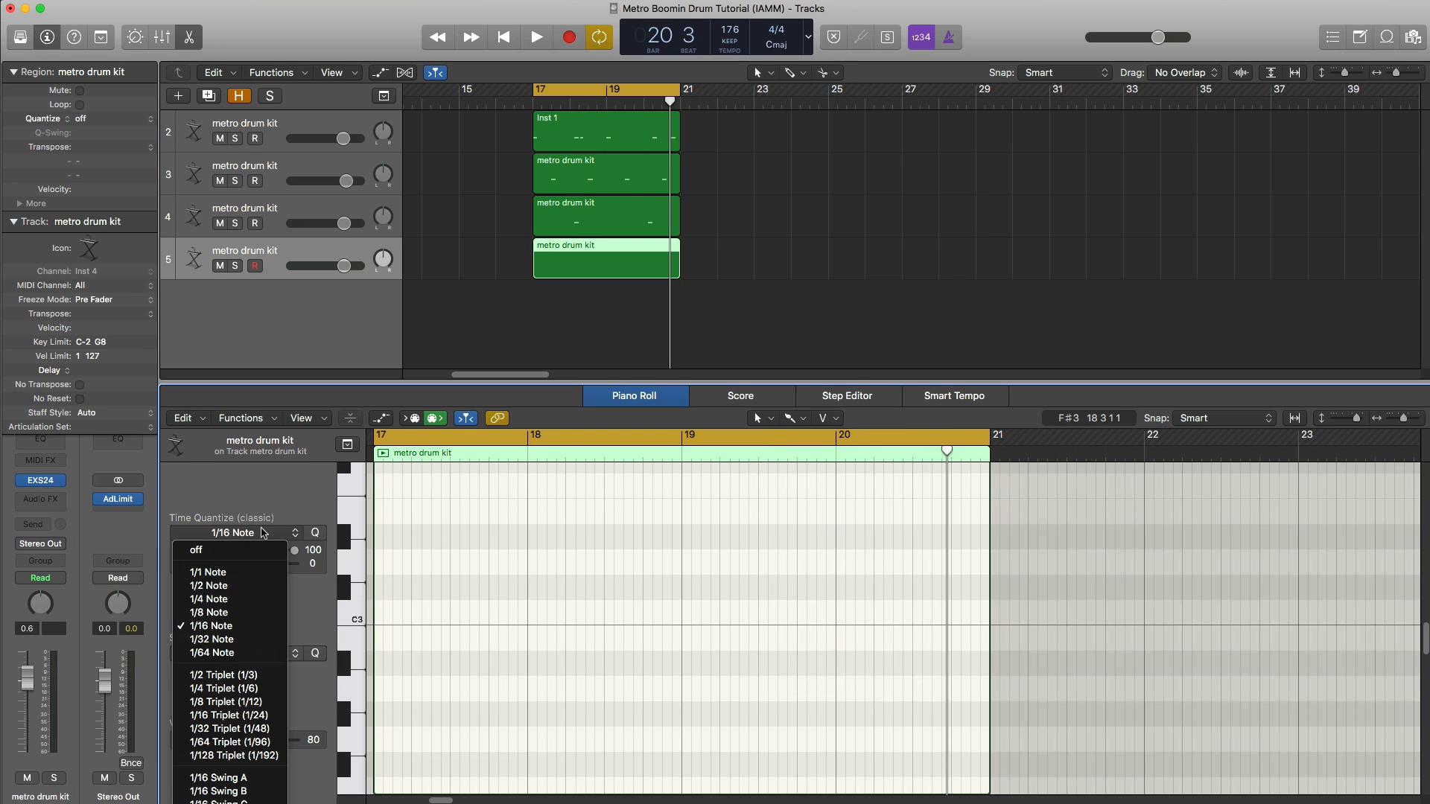
pyautogui.click(209, 612)
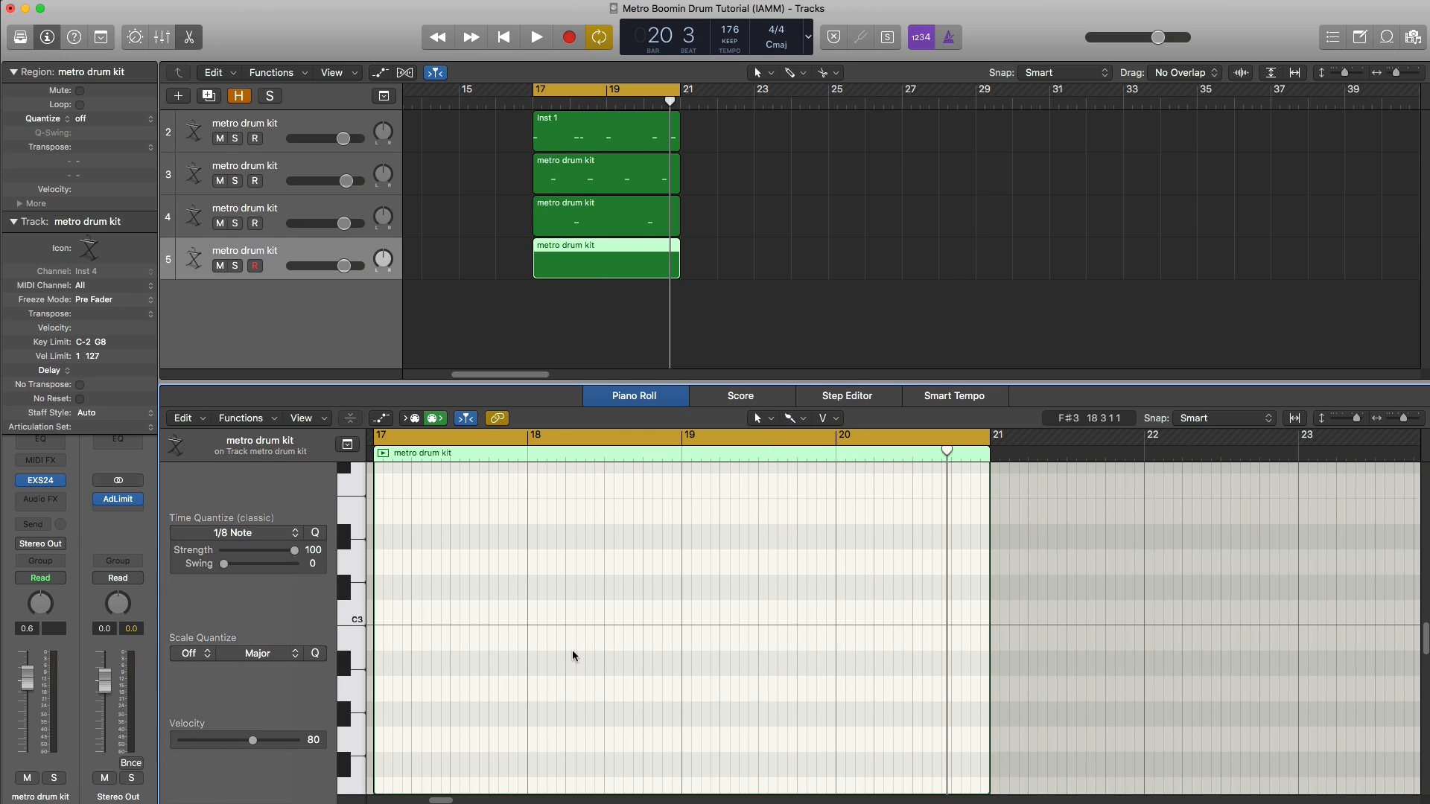
pyautogui.click(535, 36)
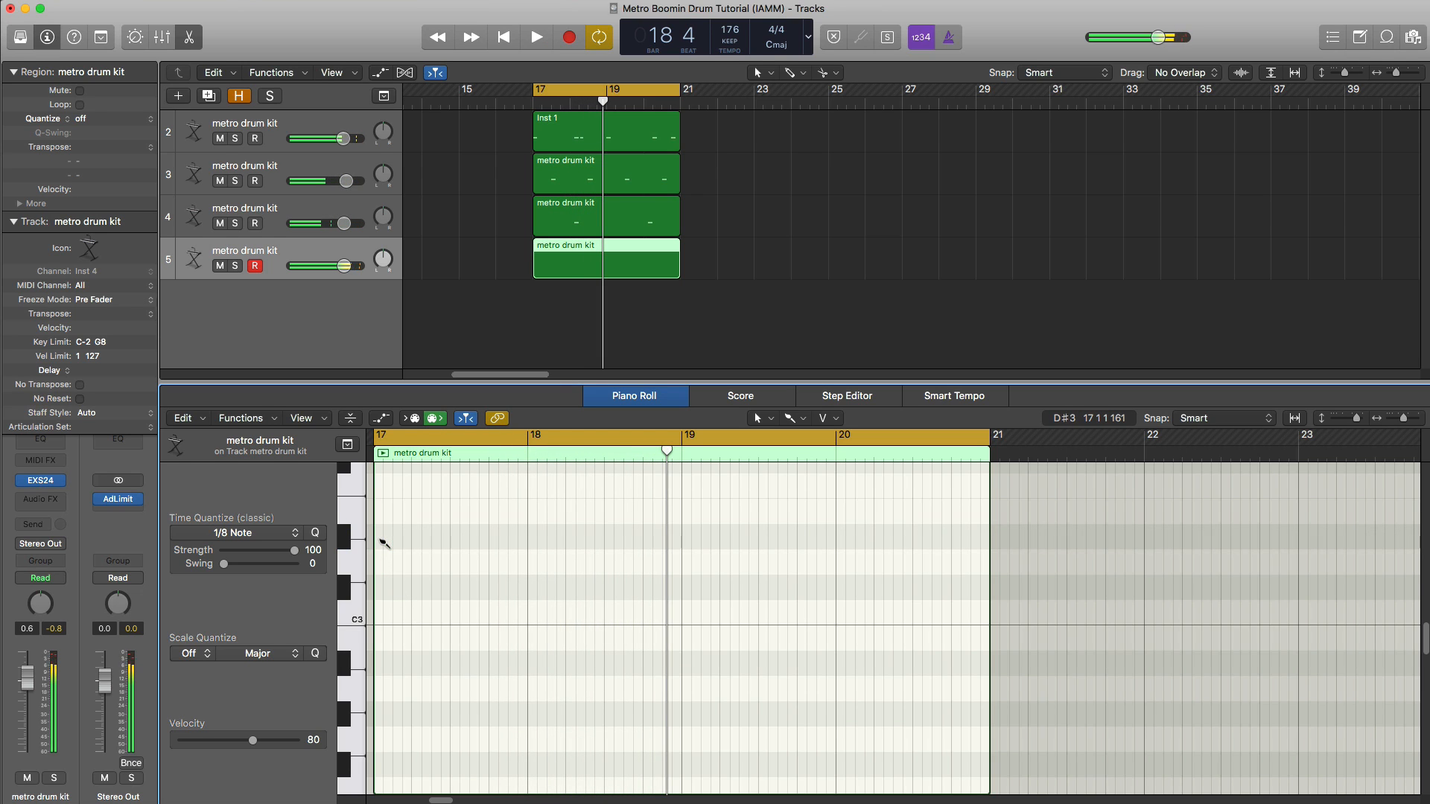
pyautogui.click(381, 591)
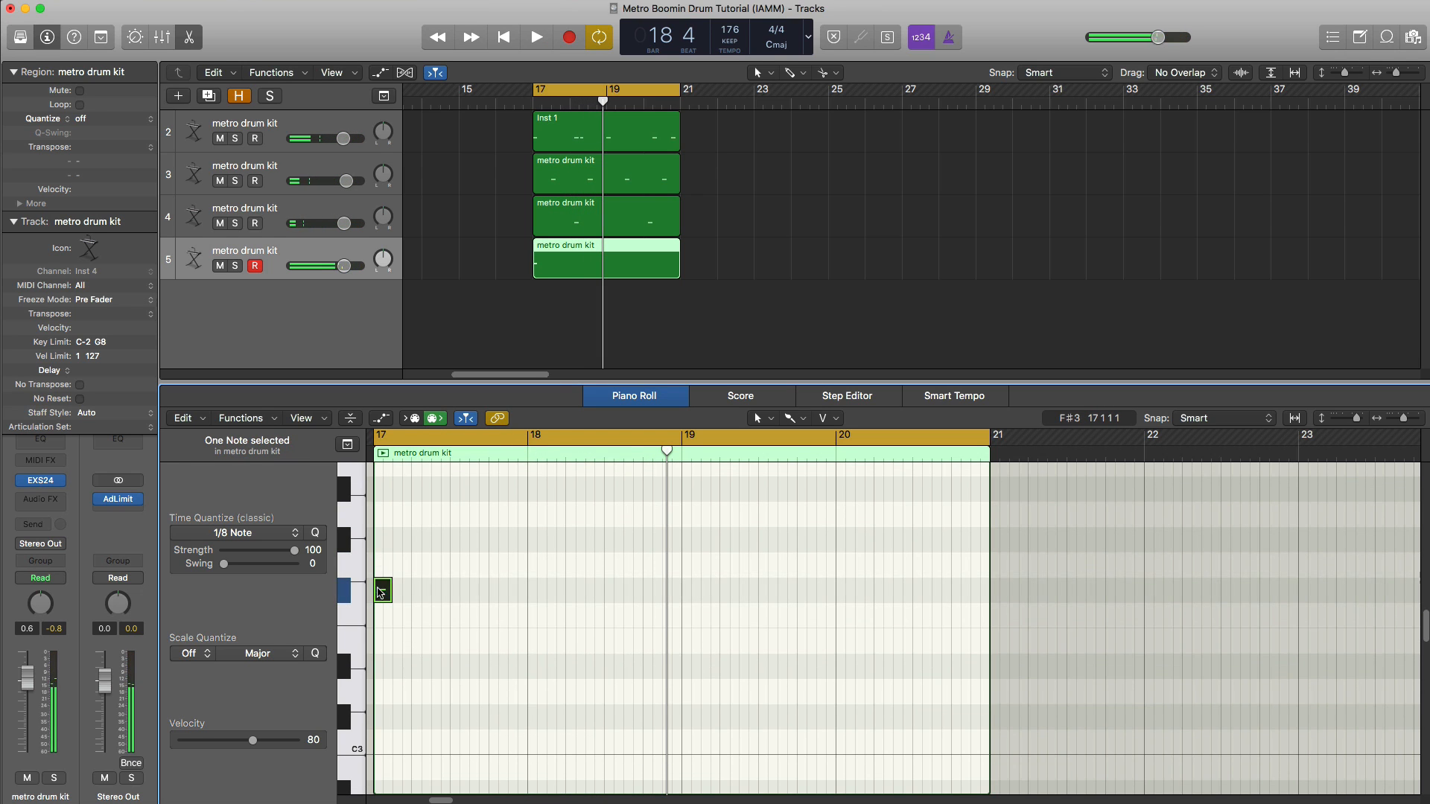
pyautogui.moveTo(382, 592); pyautogui.dragTo(382, 536)
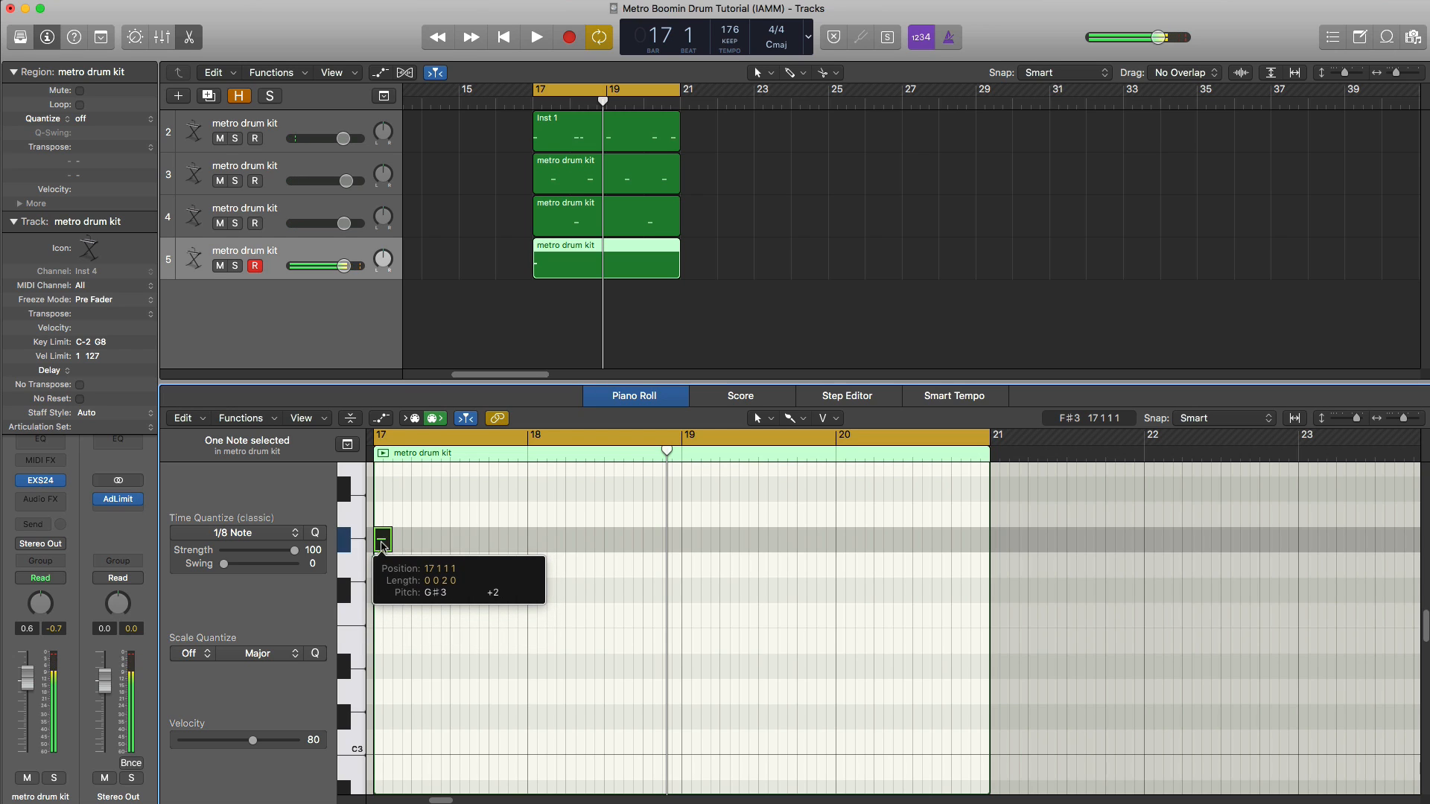
pyautogui.moveTo(382, 537); pyautogui.dragTo(598, 542)
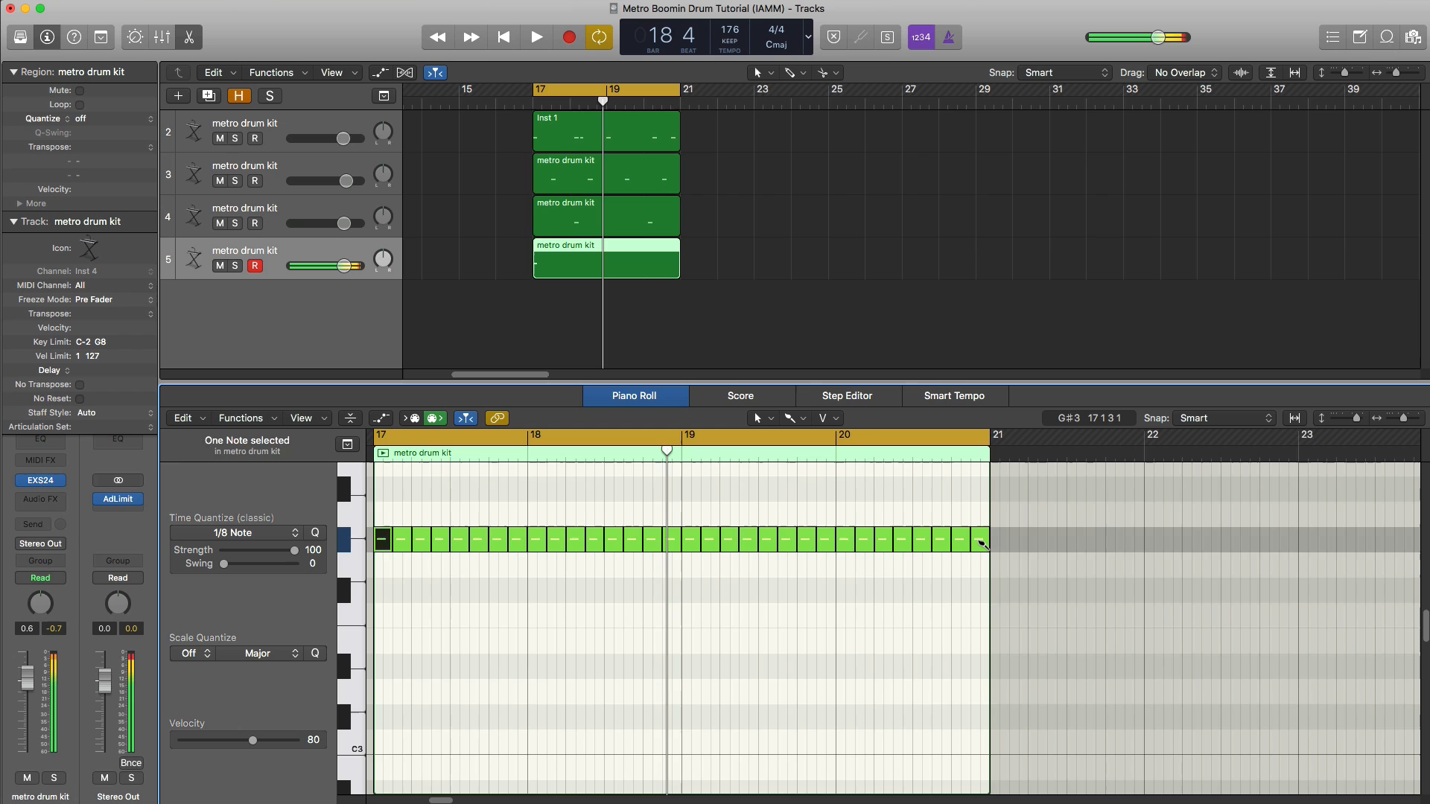
pyautogui.click(535, 38)
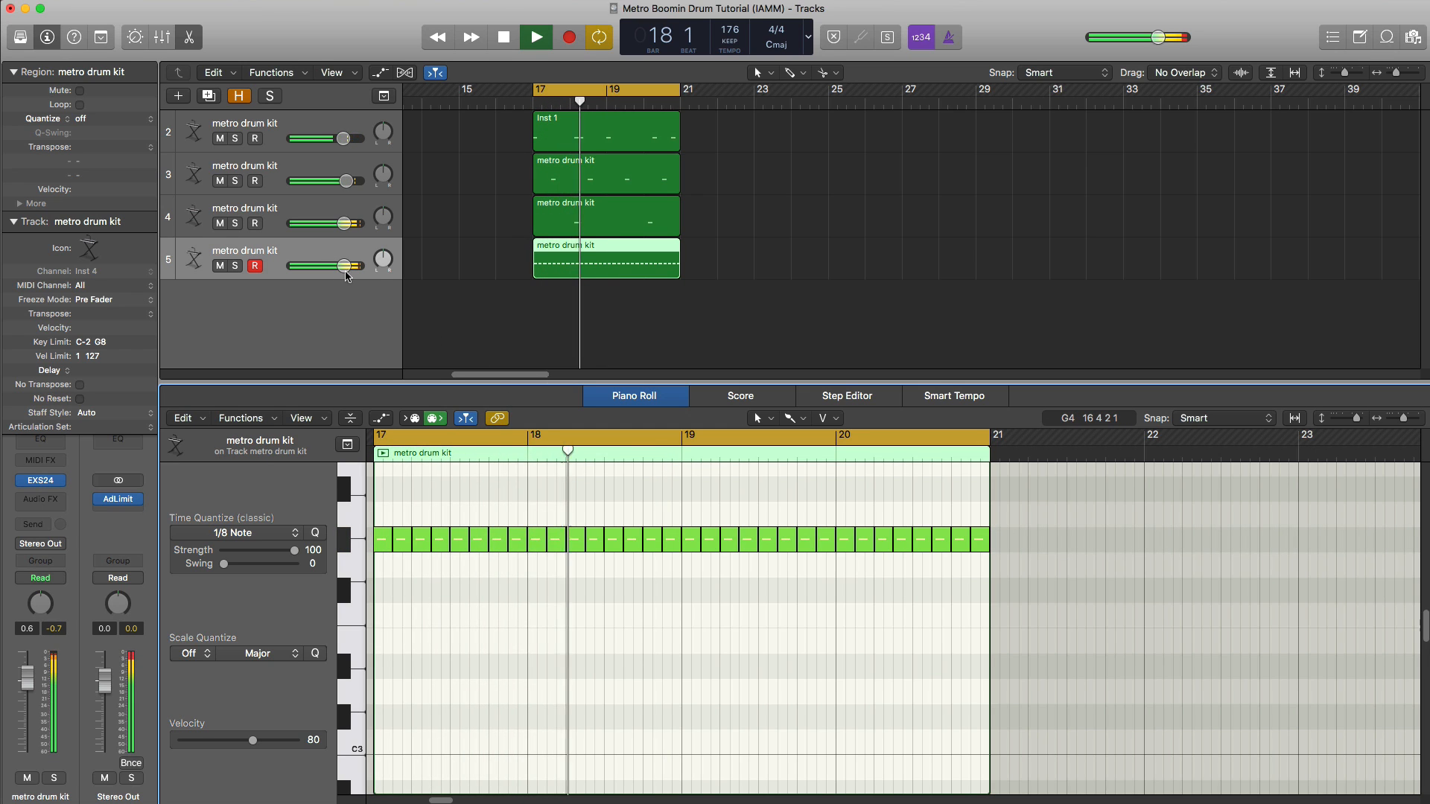
# - Lower the hi-hat track's volume fader to about −10.4 dB
pyautogui.moveTo(351, 265); pyautogui.dragTo(323, 265)
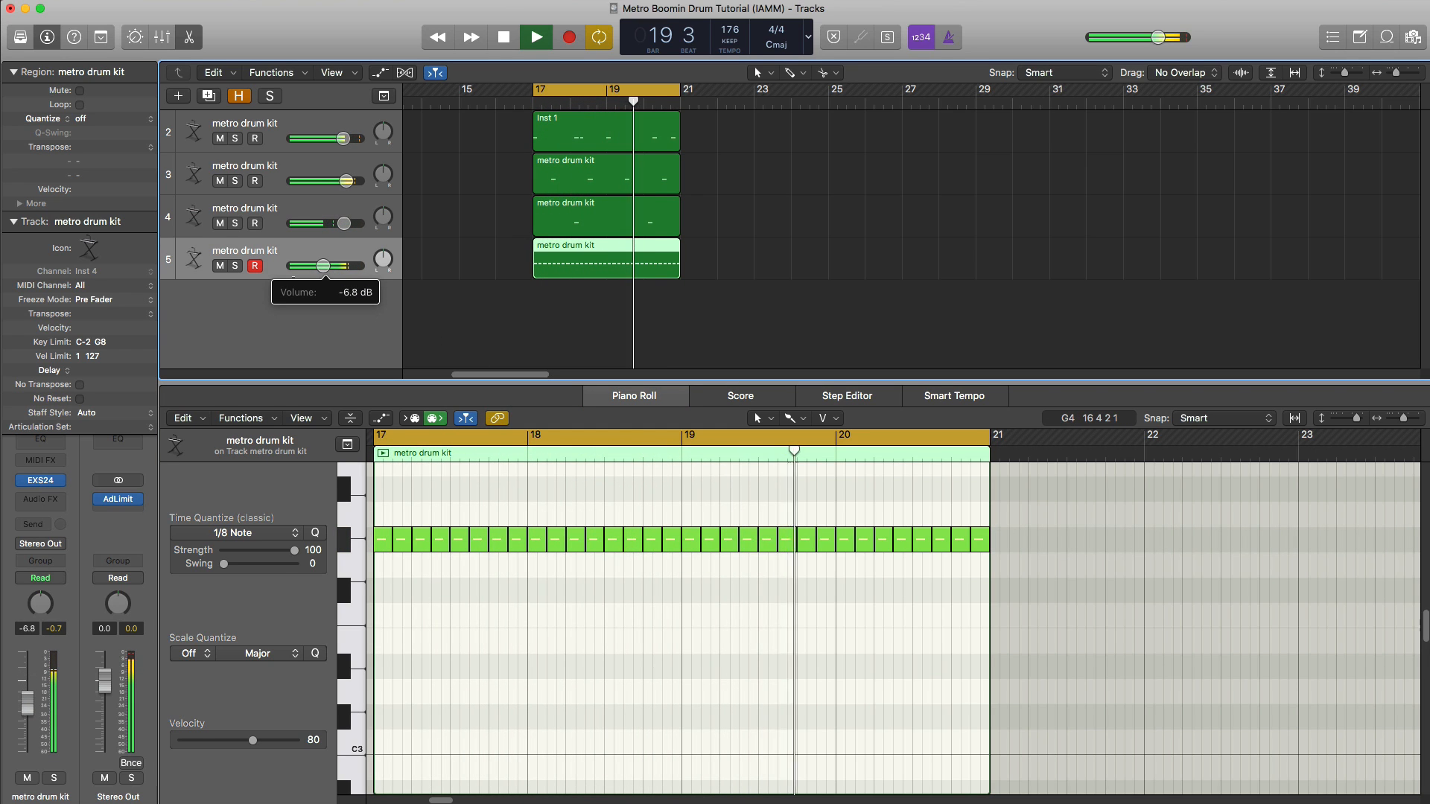
pyautogui.moveTo(330, 265); pyautogui.dragTo(316, 265)
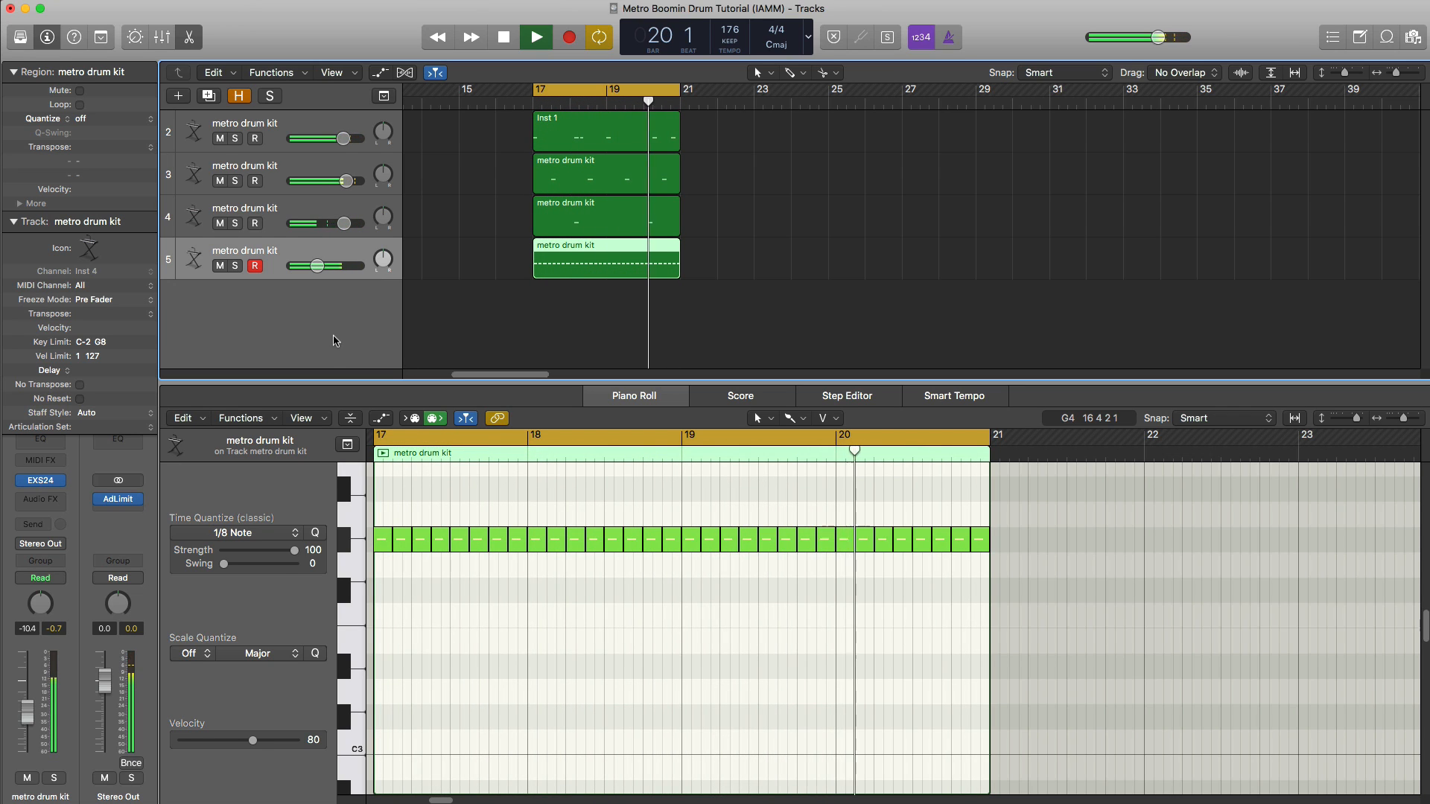
pyautogui.click(502, 36)
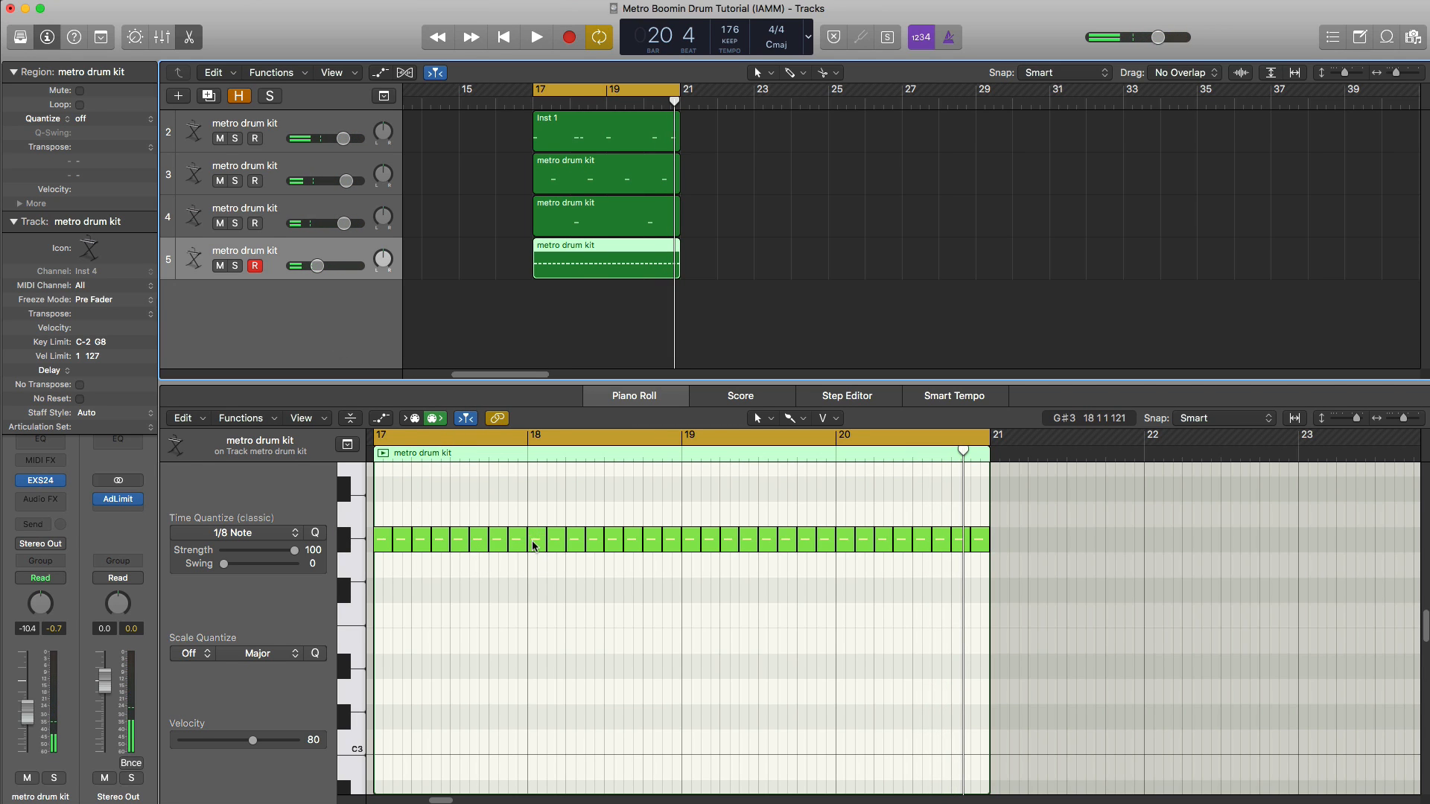
# - Split the bar-18 hi-hat into a quick stutter roll and audition it
pyautogui.click(533, 541)
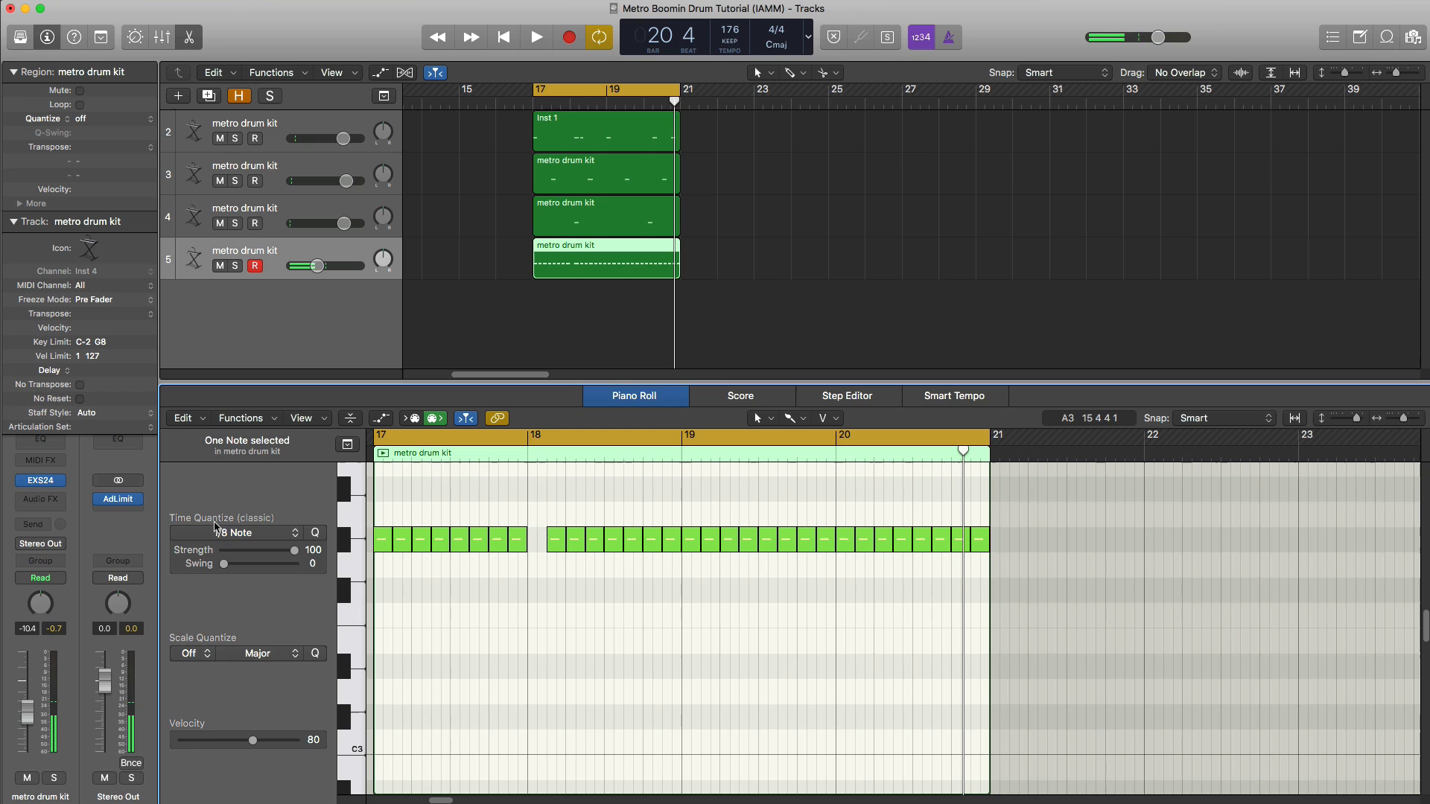
pyautogui.click(237, 534)
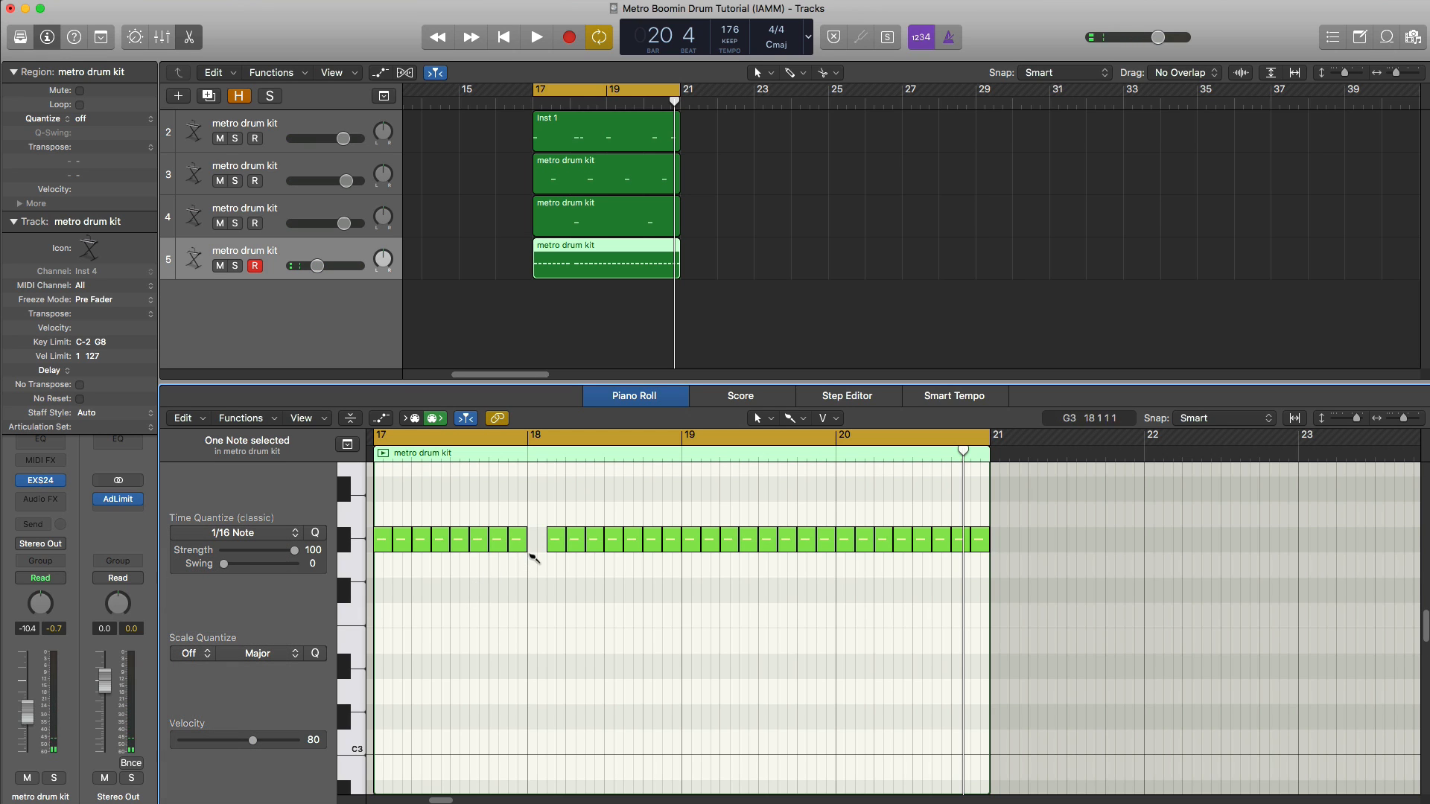
pyautogui.click(535, 35)
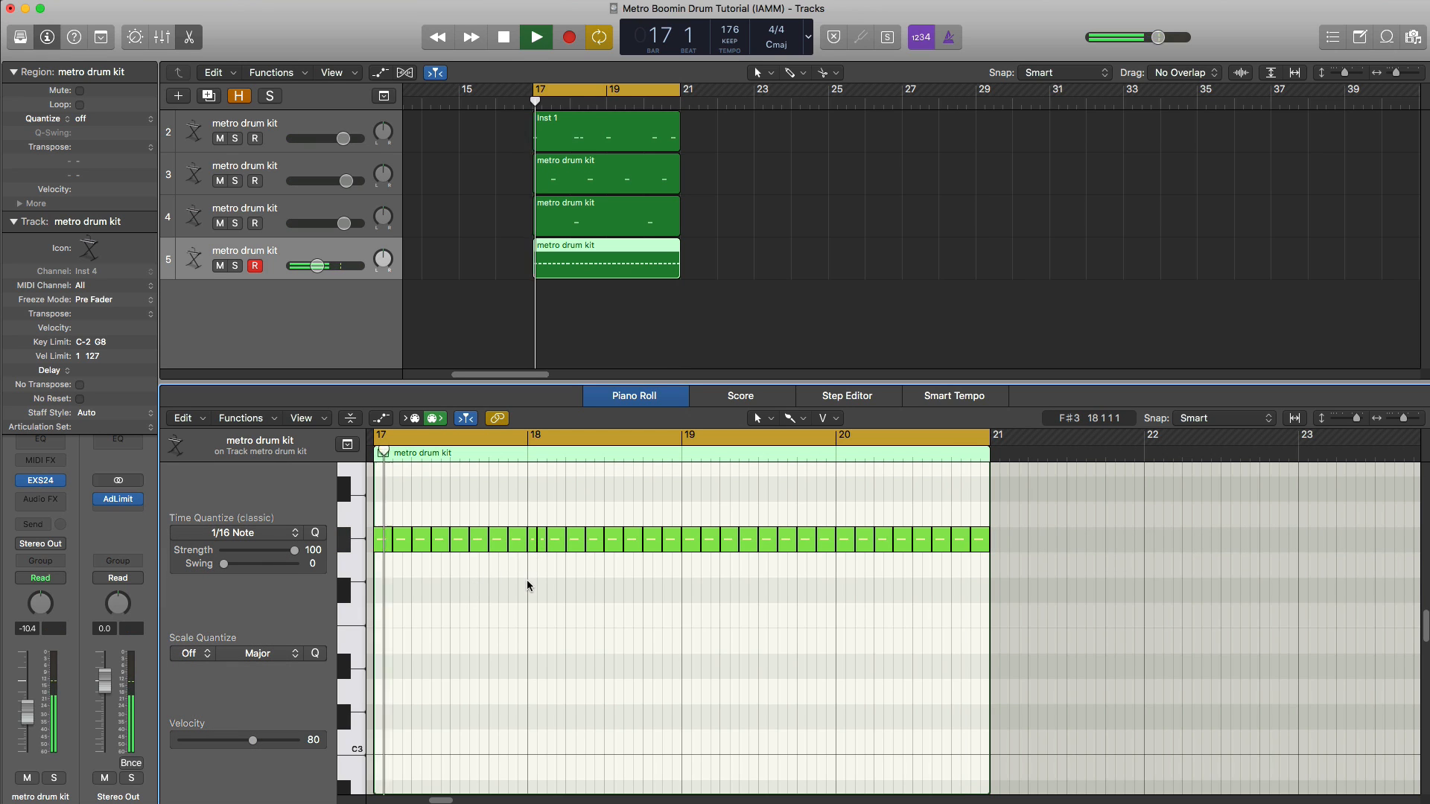
pyautogui.click(535, 38)
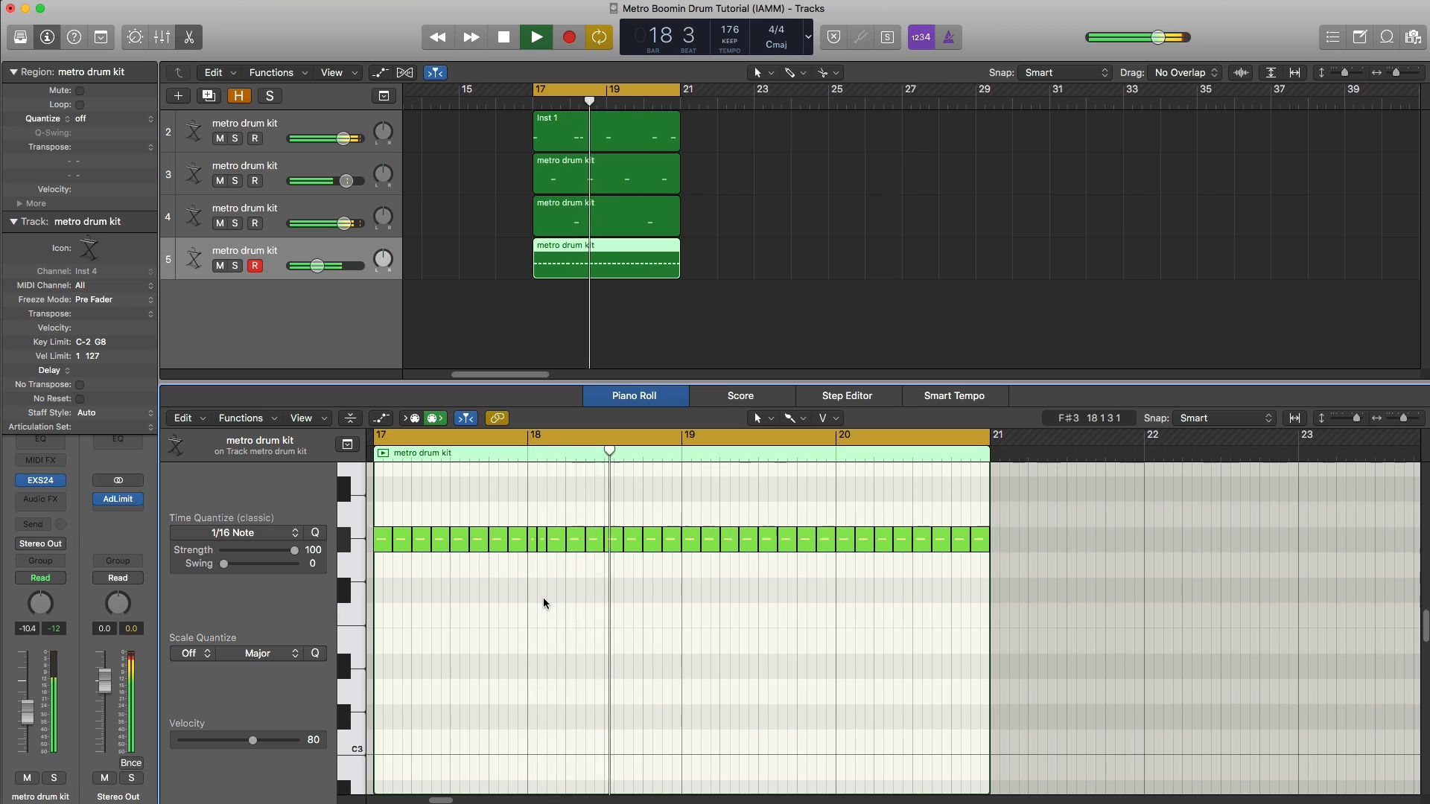
pyautogui.click(535, 37)
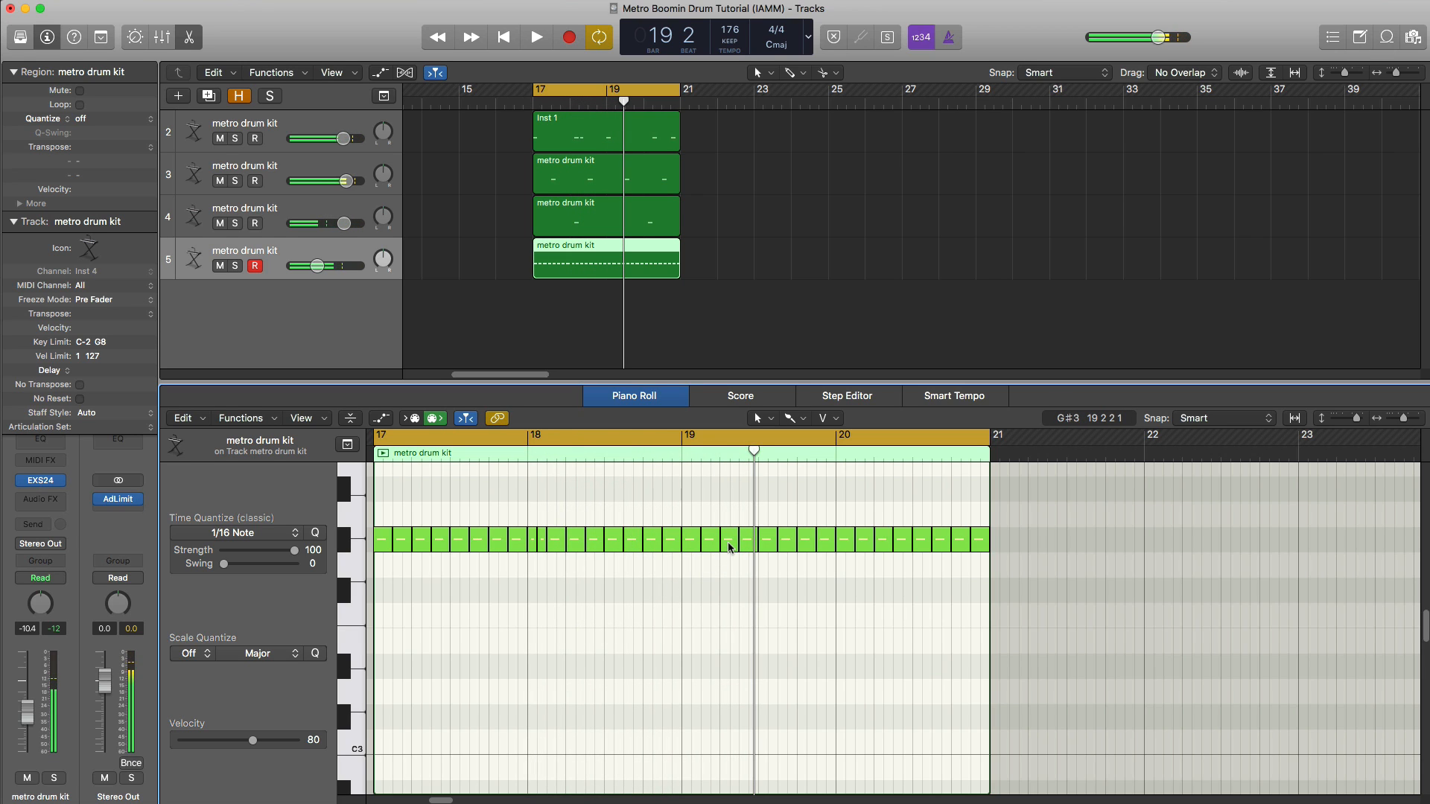
# - Add stutter rolls to hi-hats in bars 19 and 20, playing back to check
pyautogui.click(734, 539)
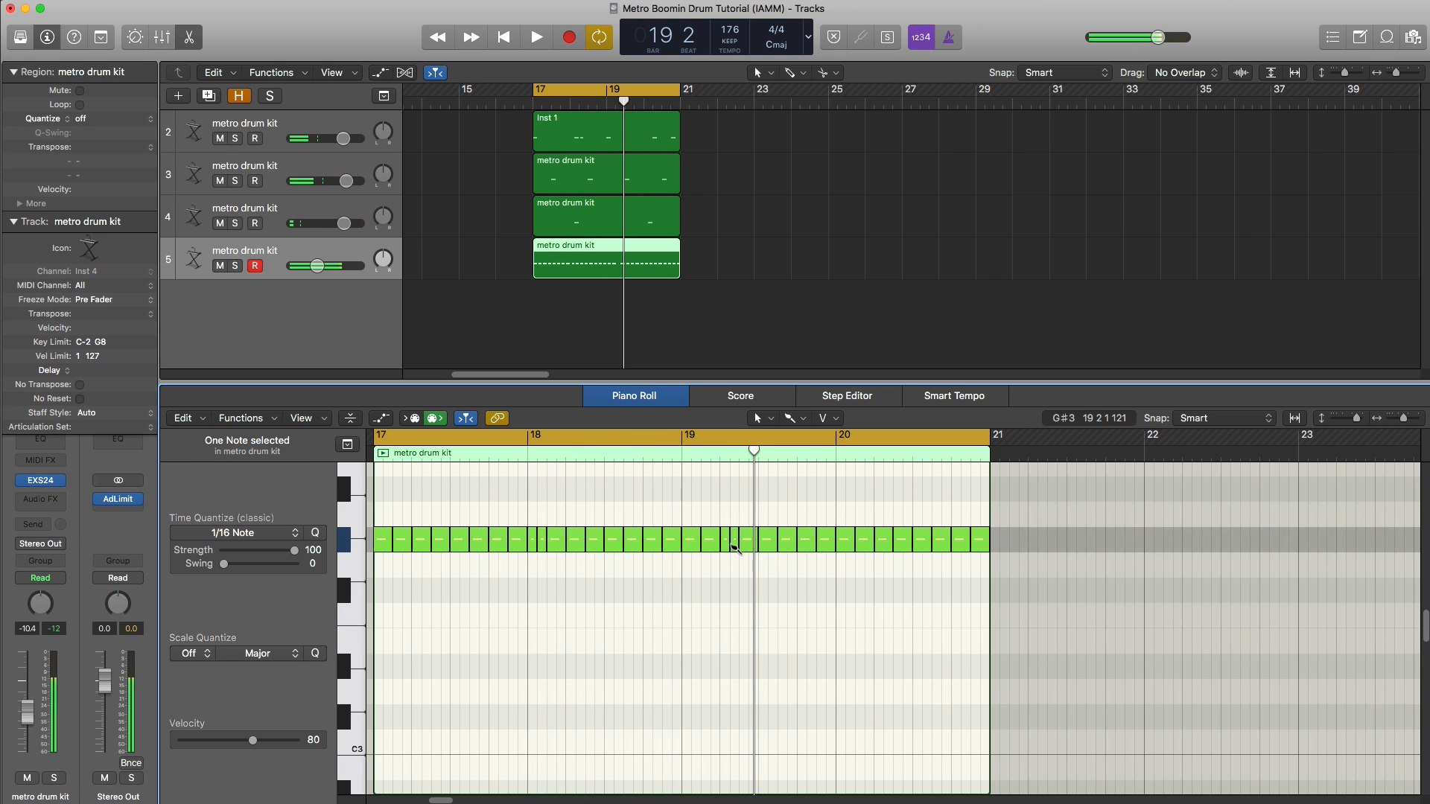
pyautogui.click(535, 36)
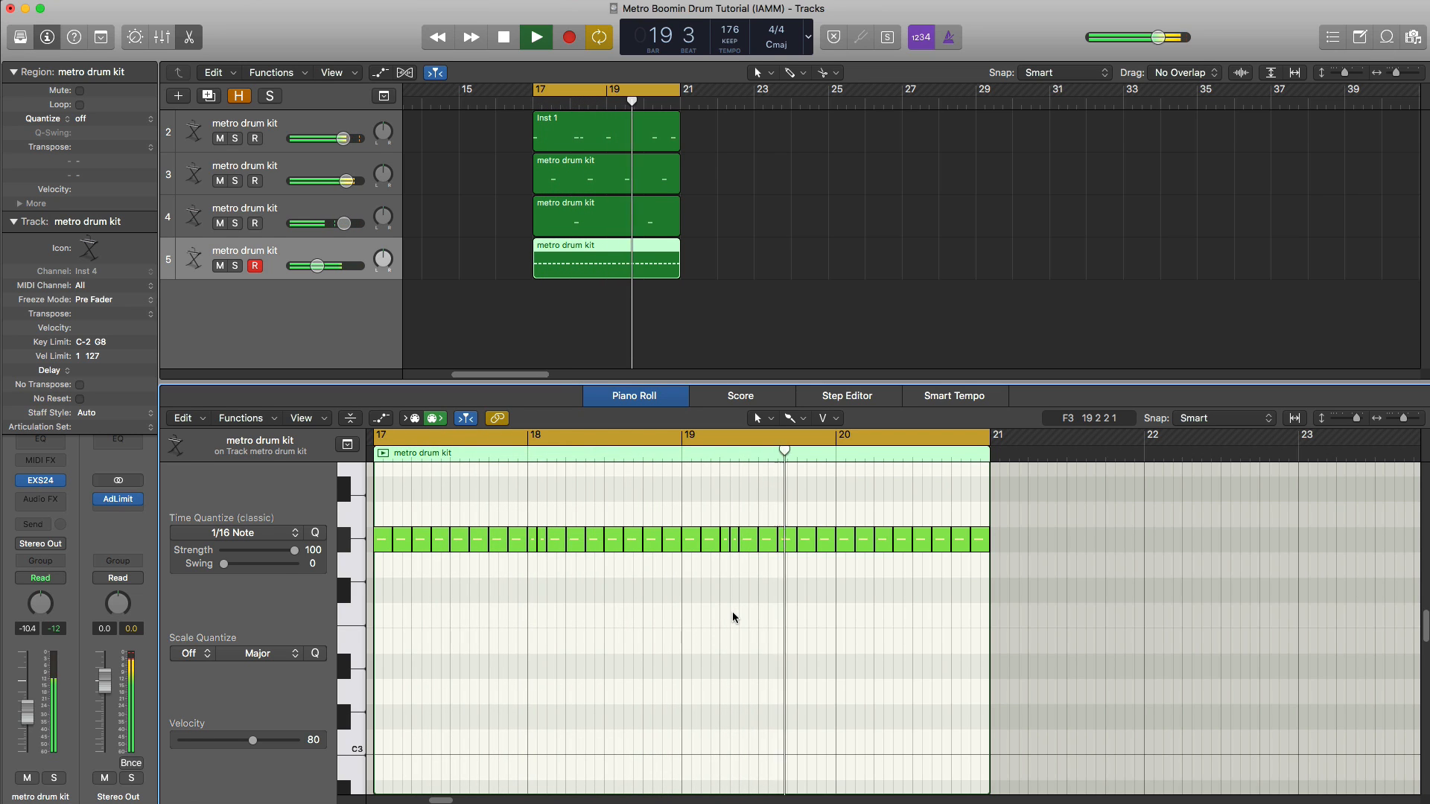
pyautogui.click(502, 35)
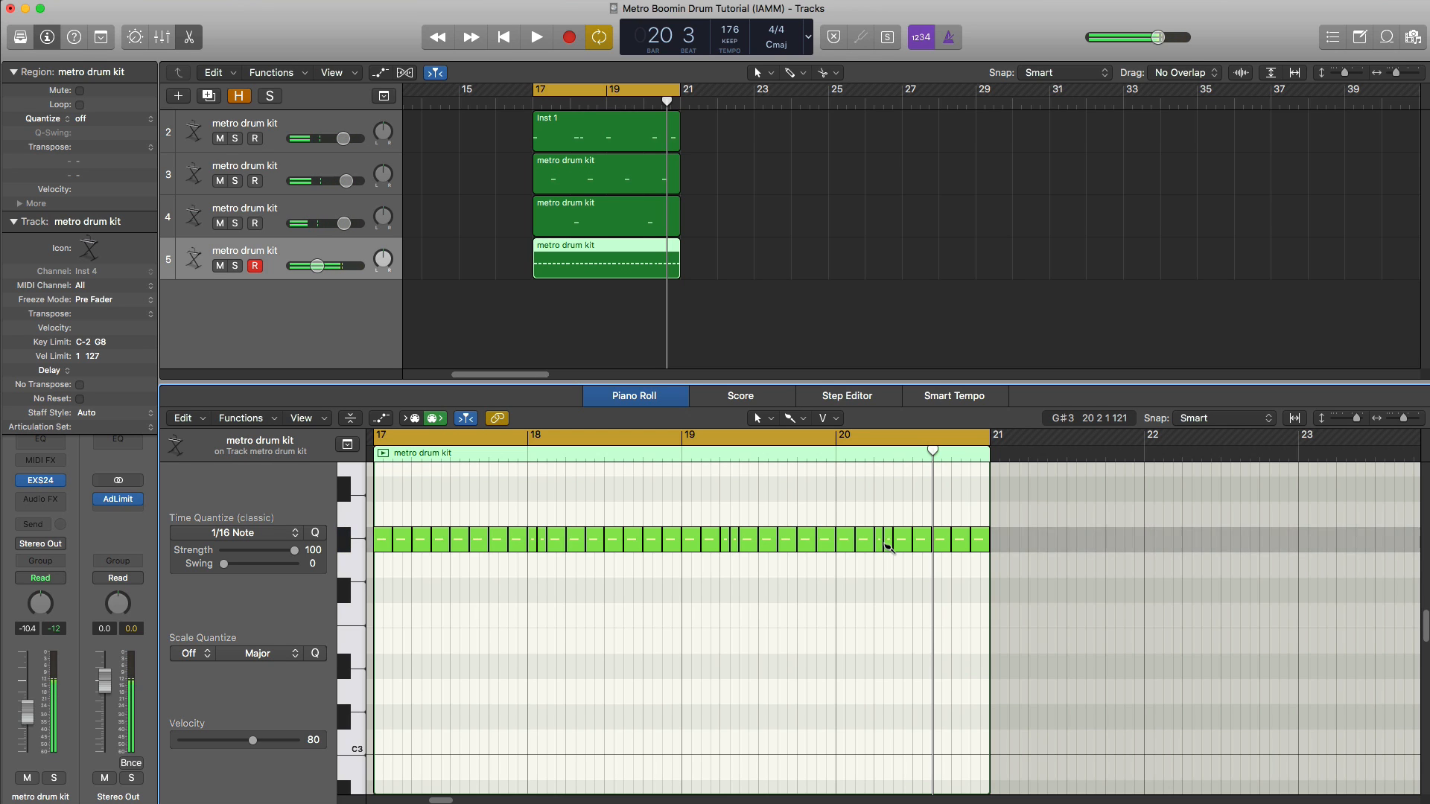
pyautogui.click(536, 36)
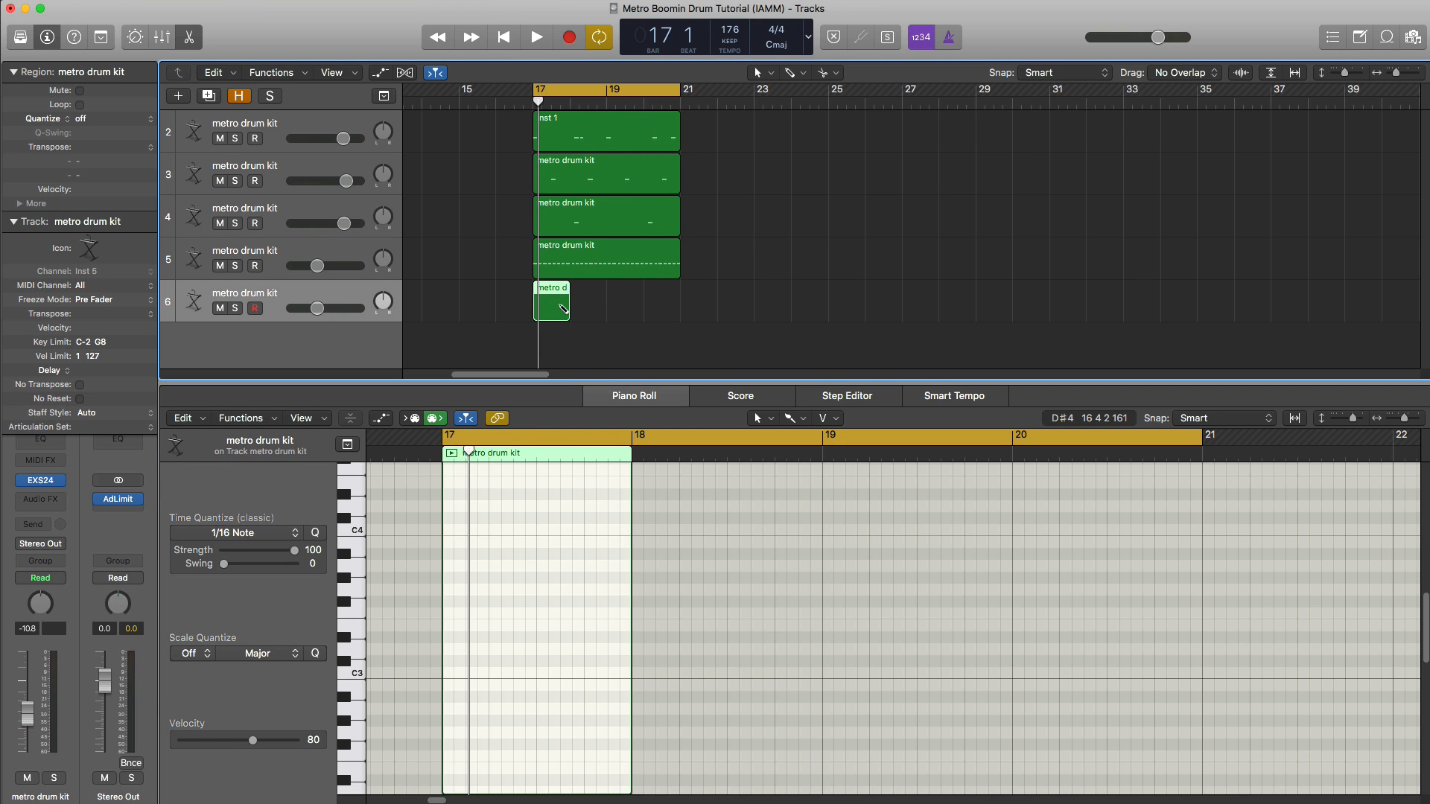
# - Stretch the track 6 region to bar 21 and place two short notes in bar 20
pyautogui.moveTo(567, 308); pyautogui.dragTo(679, 309)
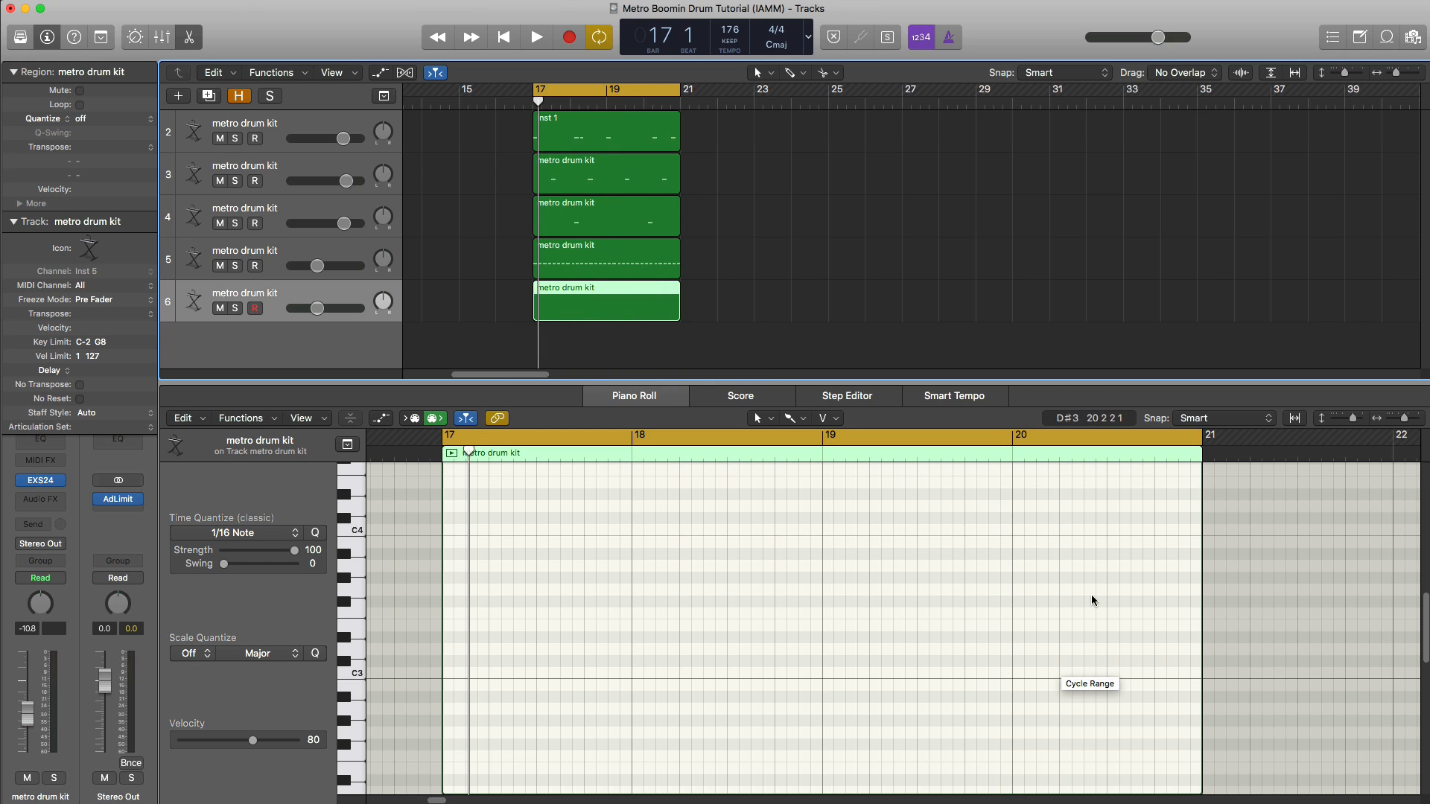
pyautogui.moveTo(941, 635)
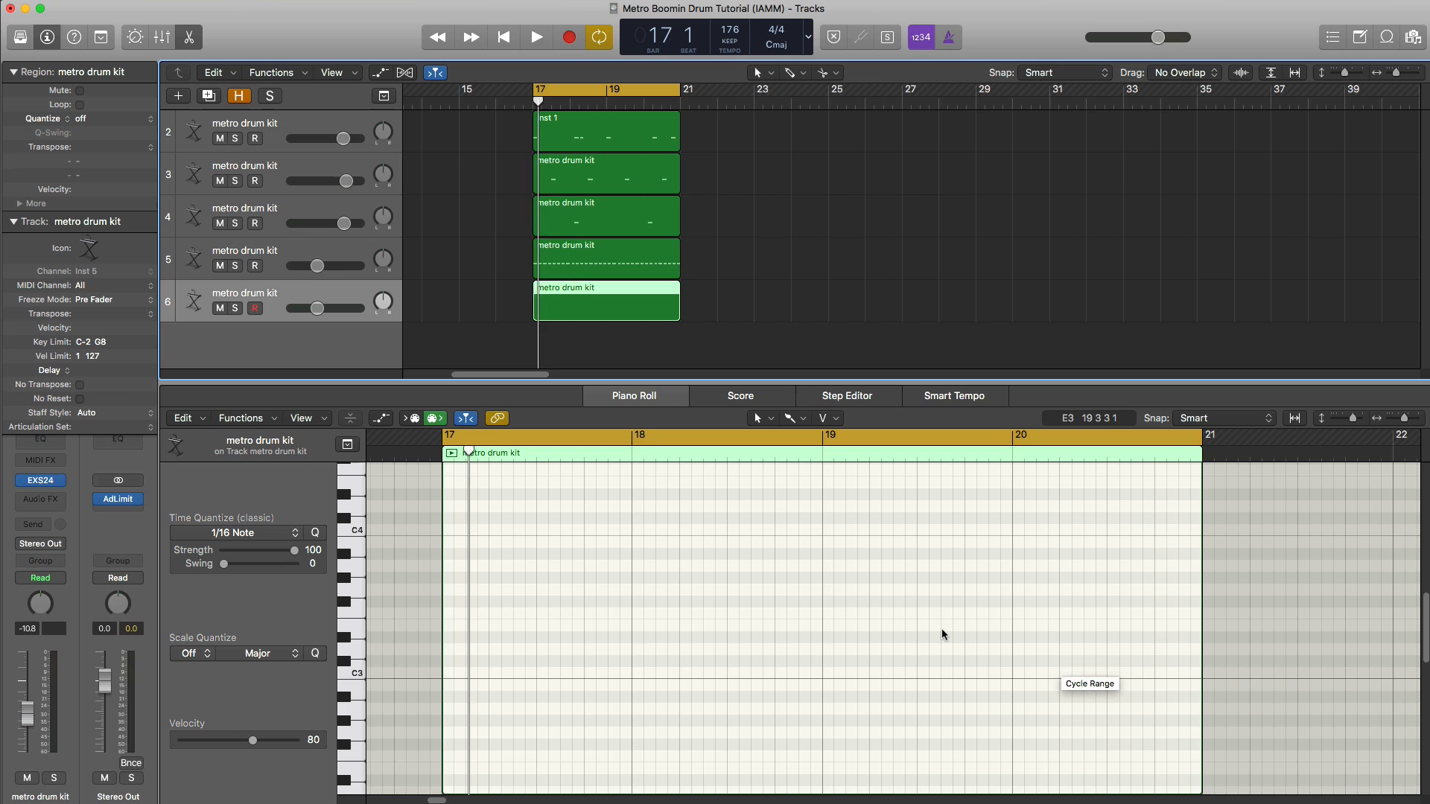
pyautogui.click(535, 36)
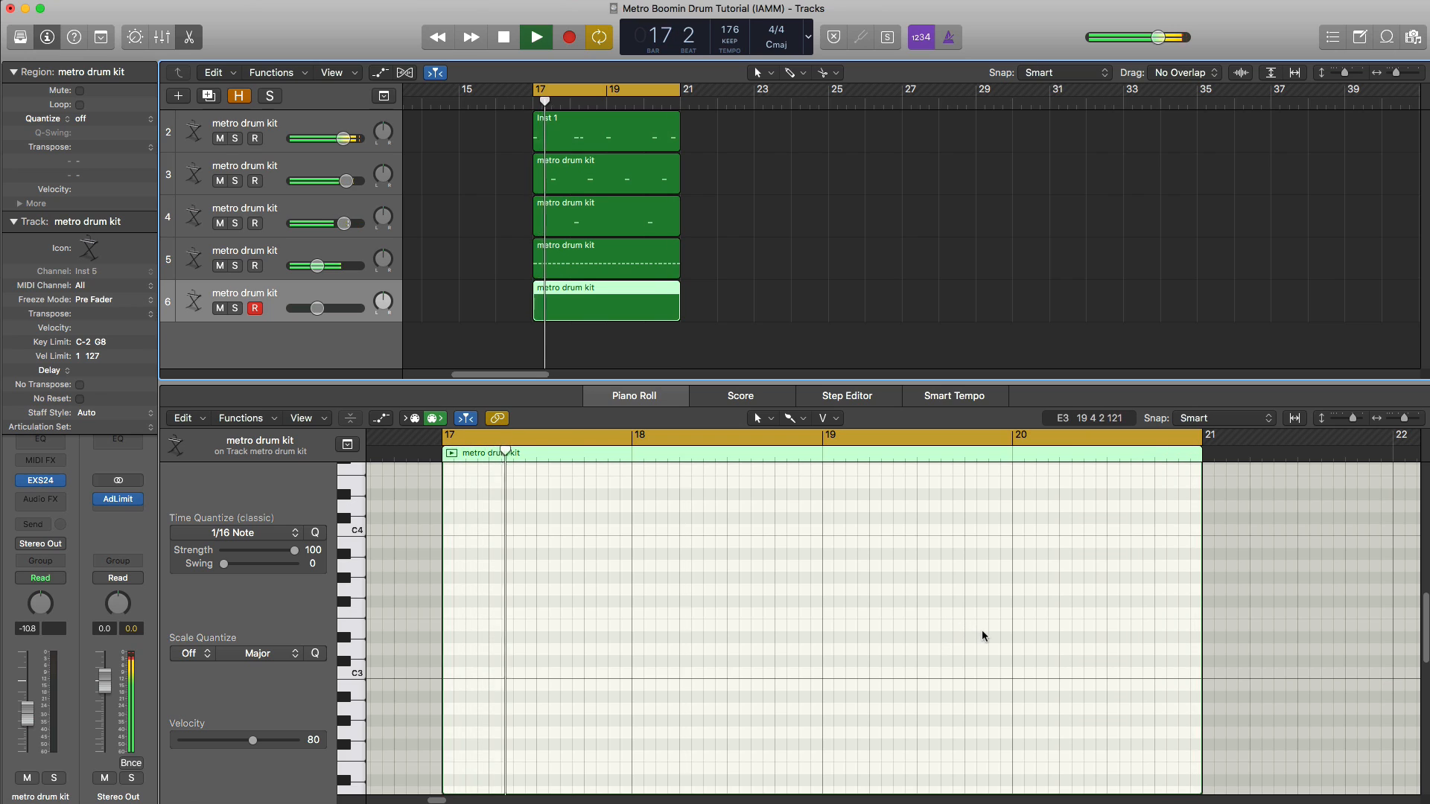
pyautogui.click(536, 37)
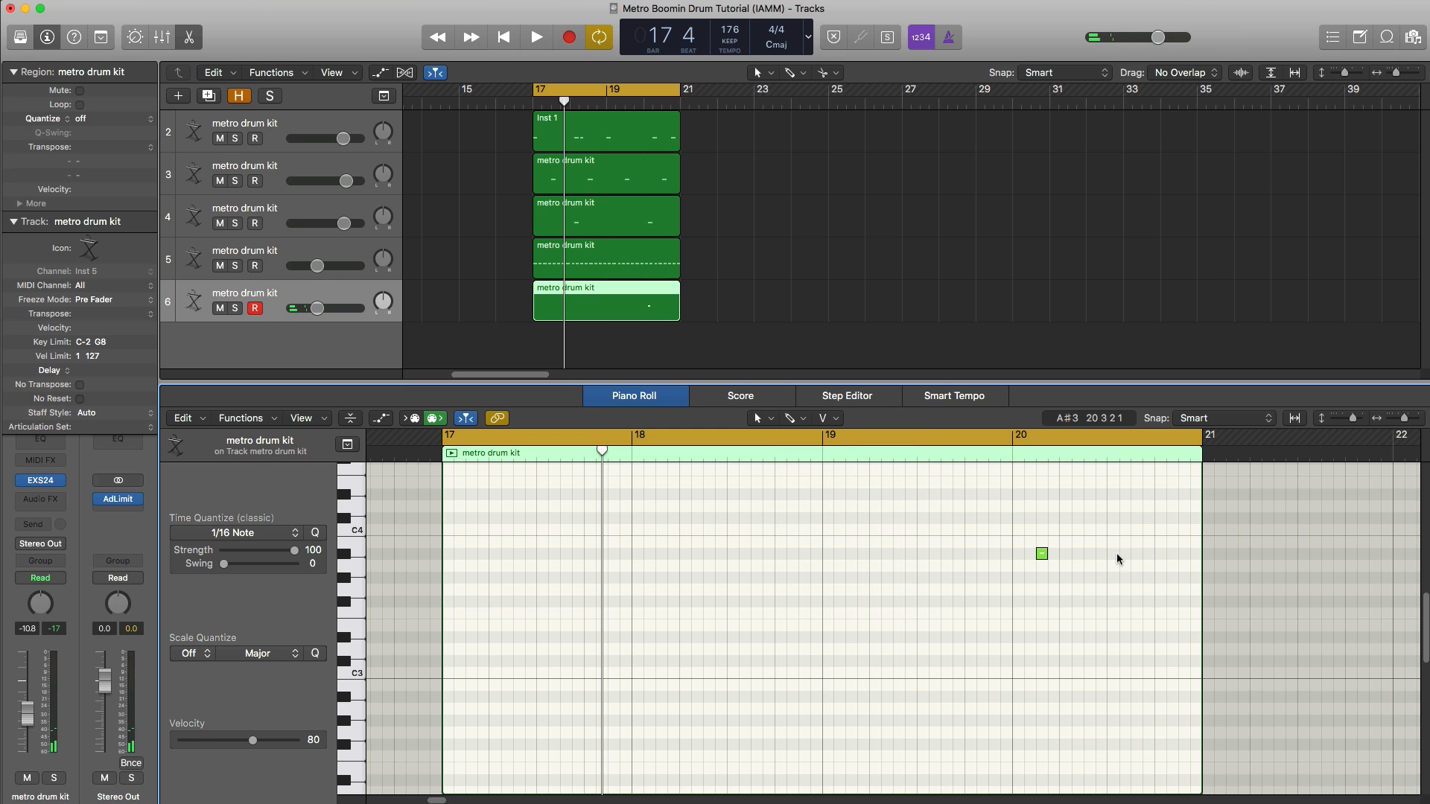
pyautogui.click(536, 36)
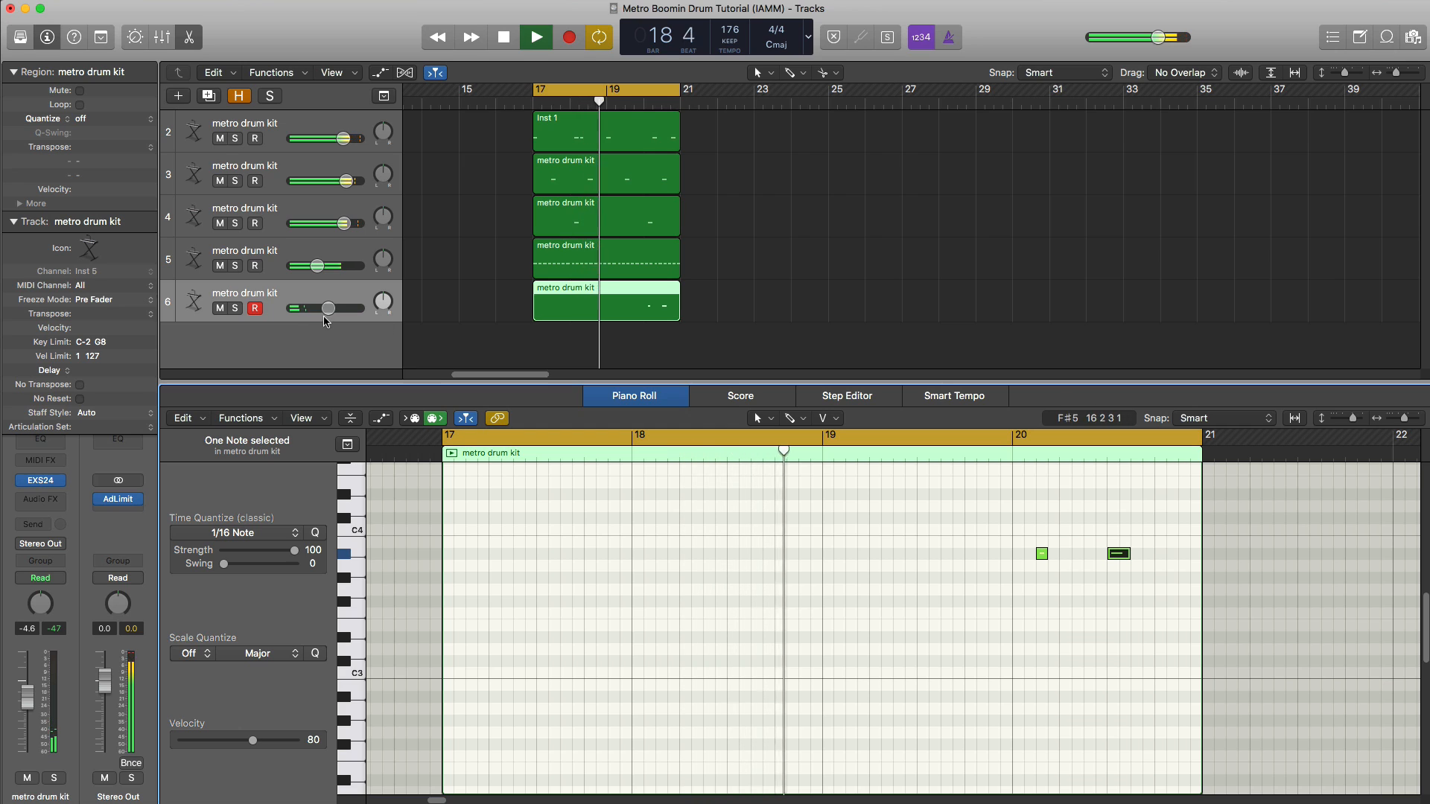
# - Turn the track 6 volume fader down to about −6 dB
pyautogui.moveTo(347, 308); pyautogui.dragTo(326, 308)
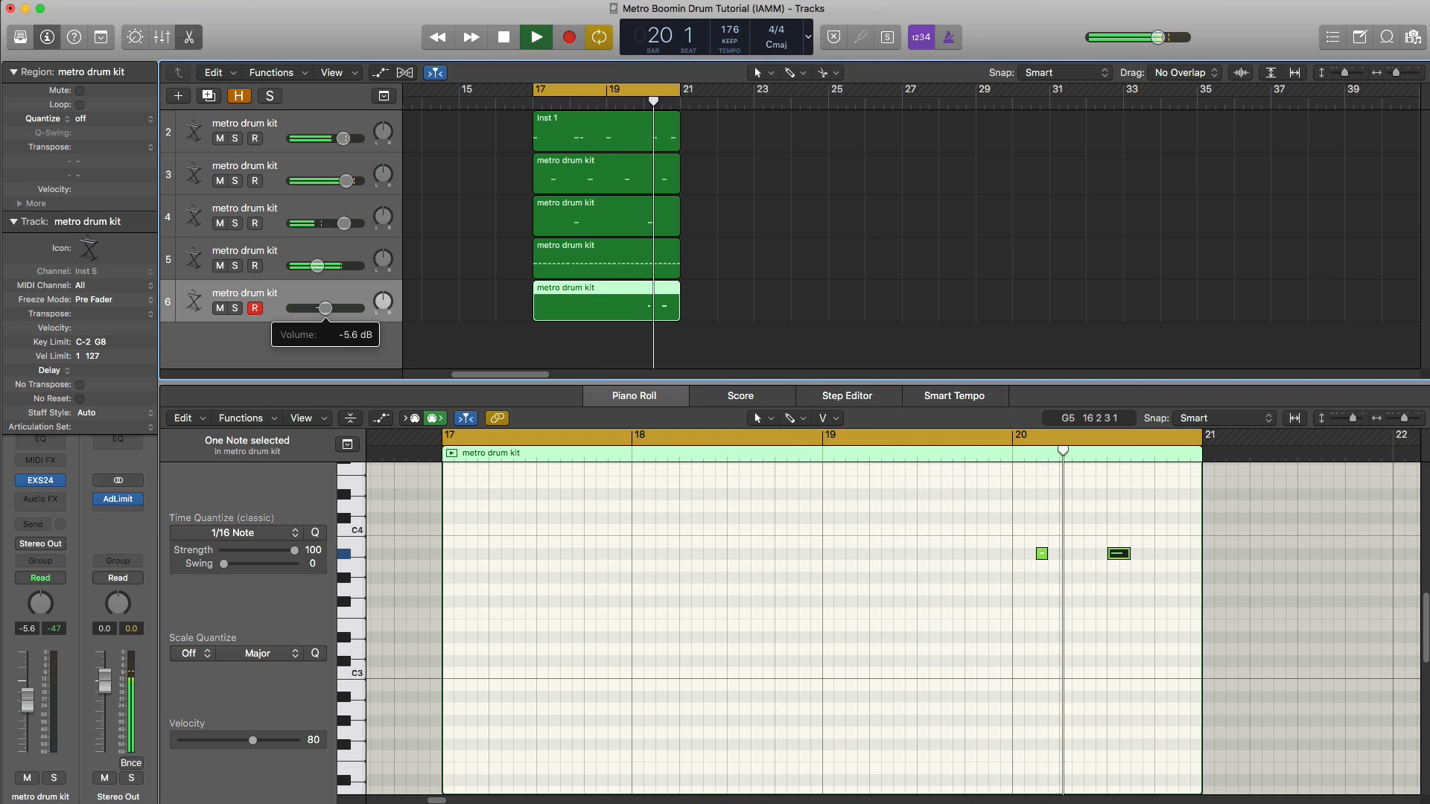
pyautogui.moveTo(325, 307); pyautogui.dragTo(301, 307)
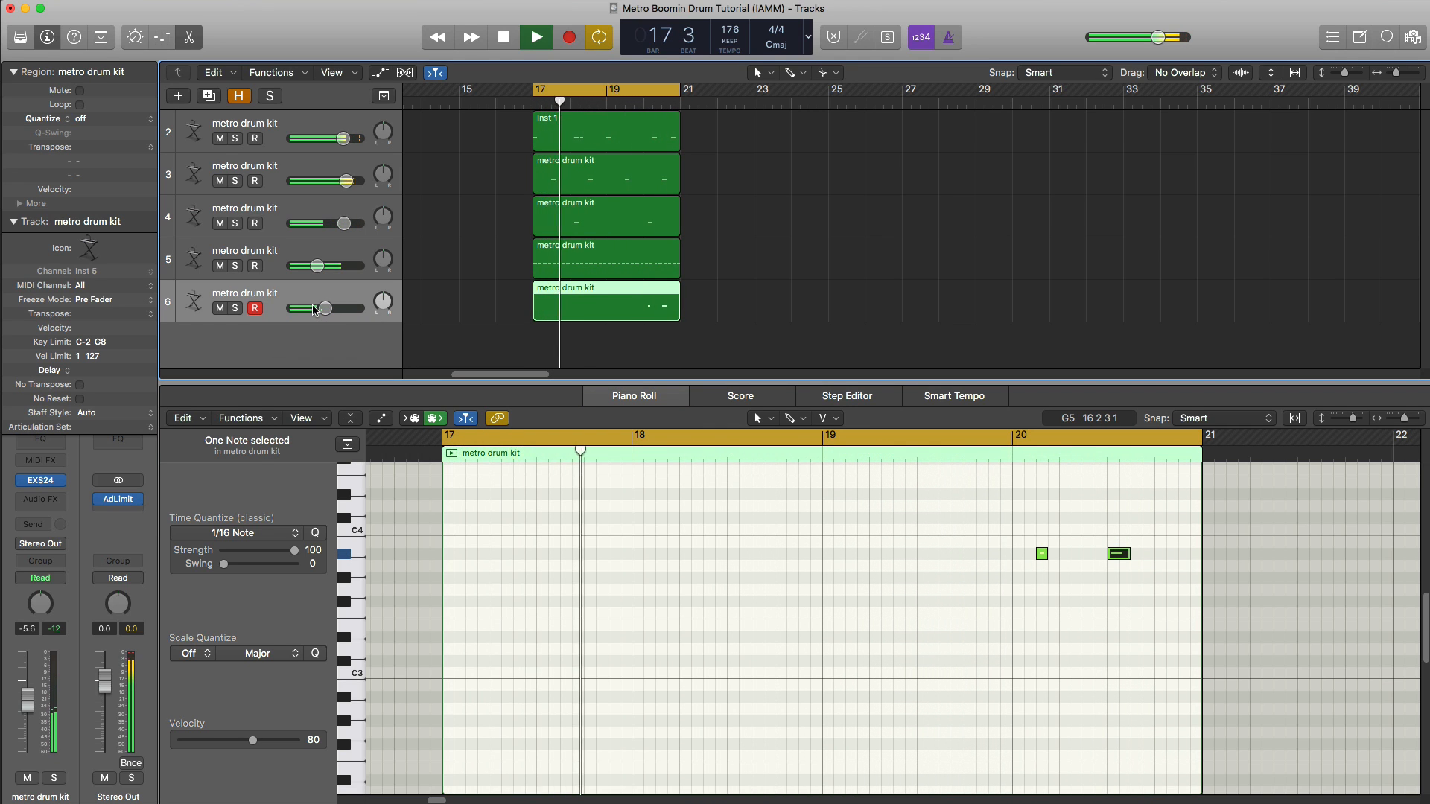
pyautogui.moveTo(318, 265); pyautogui.dragTo(331, 265)
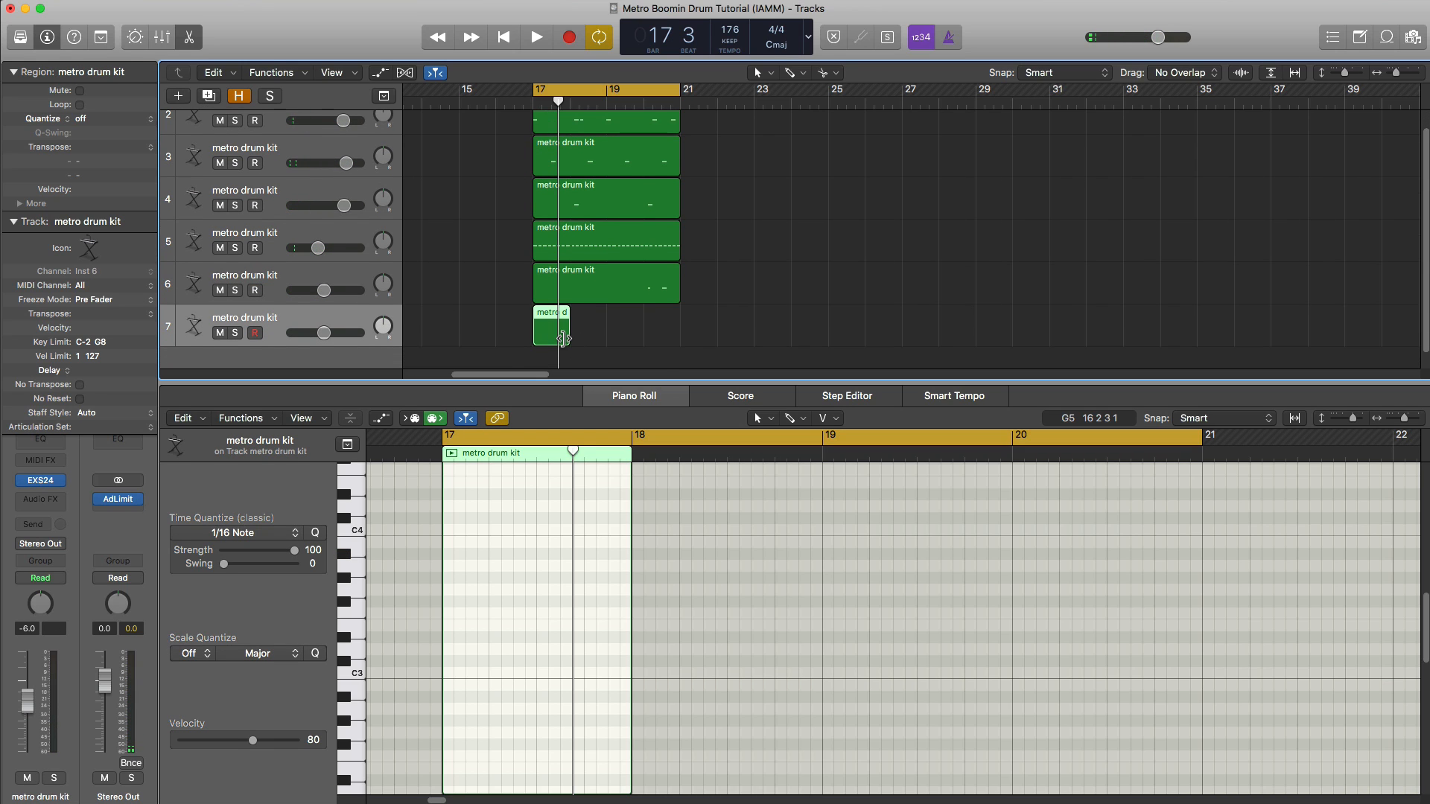
# - Stretch the track 7 region to bar 21 and place C2 hits in bars 17 and 18
pyautogui.moveTo(566, 339); pyautogui.dragTo(679, 339)
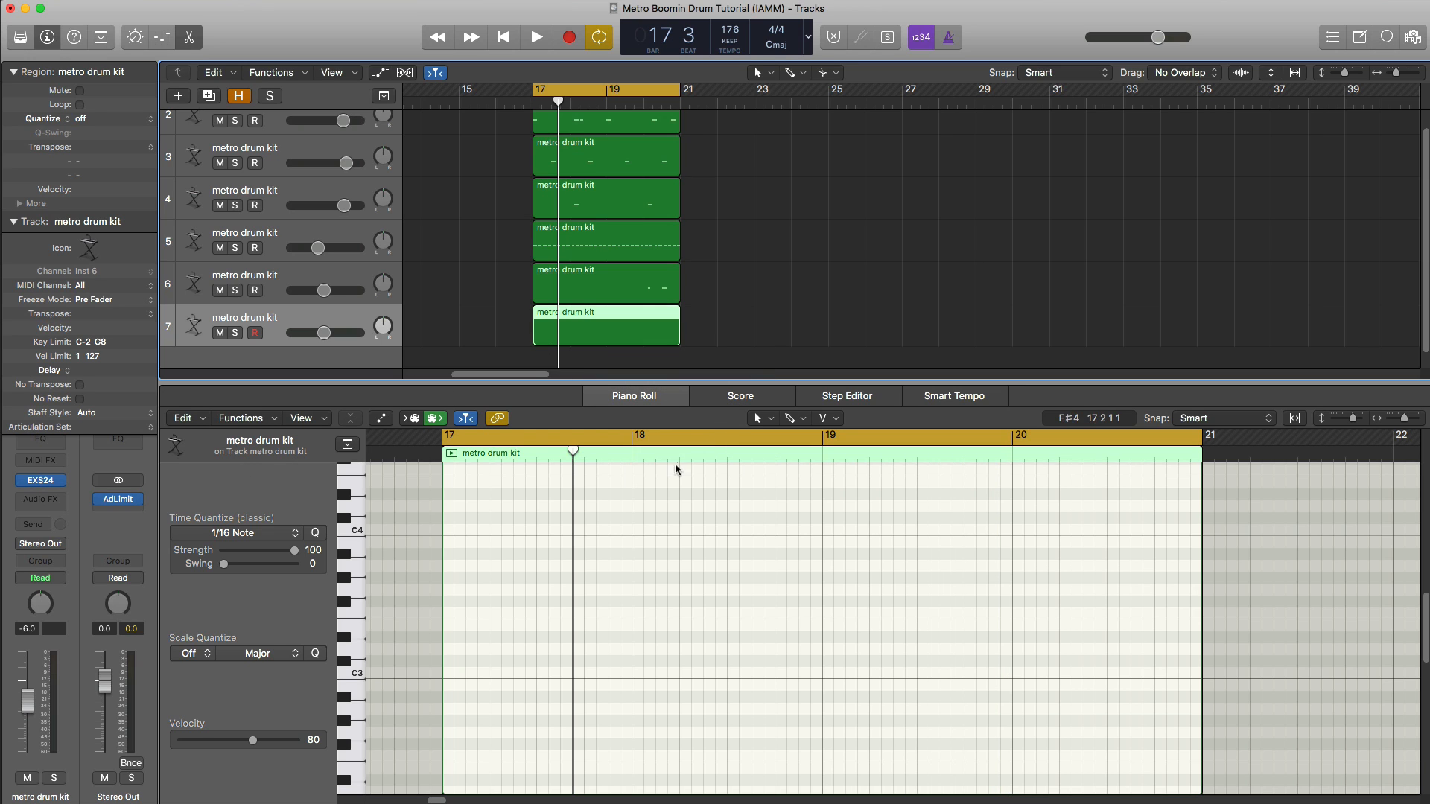
pyautogui.scroll(-3)
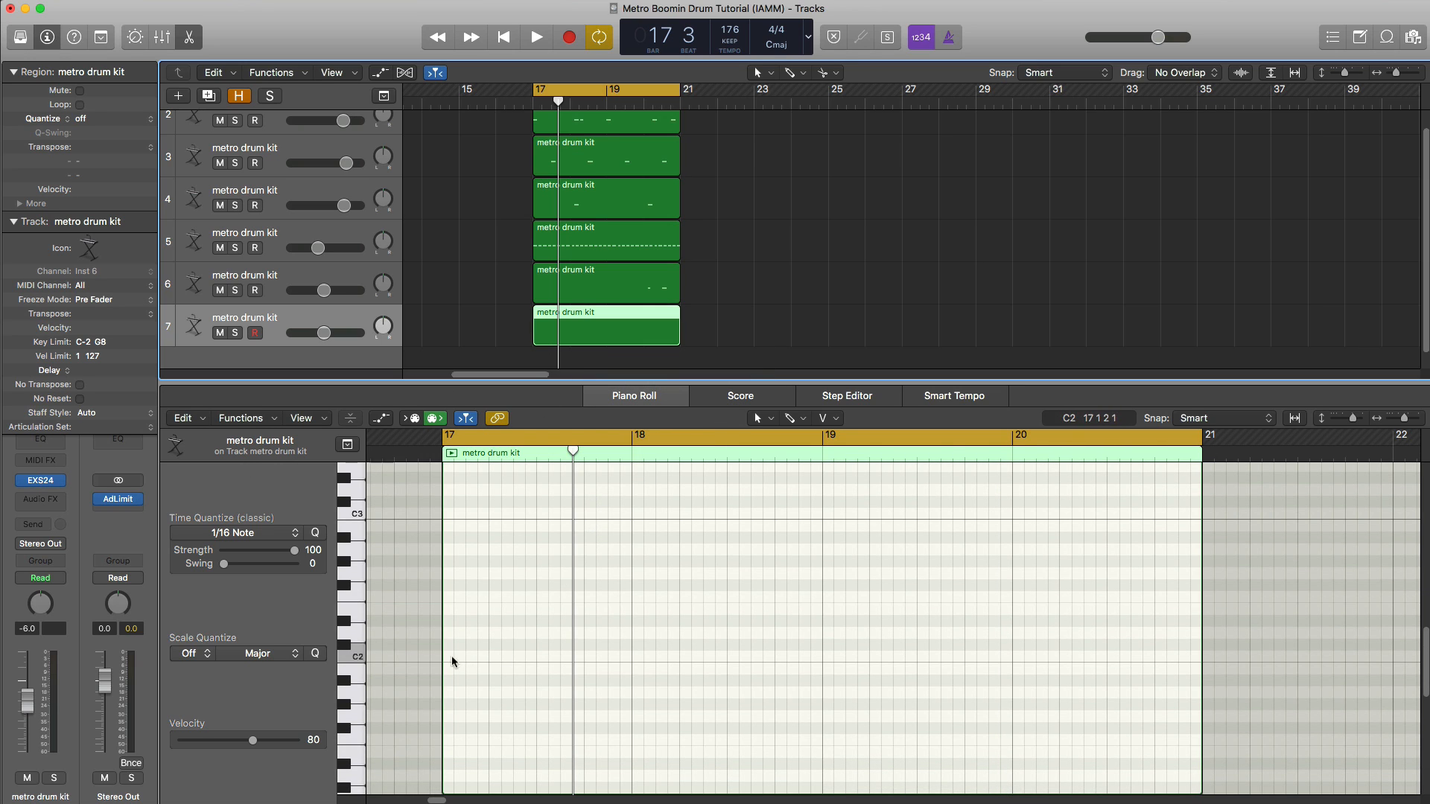
pyautogui.click(537, 37)
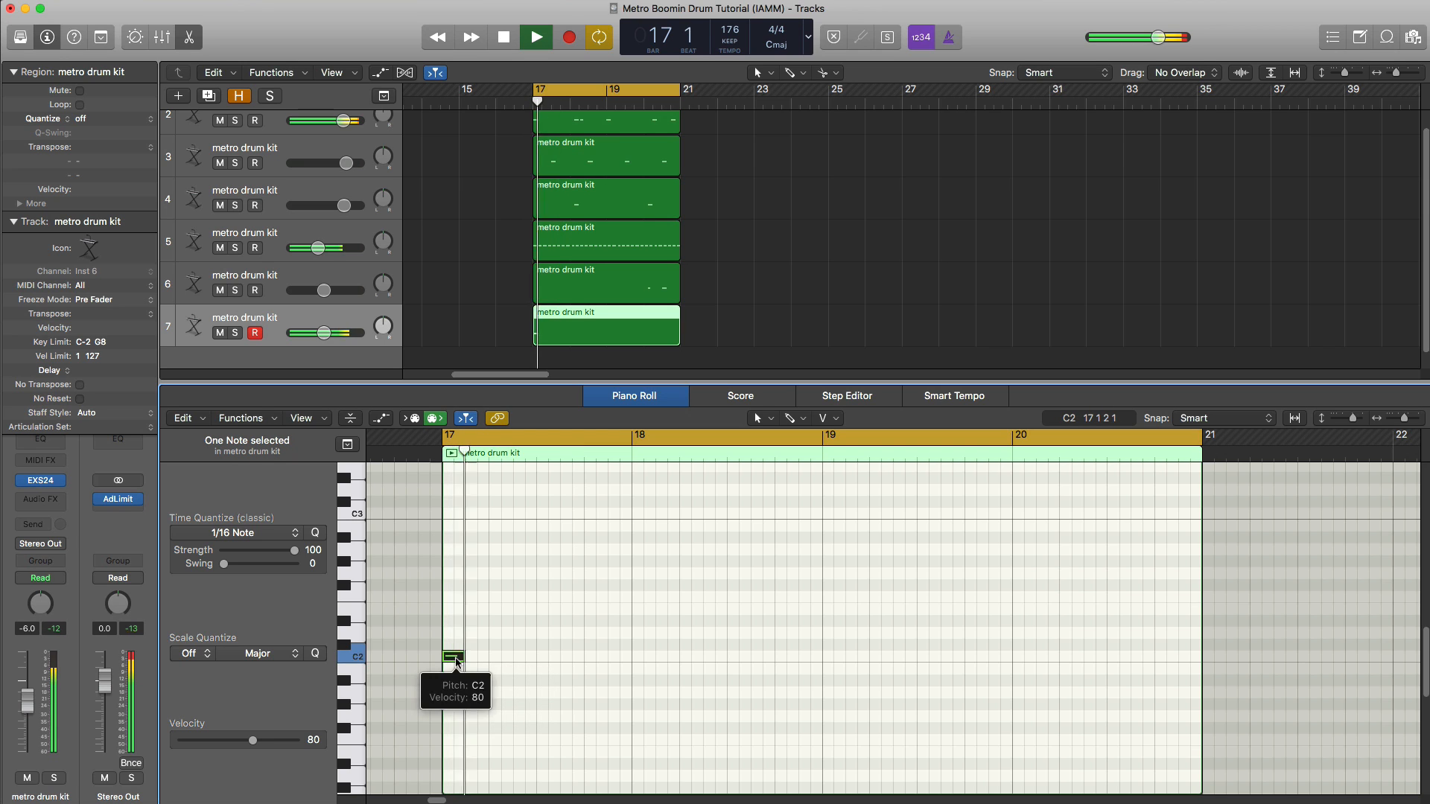
pyautogui.click(535, 36)
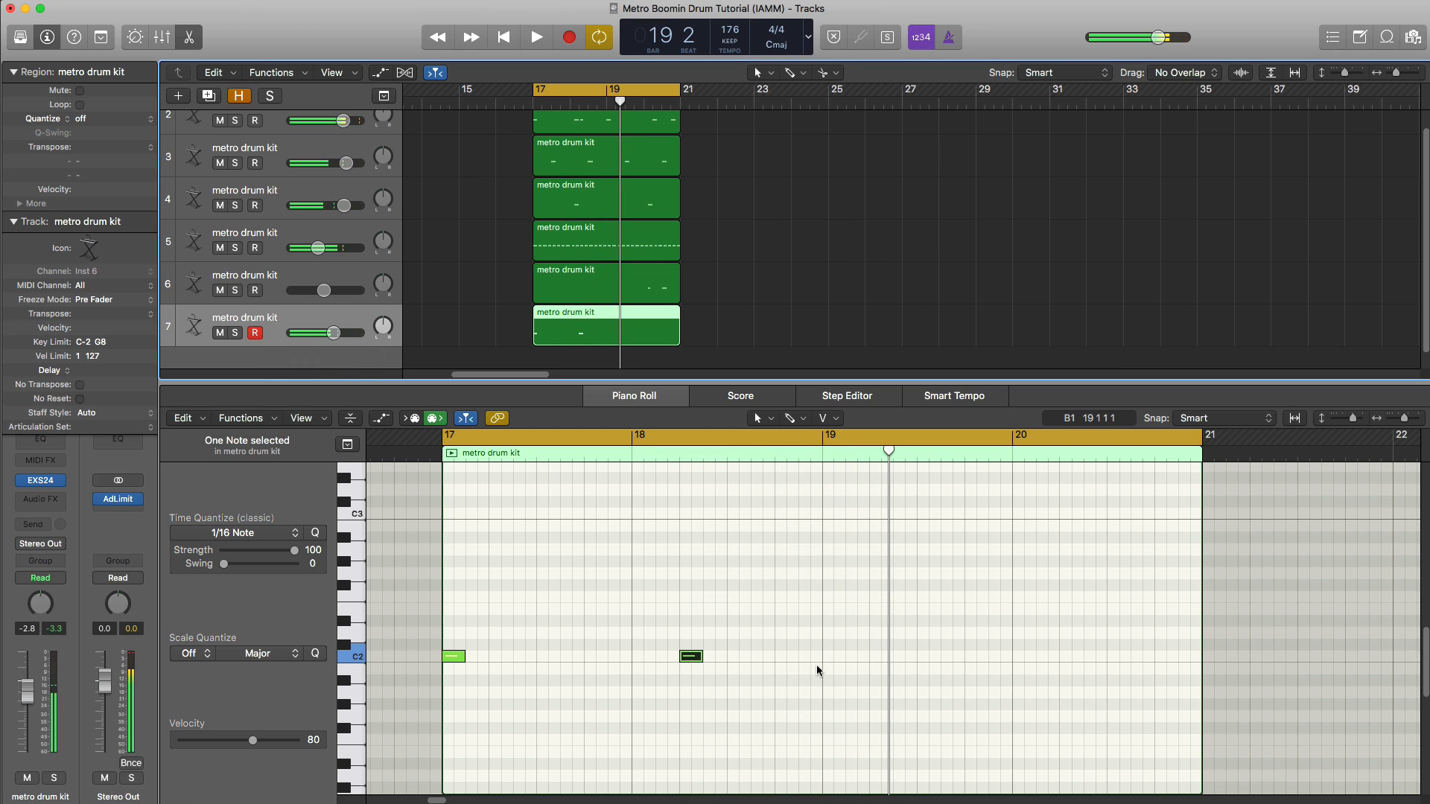
# - Check track 2's notes for reference, then add C2 hits in bars 19 and 20
pyautogui.click(690, 657)
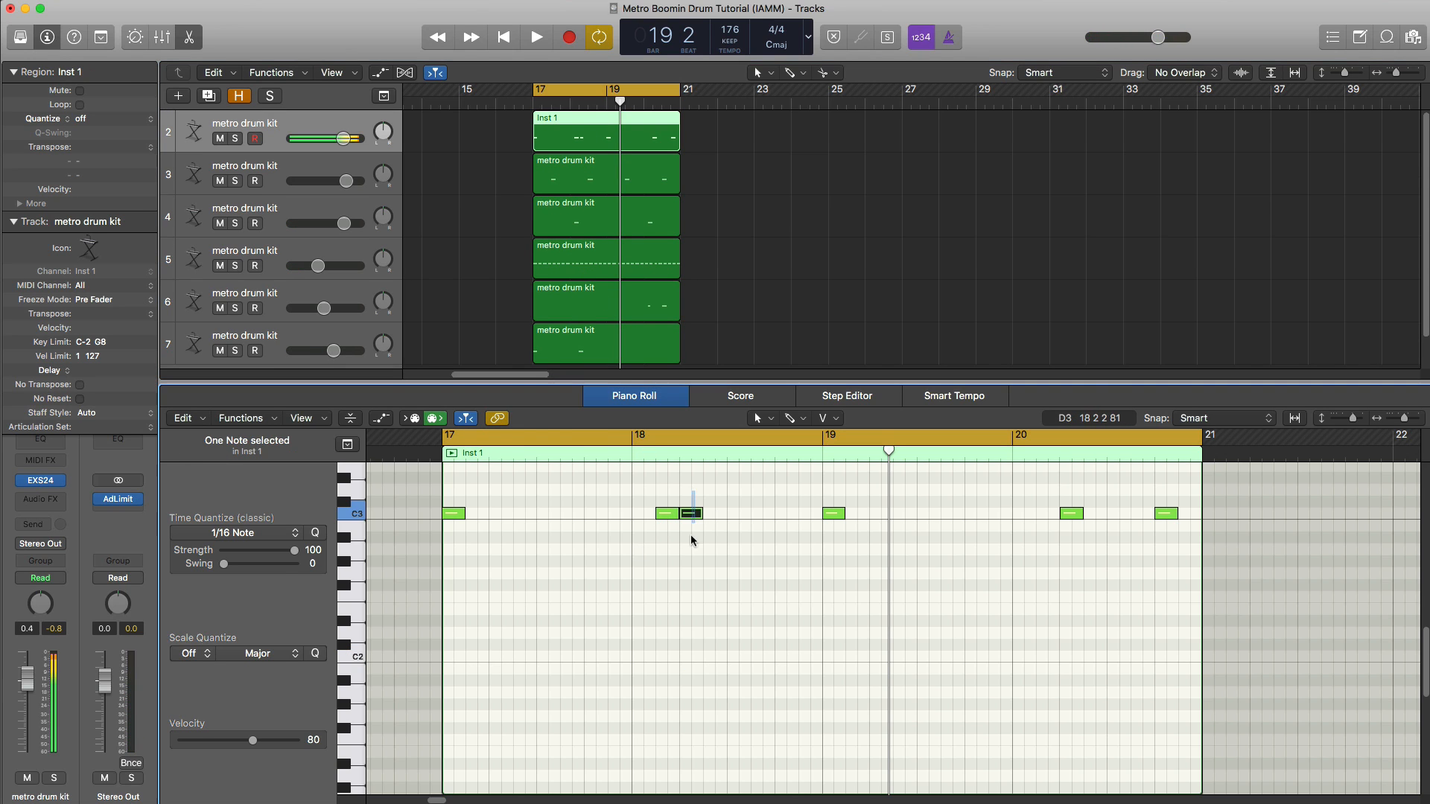
pyautogui.click(537, 37)
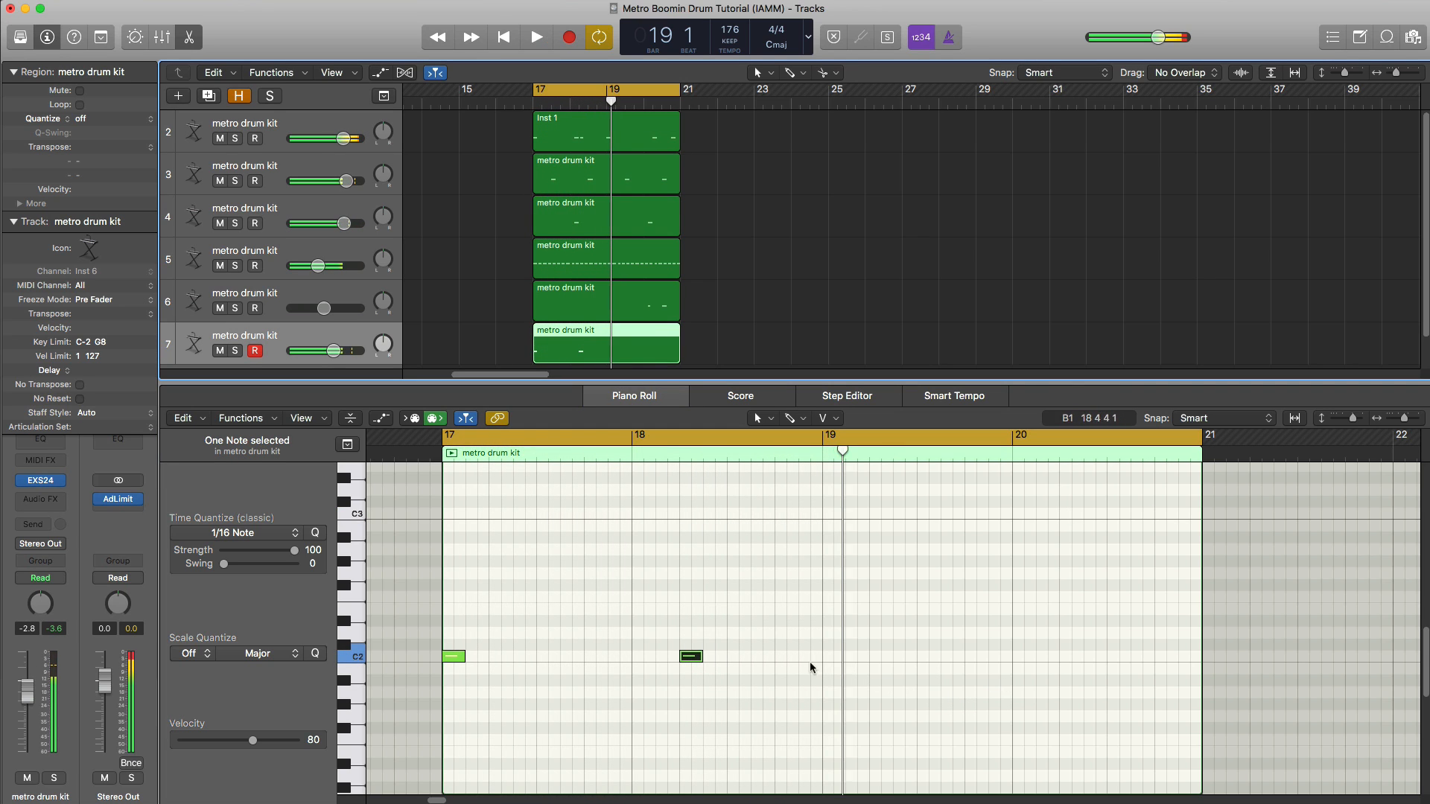
pyautogui.click(535, 36)
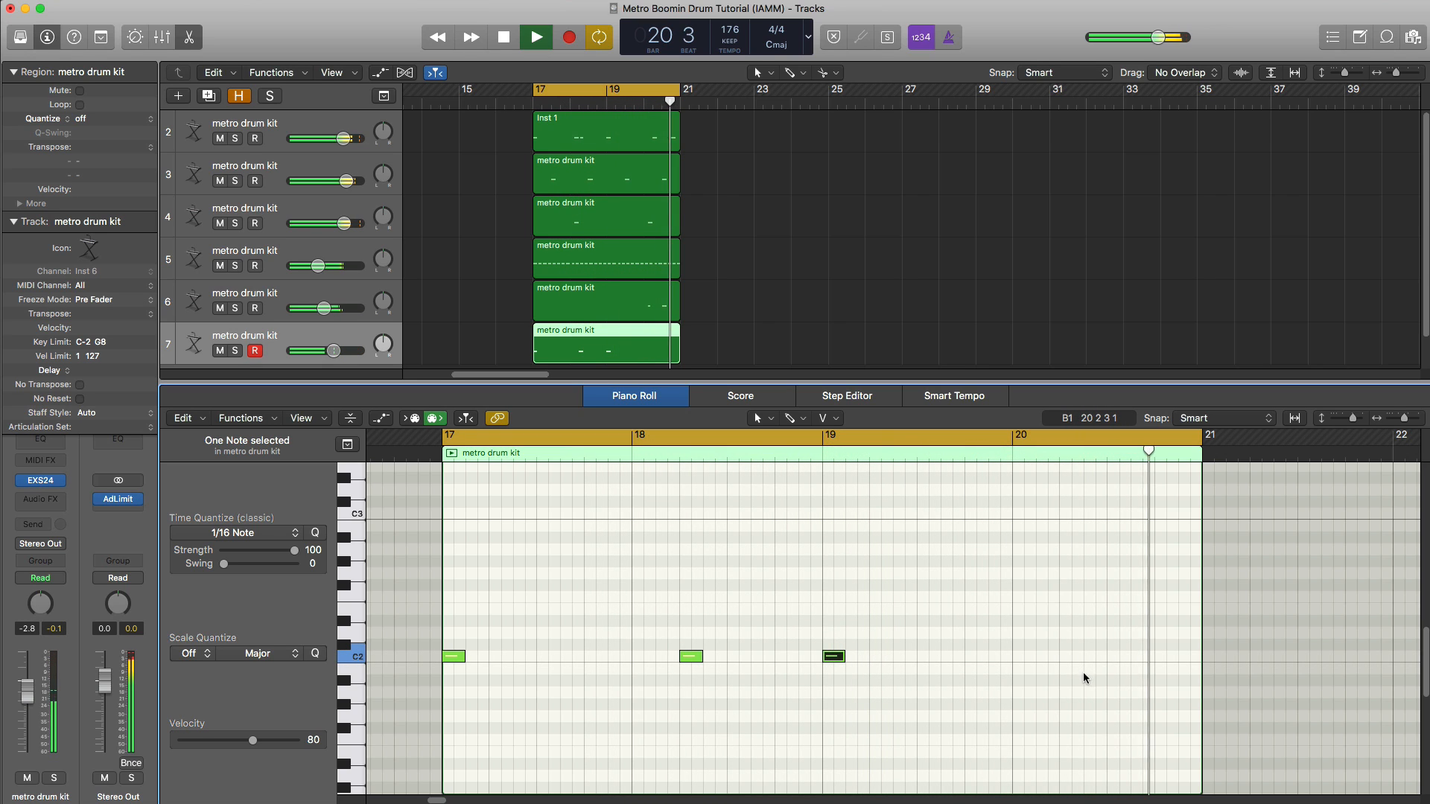
pyautogui.click(1069, 657)
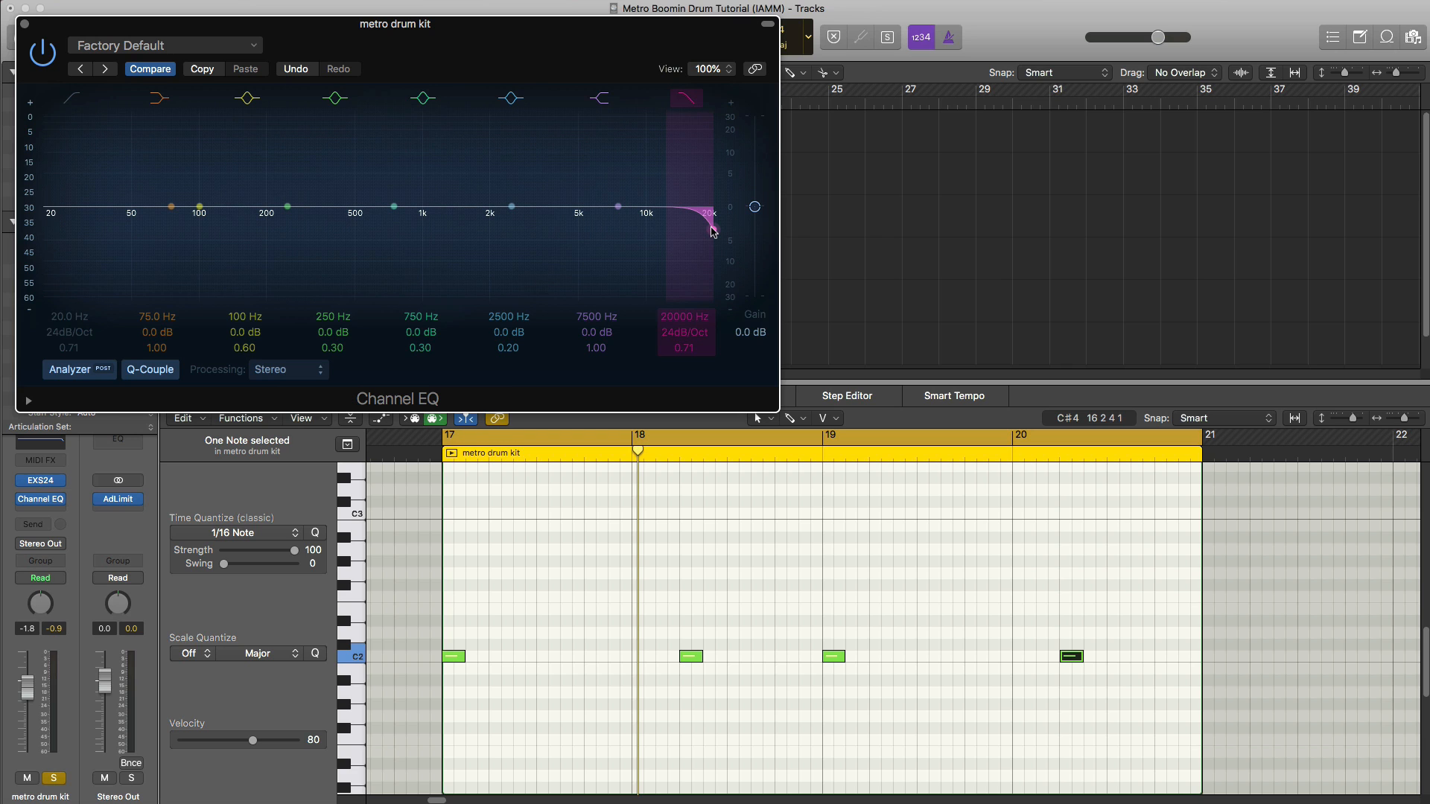
# - Sweep the Channel EQ's high cut on track 7 down to roughly 196 Hz
pyautogui.moveTo(712, 229); pyautogui.dragTo(602, 230)
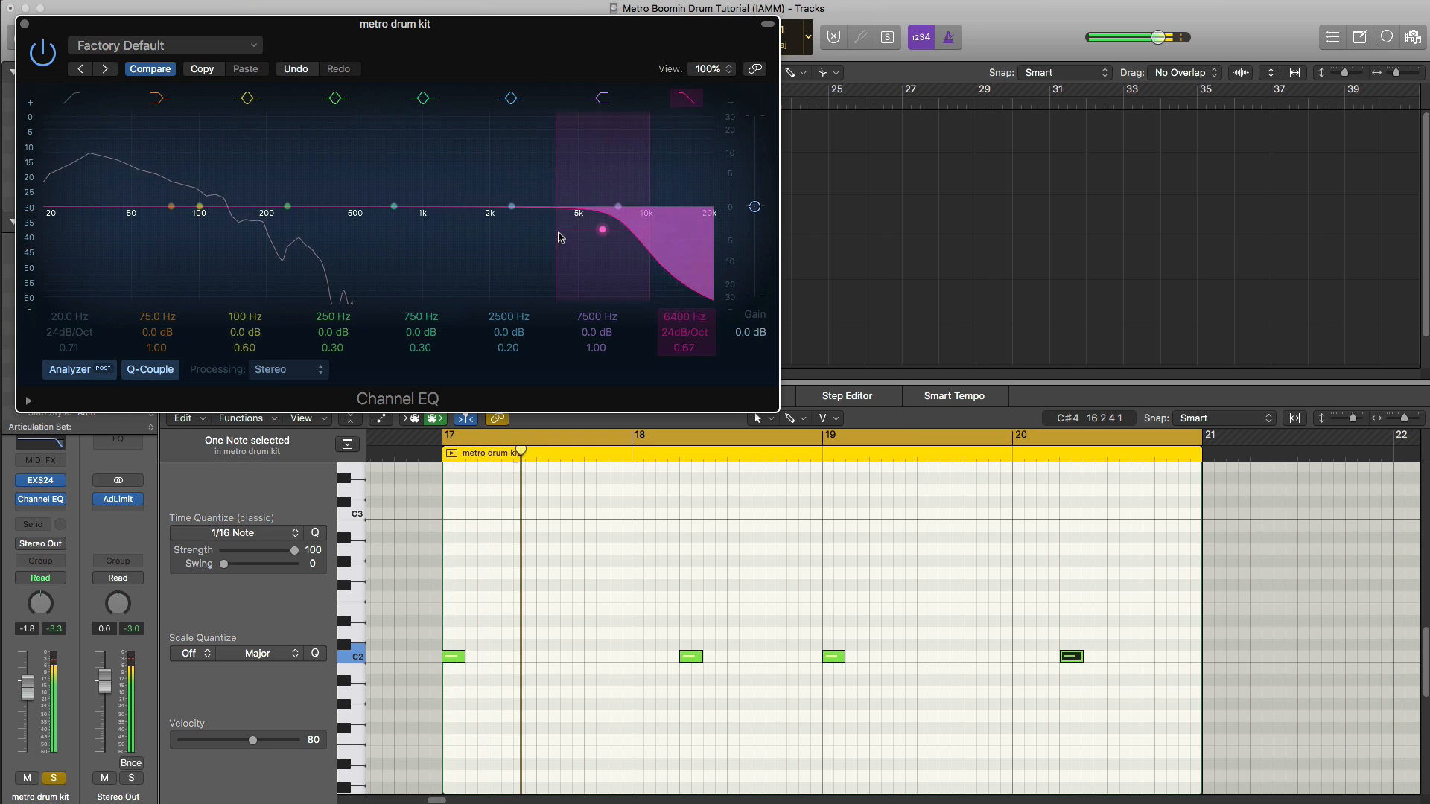
pyautogui.moveTo(603, 229); pyautogui.dragTo(198, 208)
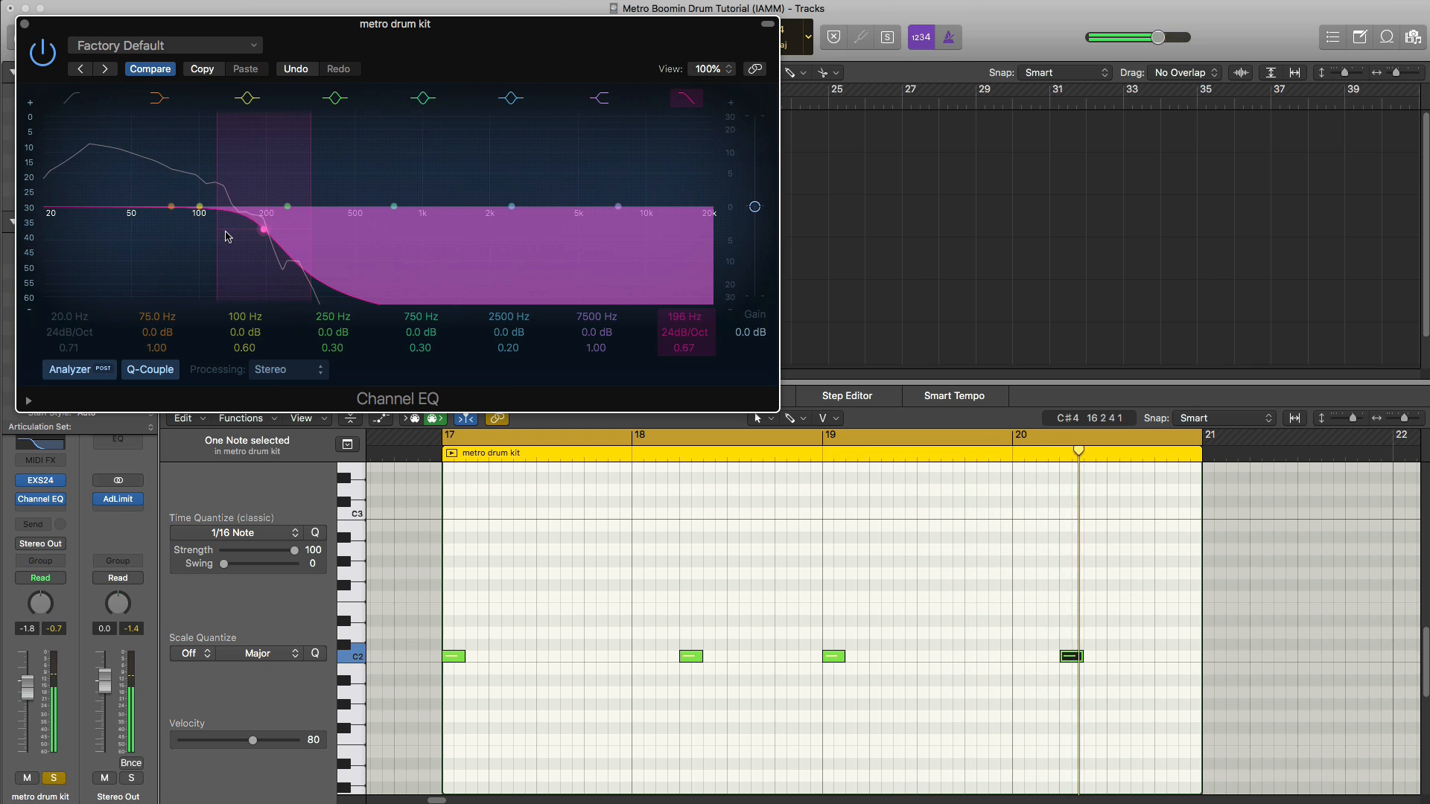
pyautogui.moveTo(264, 229); pyautogui.dragTo(283, 230)
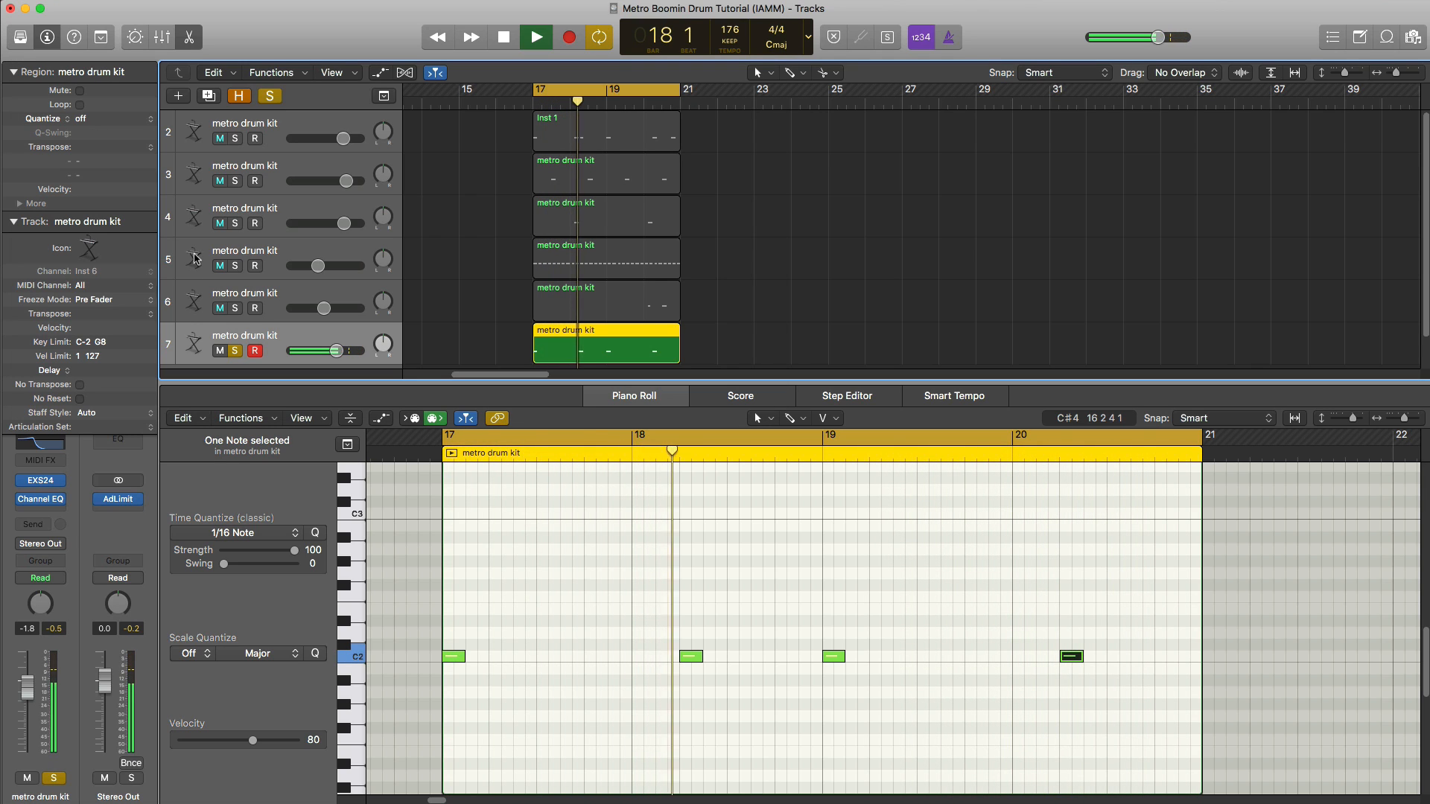
# - Insert a Bitcrusher after the Channel EQ on drum track 7 and audition it
pyautogui.click(535, 36)
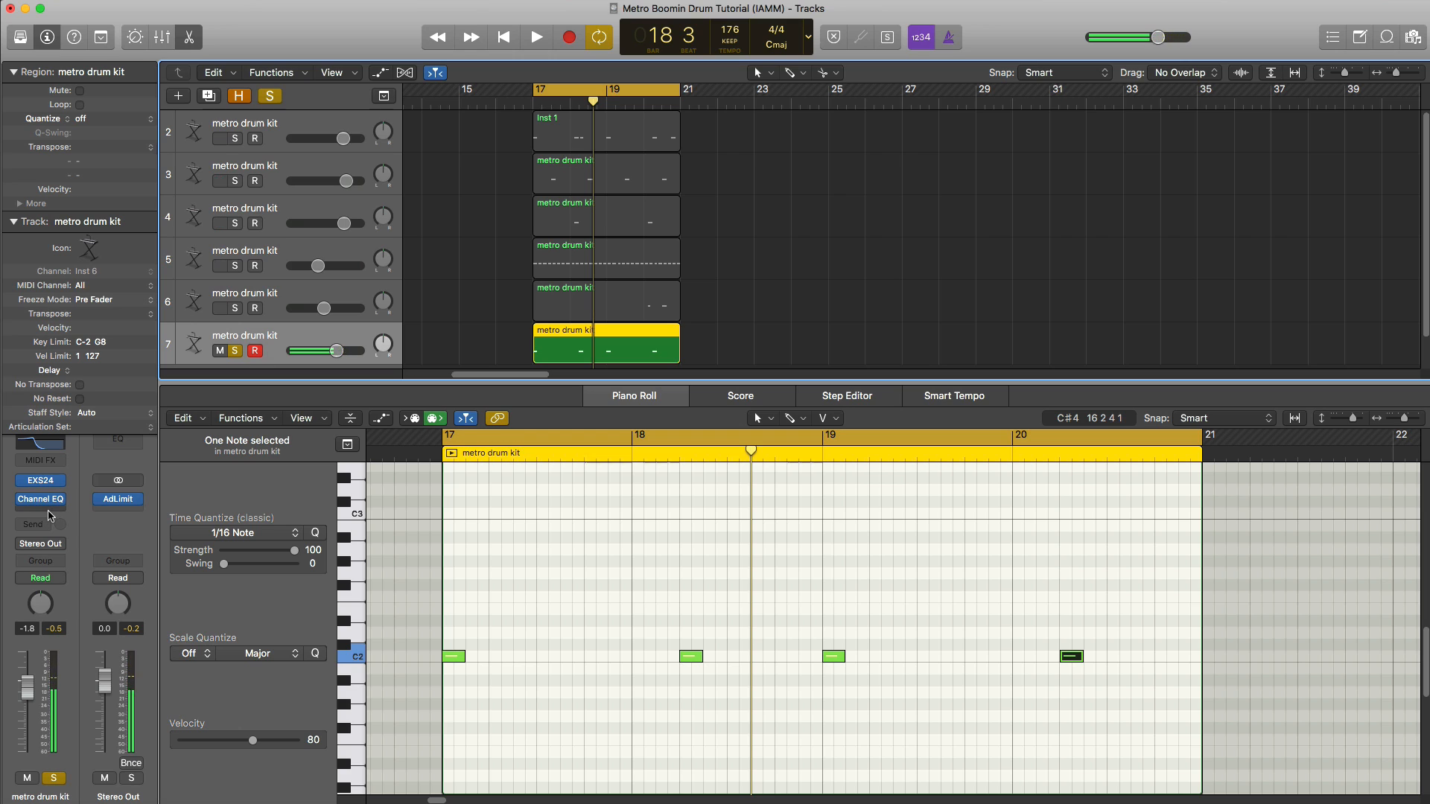
pyautogui.click(41, 481)
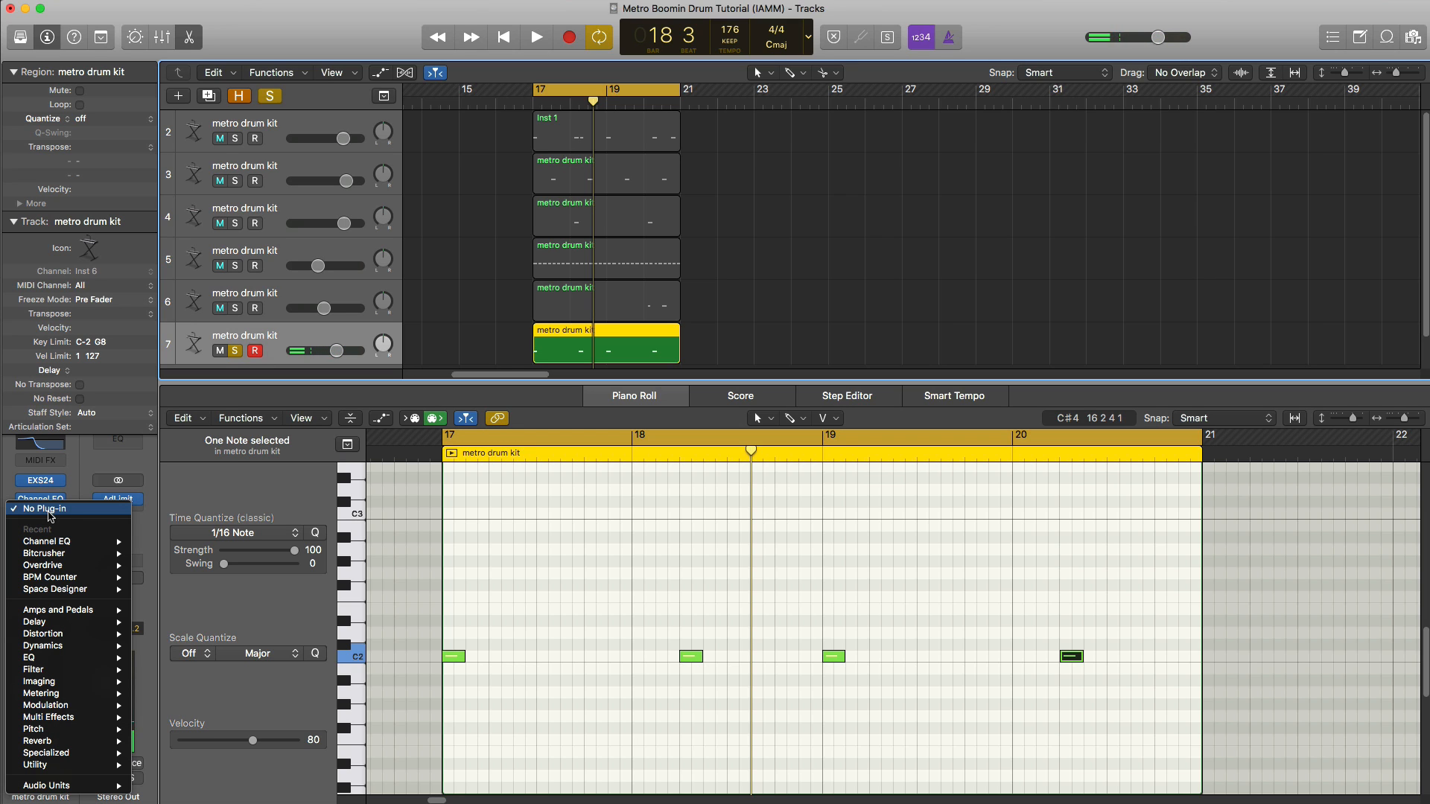
pyautogui.moveTo(50, 541)
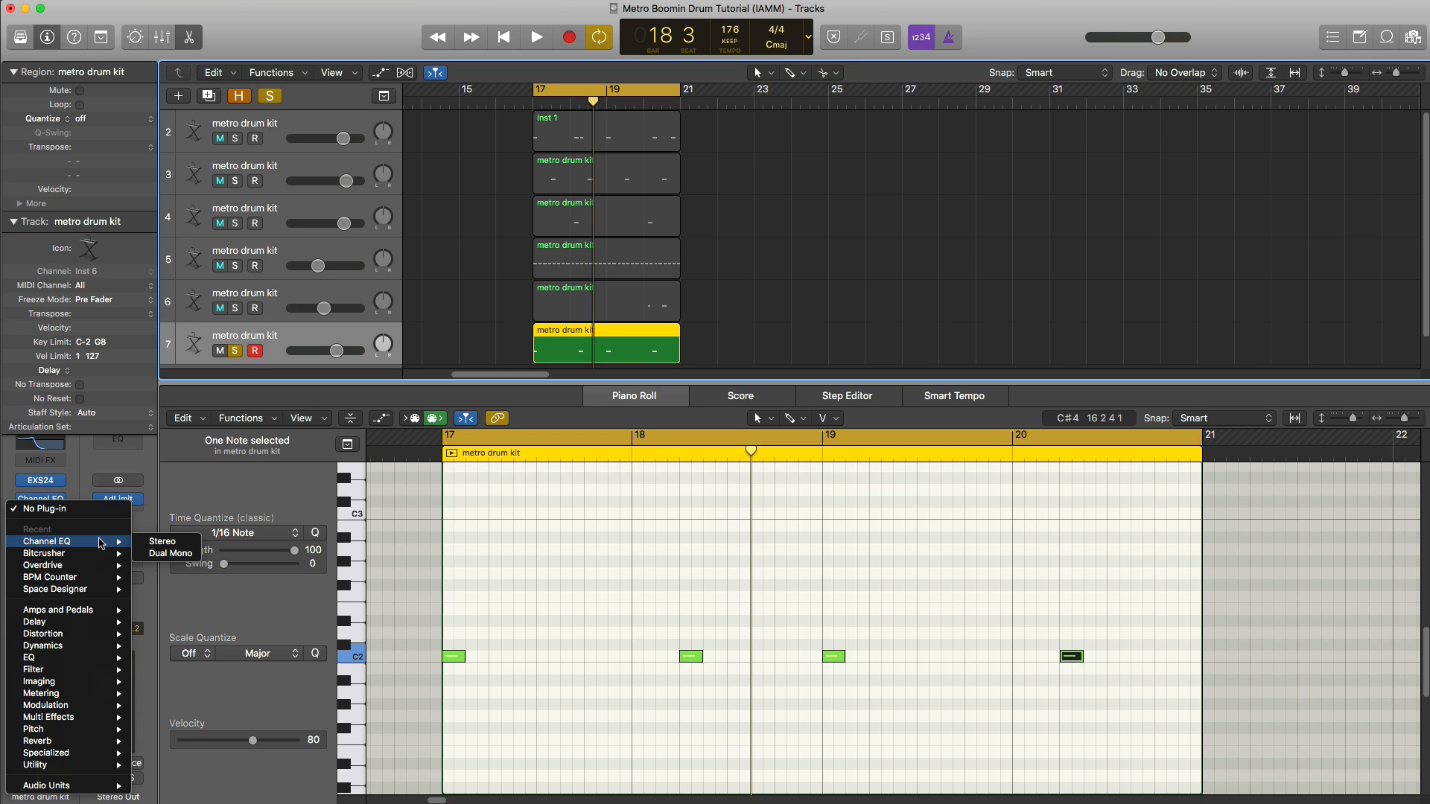
pyautogui.click(43, 554)
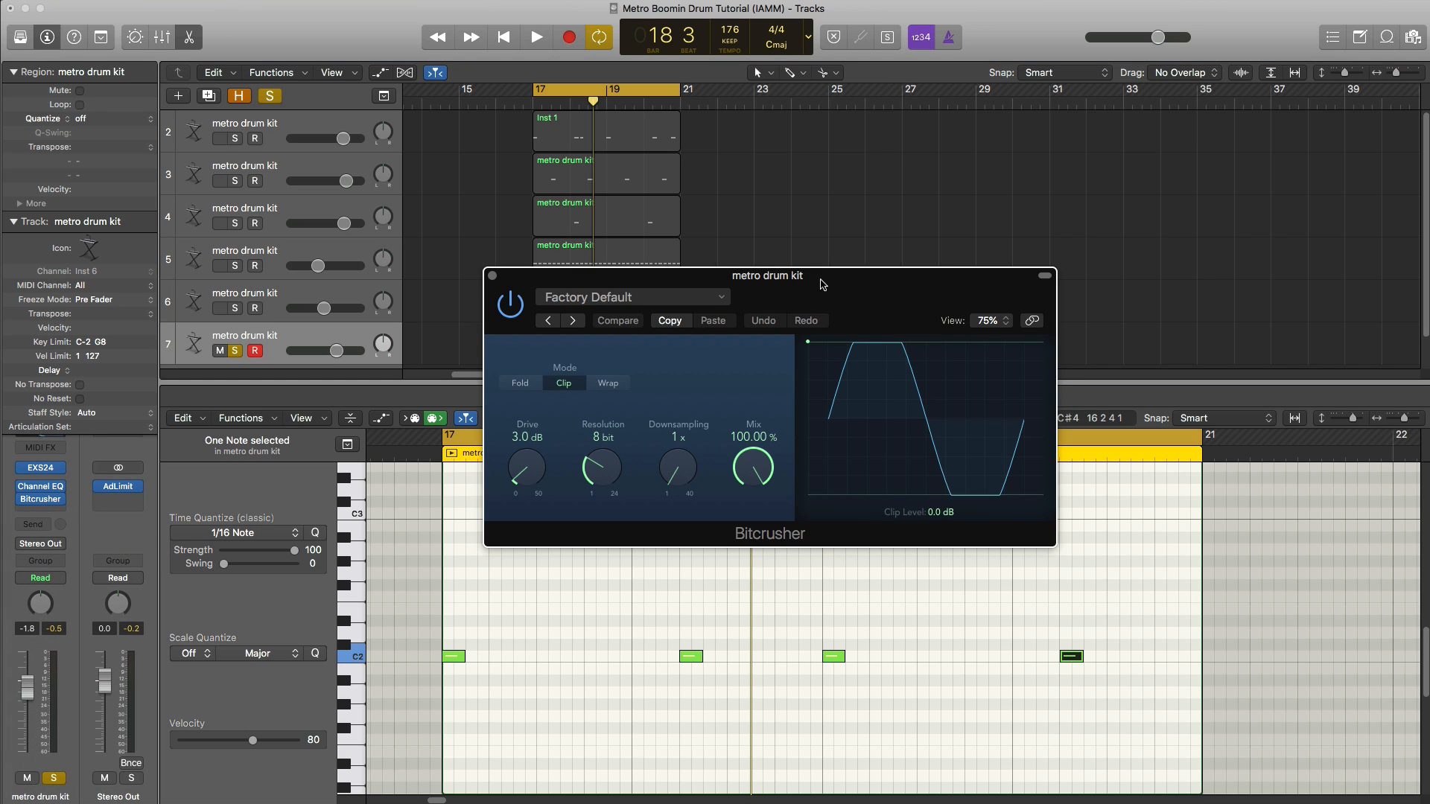
pyautogui.click(536, 38)
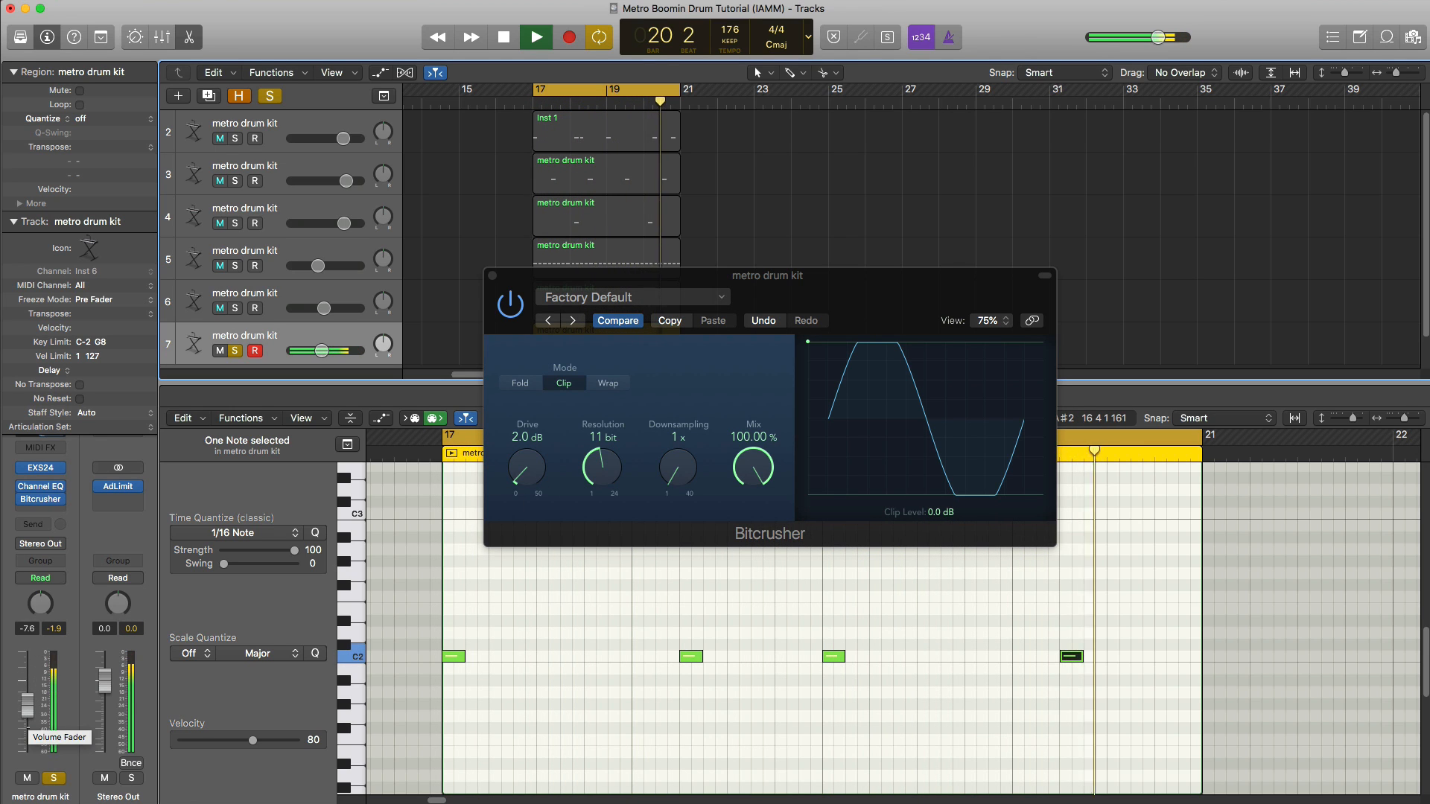
# - Dial the Bitcrusher down to 1.0 dB drive and about 69% mix, then close it
pyautogui.moveTo(526, 470); pyautogui.dragTo(520, 495)
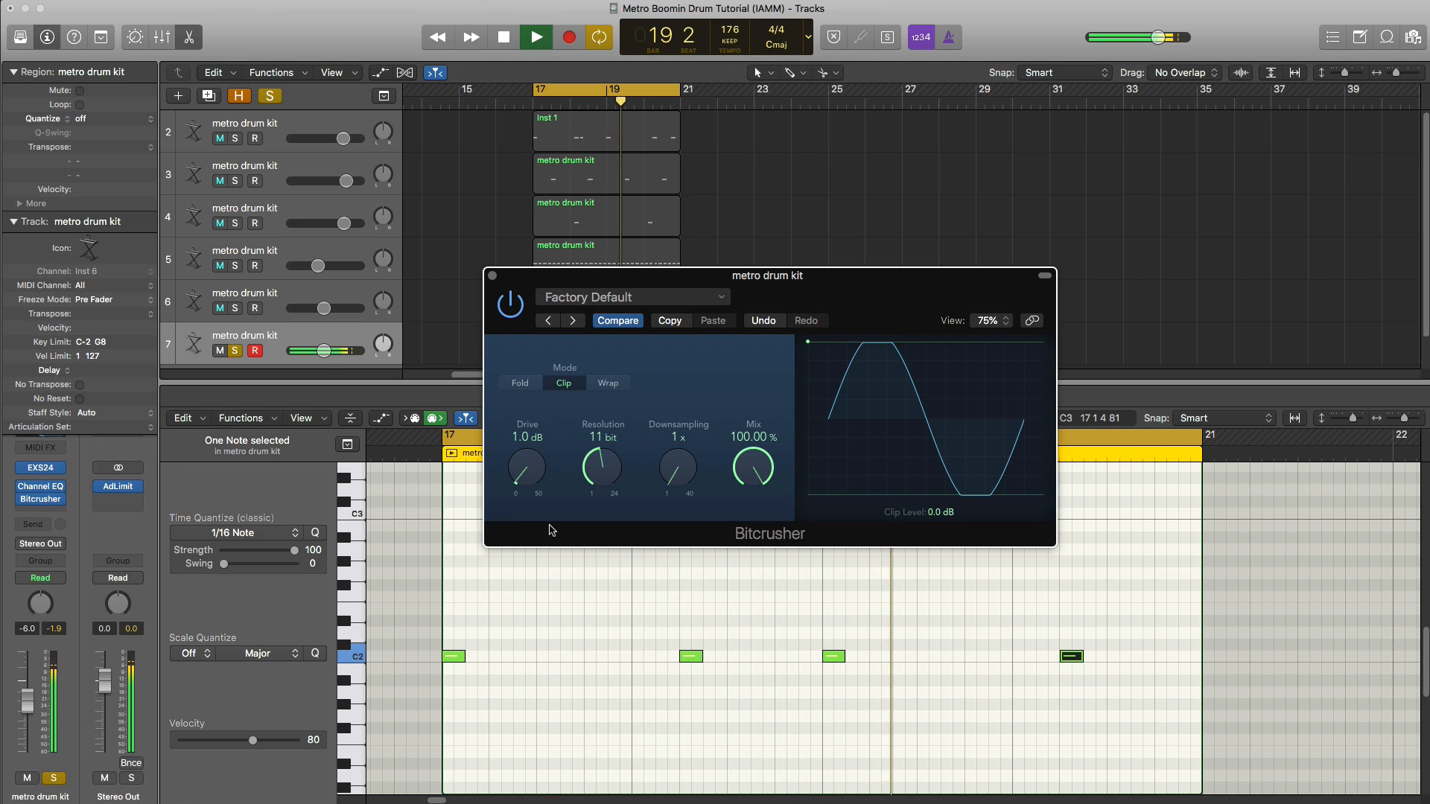
pyautogui.moveTo(754, 468); pyautogui.dragTo(760, 501)
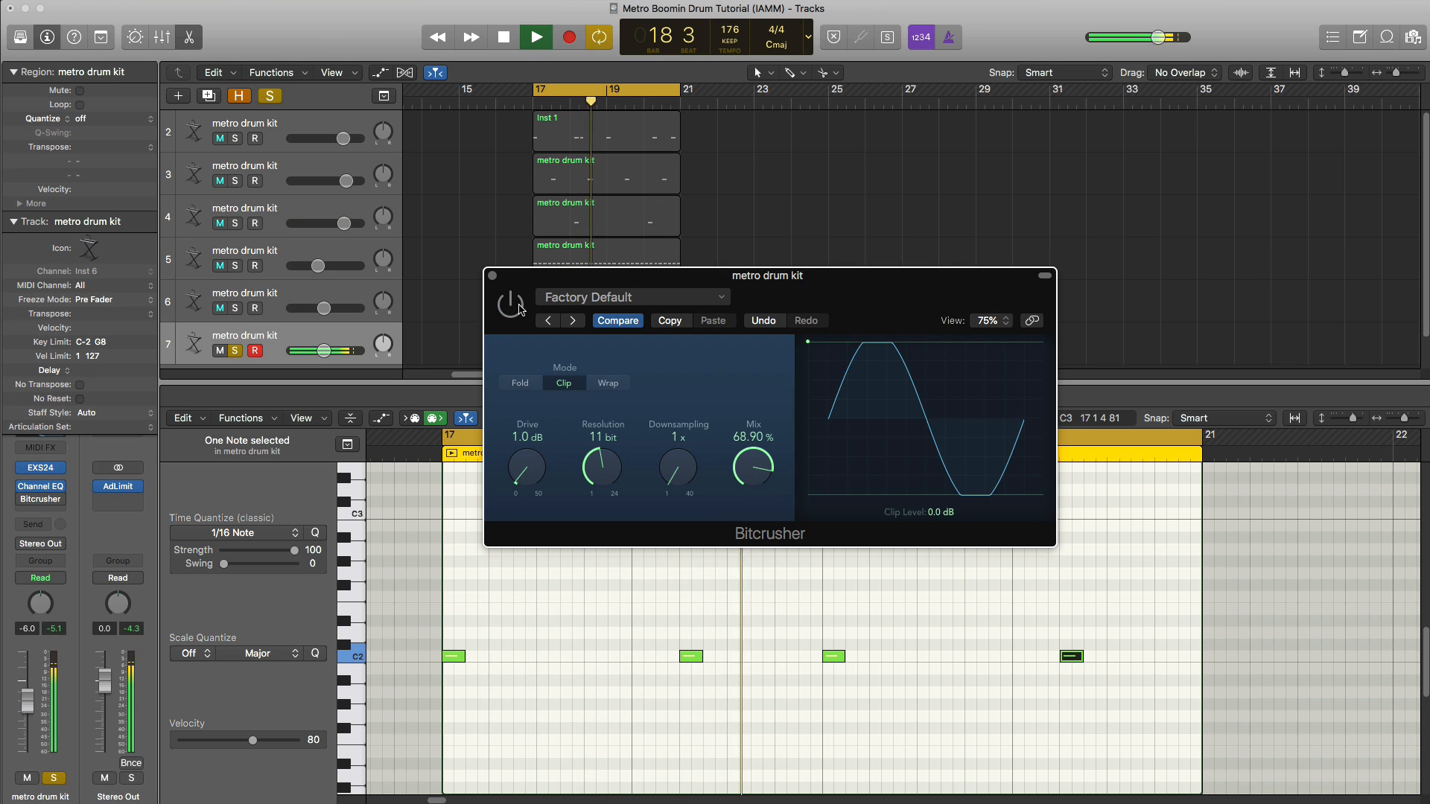
pyautogui.click(500, 35)
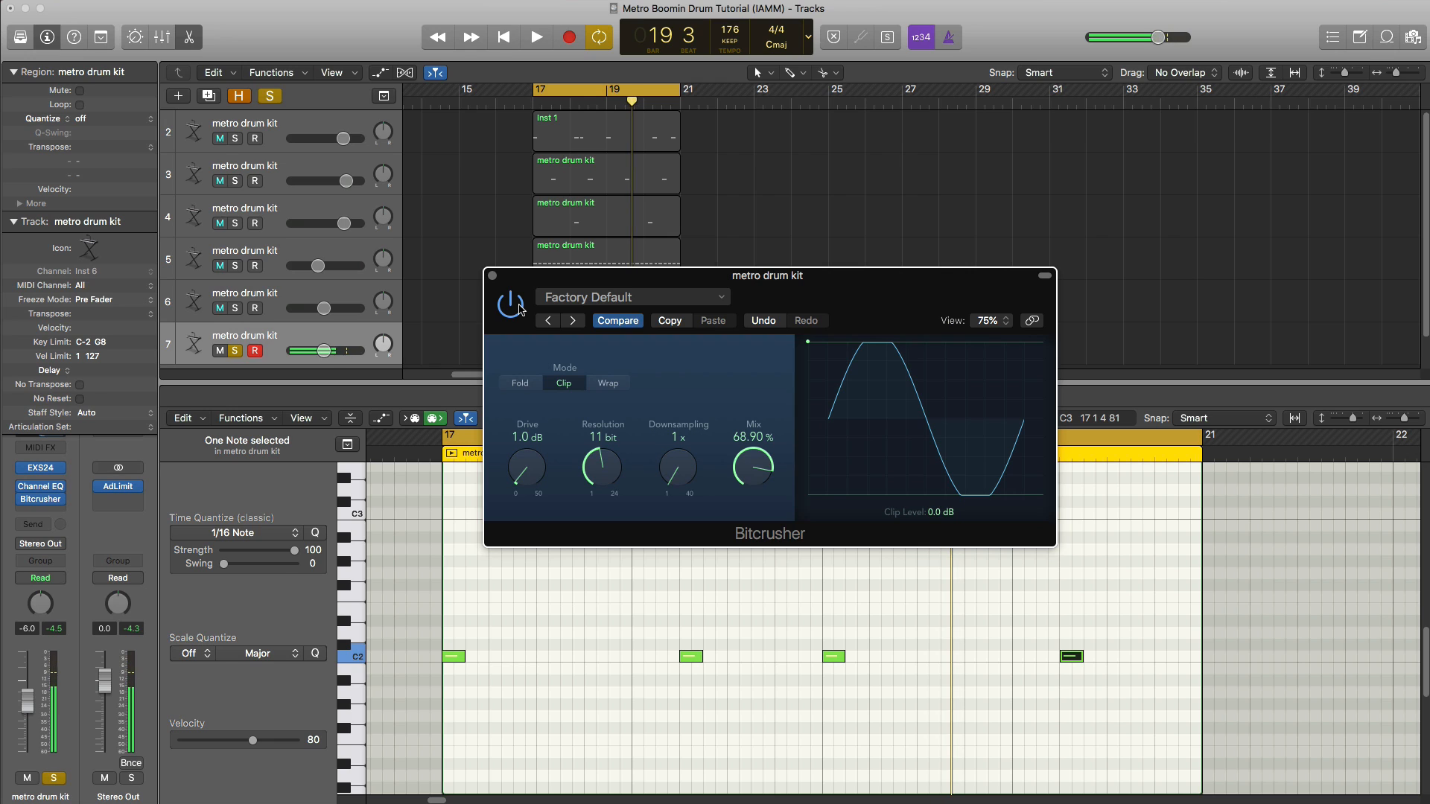
pyautogui.click(535, 37)
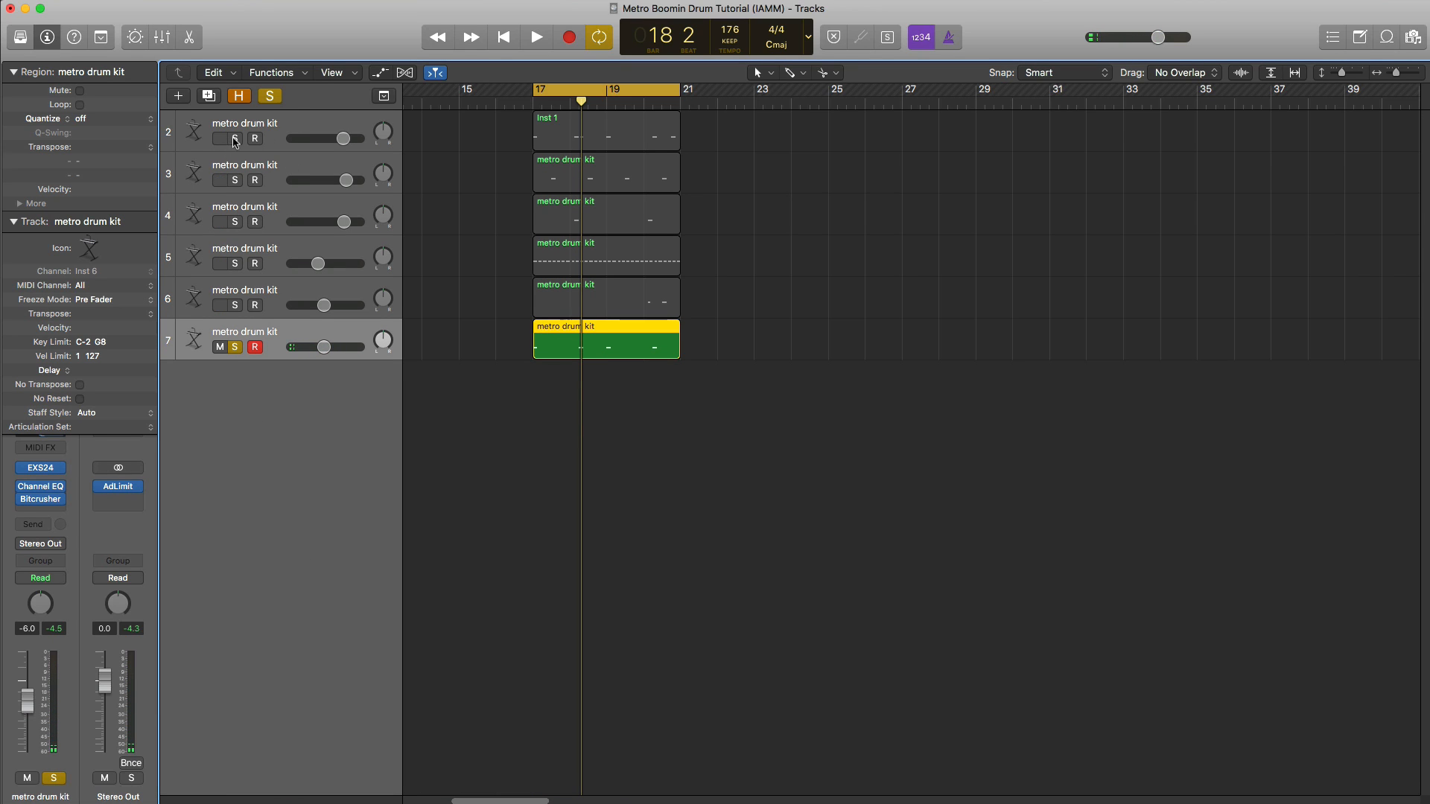
# - Lower track 7's volume to about -3.8 dB while the pattern plays
pyautogui.click(535, 37)
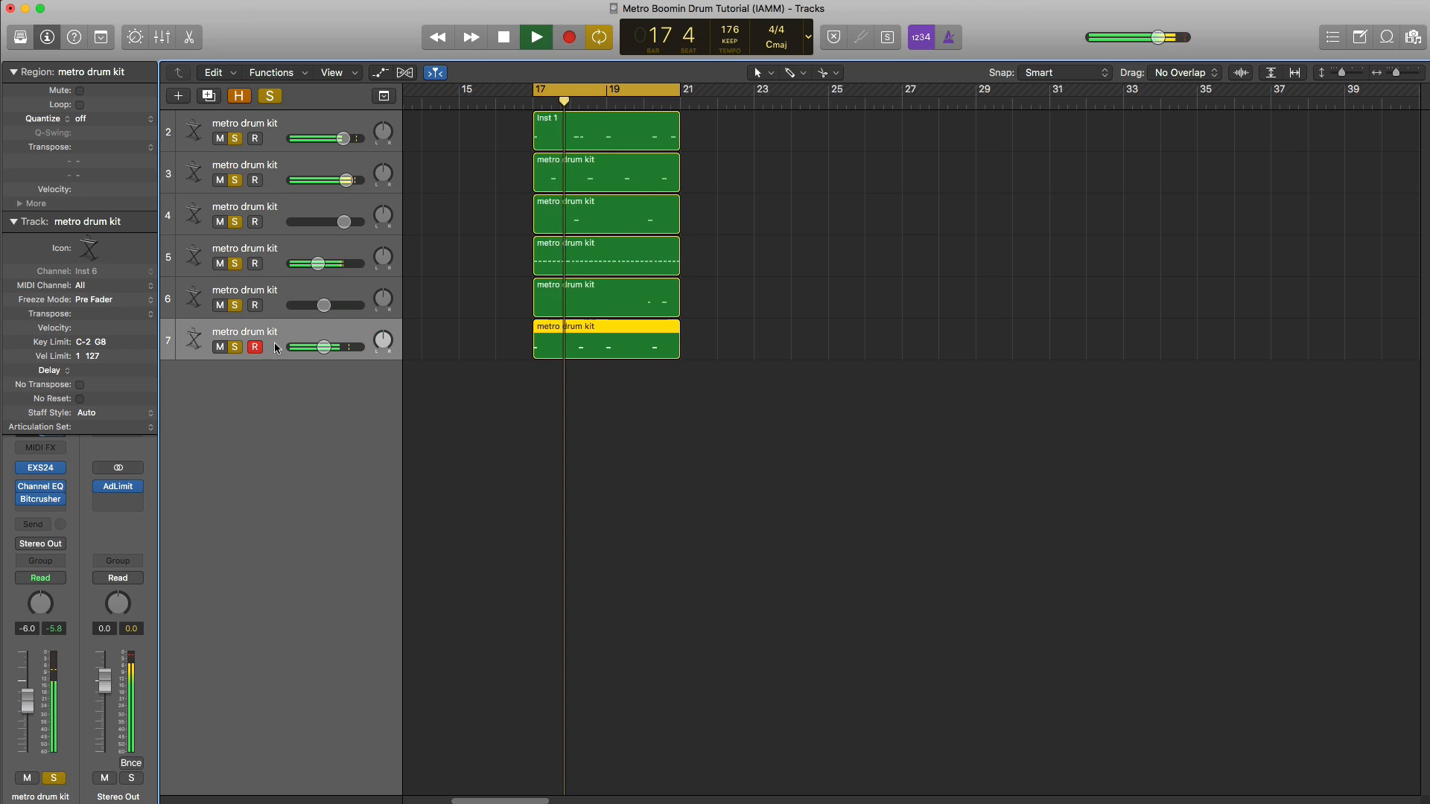
pyautogui.moveTo(310, 347); pyautogui.dragTo(327, 347)
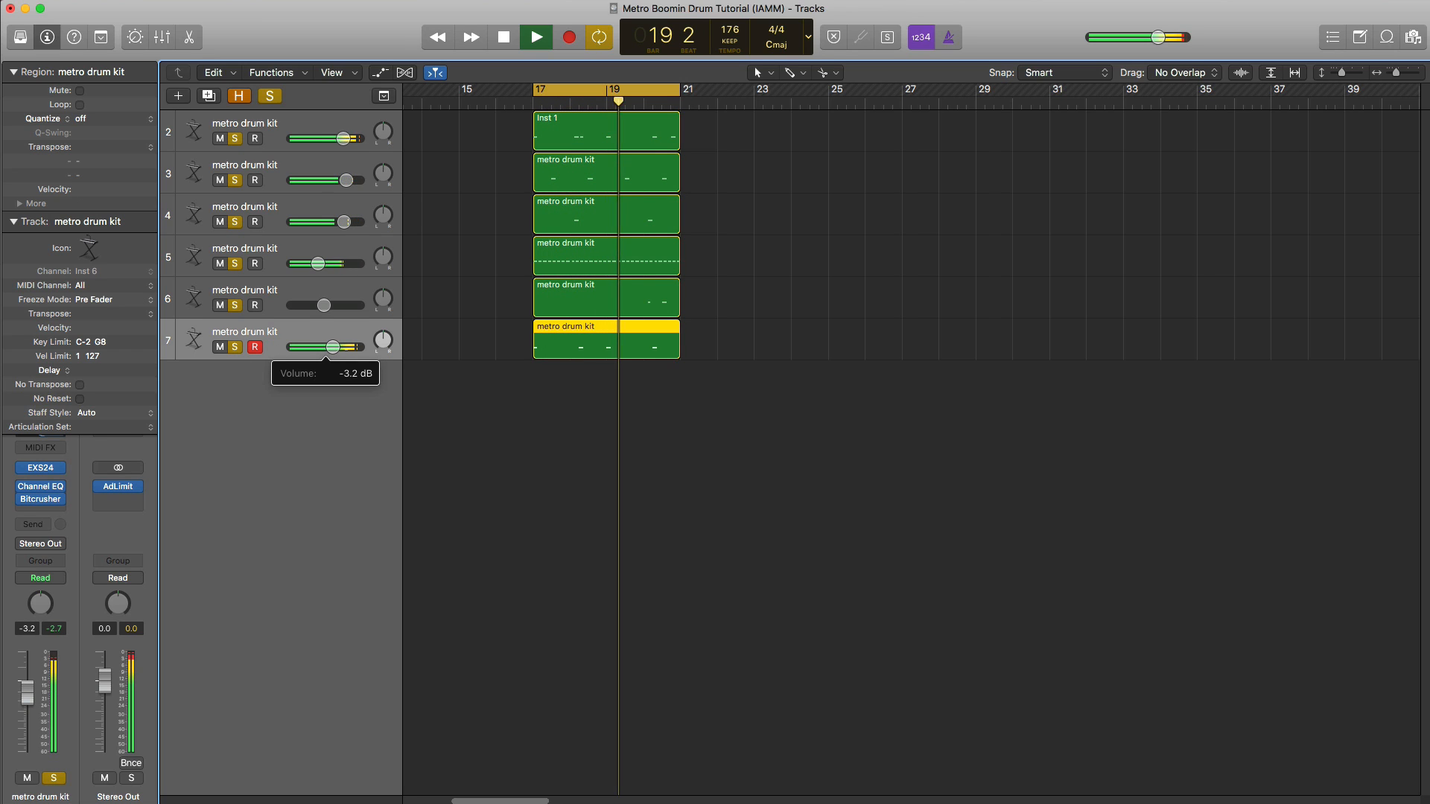
pyautogui.moveTo(343, 347); pyautogui.dragTo(339, 348)
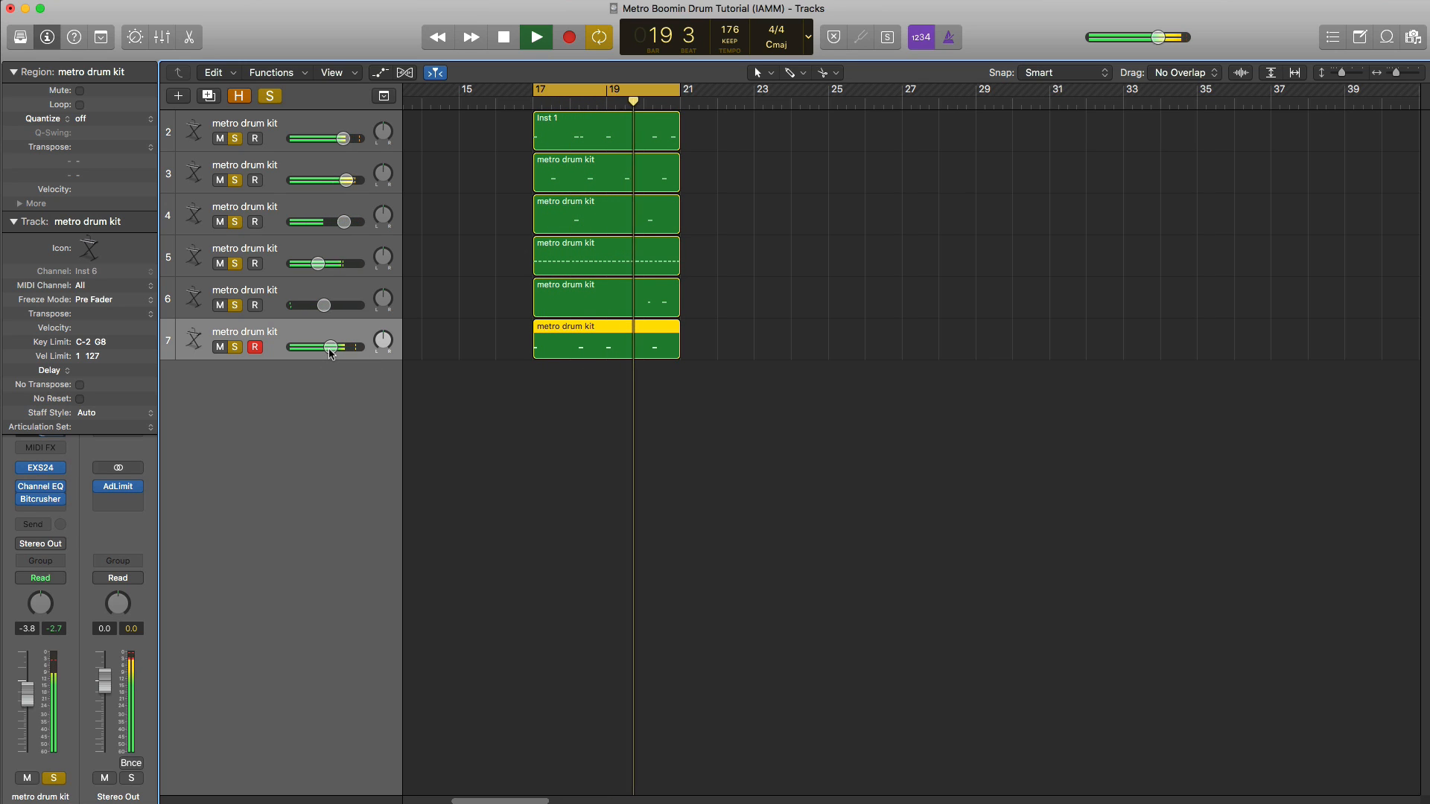
pyautogui.click(501, 37)
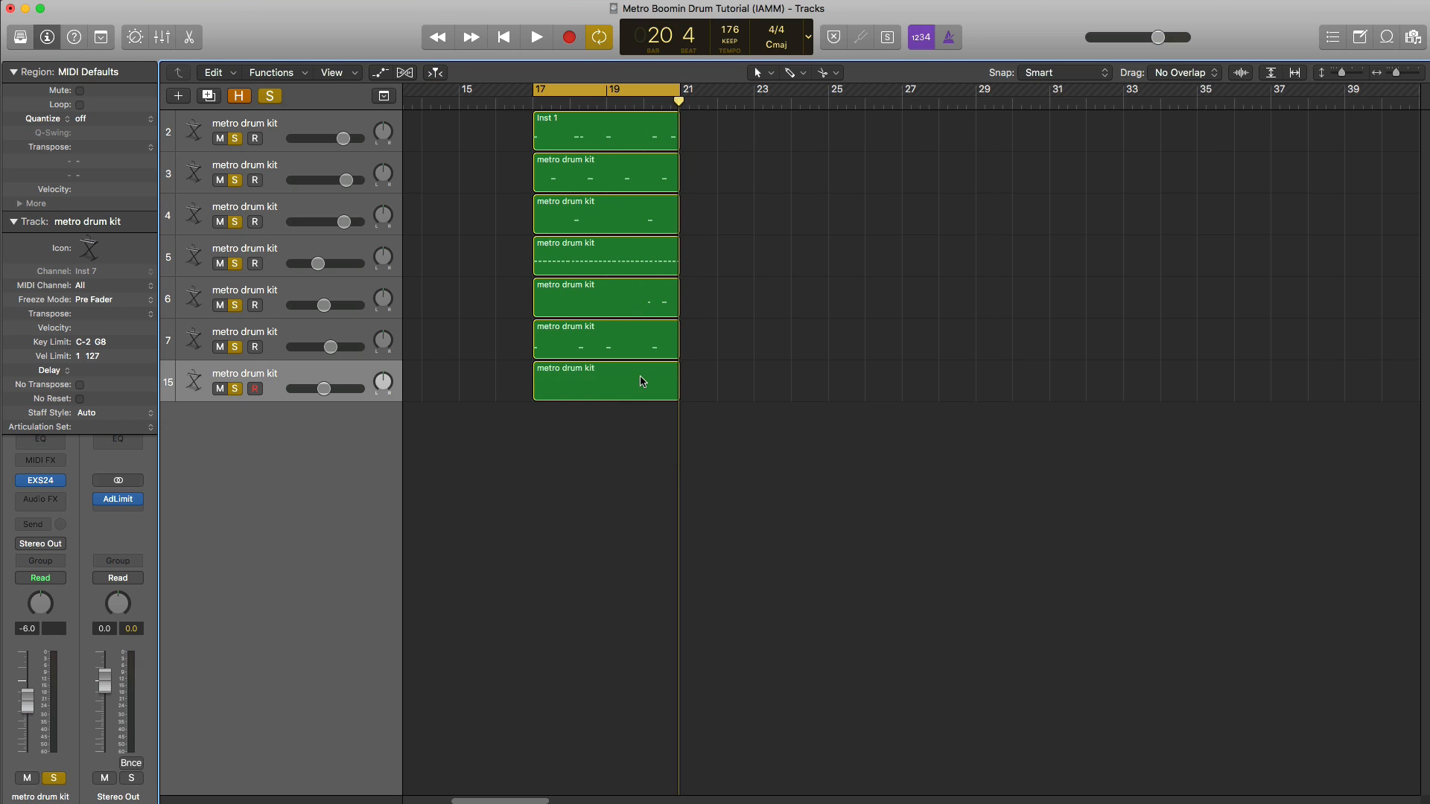
# - Pencil two C#4 hits in bar 17, copy them to bar 19 and play the result
pyautogui.click(535, 35)
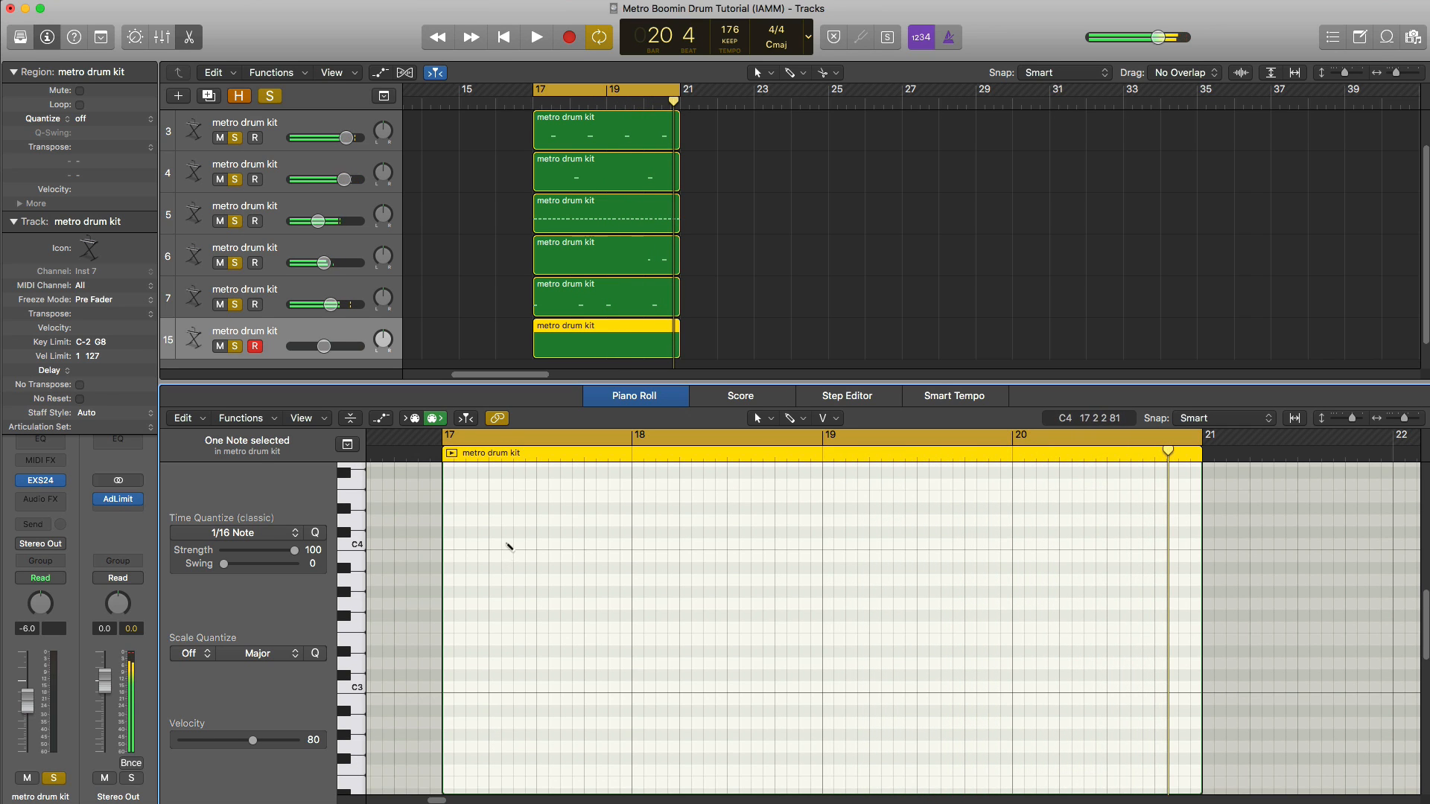
pyautogui.click(535, 36)
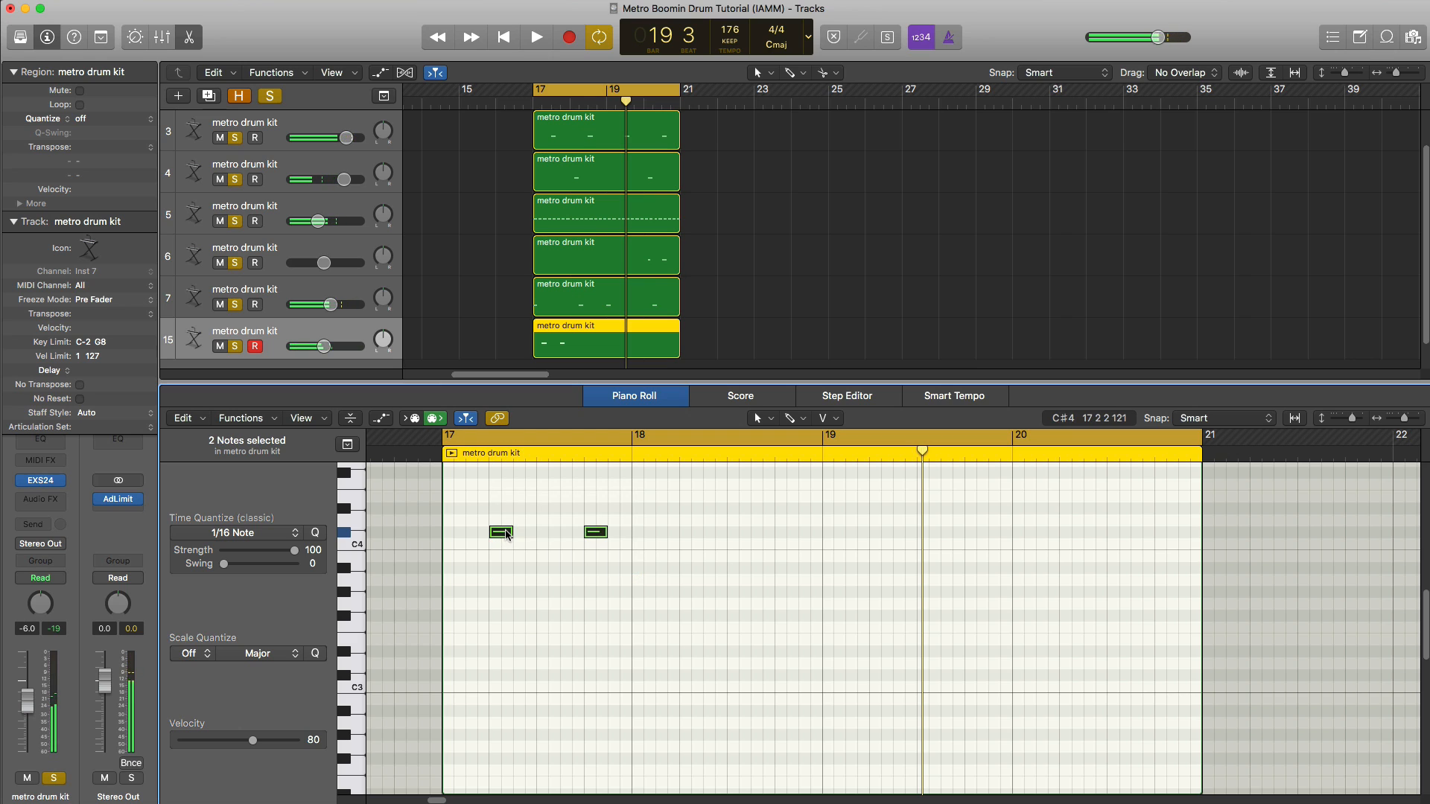
pyautogui.moveTo(503, 531); pyautogui.dragTo(832, 532)
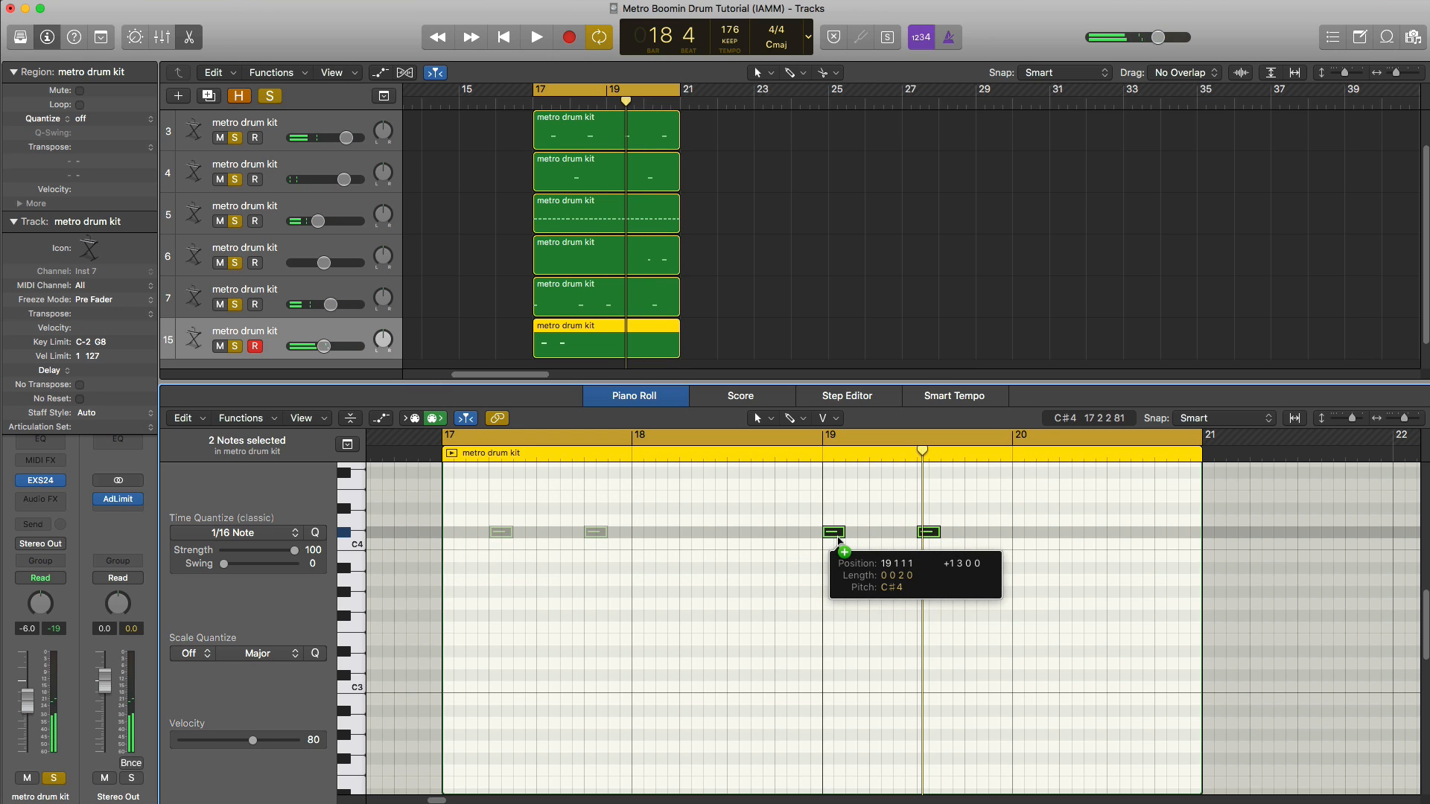
pyautogui.click(536, 36)
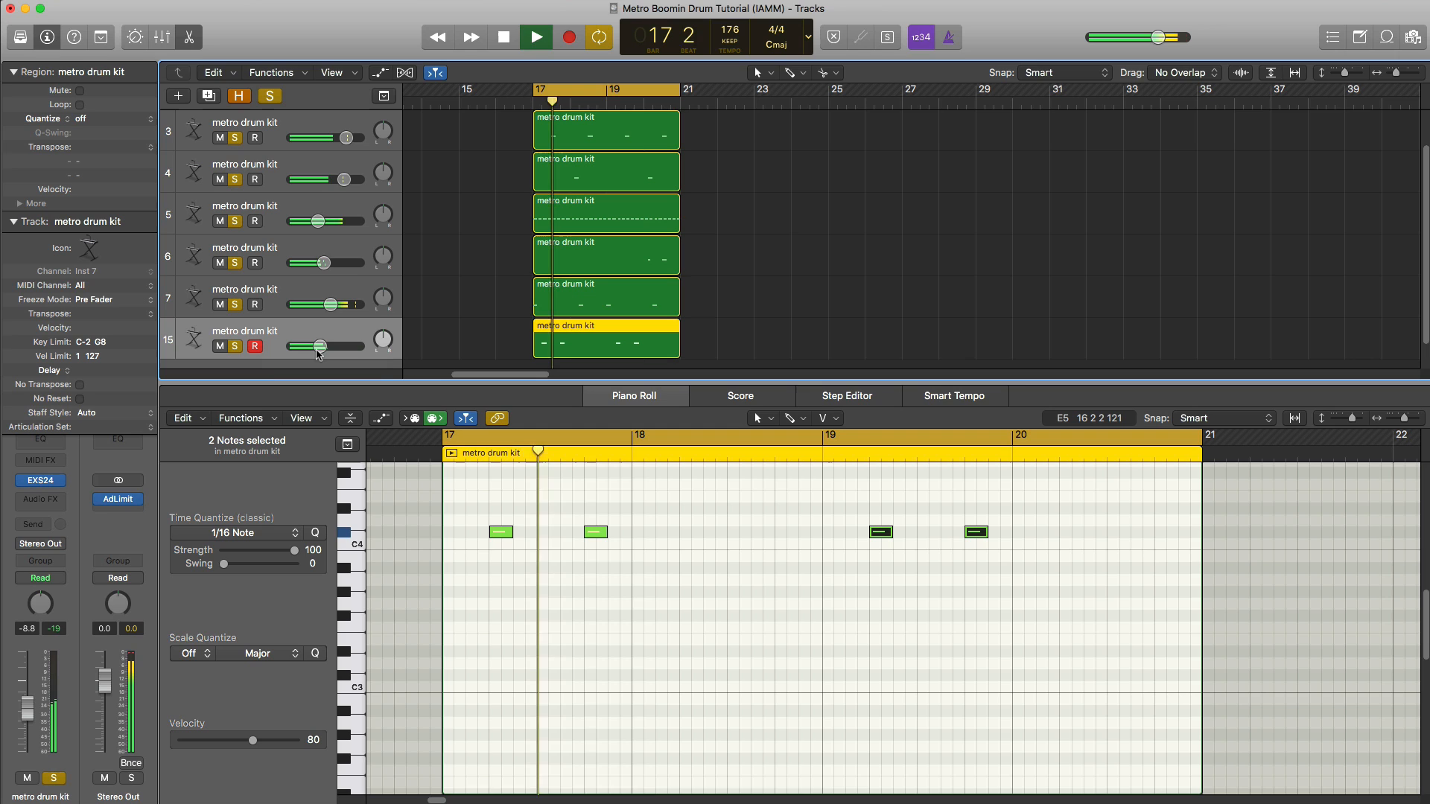
pyautogui.click(534, 36)
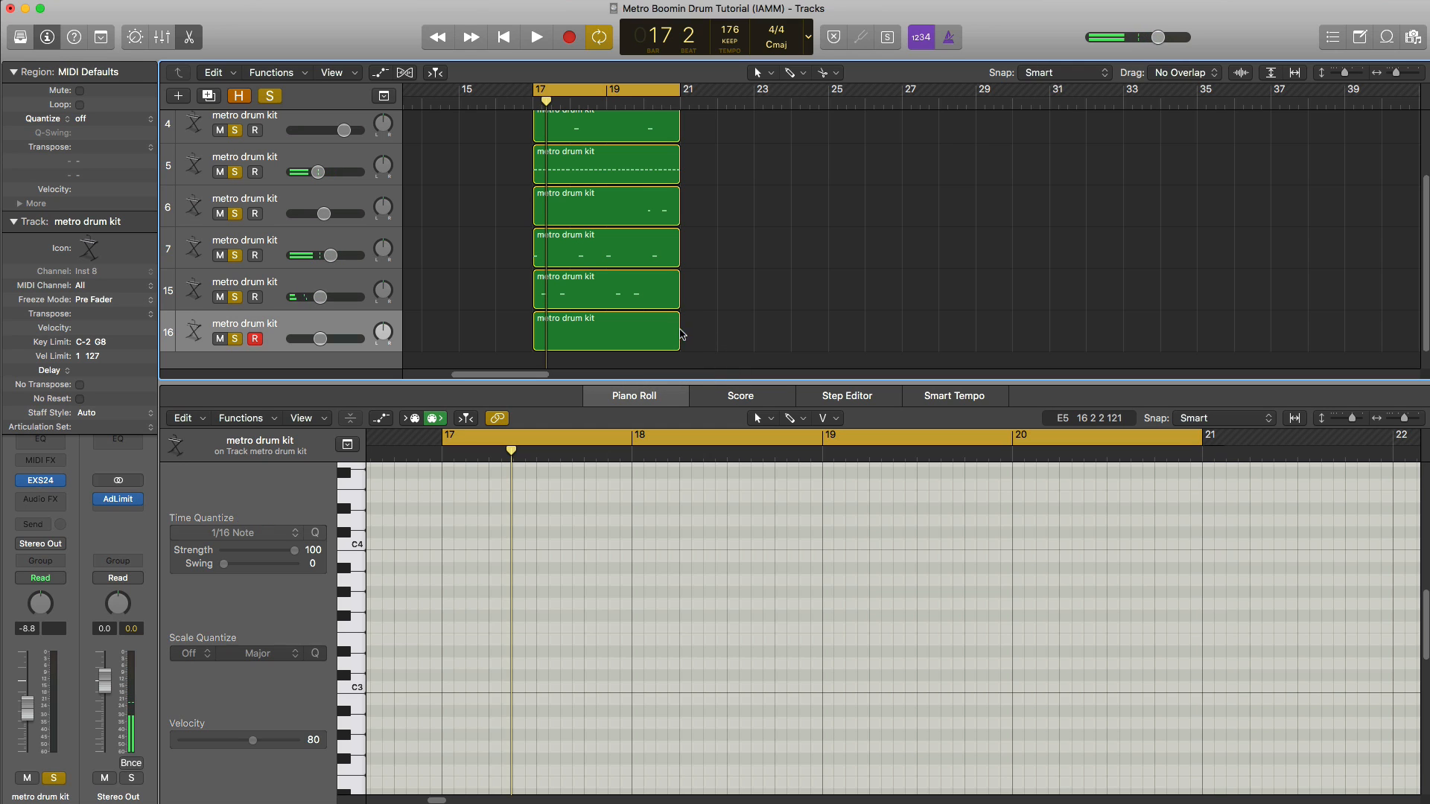
# - Place D#4 hits at the start of bars 17 and 19, play, and lower the track's volume
pyautogui.click(606, 331)
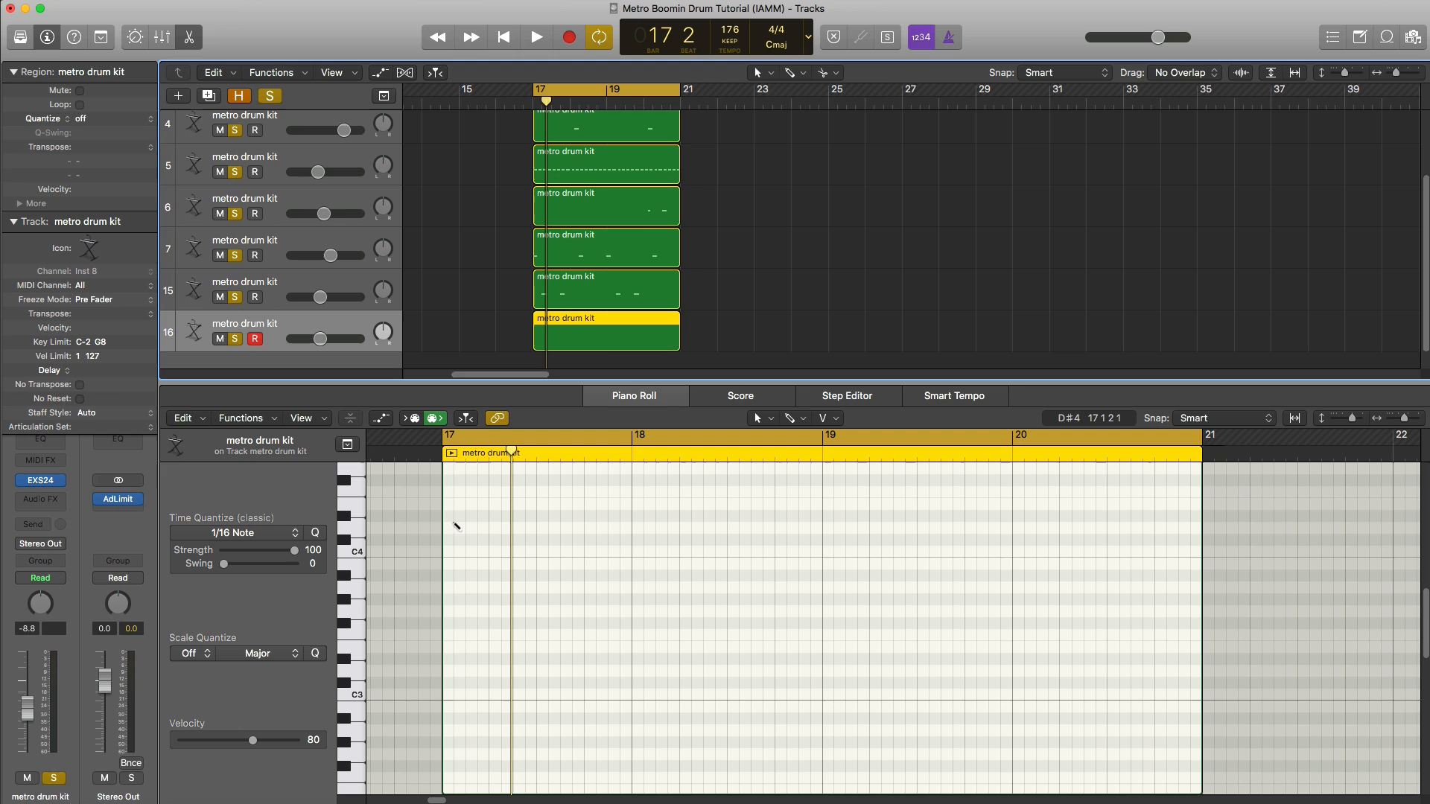
pyautogui.click(453, 515)
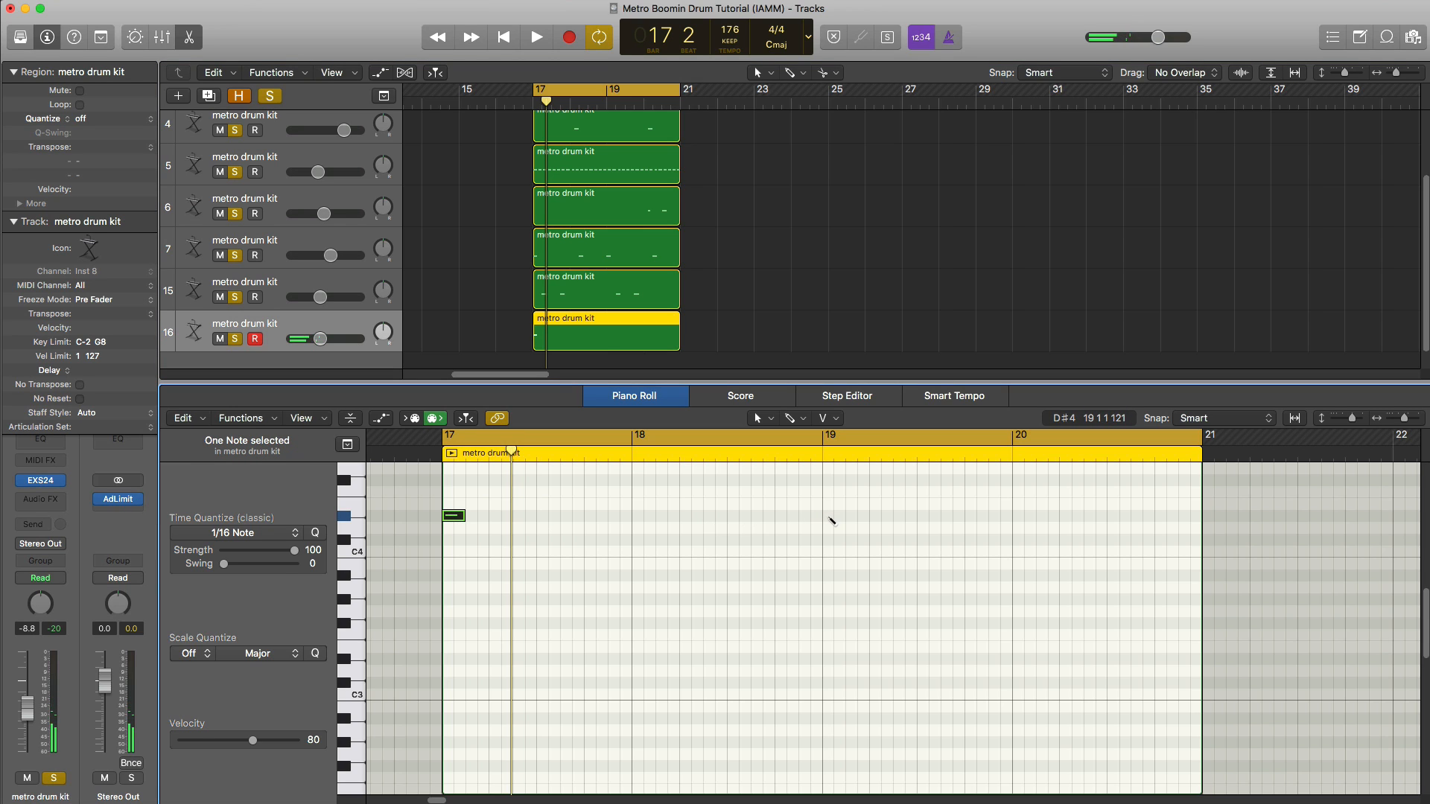
pyautogui.click(831, 515)
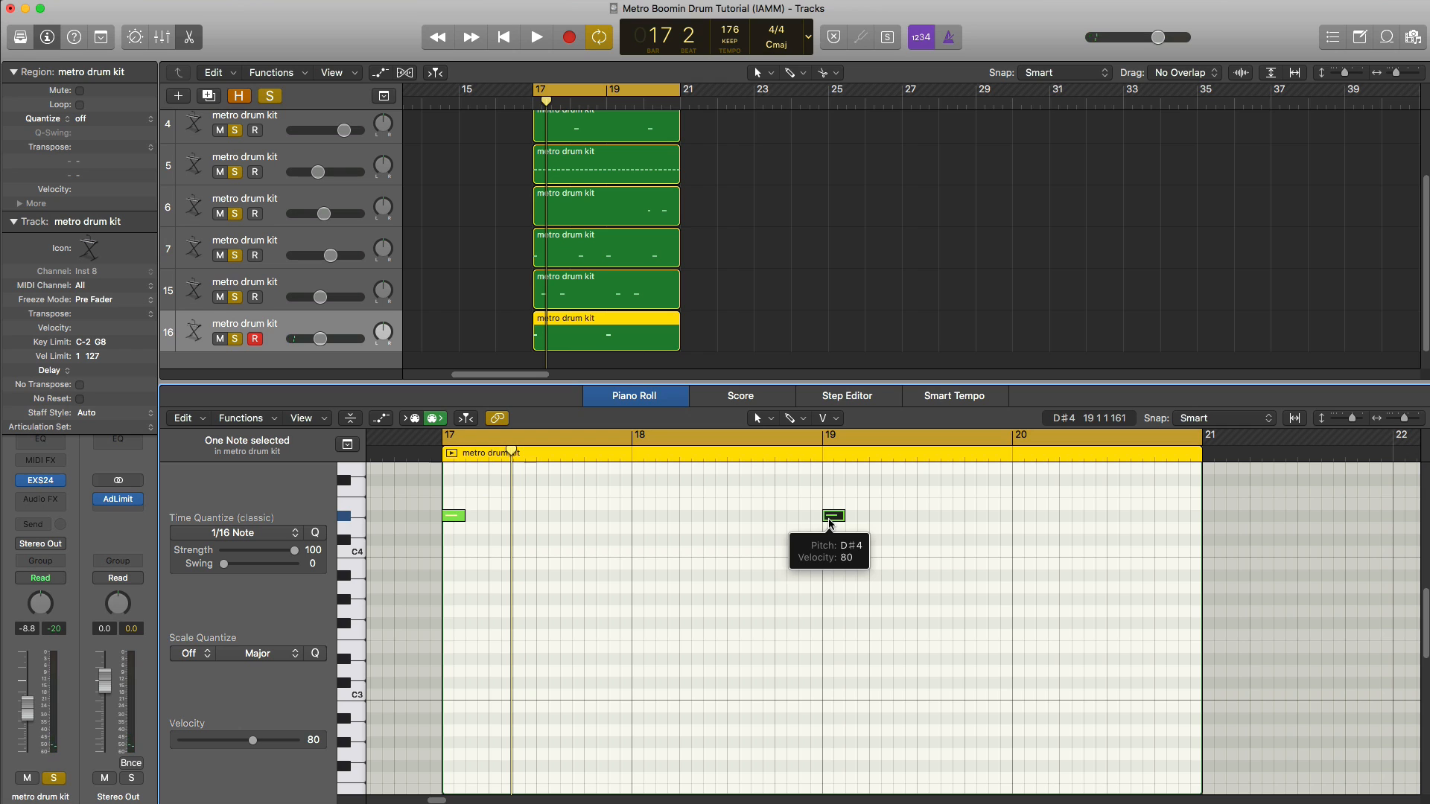
pyautogui.click(535, 38)
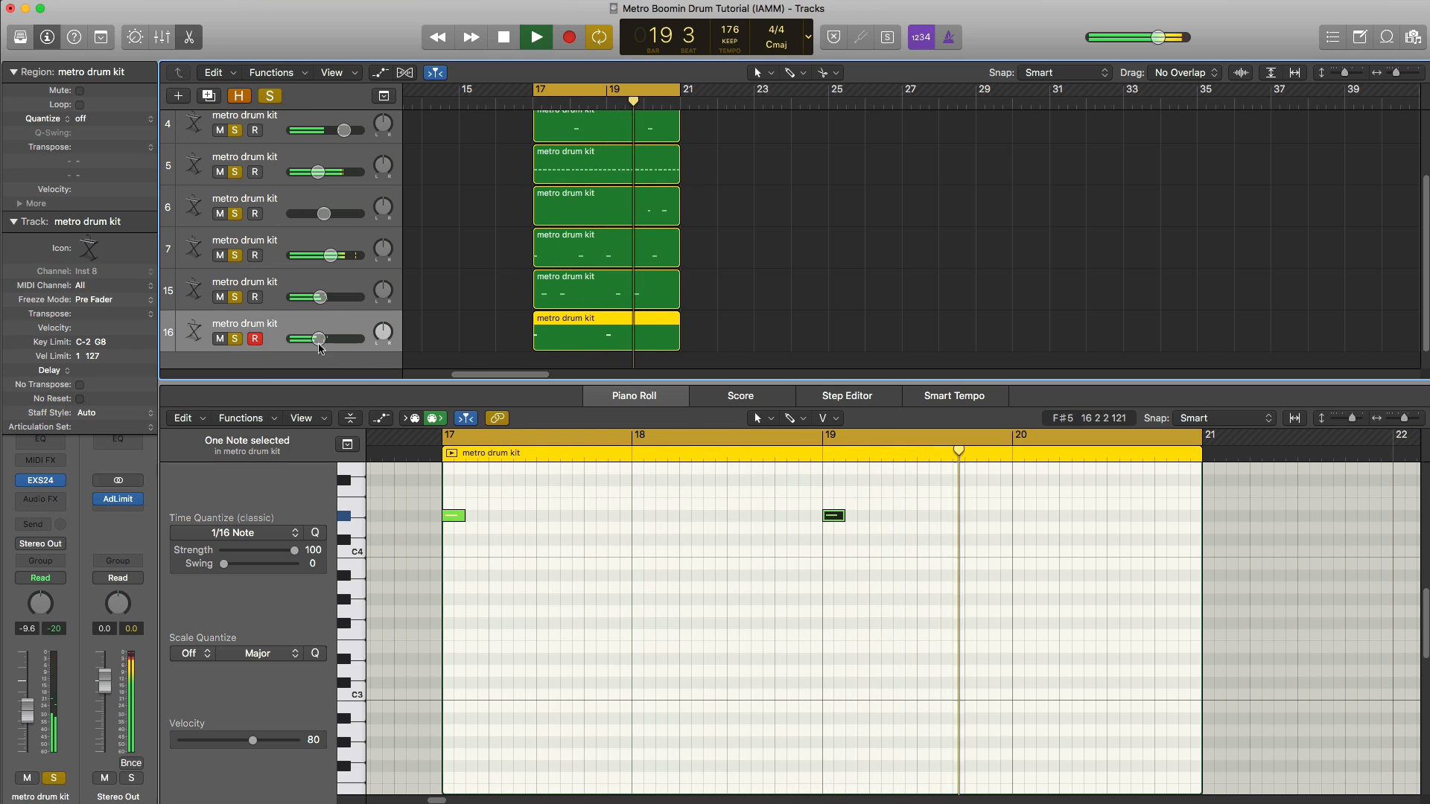
pyautogui.moveTo(318, 340); pyautogui.dragTo(319, 340)
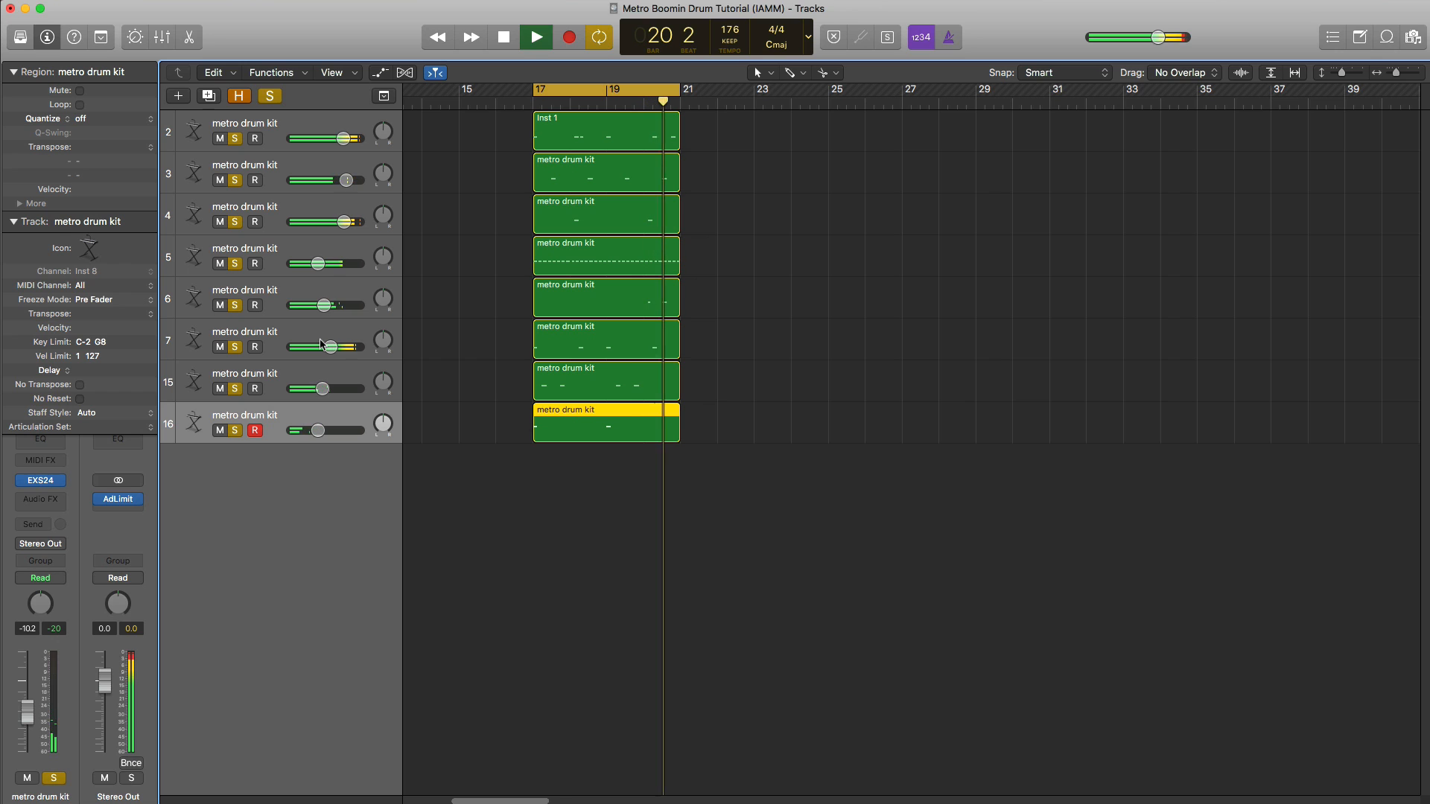
# - Stop playback, return to bar 17 and set the tempo to 150 BPM
pyautogui.click(502, 37)
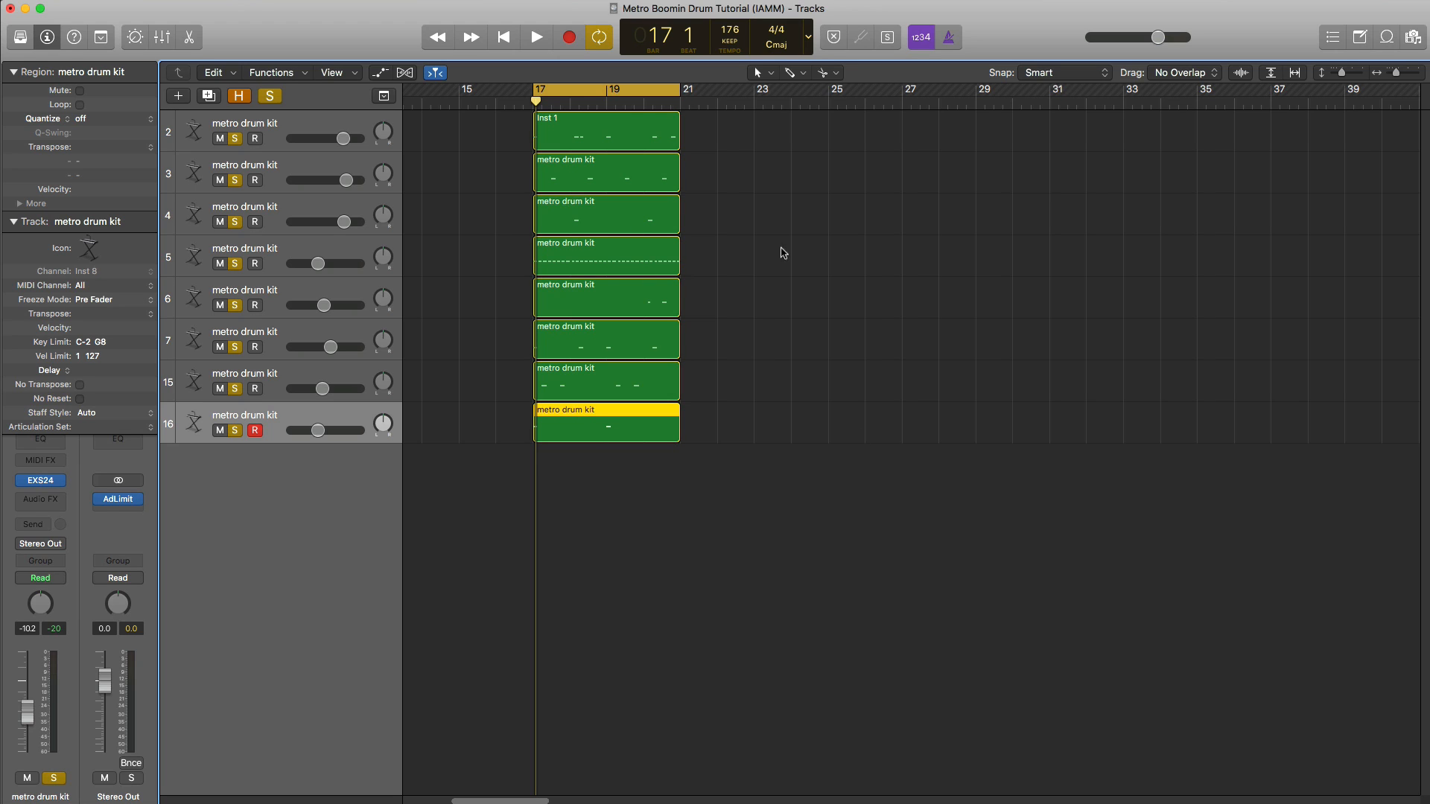
pyautogui.moveTo(679, 87); pyautogui.dragTo(826, 88)
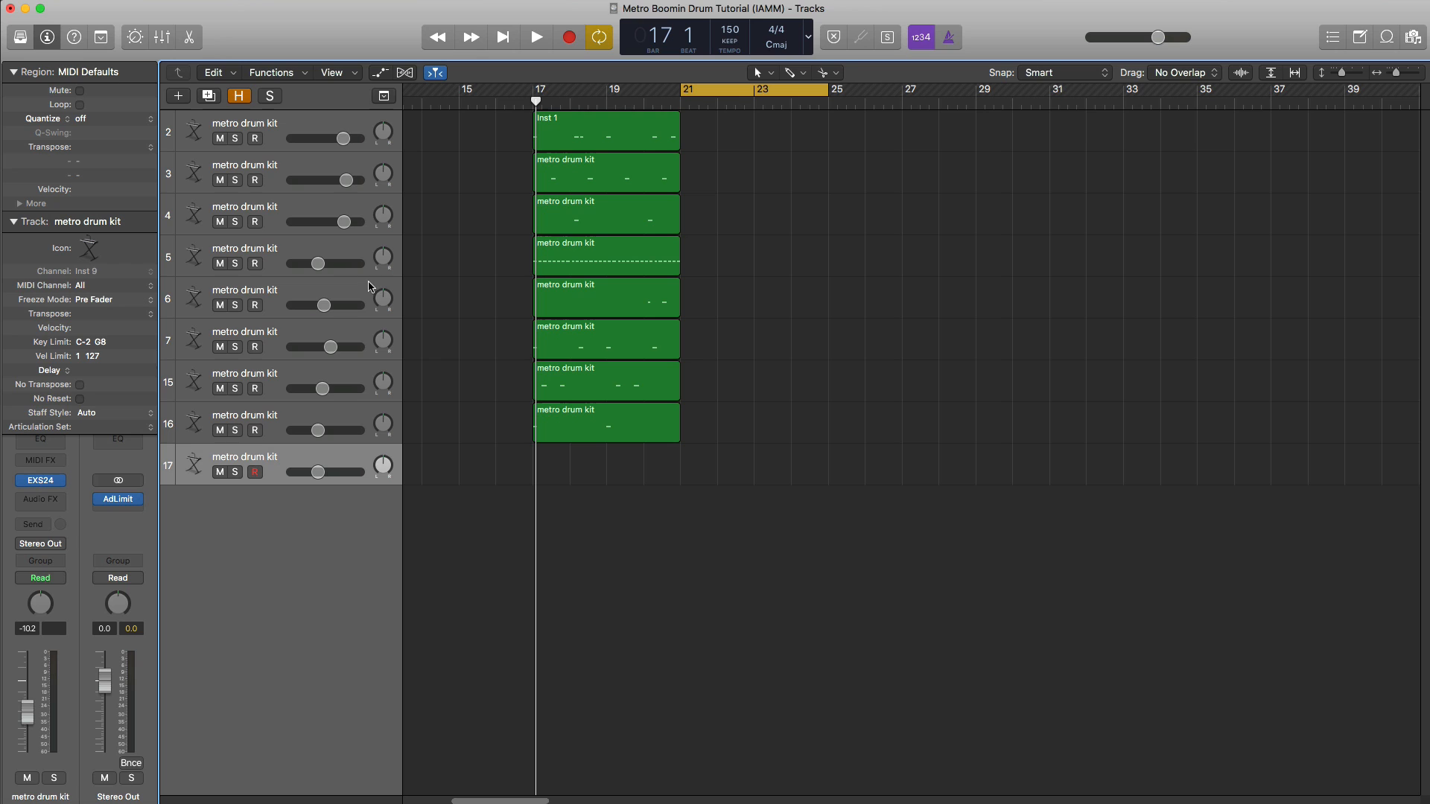
# - Draw a bars 21–25 region on the new track and add two low notes in bar 21
pyautogui.moveTo(684, 468); pyautogui.dragTo(829, 468)
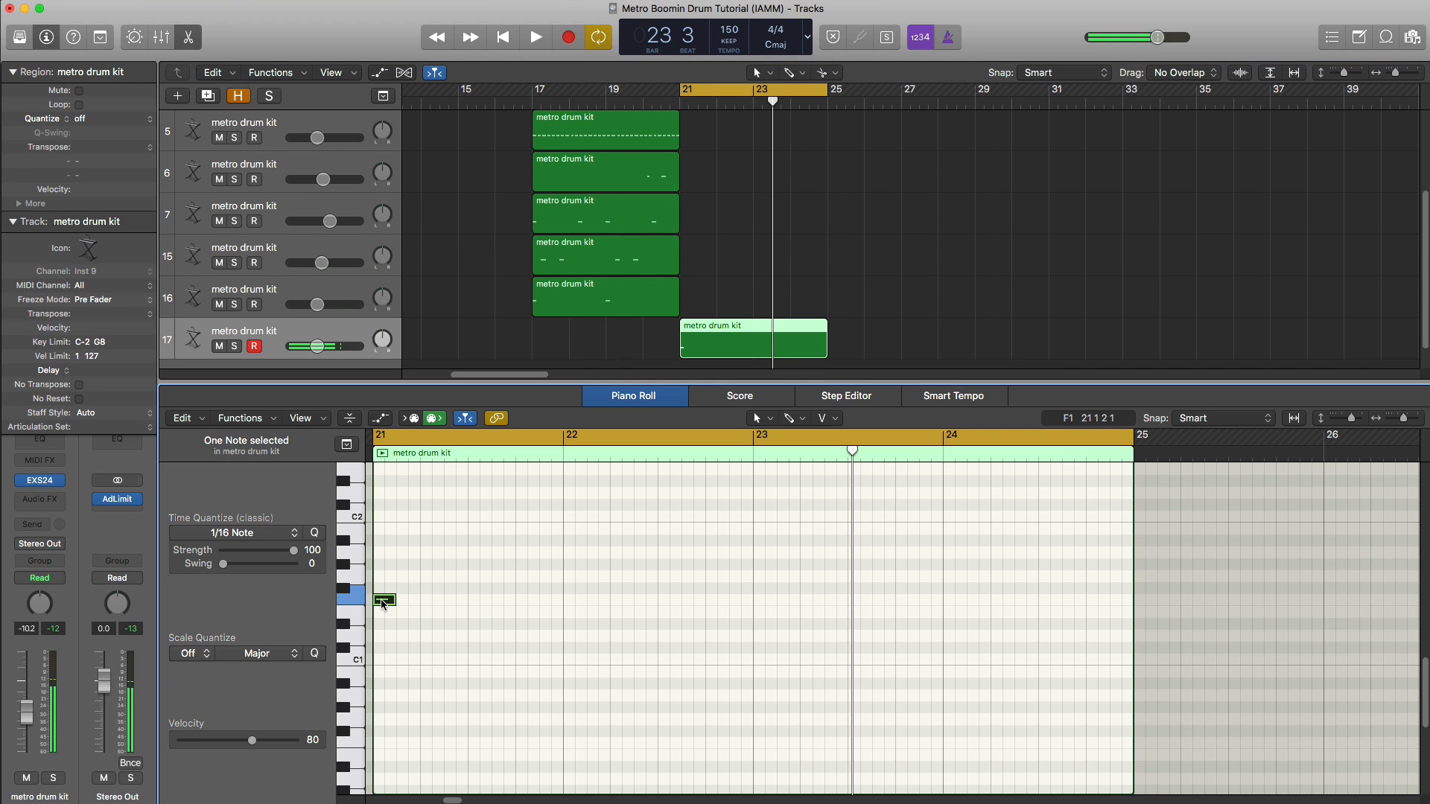
pyautogui.click(535, 37)
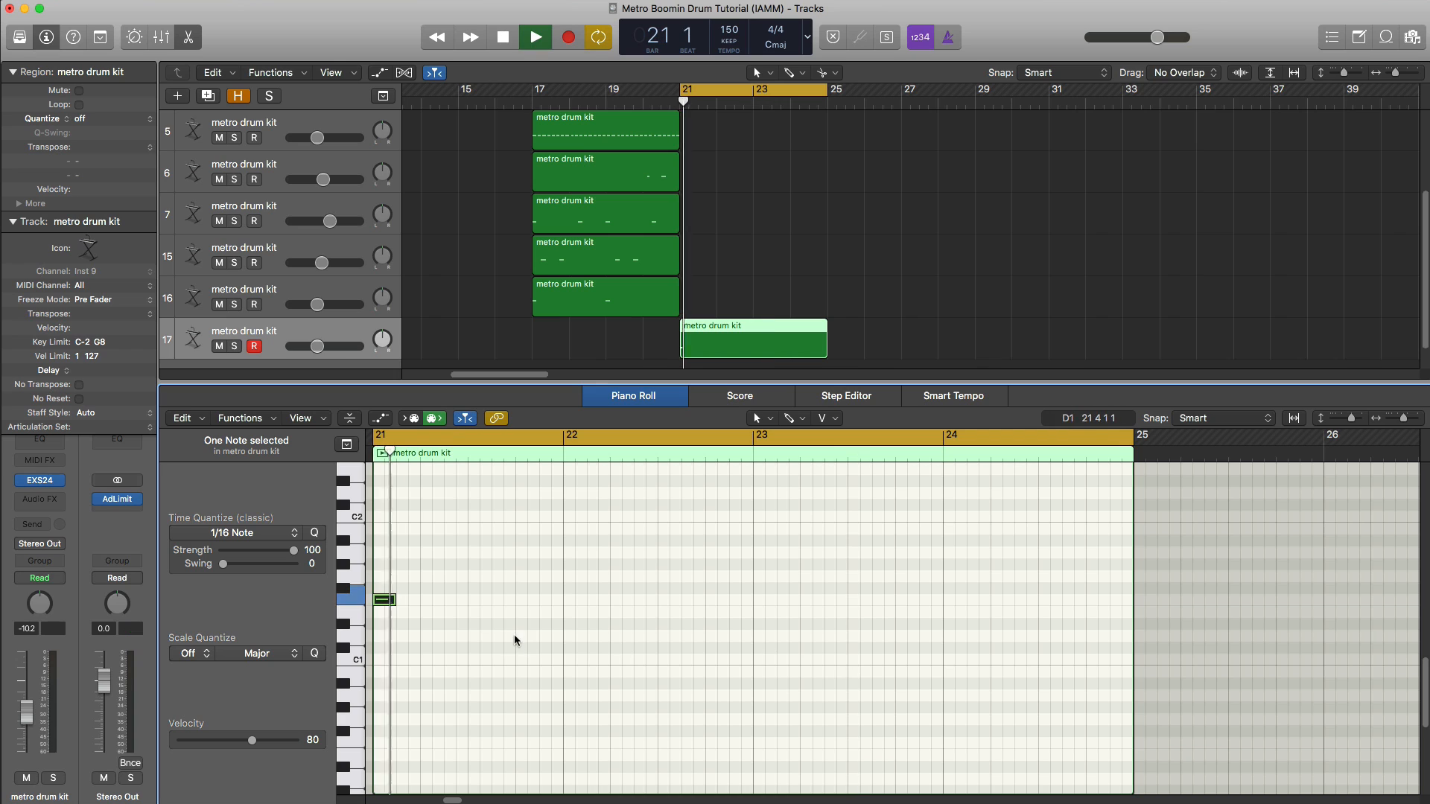
pyautogui.click(535, 37)
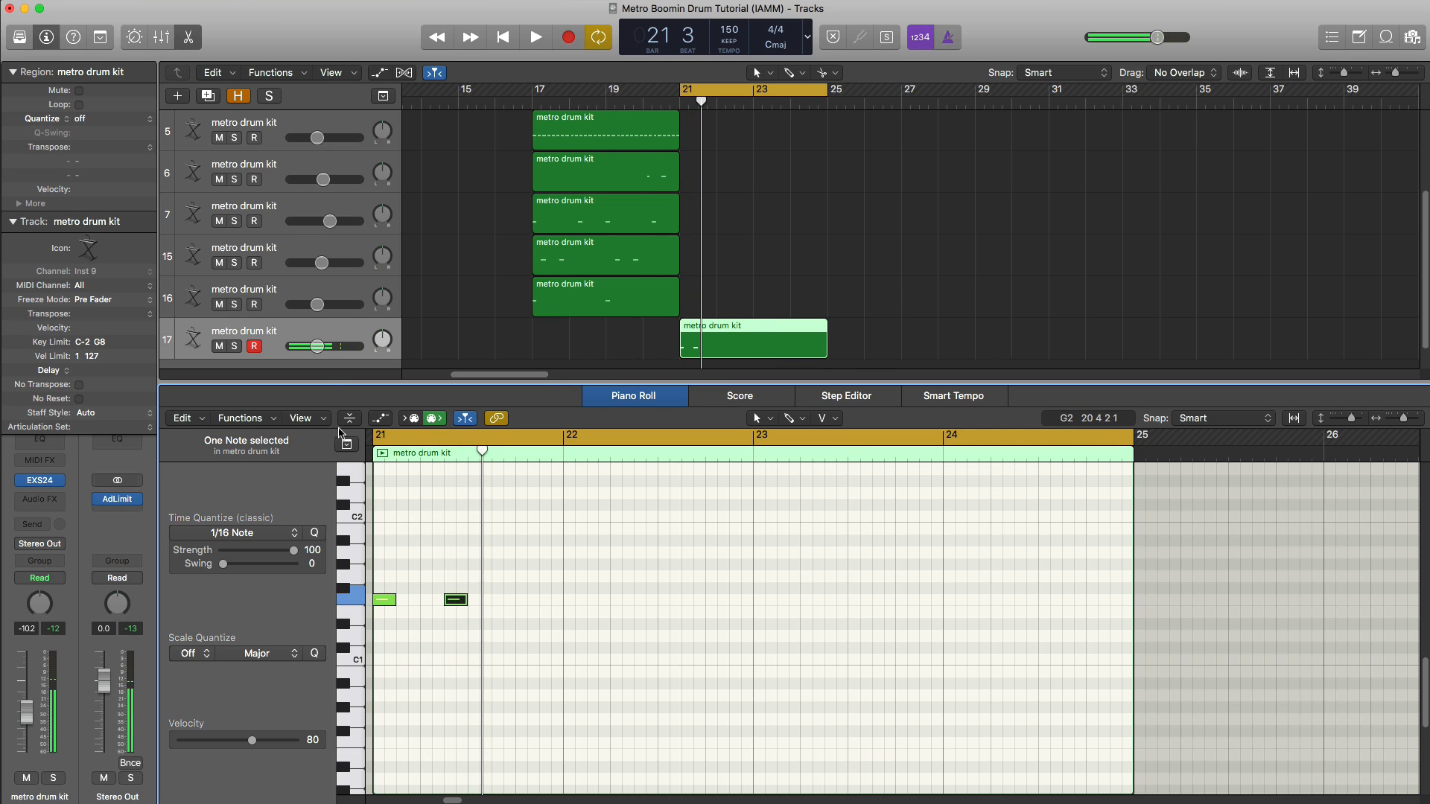
pyautogui.click(535, 37)
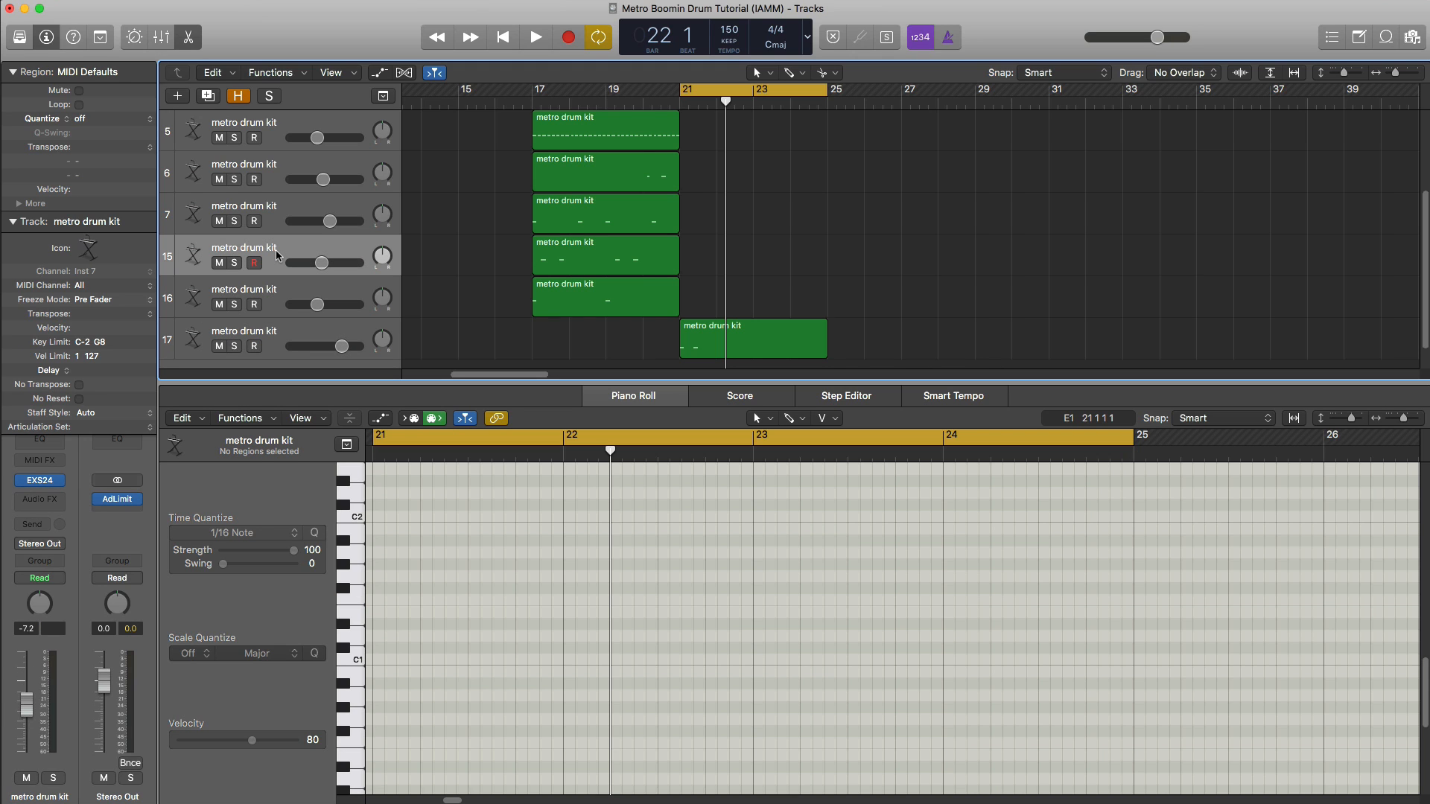
pyautogui.moveTo(283, 284)
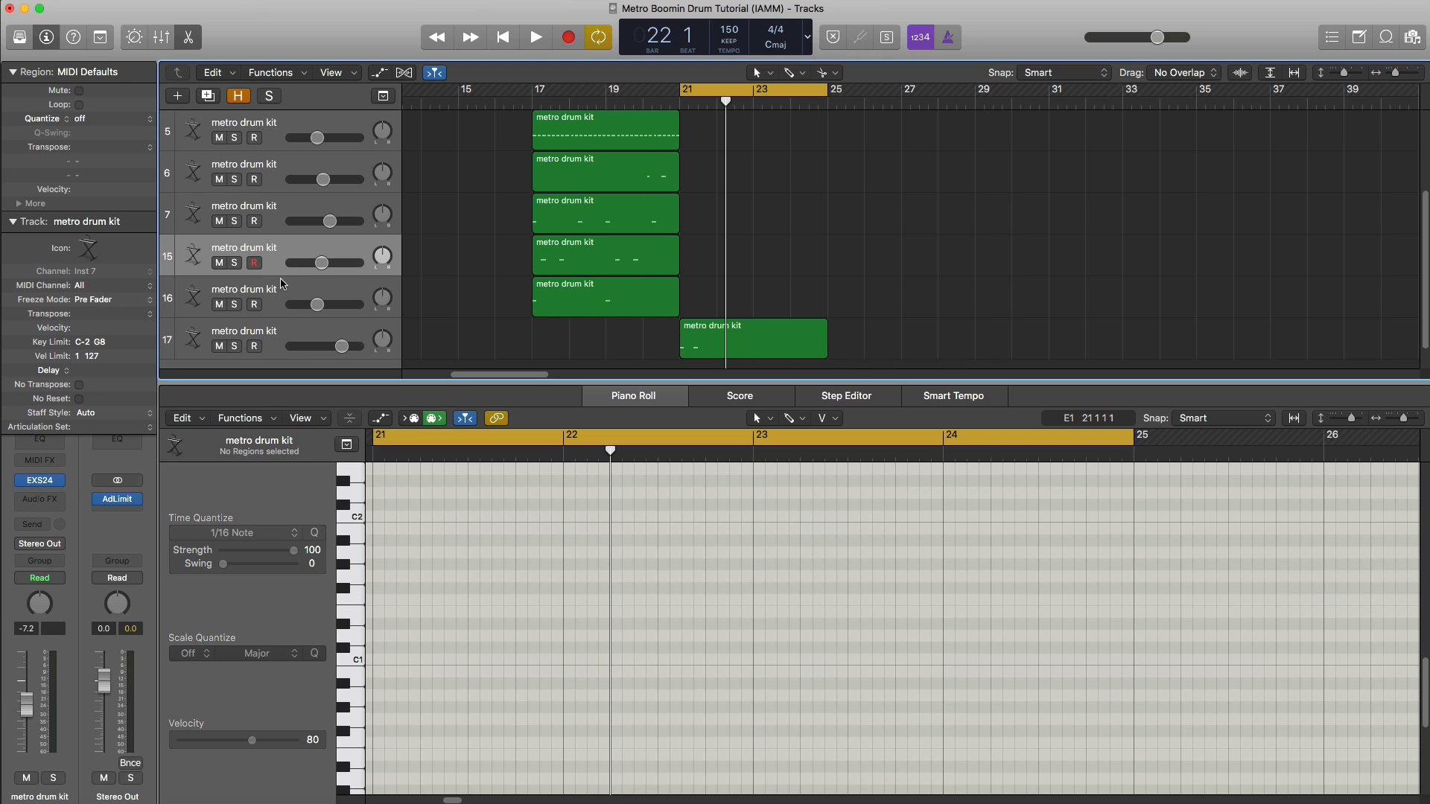
# - Check the EXS24 sampler instrument on track 7 and close its window
pyautogui.click(243, 206)
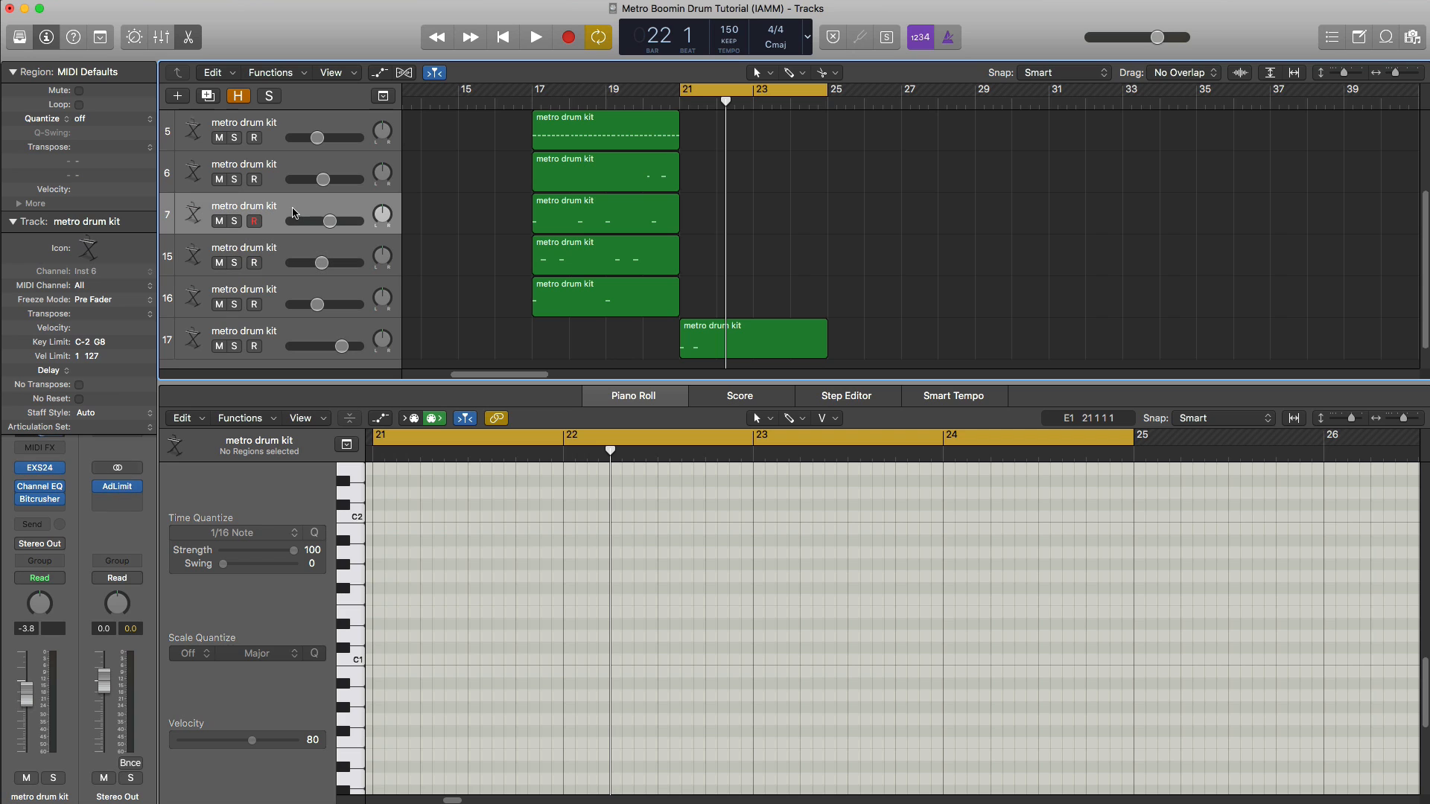
pyautogui.click(38, 466)
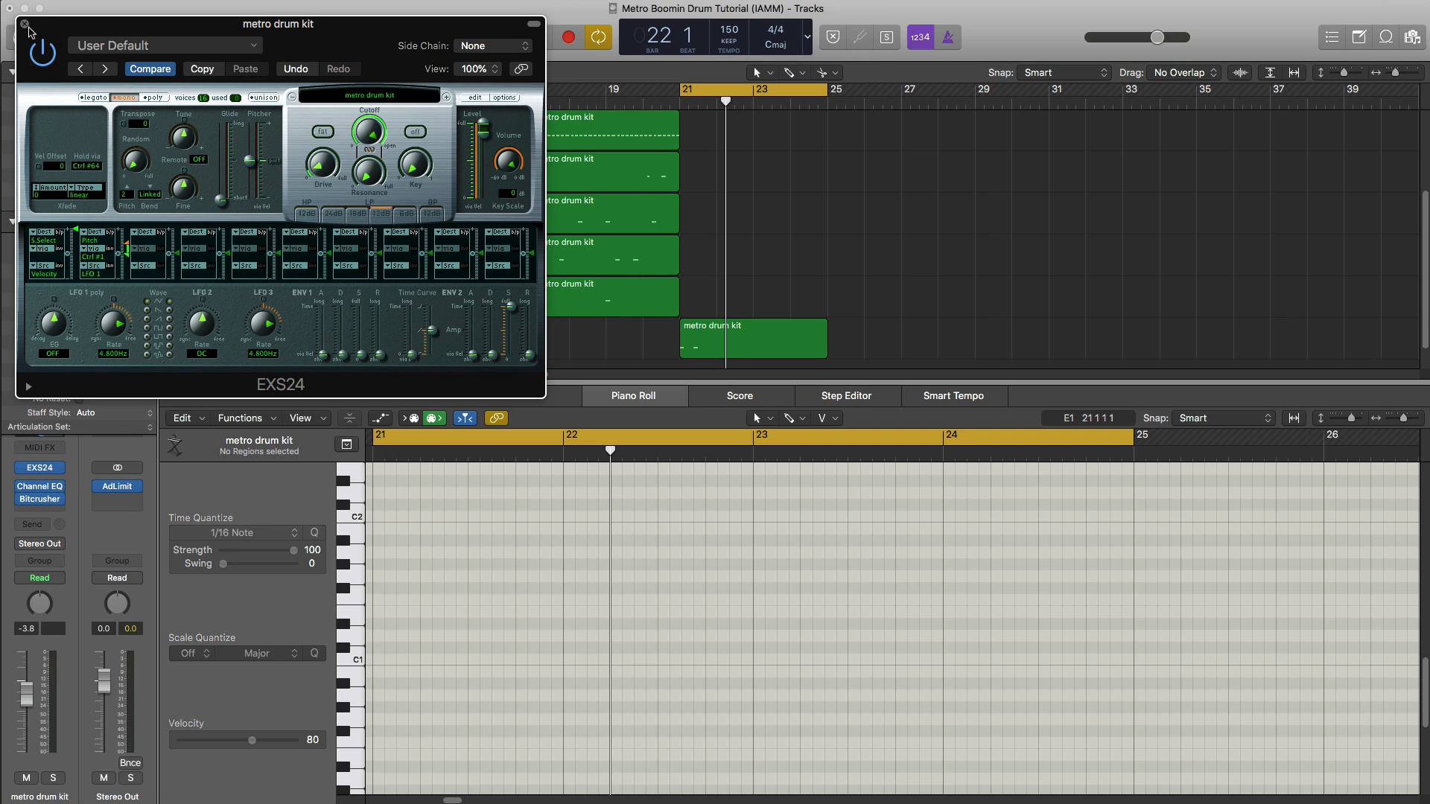
pyautogui.click(27, 25)
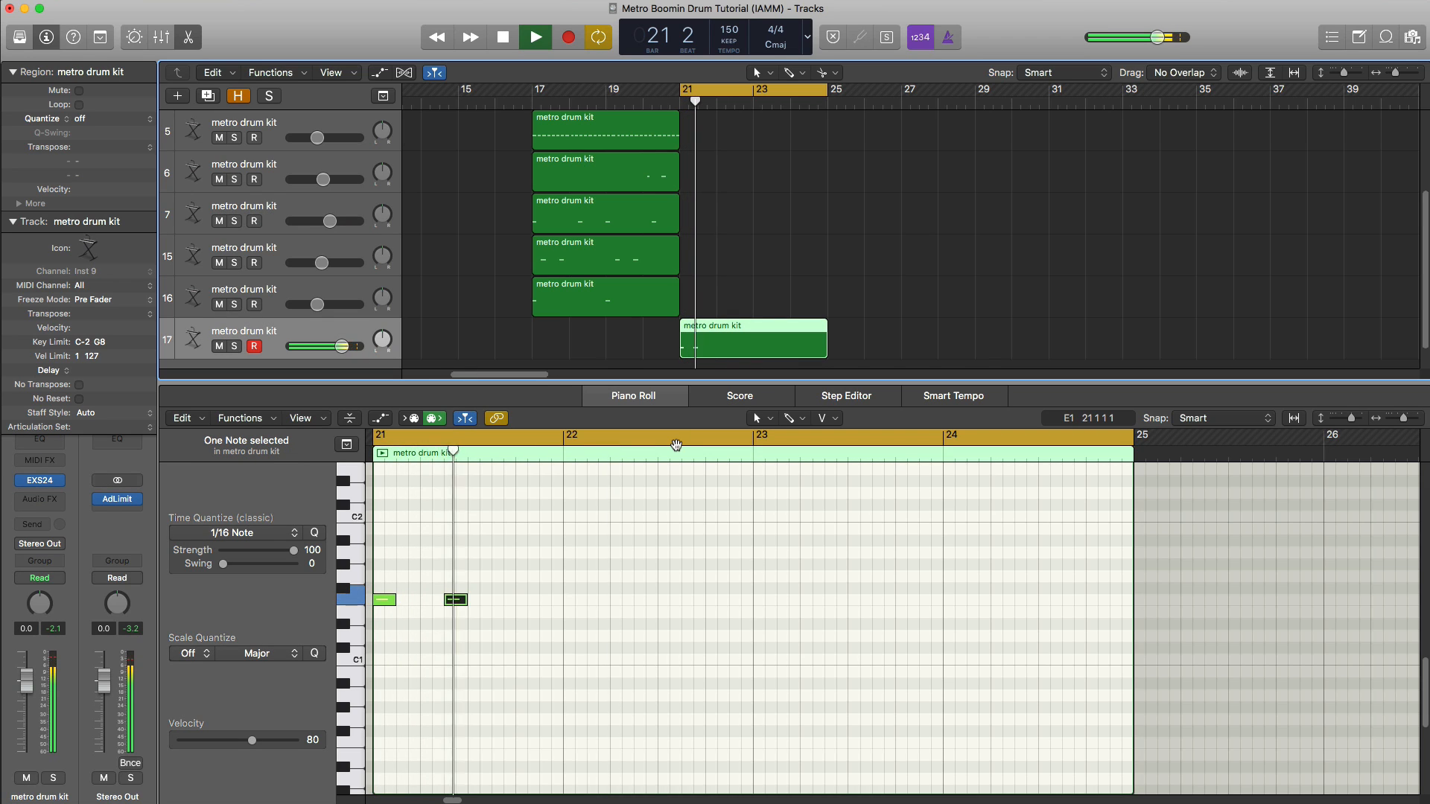
# - Finish the bars 21–22 808 notes, then duplicate the five-note pattern into bars 23–24
pyautogui.click(502, 38)
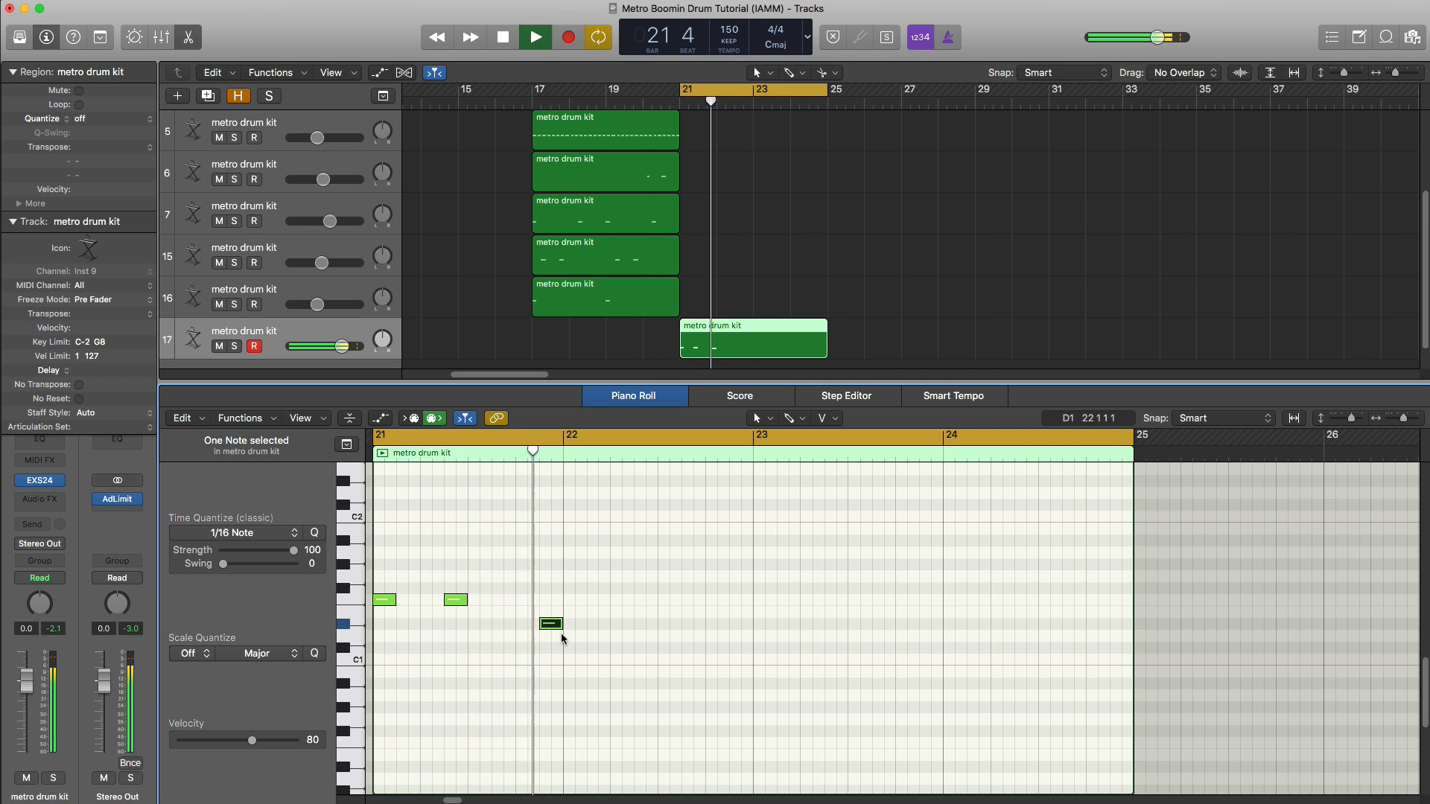
pyautogui.moveTo(551, 623); pyautogui.dragTo(620, 599)
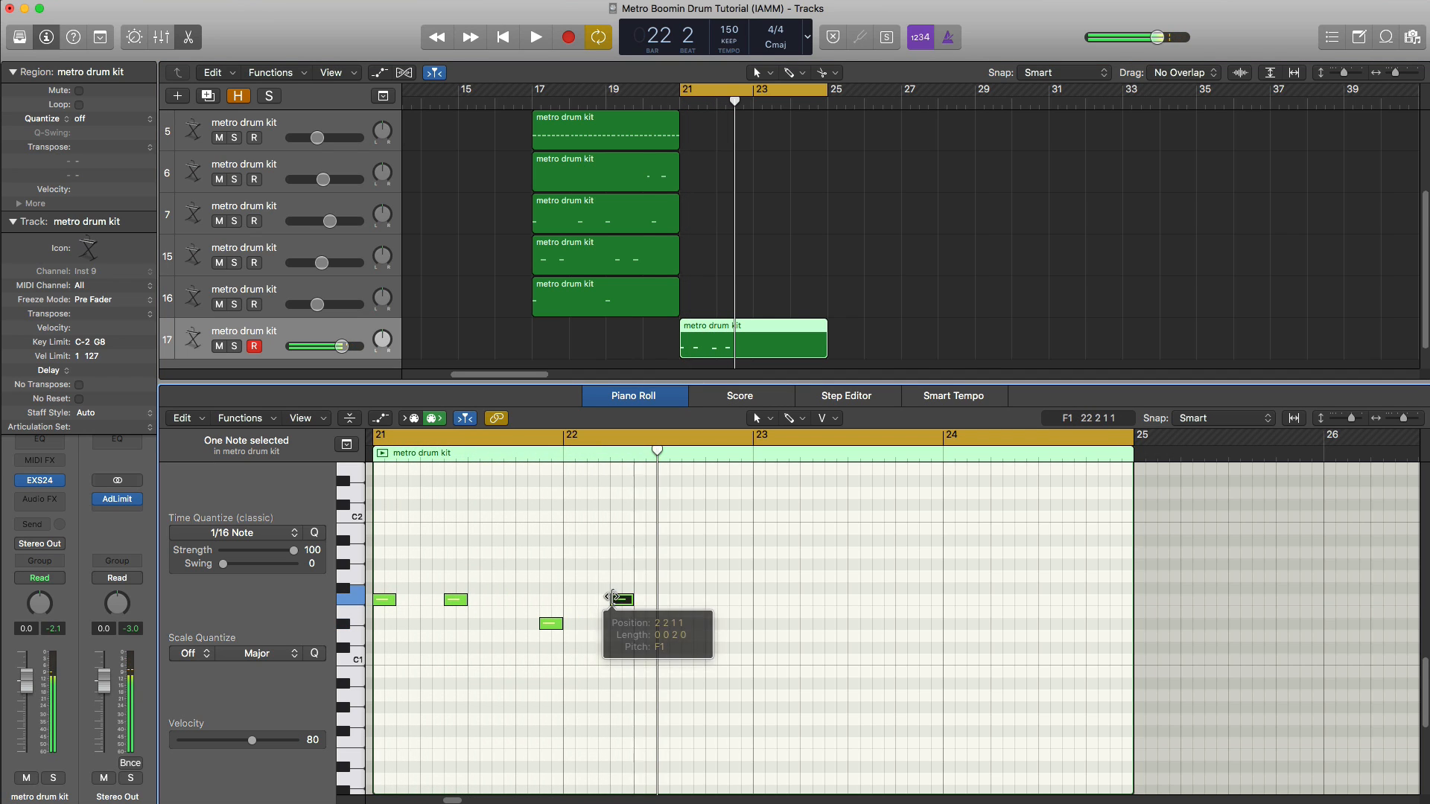
pyautogui.click(535, 37)
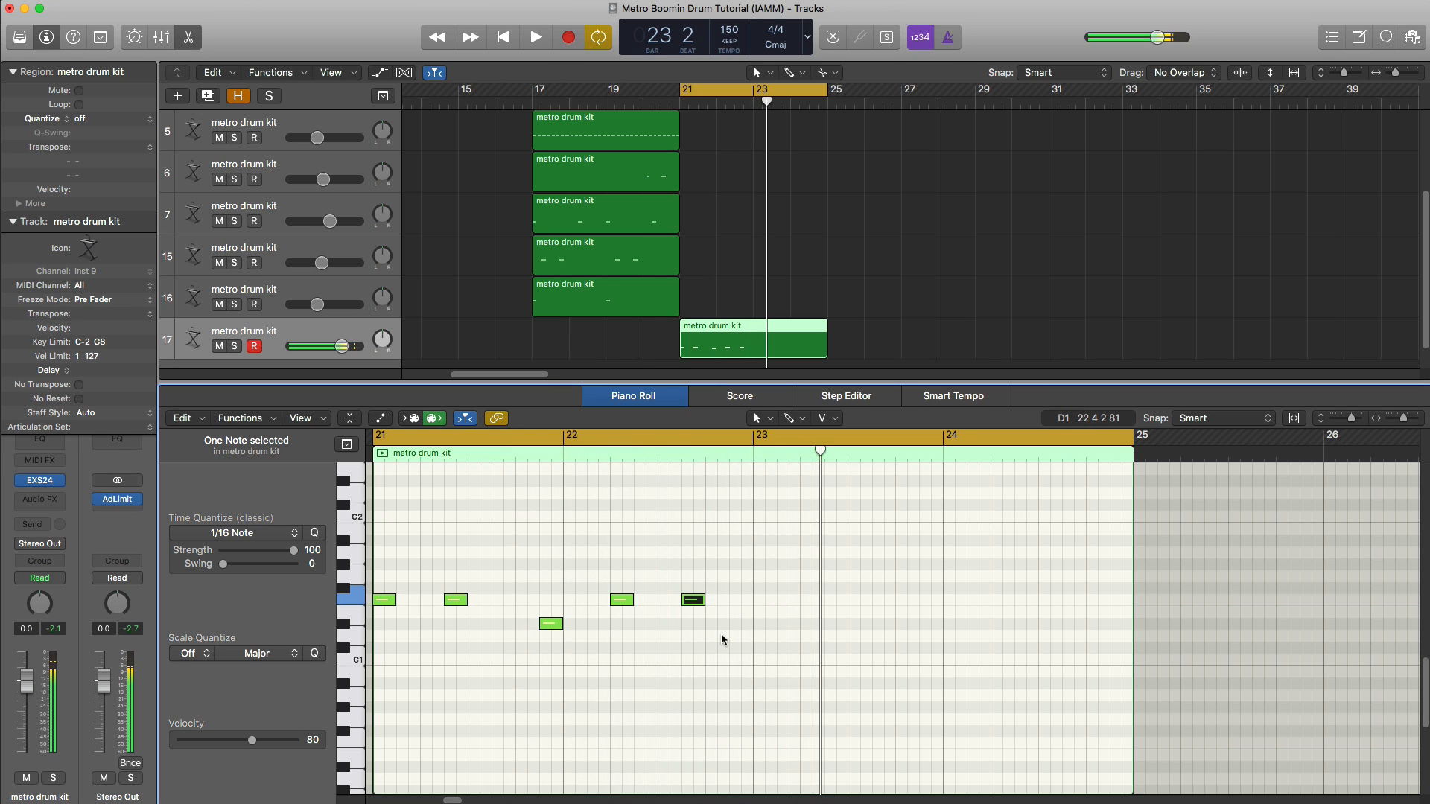
pyautogui.click(535, 37)
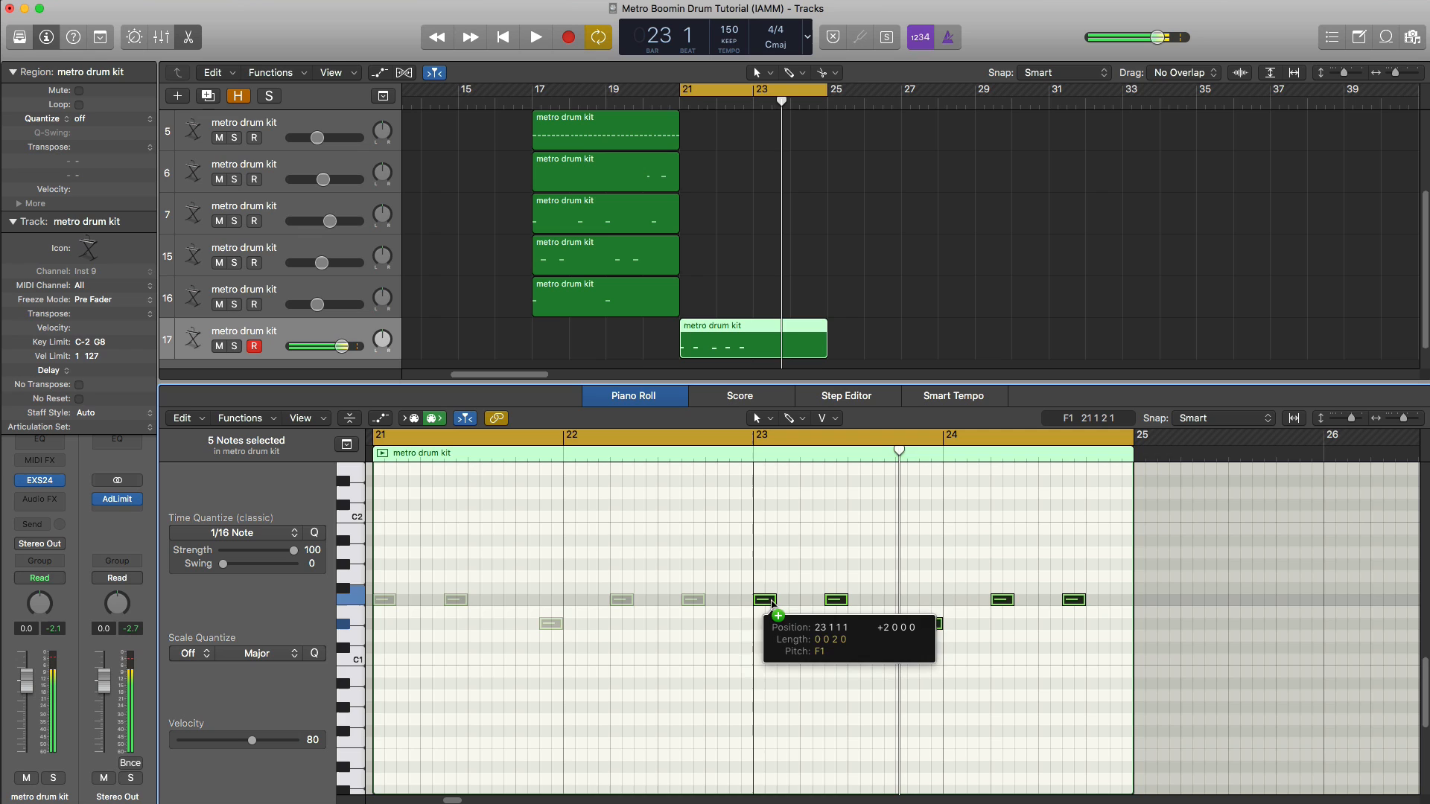
pyautogui.click(535, 37)
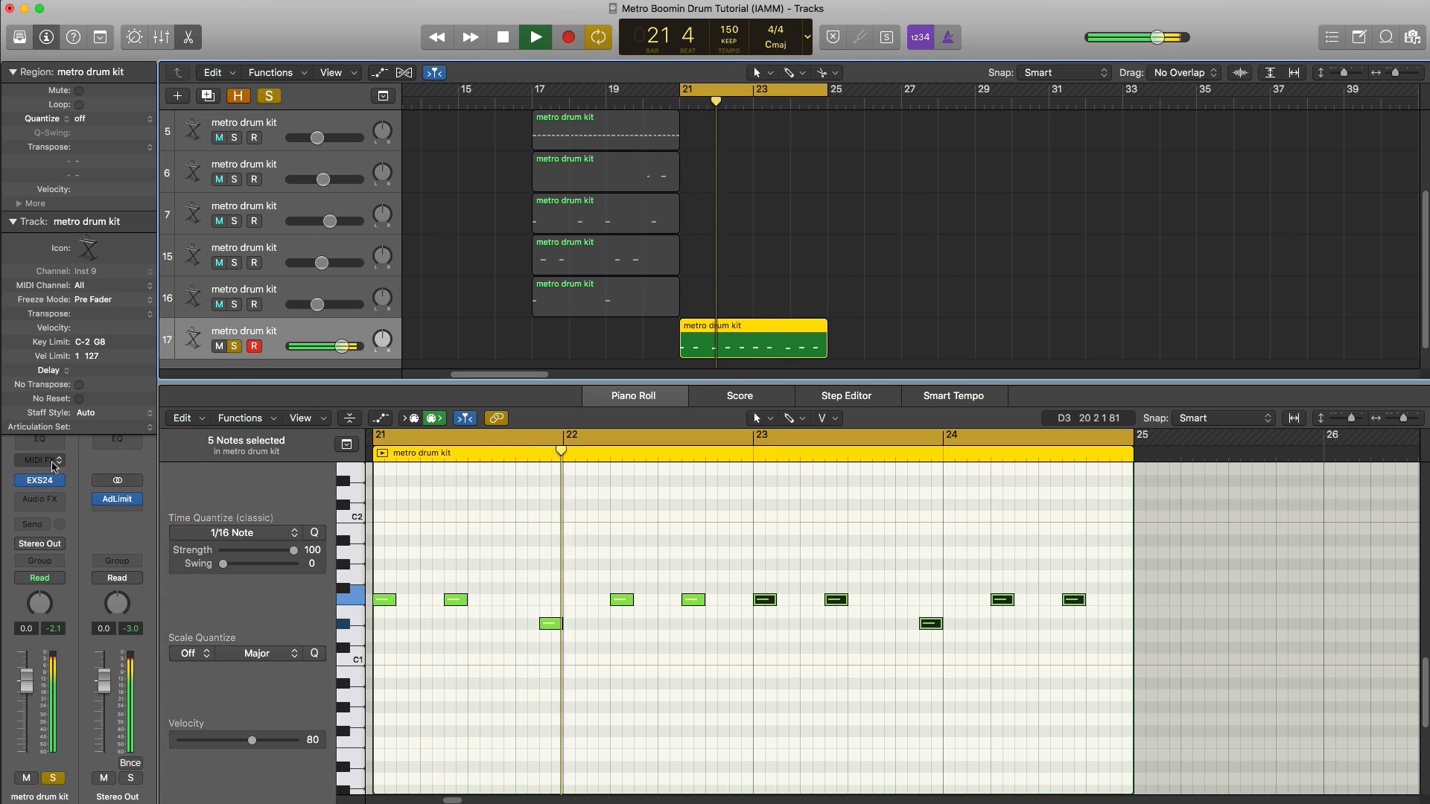
# - Put Overdrive on the 808 track with drive at 2 dB and tone around 420 Hz
pyautogui.click(36, 479)
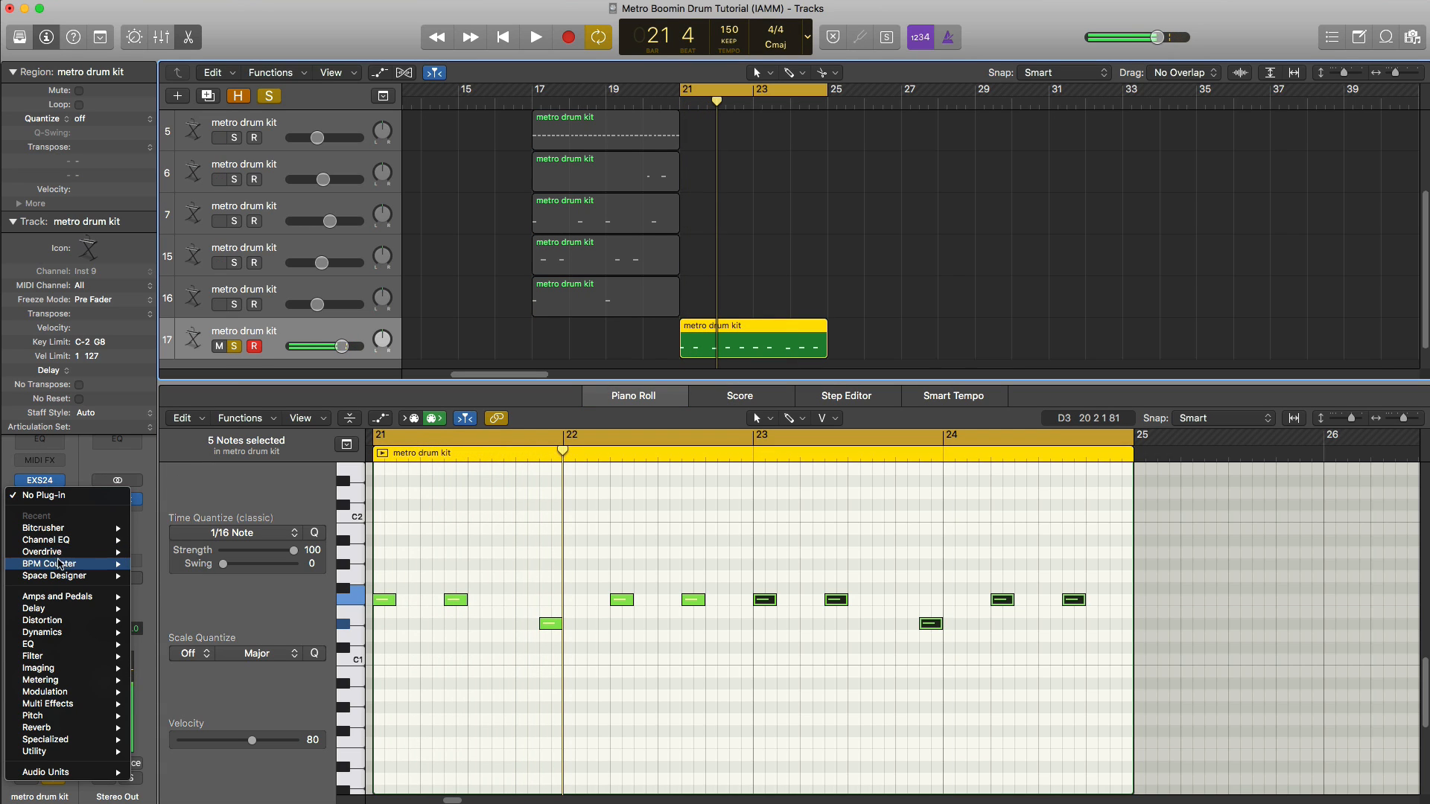
pyautogui.click(41, 551)
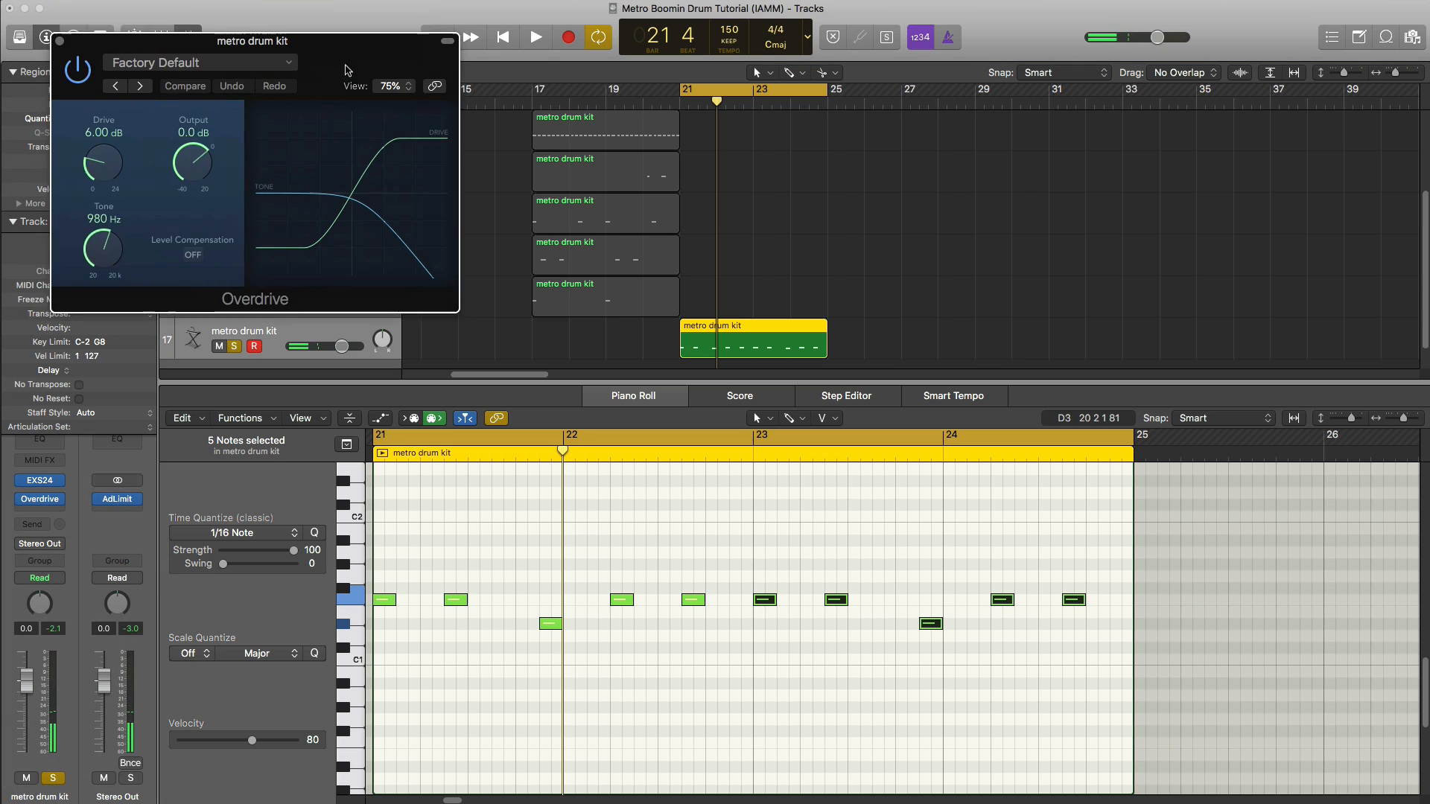
pyautogui.click(535, 36)
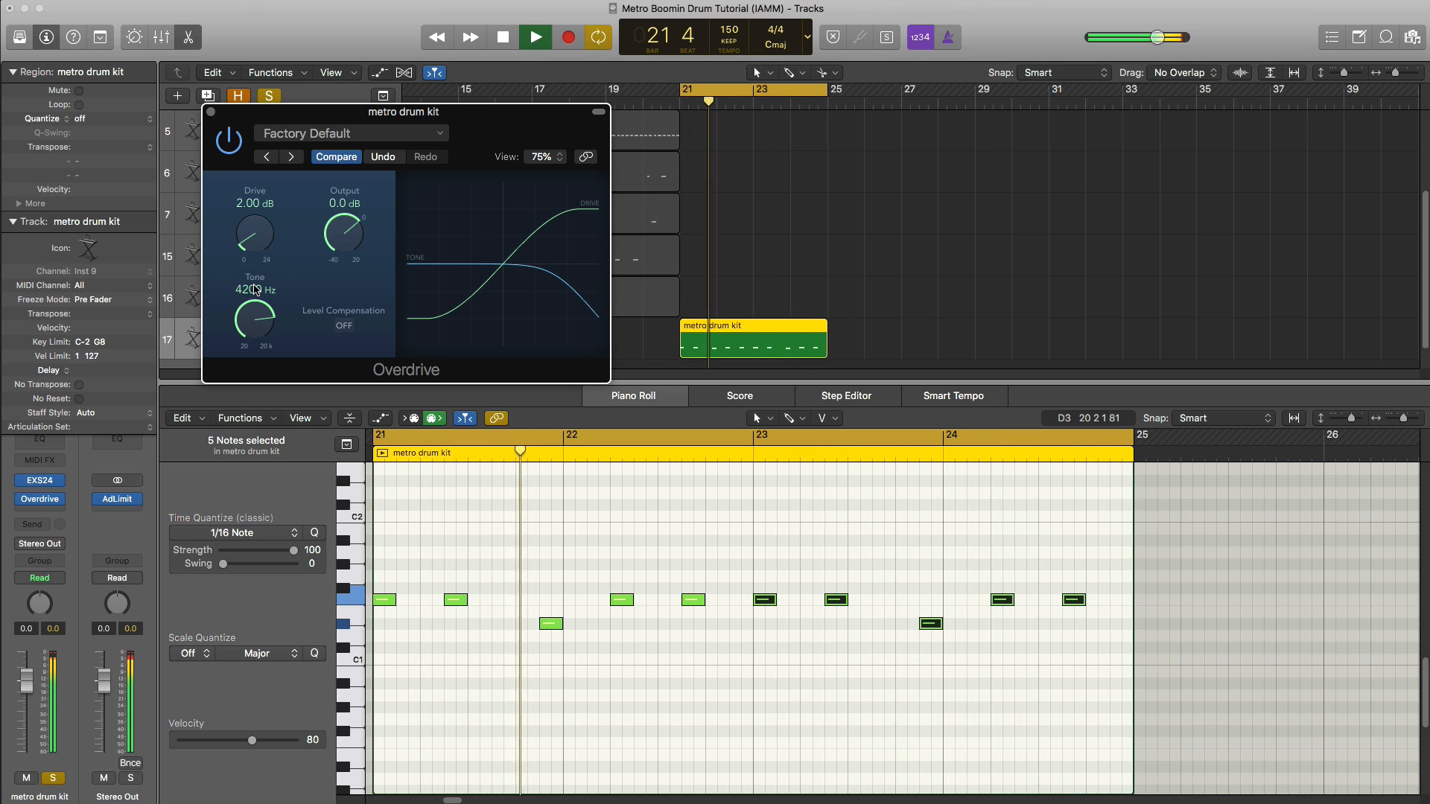
pyautogui.moveTo(253, 326); pyautogui.dragTo(259, 310)
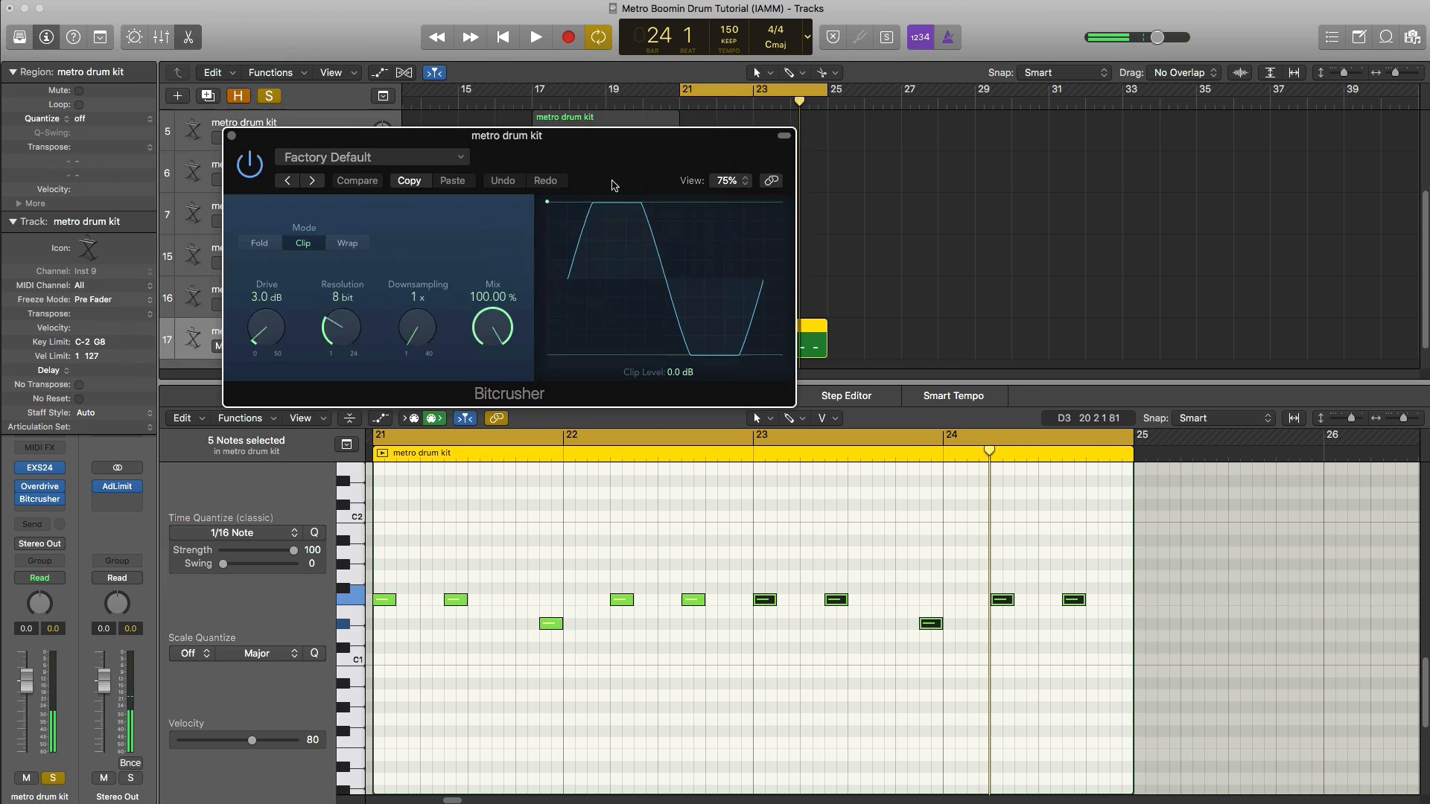
# - Set the 808's Bitcrusher to 11-bit, 0 dB drive and about 76% mix, then close it
pyautogui.moveTo(506, 135); pyautogui.dragTo(634, 388)
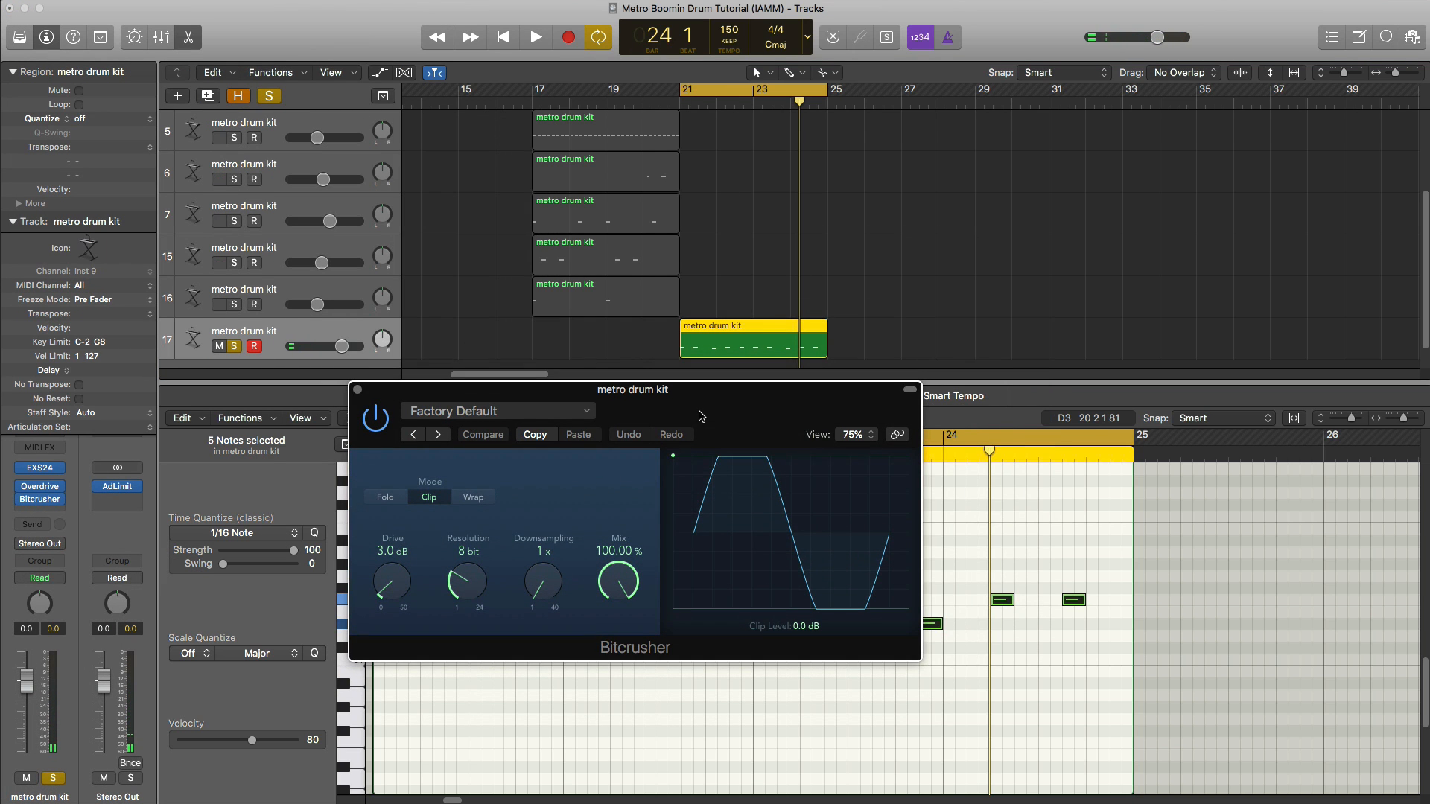
pyautogui.click(535, 37)
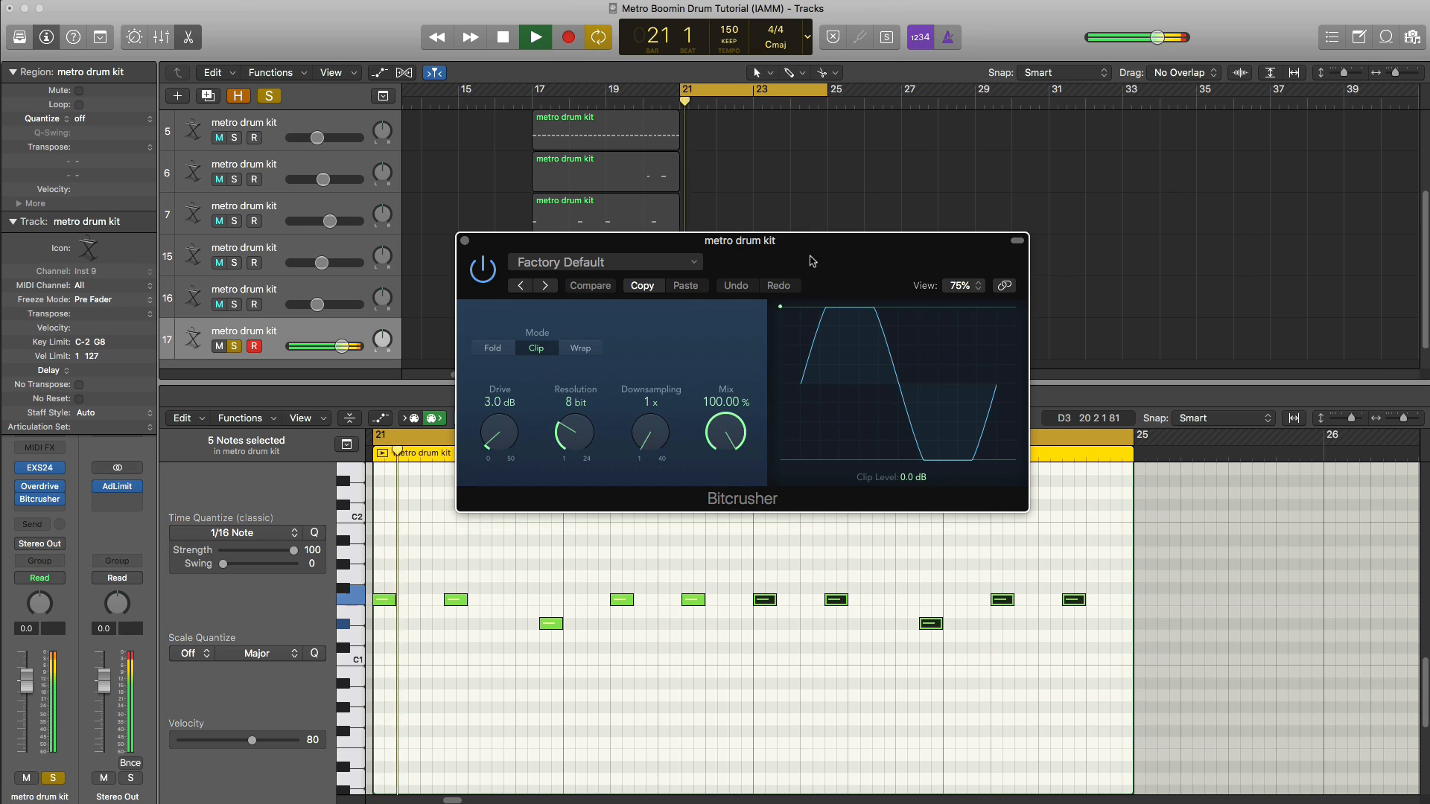
pyautogui.moveTo(575, 434); pyautogui.dragTo(575, 424)
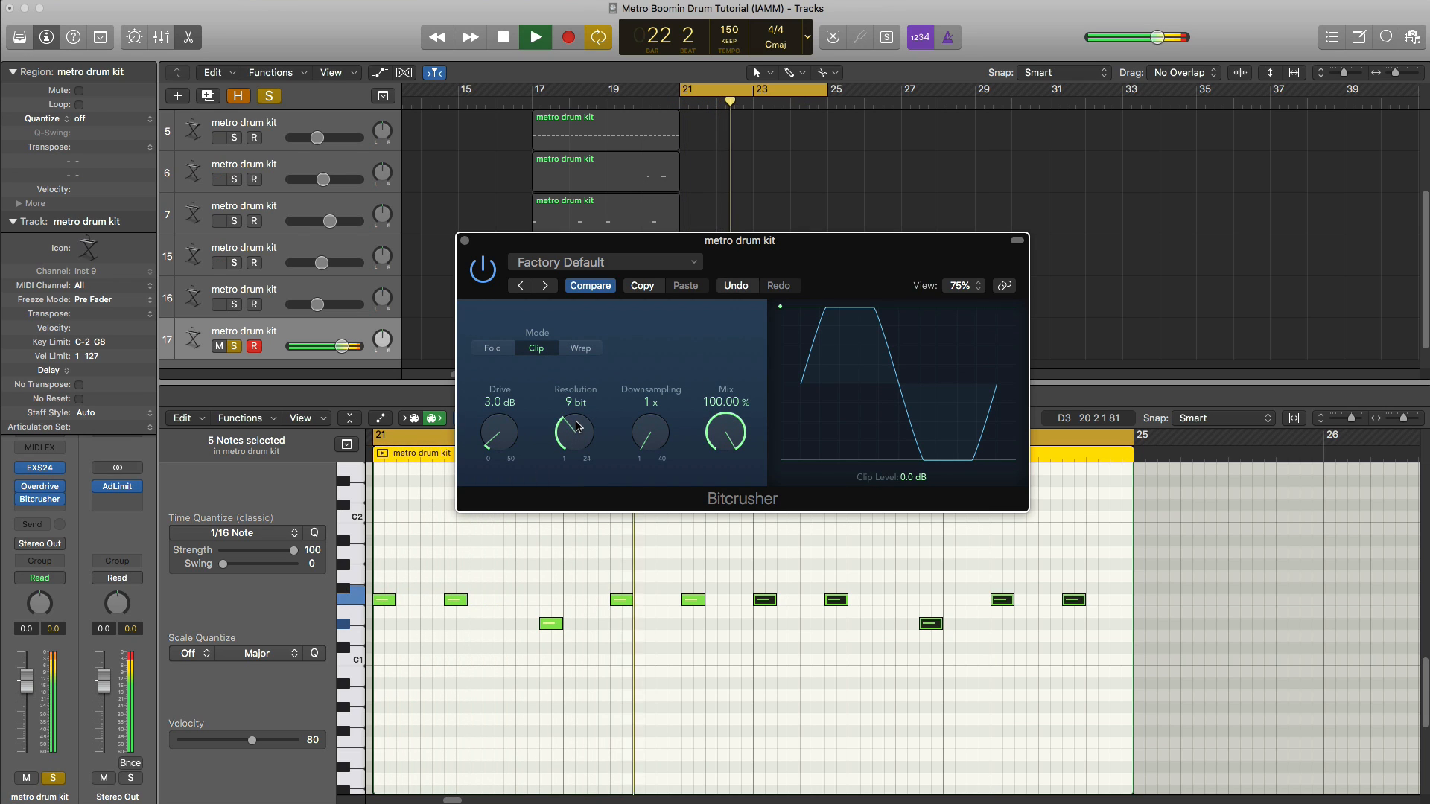
pyautogui.moveTo(575, 429); pyautogui.dragTo(575, 411)
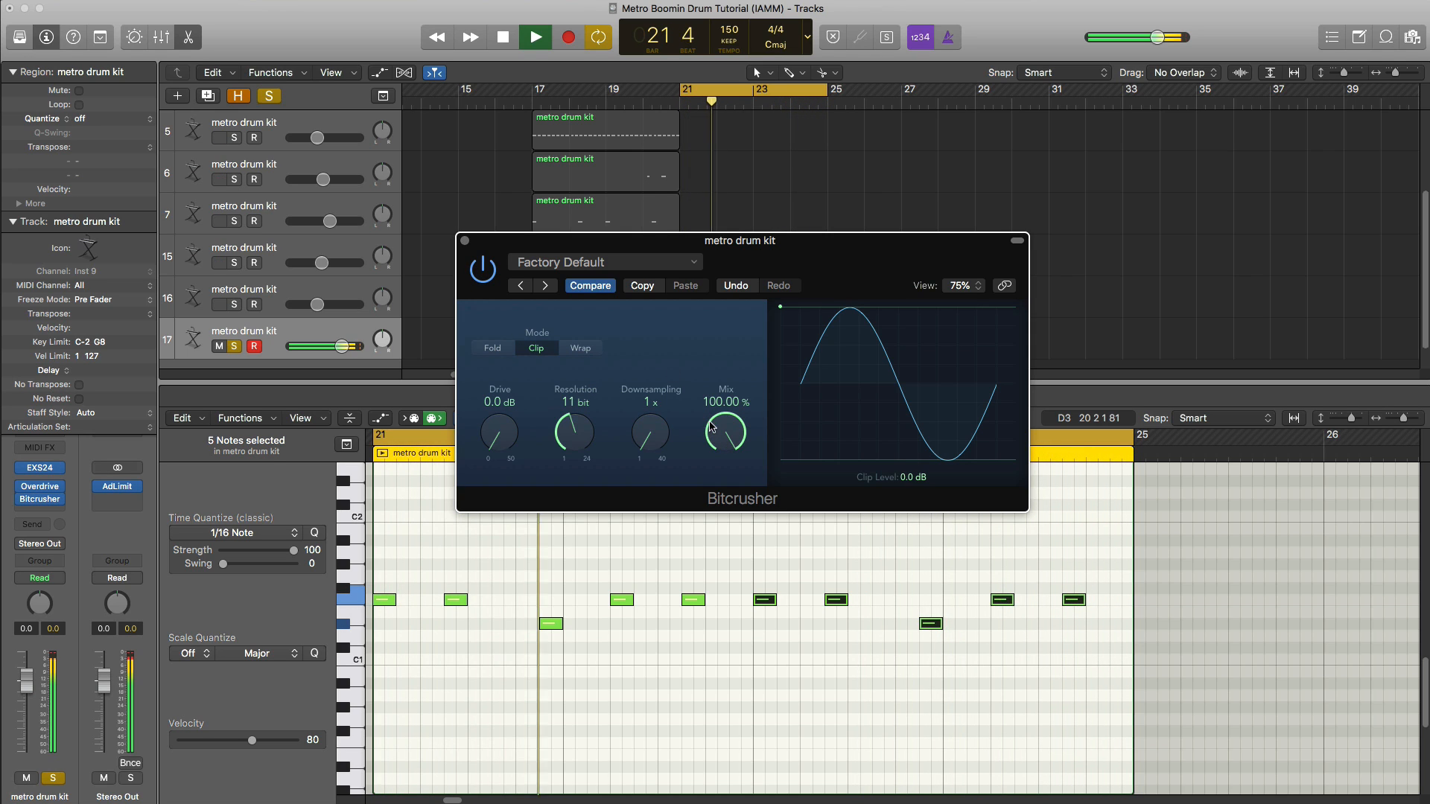
pyautogui.moveTo(724, 429); pyautogui.dragTo(724, 451)
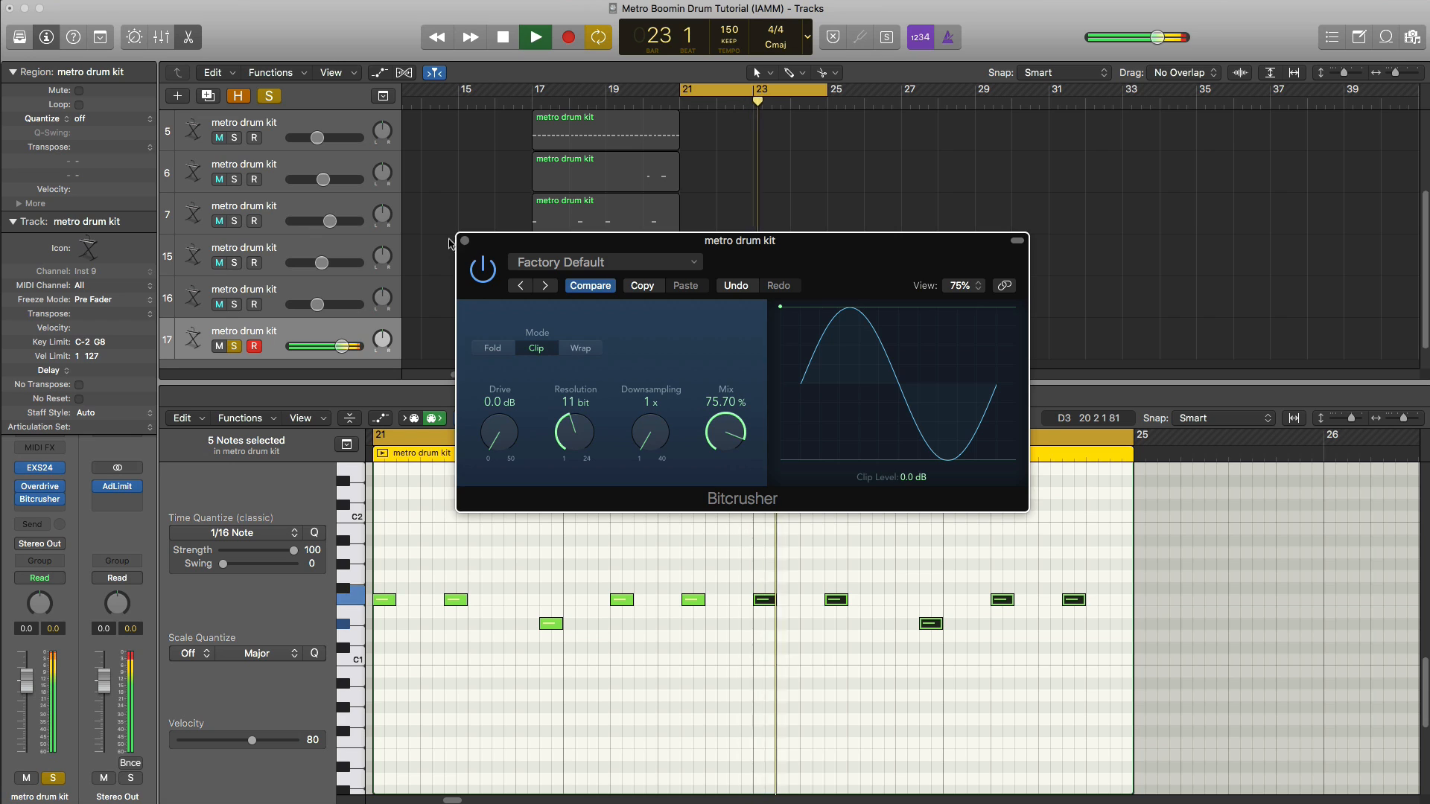
pyautogui.click(465, 240)
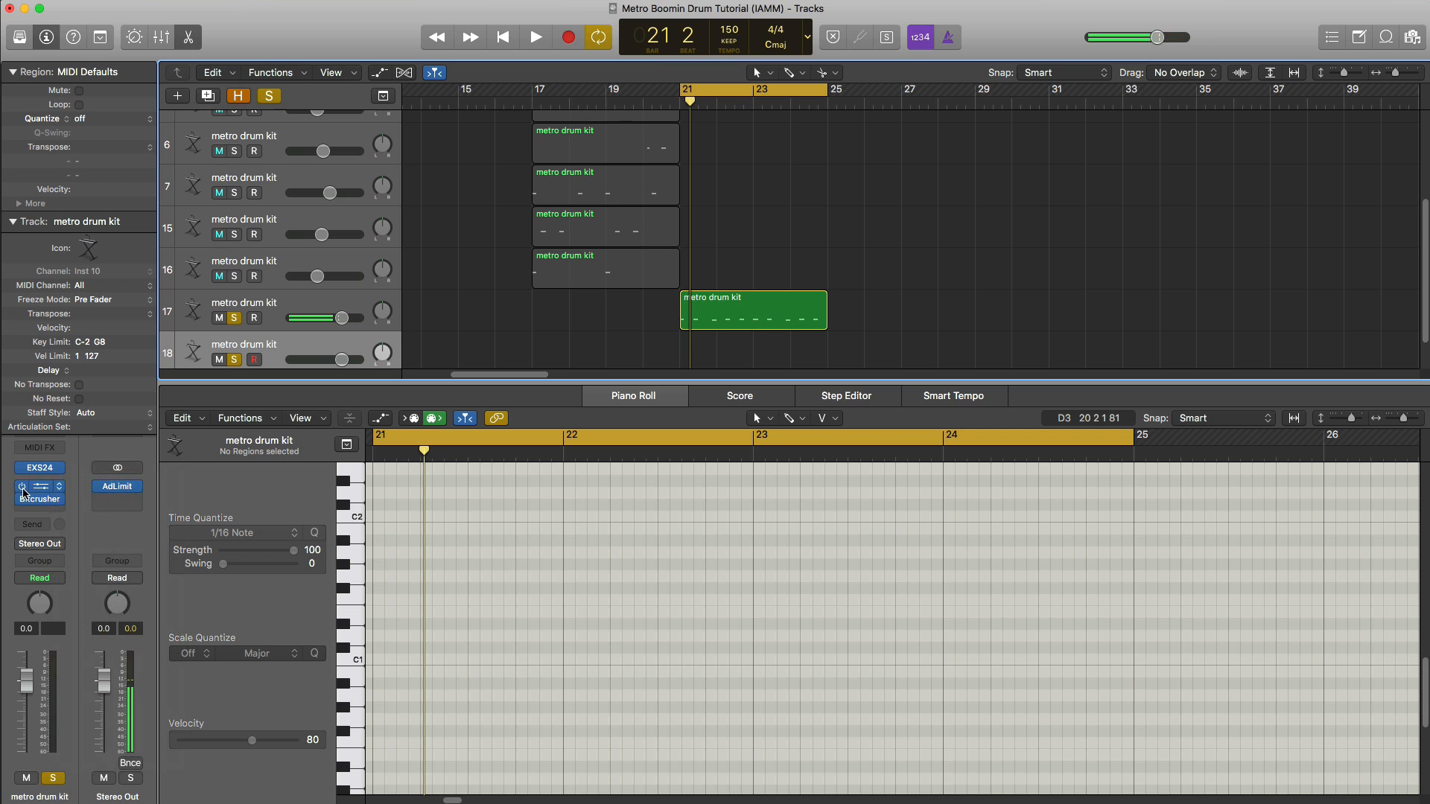
# - Add a bars 21–24 region on the snare track with a hit on beat 3 of each bar
pyautogui.click(697, 355)
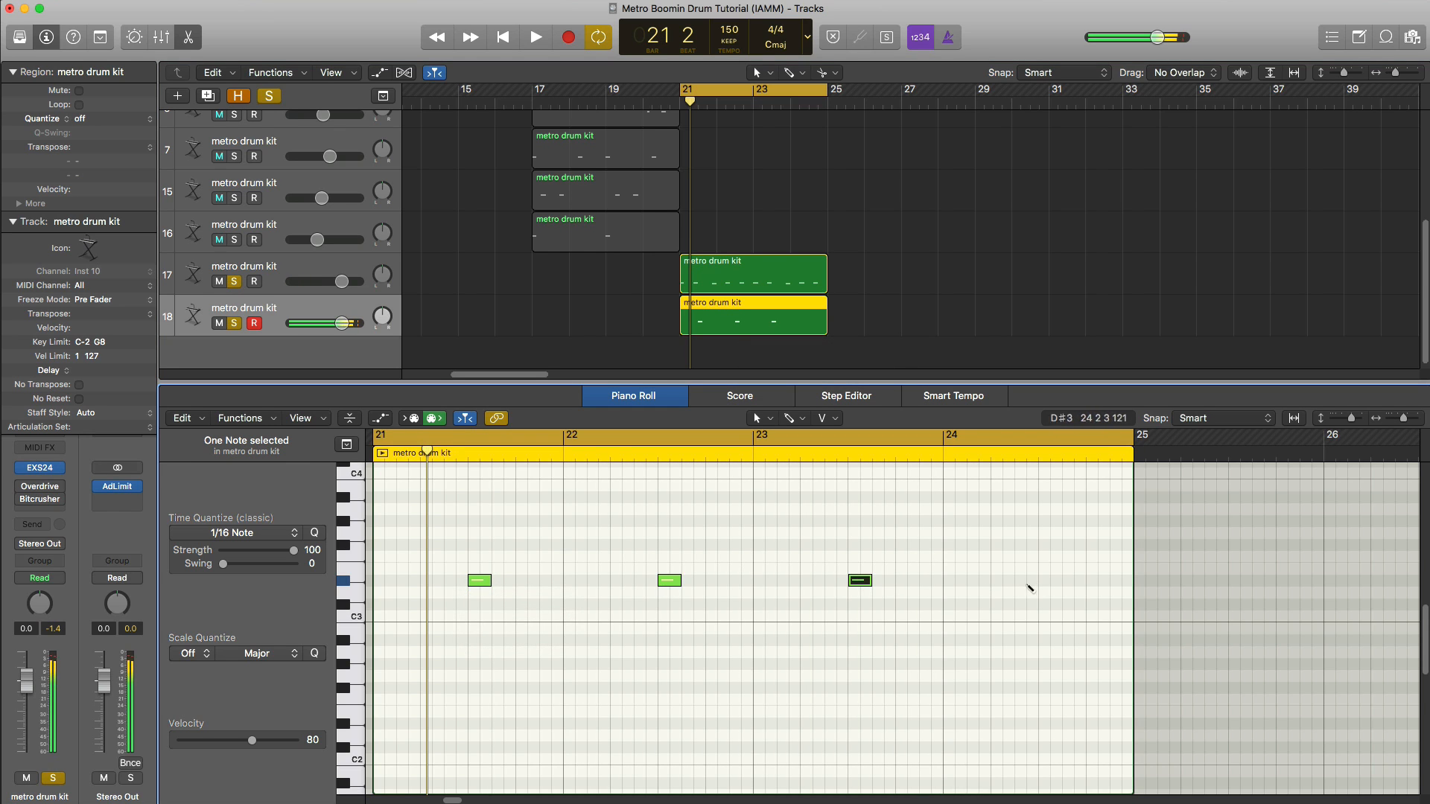
pyautogui.click(535, 36)
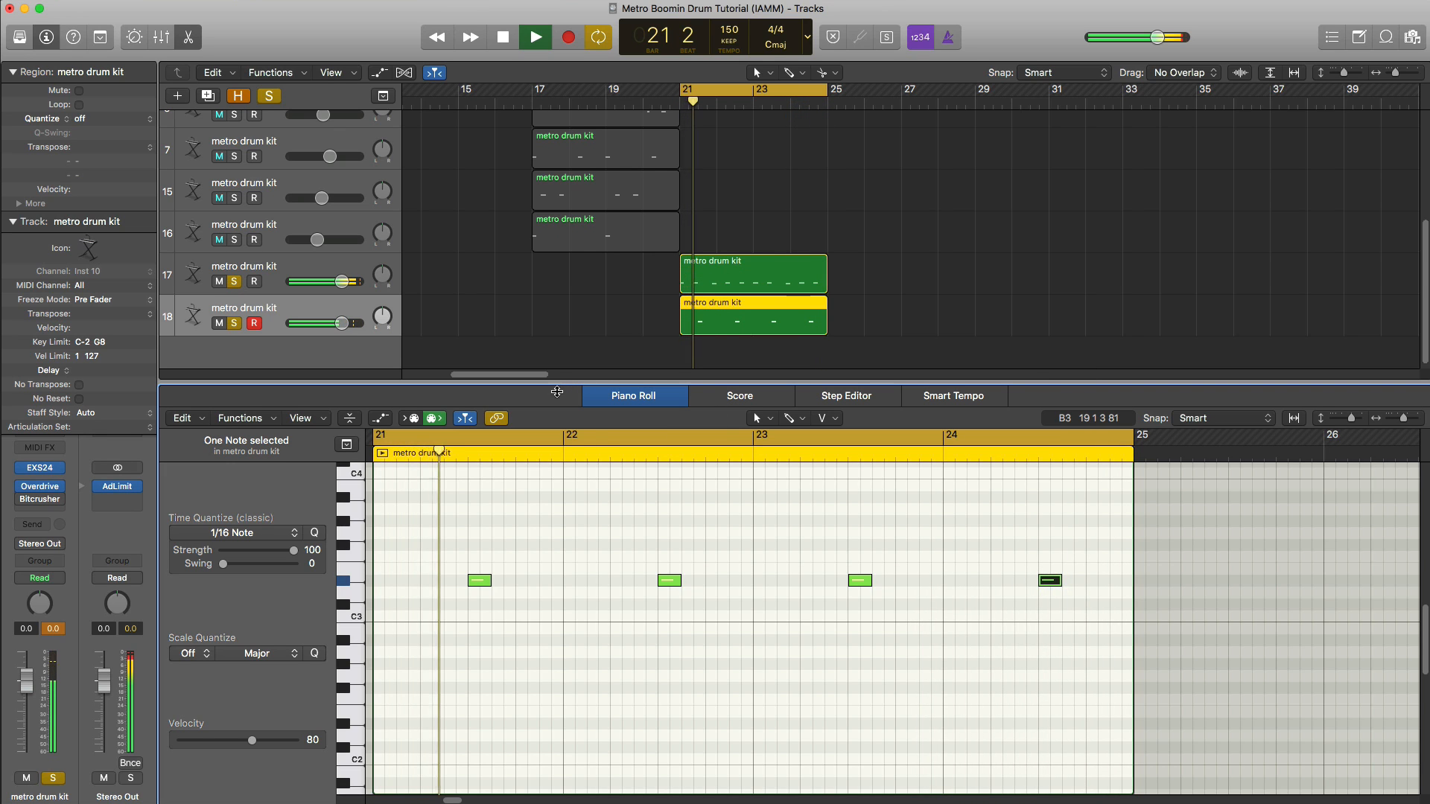
pyautogui.click(535, 37)
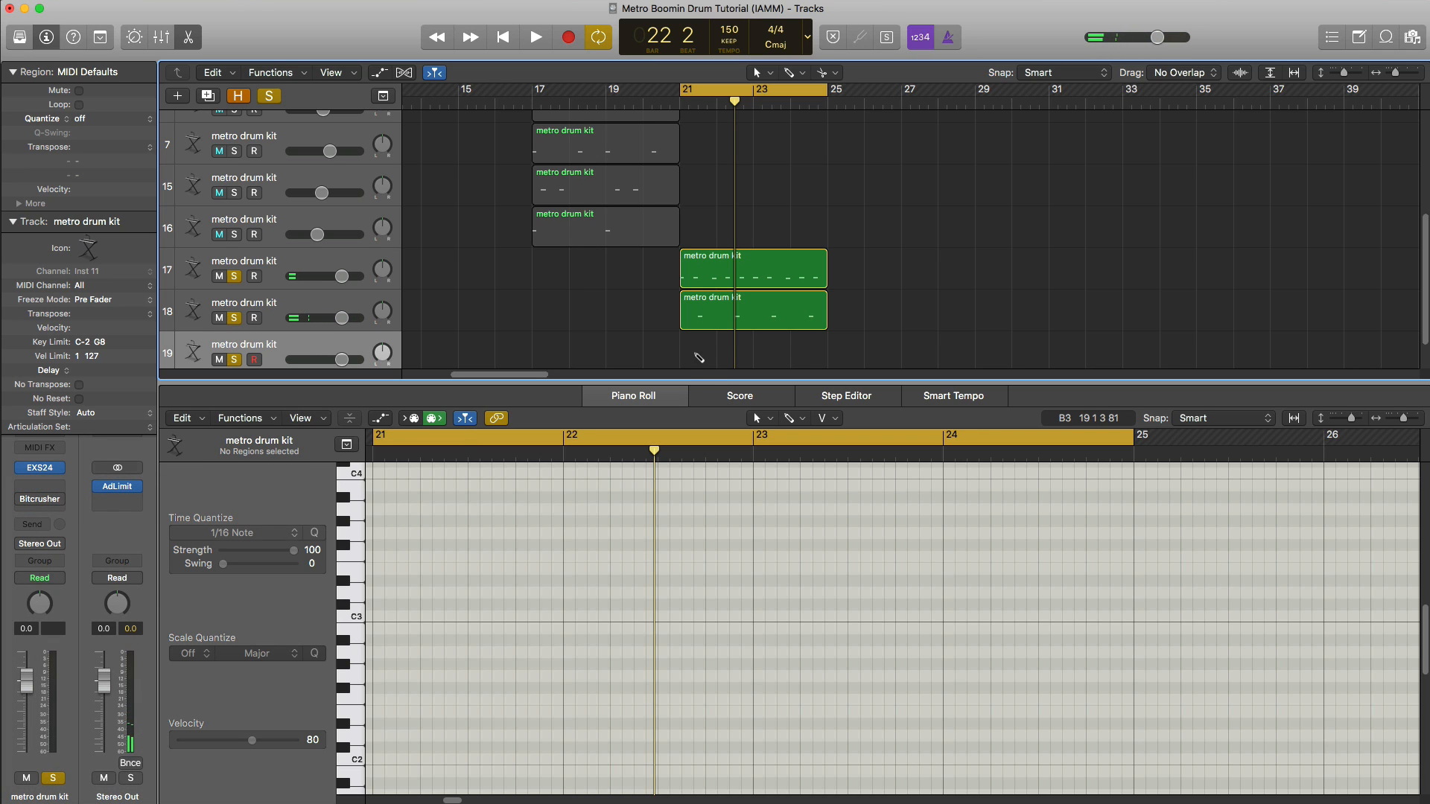
# - Draw a region on track 19, stretch it to four bars and choose the Brush Tool
pyautogui.moveTo(794, 326); pyautogui.dragTo(825, 326)
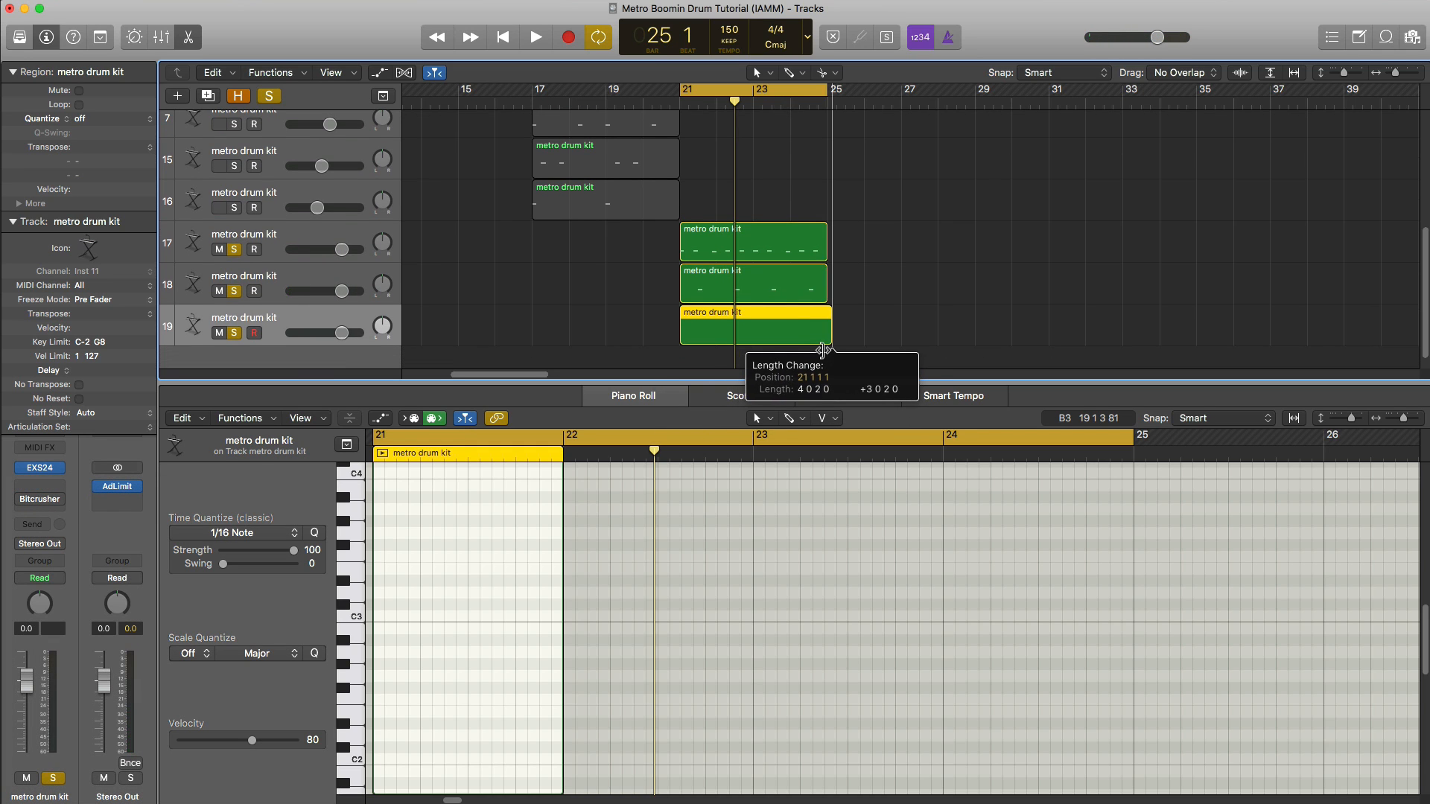
pyautogui.moveTo(828, 350); pyautogui.dragTo(822, 347)
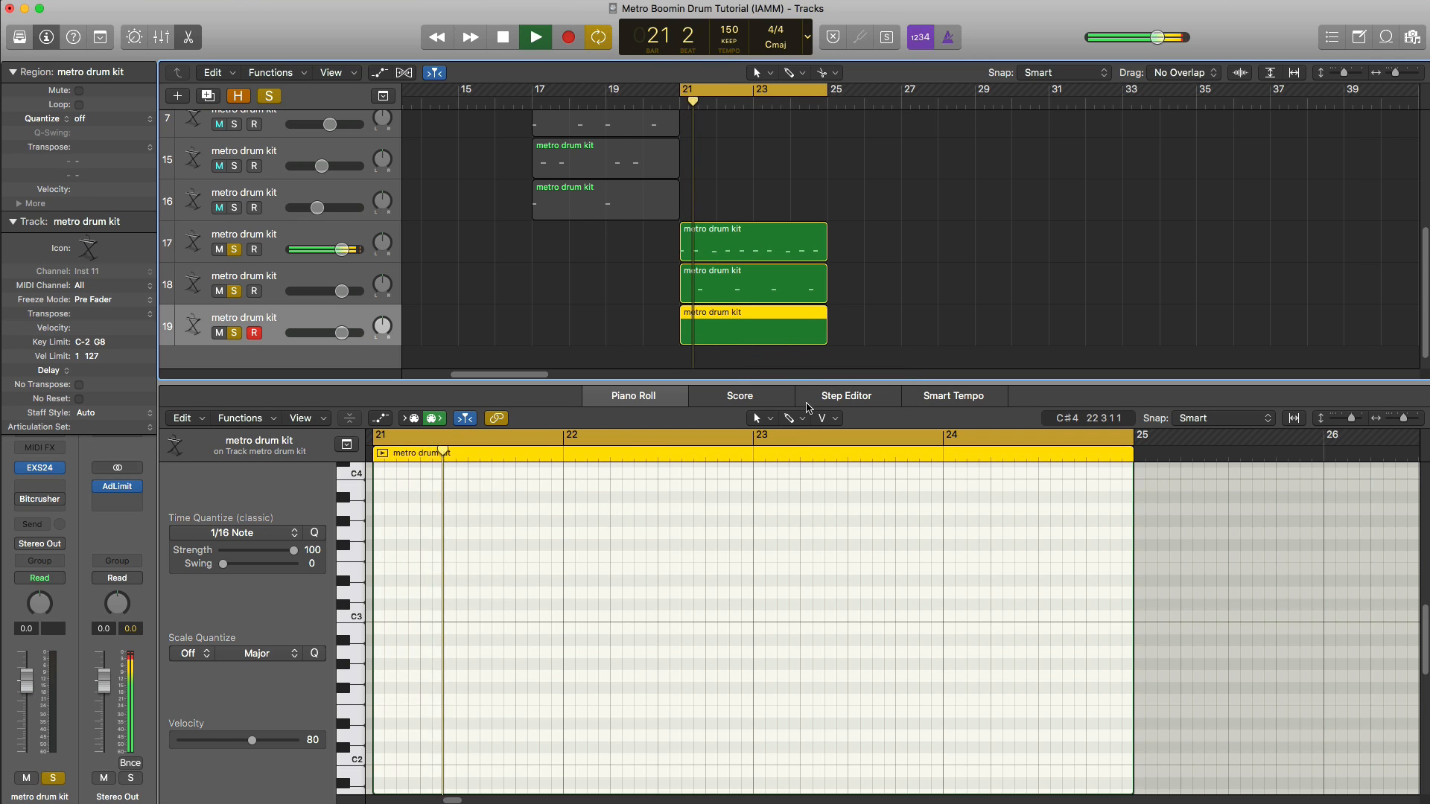
pyautogui.click(811, 417)
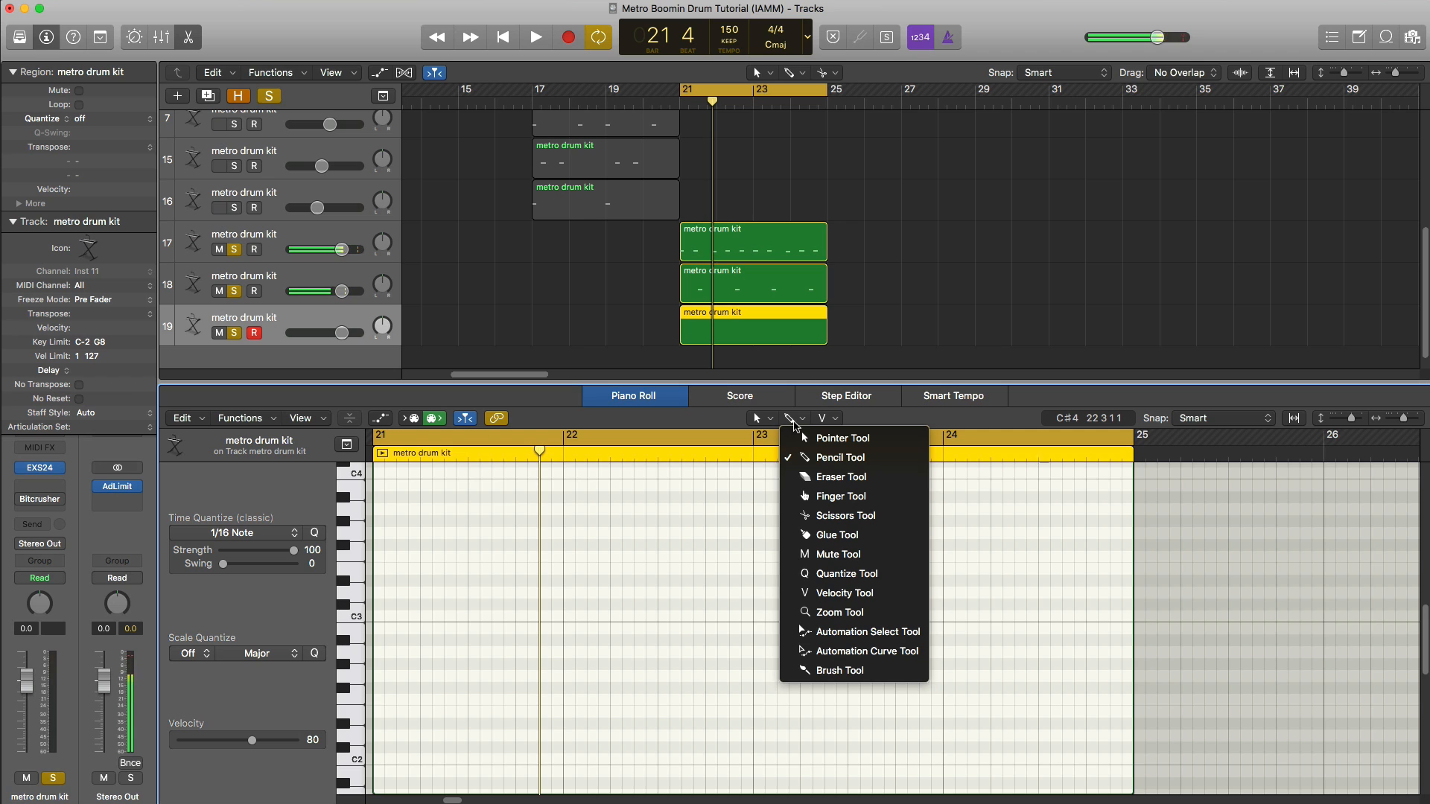
pyautogui.click(840, 437)
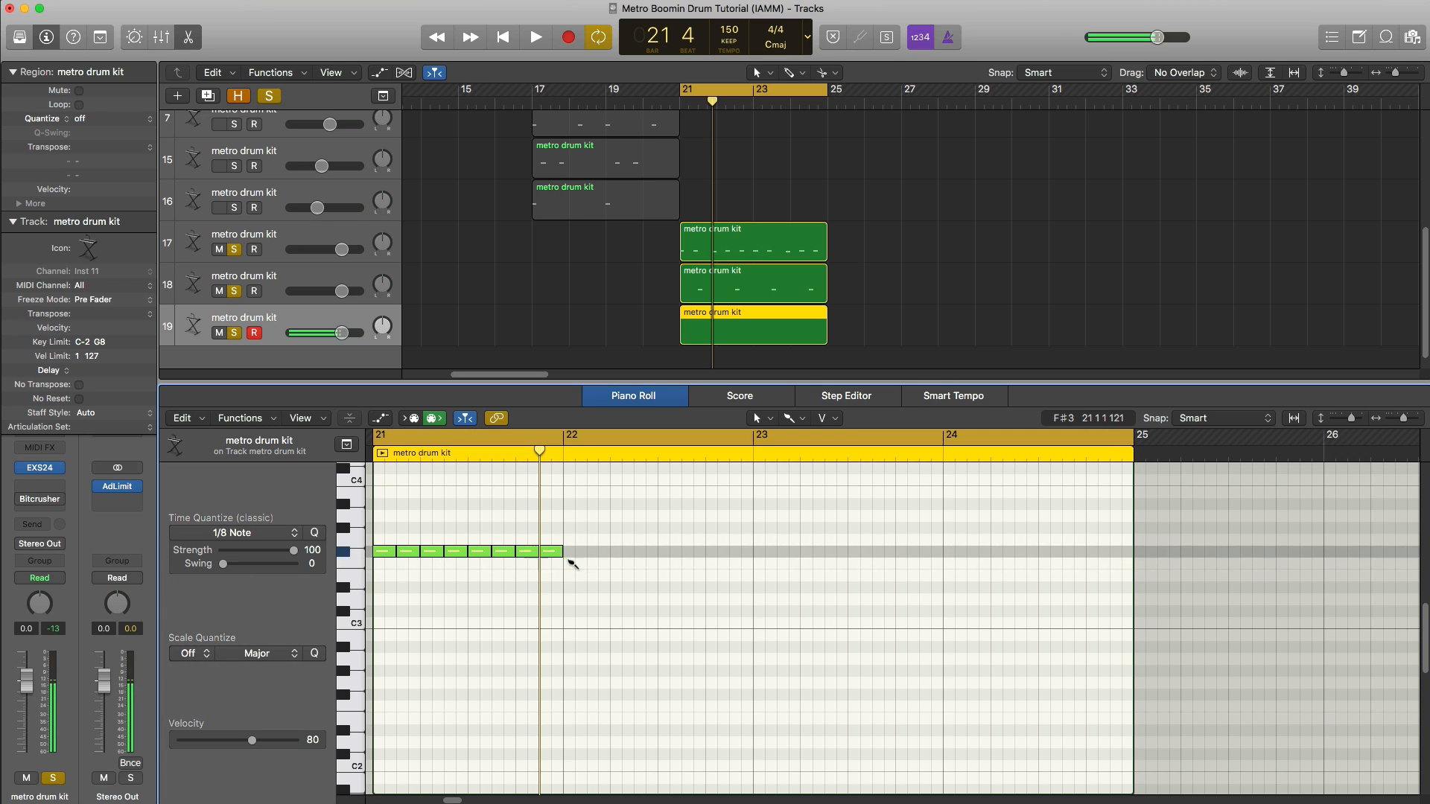
# - Paint steady eighth-note hi-hats on one pitch from bar 21 to bar 25
pyautogui.click(575, 553)
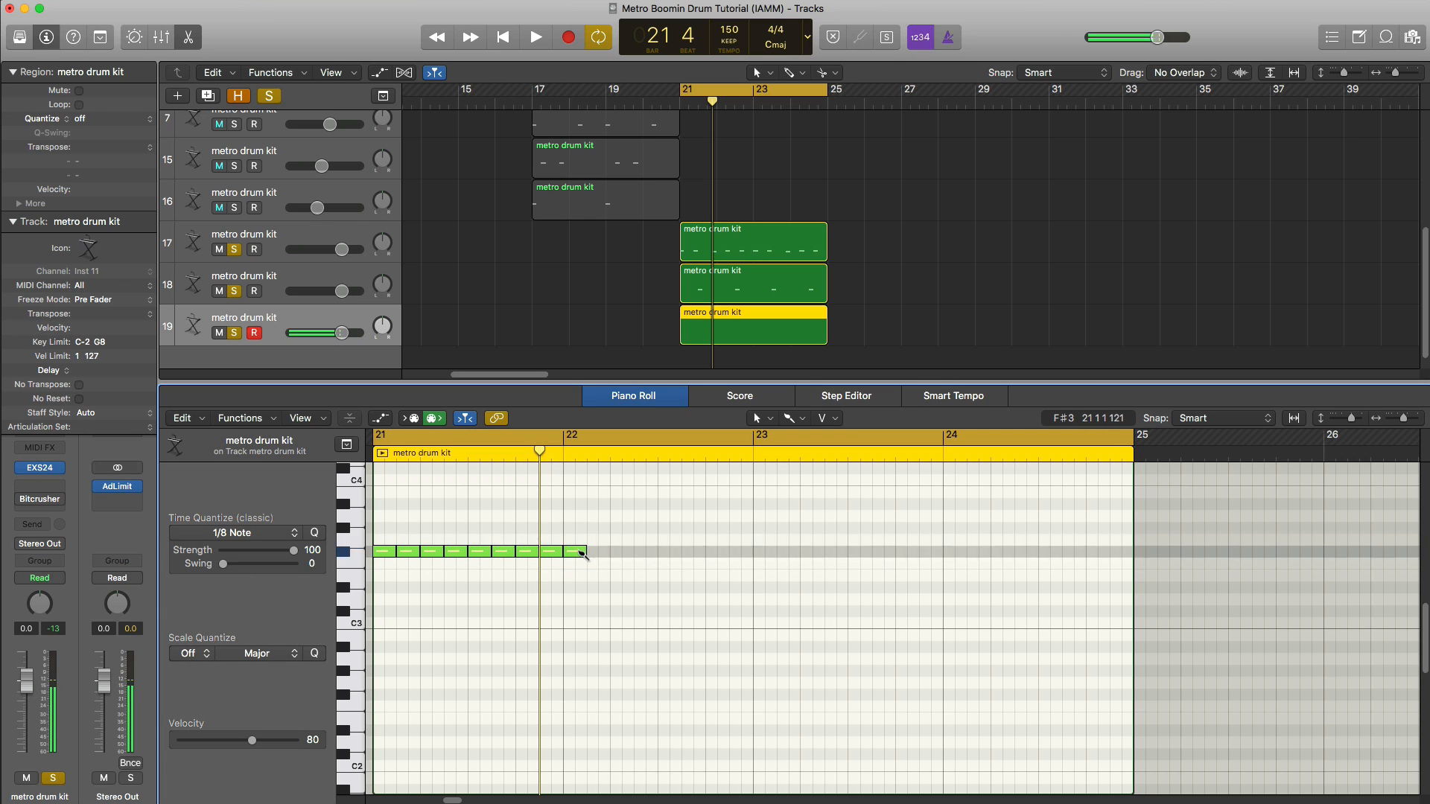
pyautogui.moveTo(584, 552); pyautogui.dragTo(1081, 552)
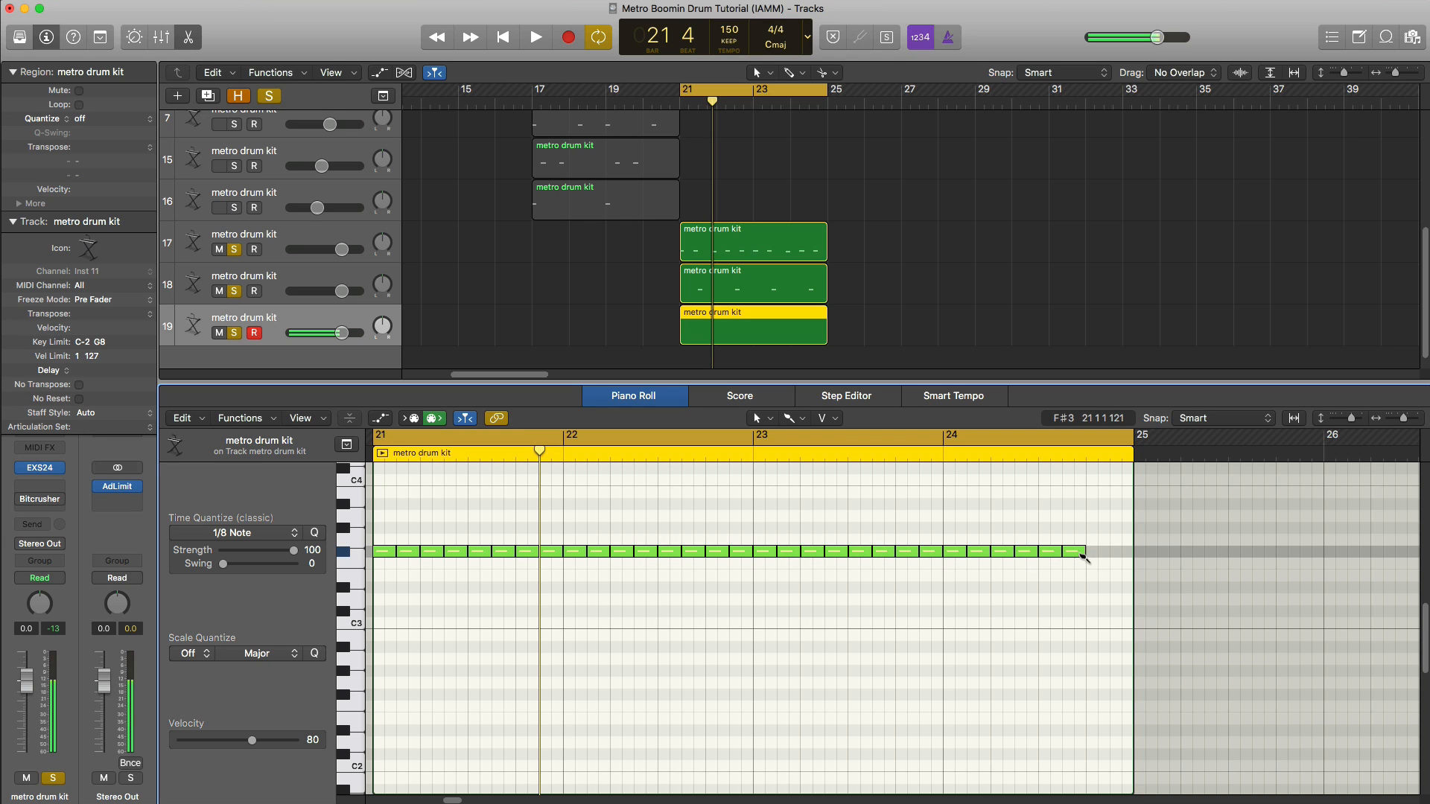
pyautogui.click(535, 37)
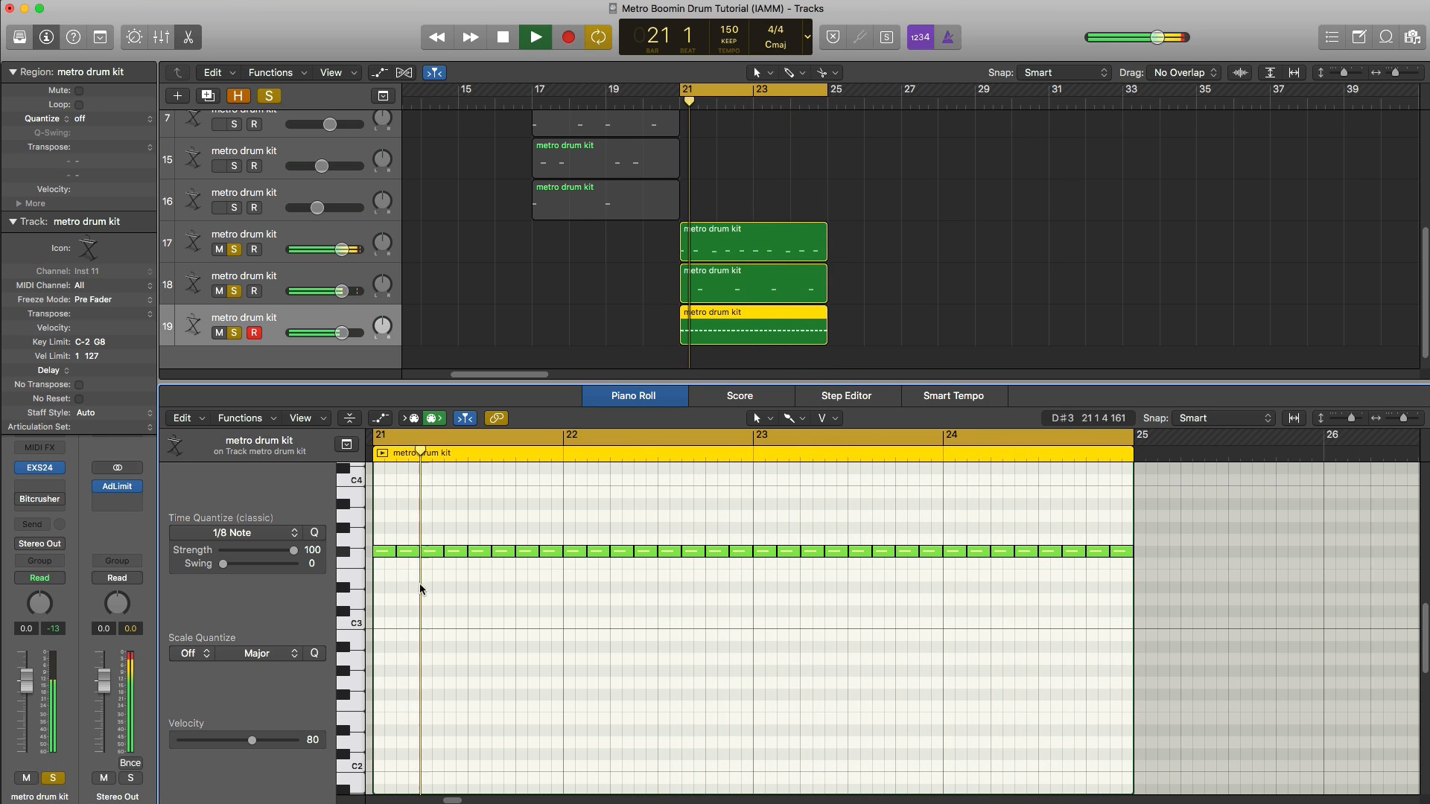
# - Replace a bar-21 hi-hat with a 1/32-note stutter, then return the grid to 1/16
pyautogui.click(432, 551)
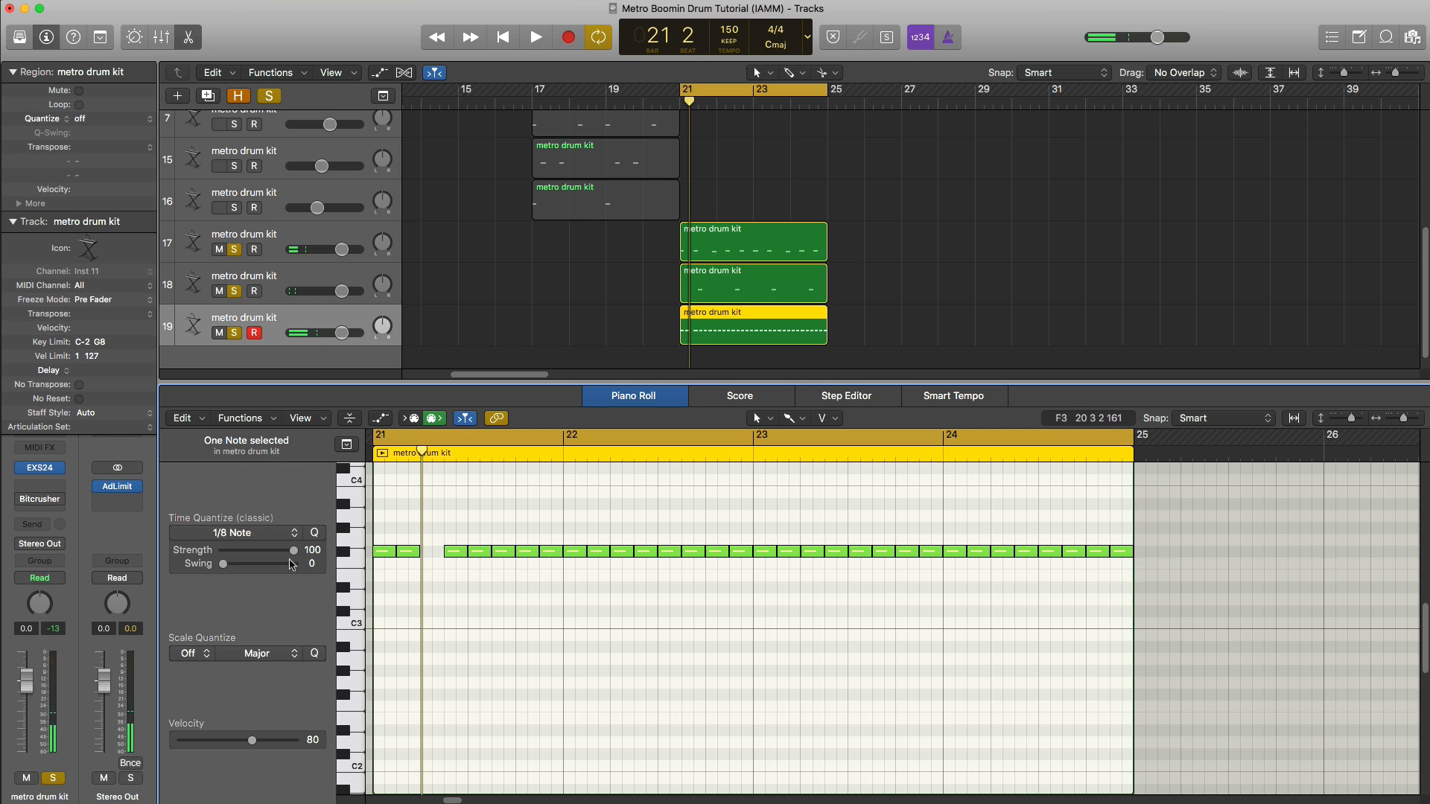
pyautogui.click(232, 533)
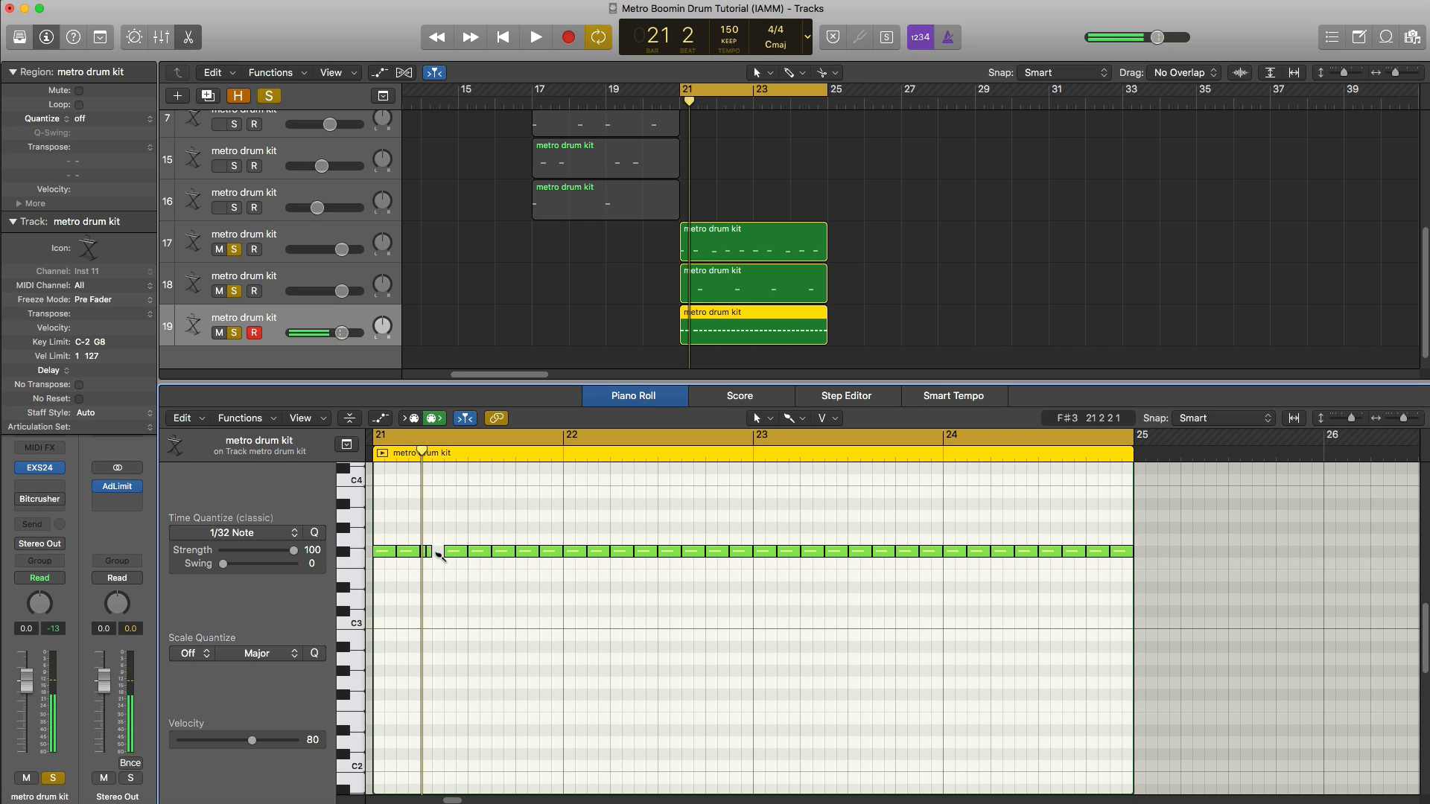
pyautogui.click(535, 35)
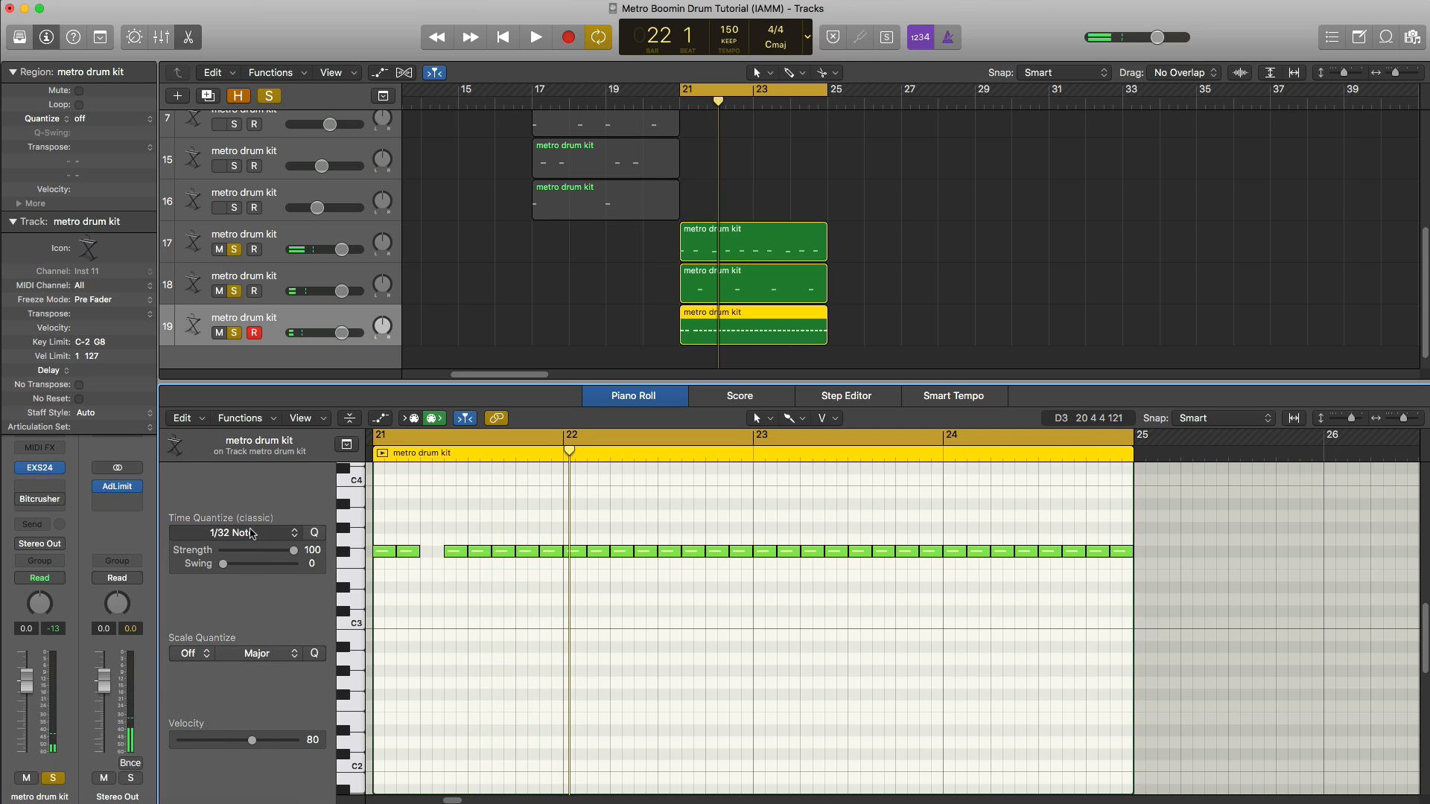
pyautogui.click(236, 533)
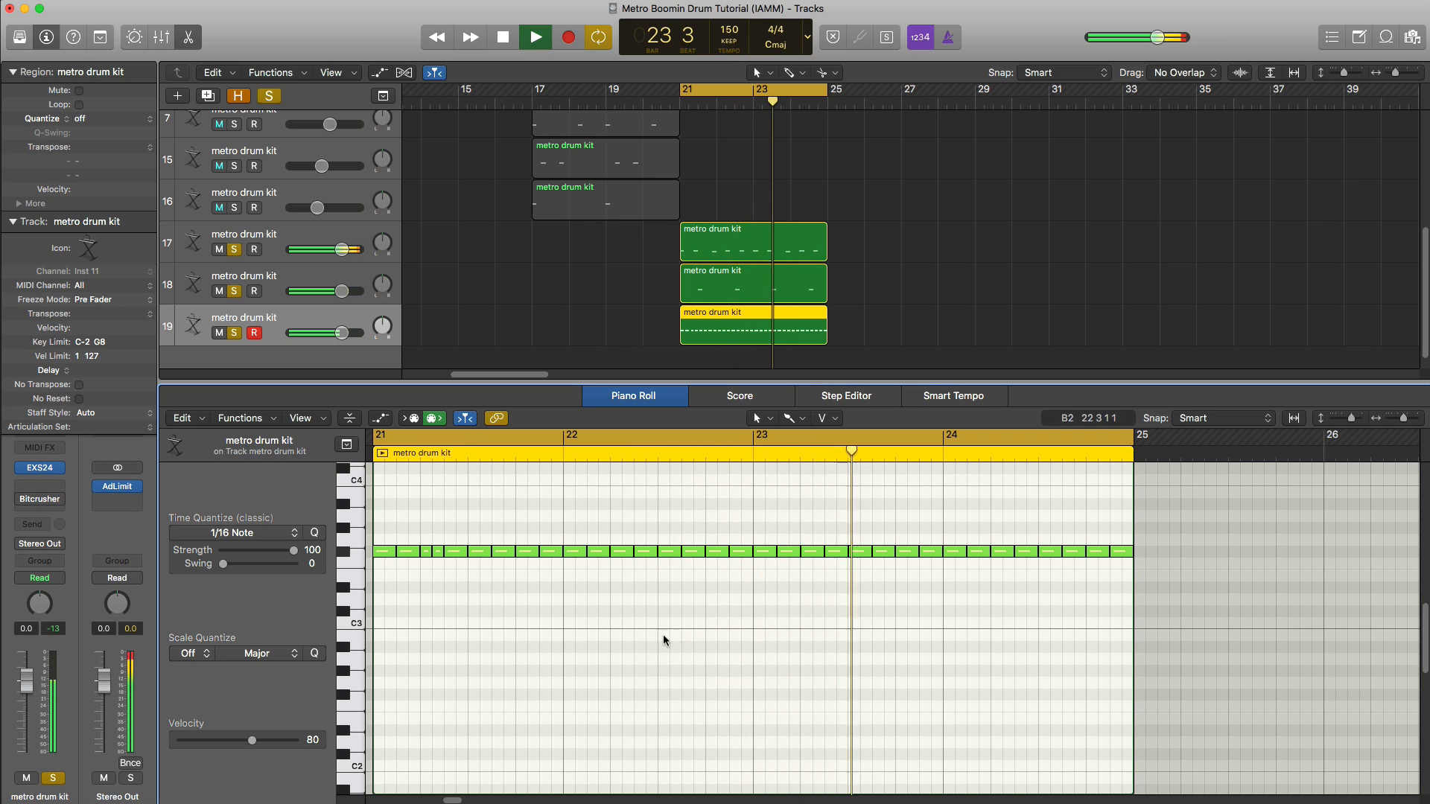
# - Remove a bar-23 hi-hat, close the Piano Roll and lower track 19 to -1.7 dB
pyautogui.click(808, 551)
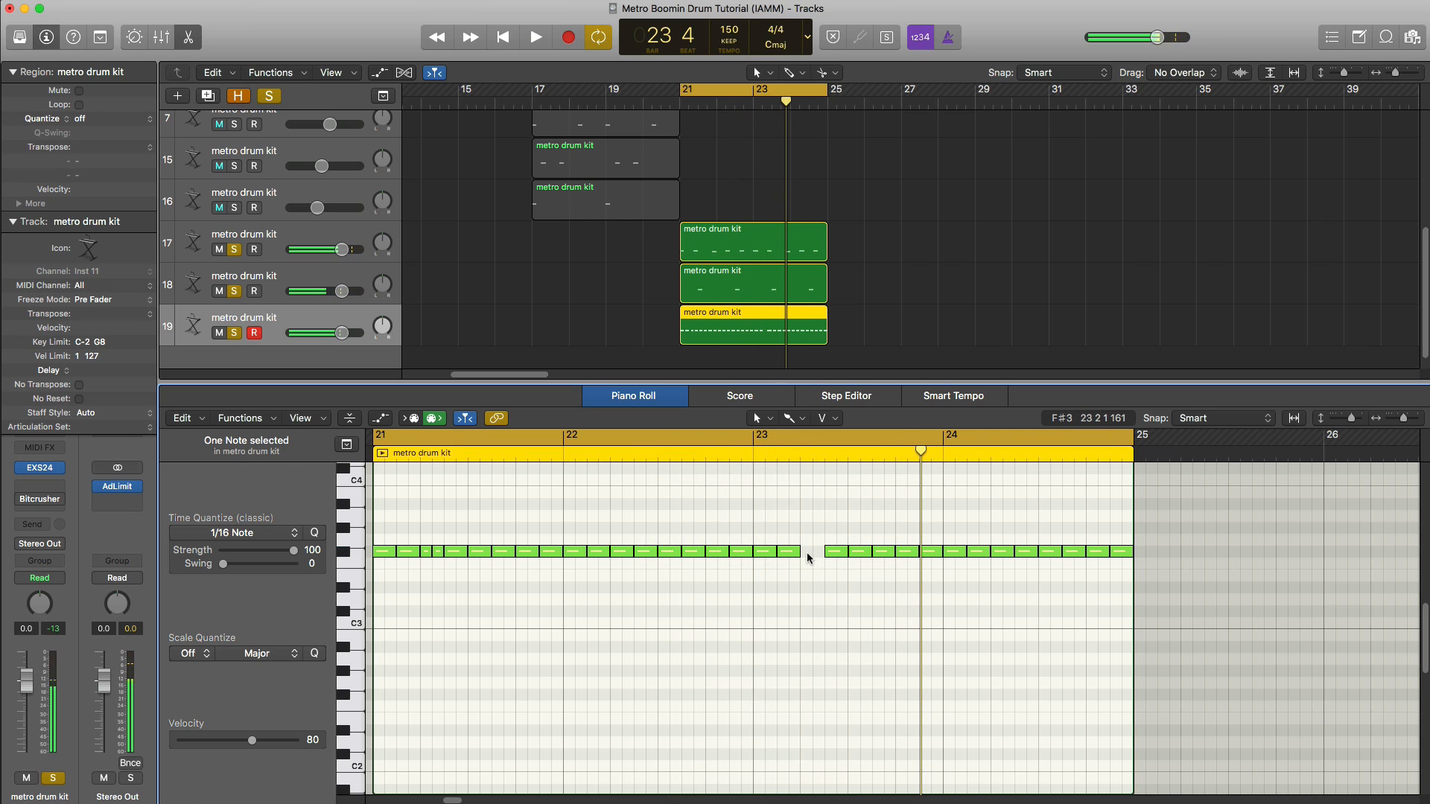
pyautogui.click(535, 37)
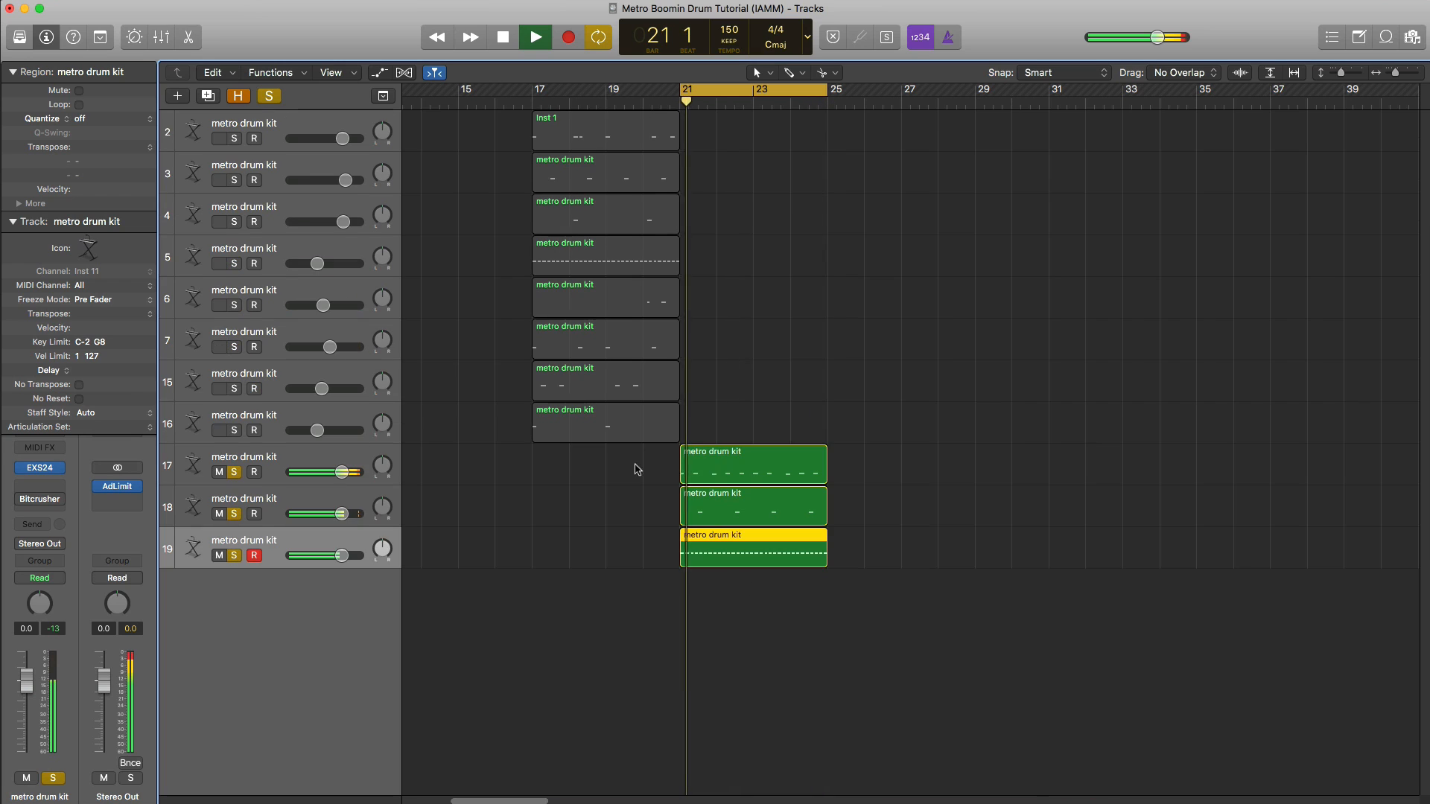
pyautogui.moveTo(347, 555); pyautogui.dragTo(331, 555)
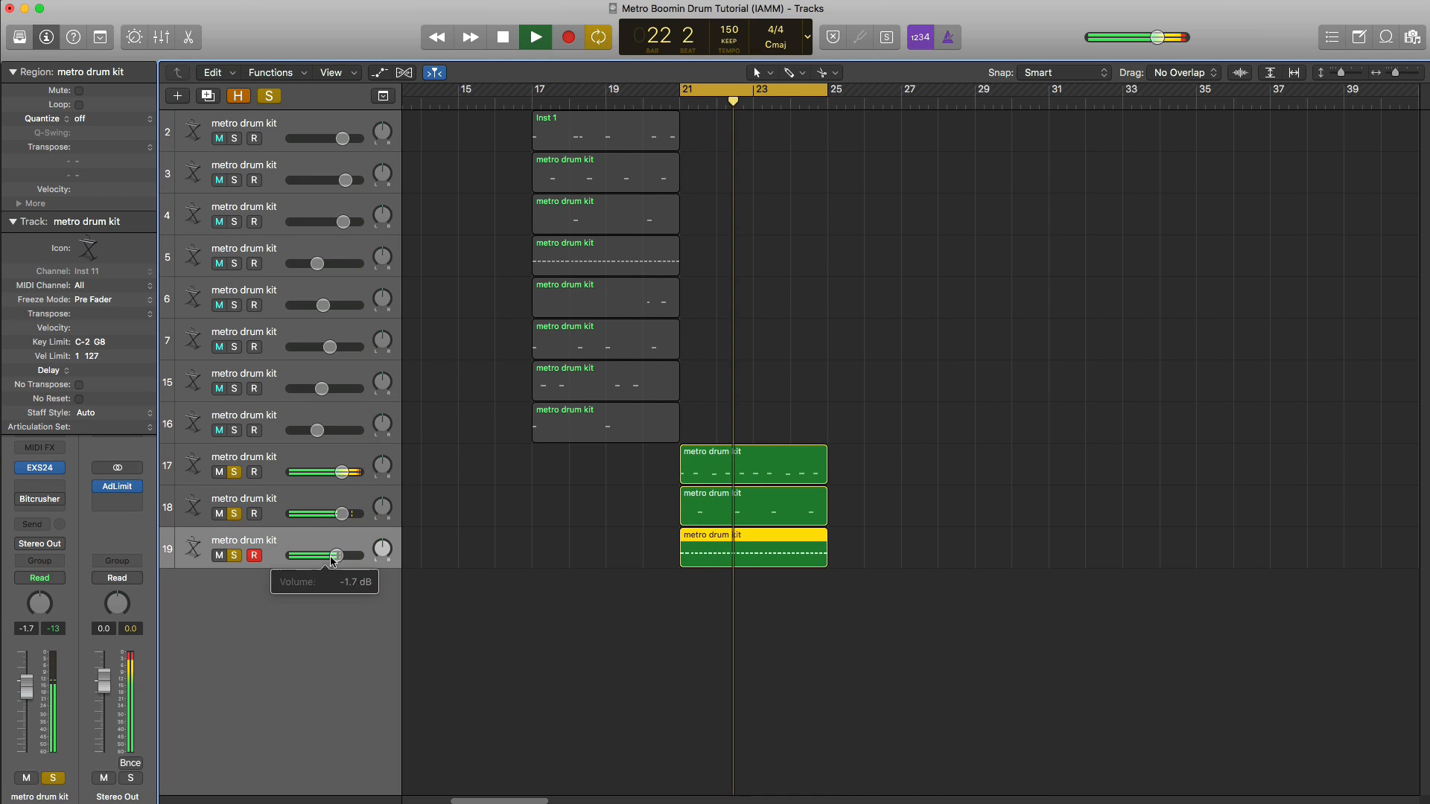